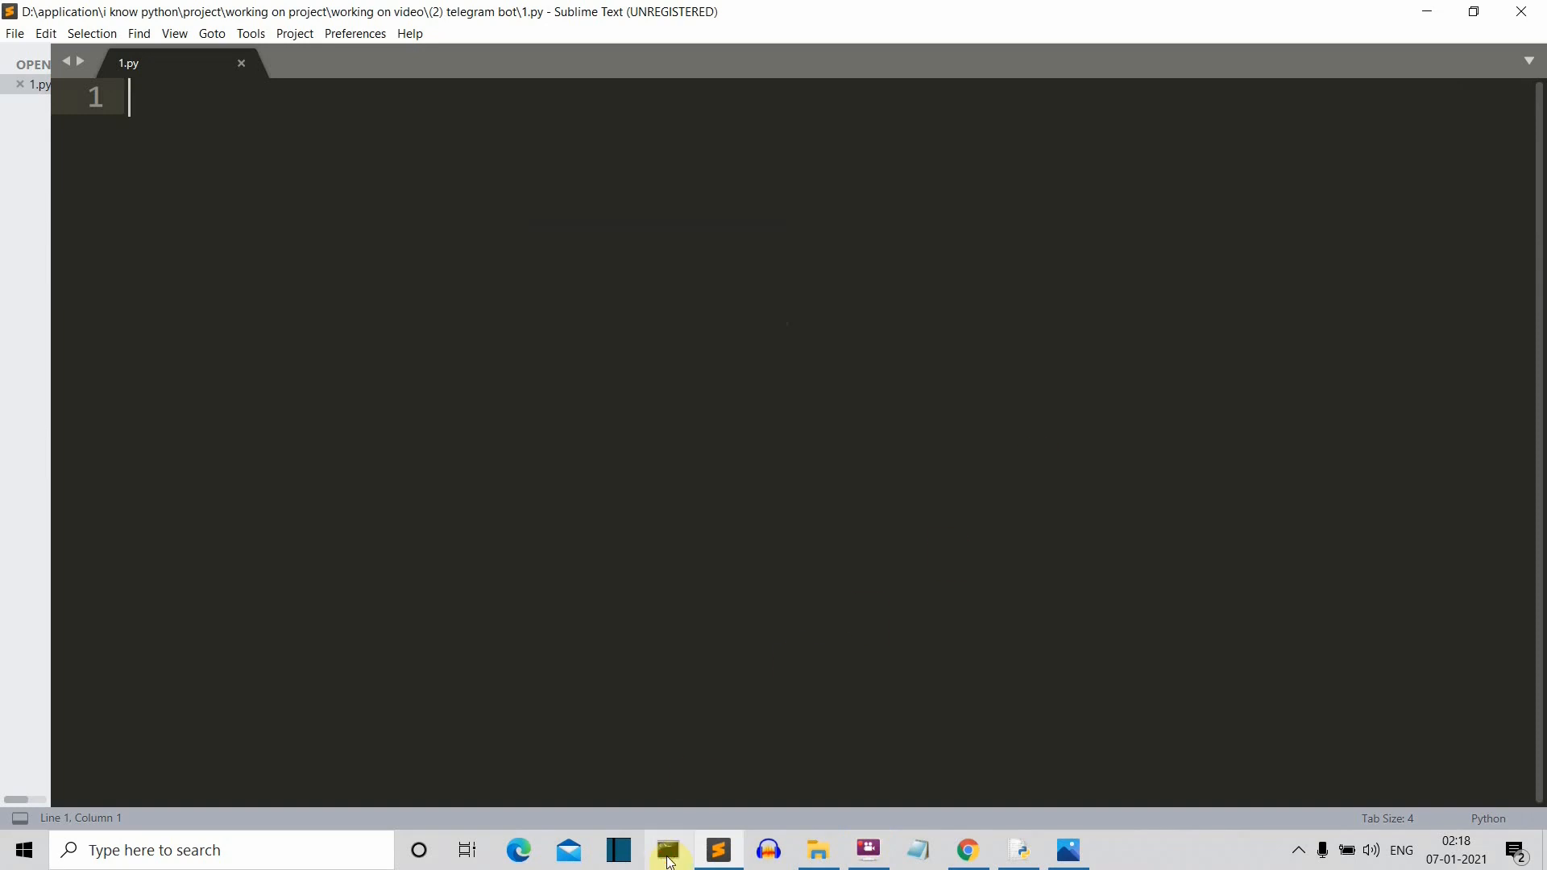
Run pip install python-telegram-bot in a new Command Prompt and review the already-satisfied output
{"action": "left_click", "coordinate": [667, 849]}
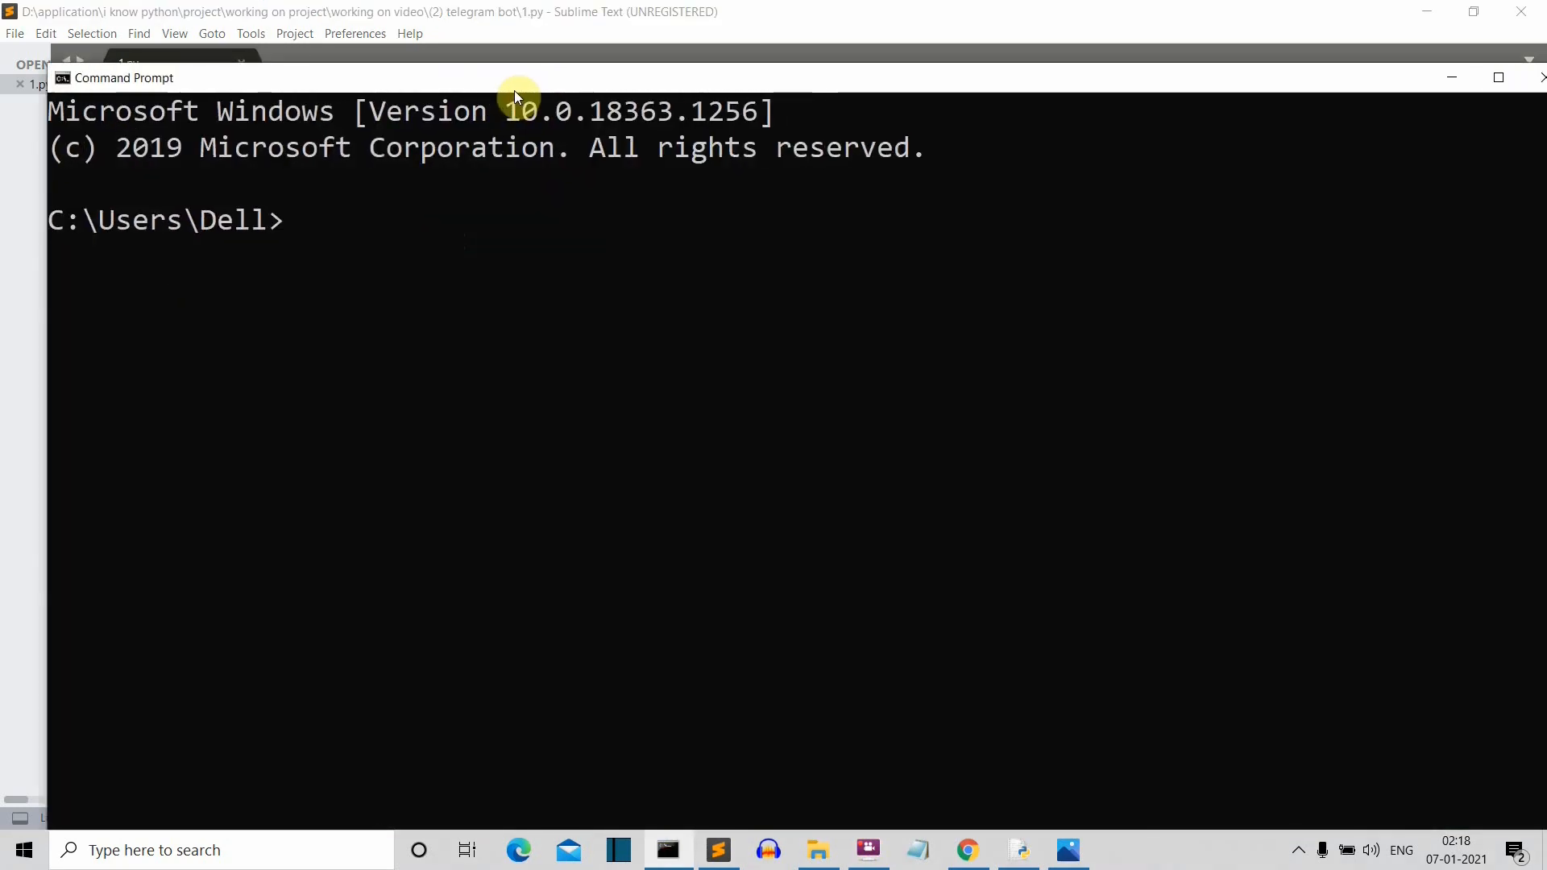
{"action": "type", "text": "pip"}
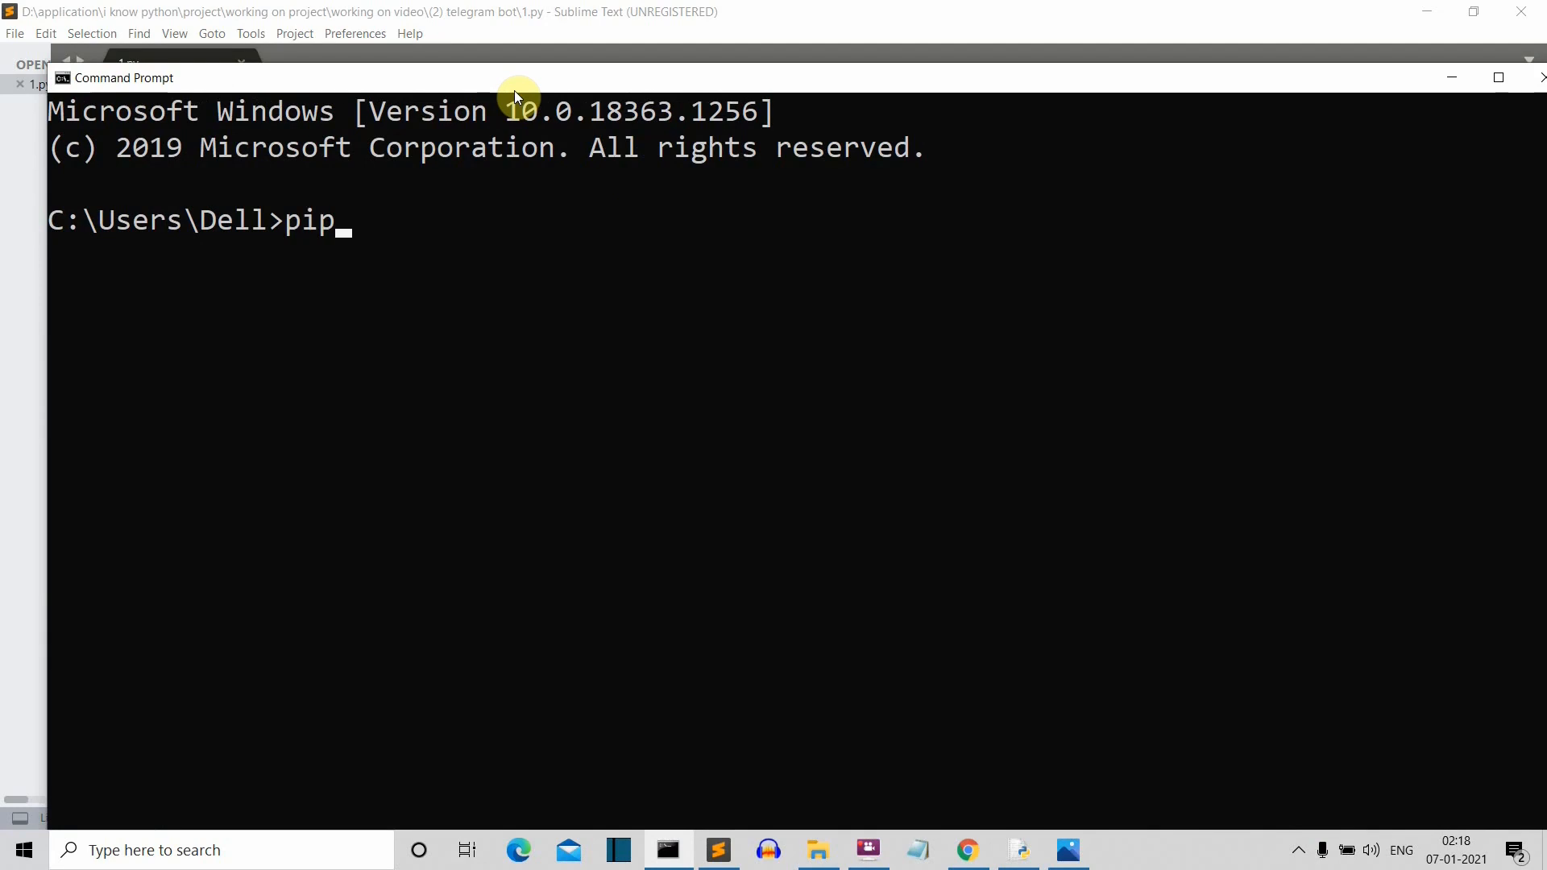
{"action": "type", "text": "insta"}
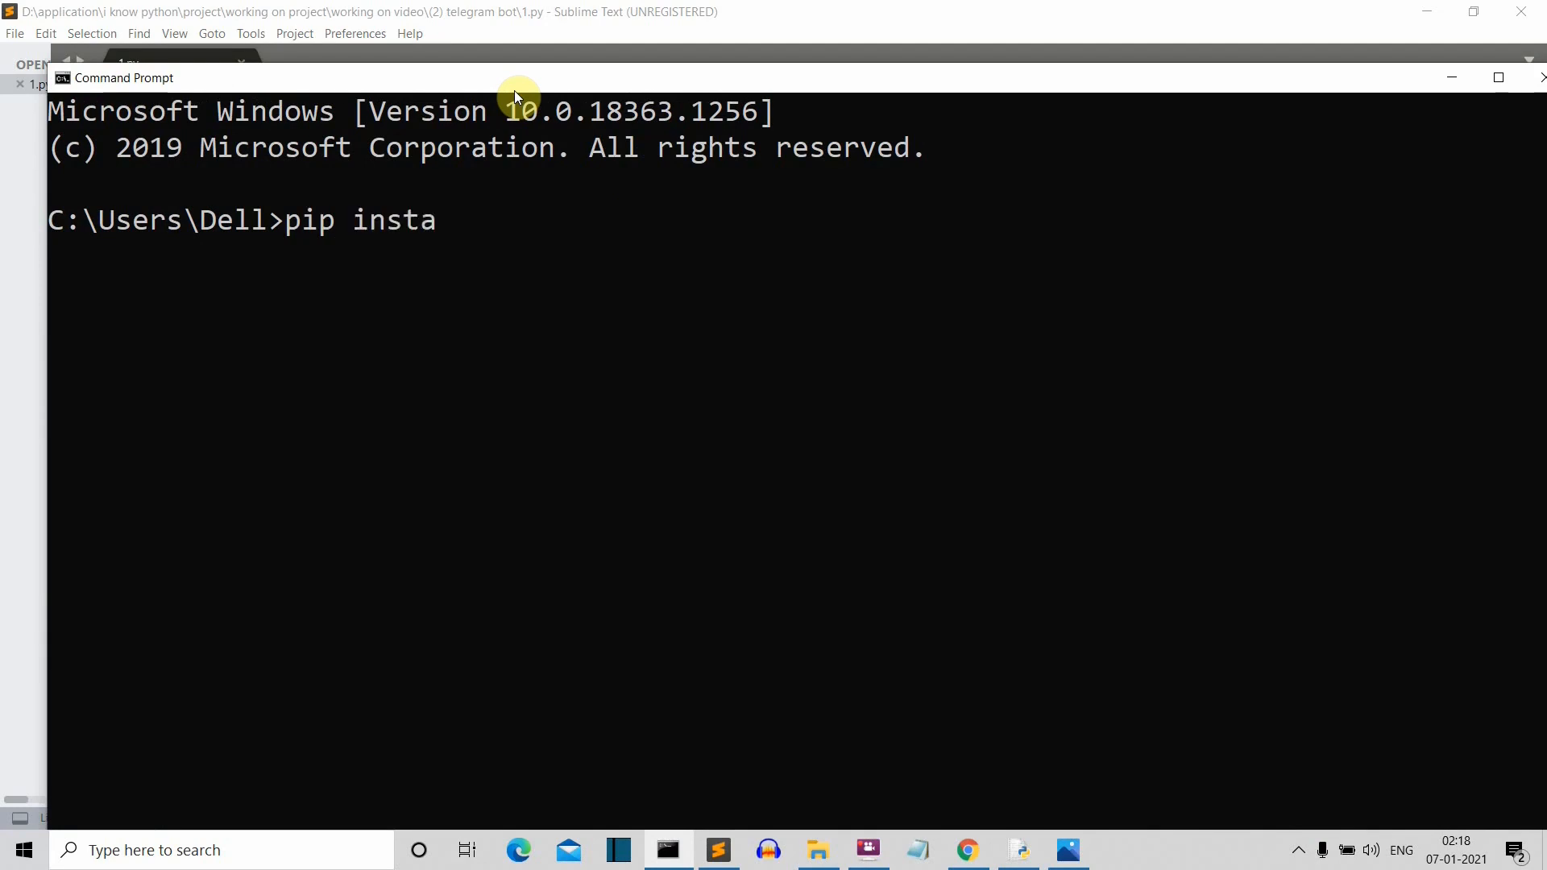
{"action": "type", "text": "ll python"}
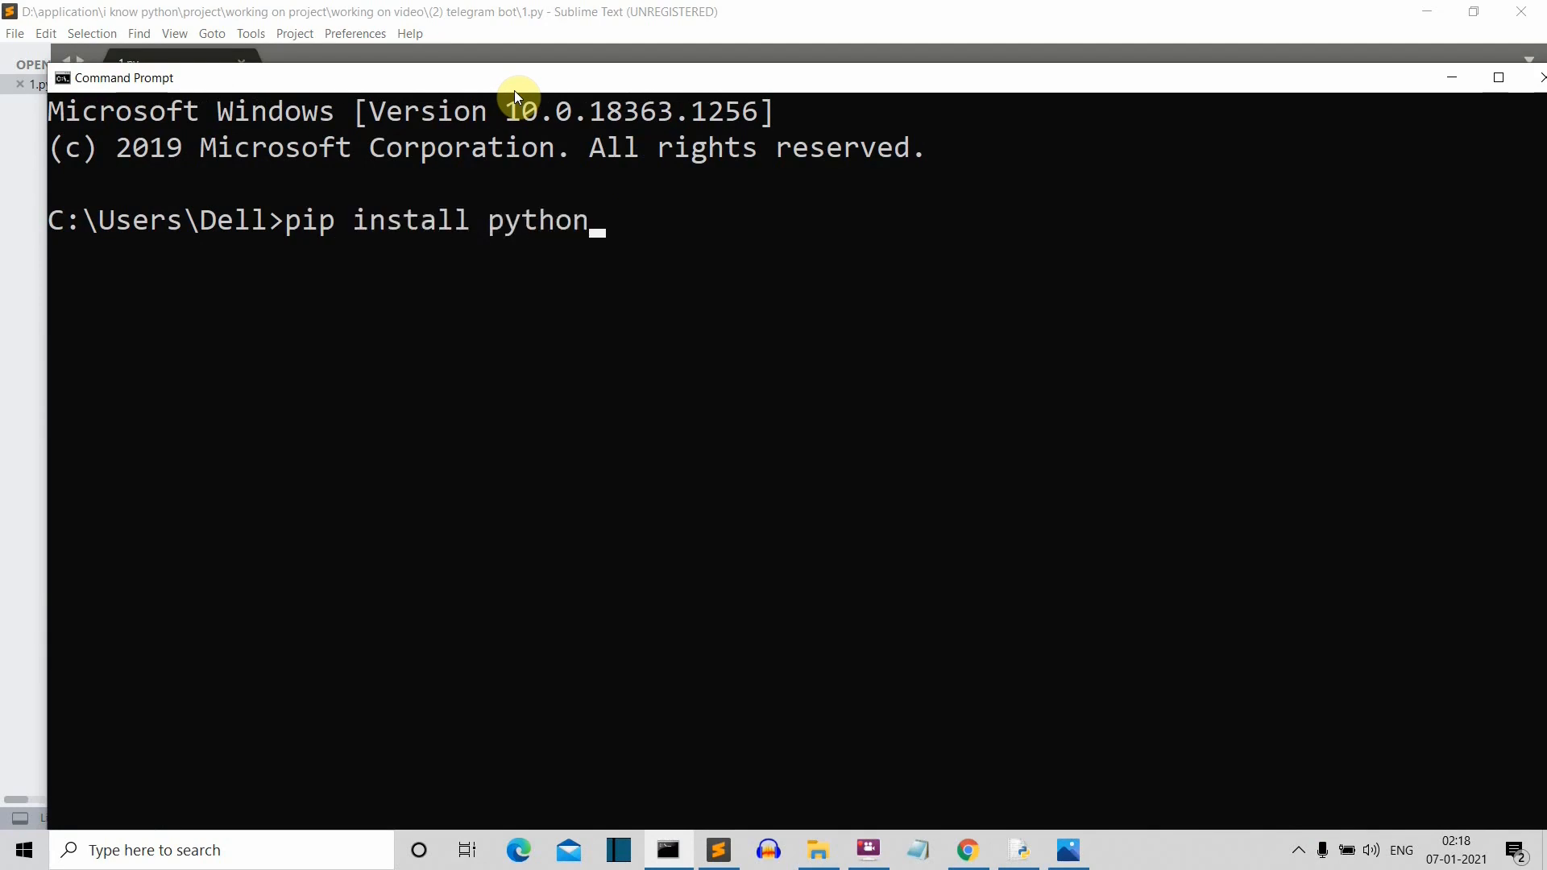
{"action": "type", "text": "-telegram-"}
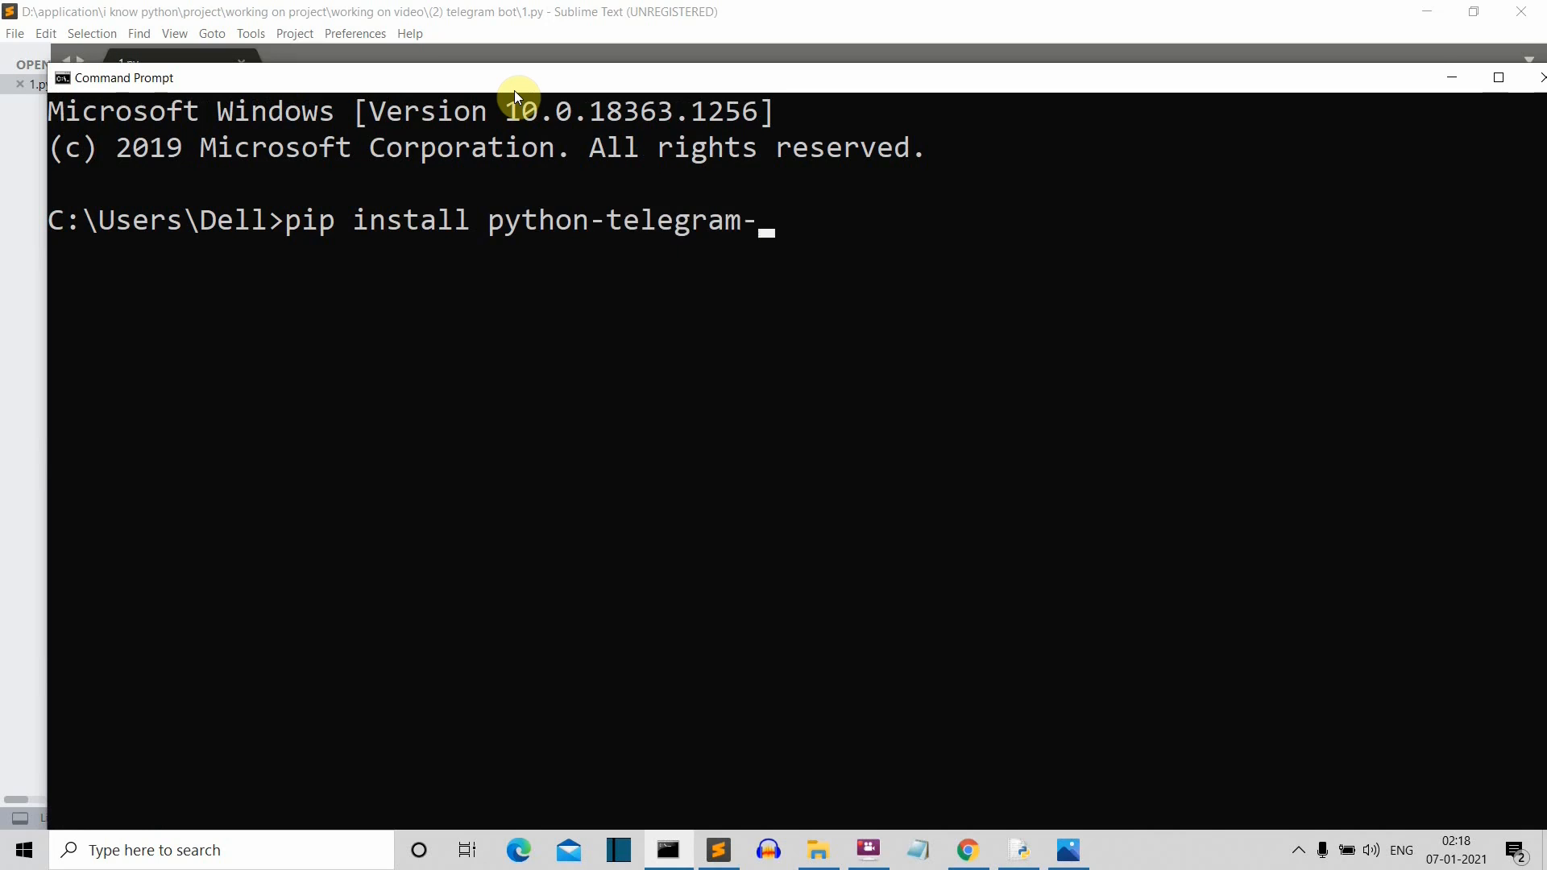
{"action": "type", "text": "bot"}
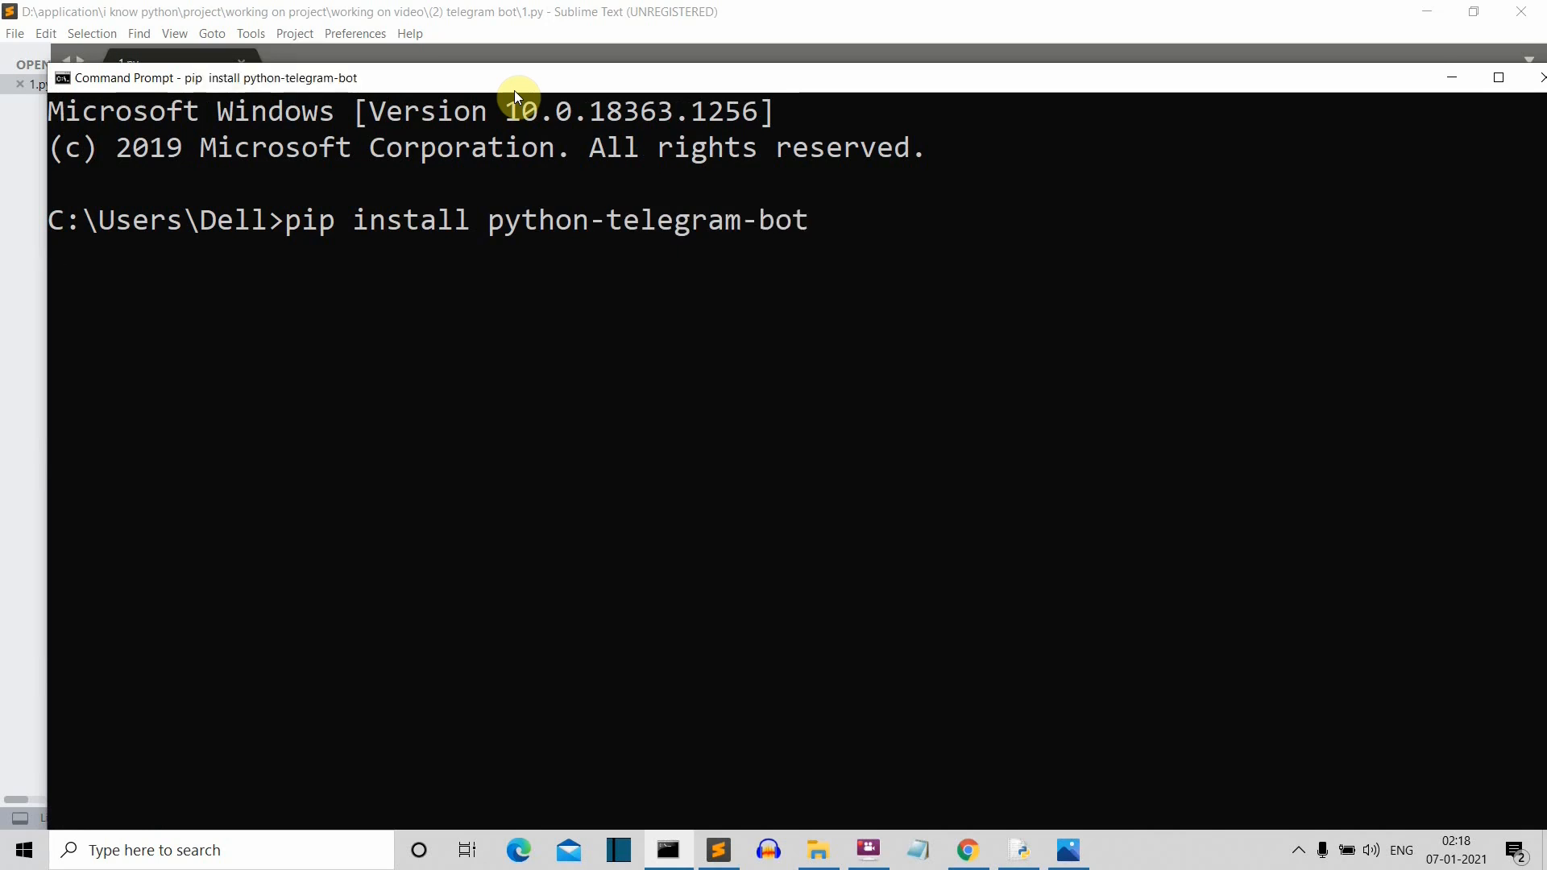
{"action": "mouse_move", "coordinate": [477, 89]}
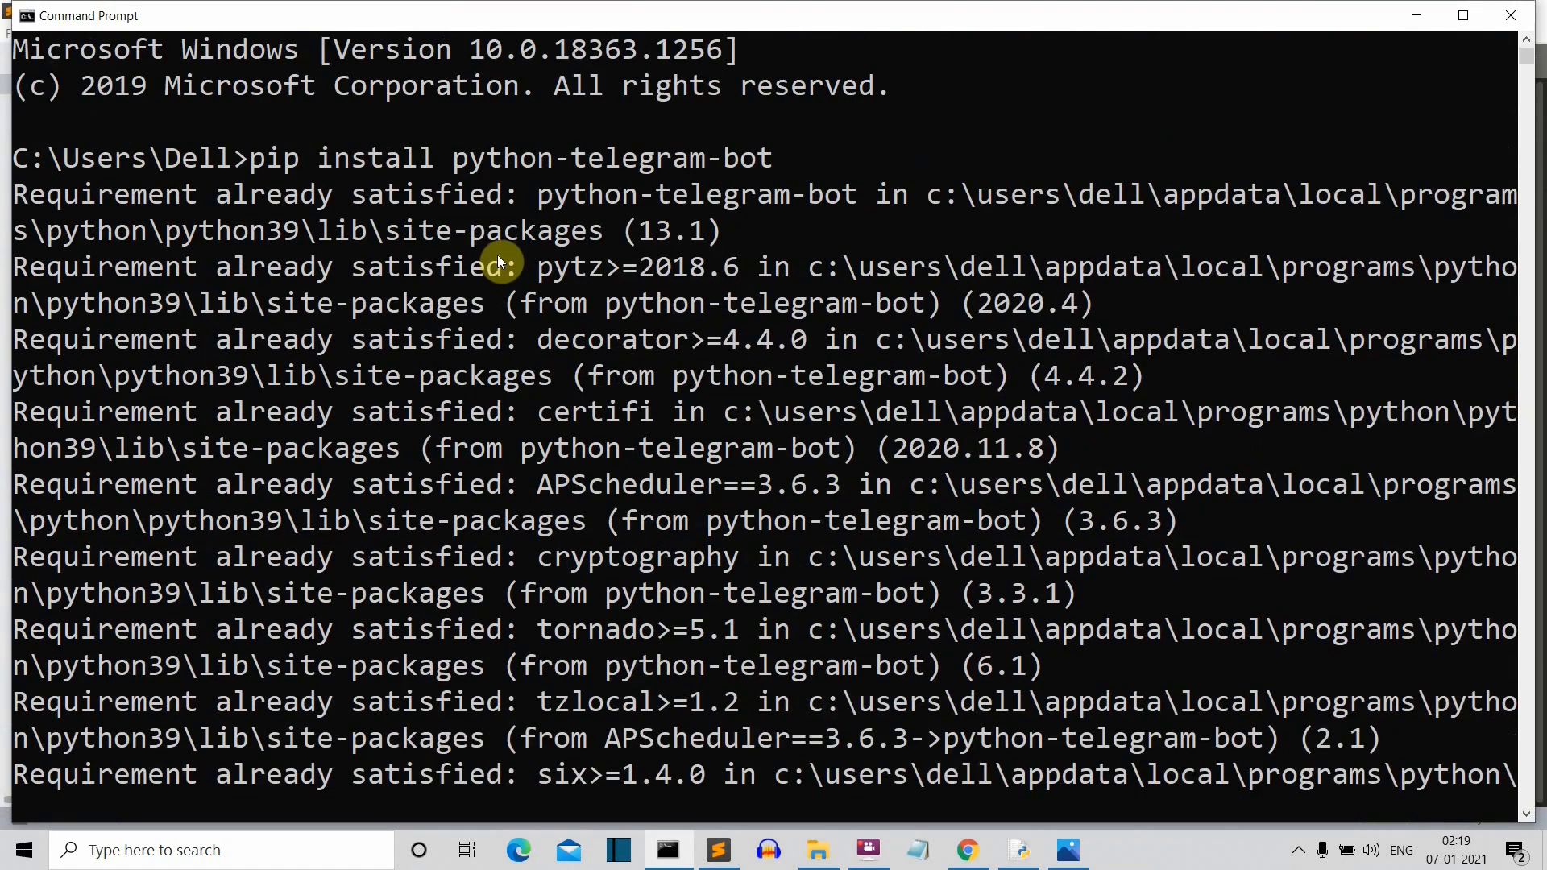
{"action": "scroll", "scroll_direction": "down", "scroll_amount": 3}
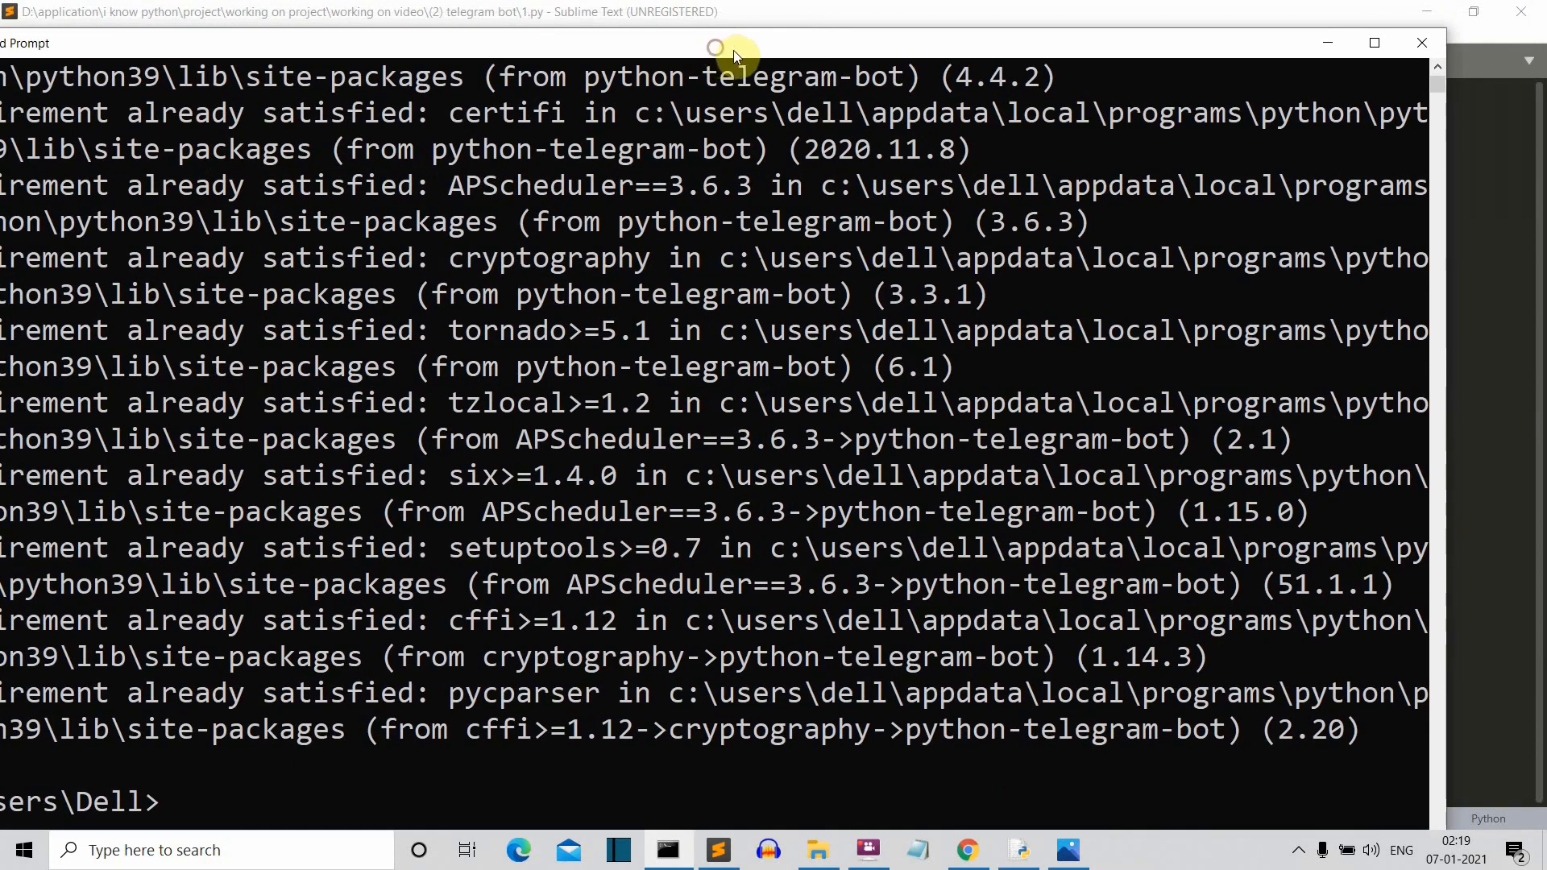
{"action": "mouse_move", "coordinate": [1421, 42]}
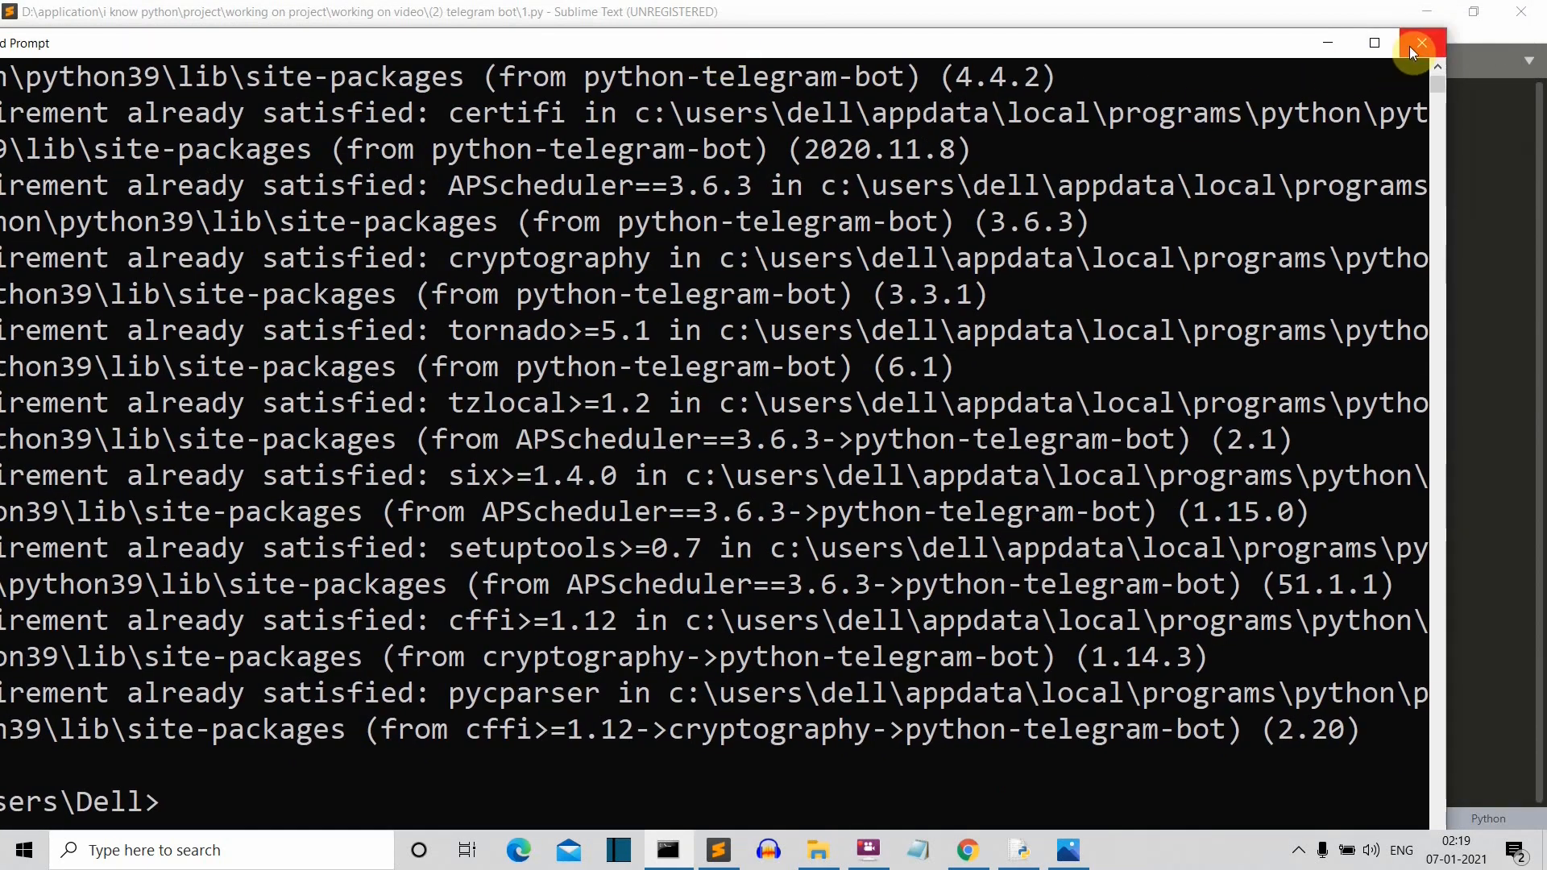
Close the Command Prompt window to return to the empty 1.py in Sublime Text
{"action": "left_click", "coordinate": [1418, 42]}
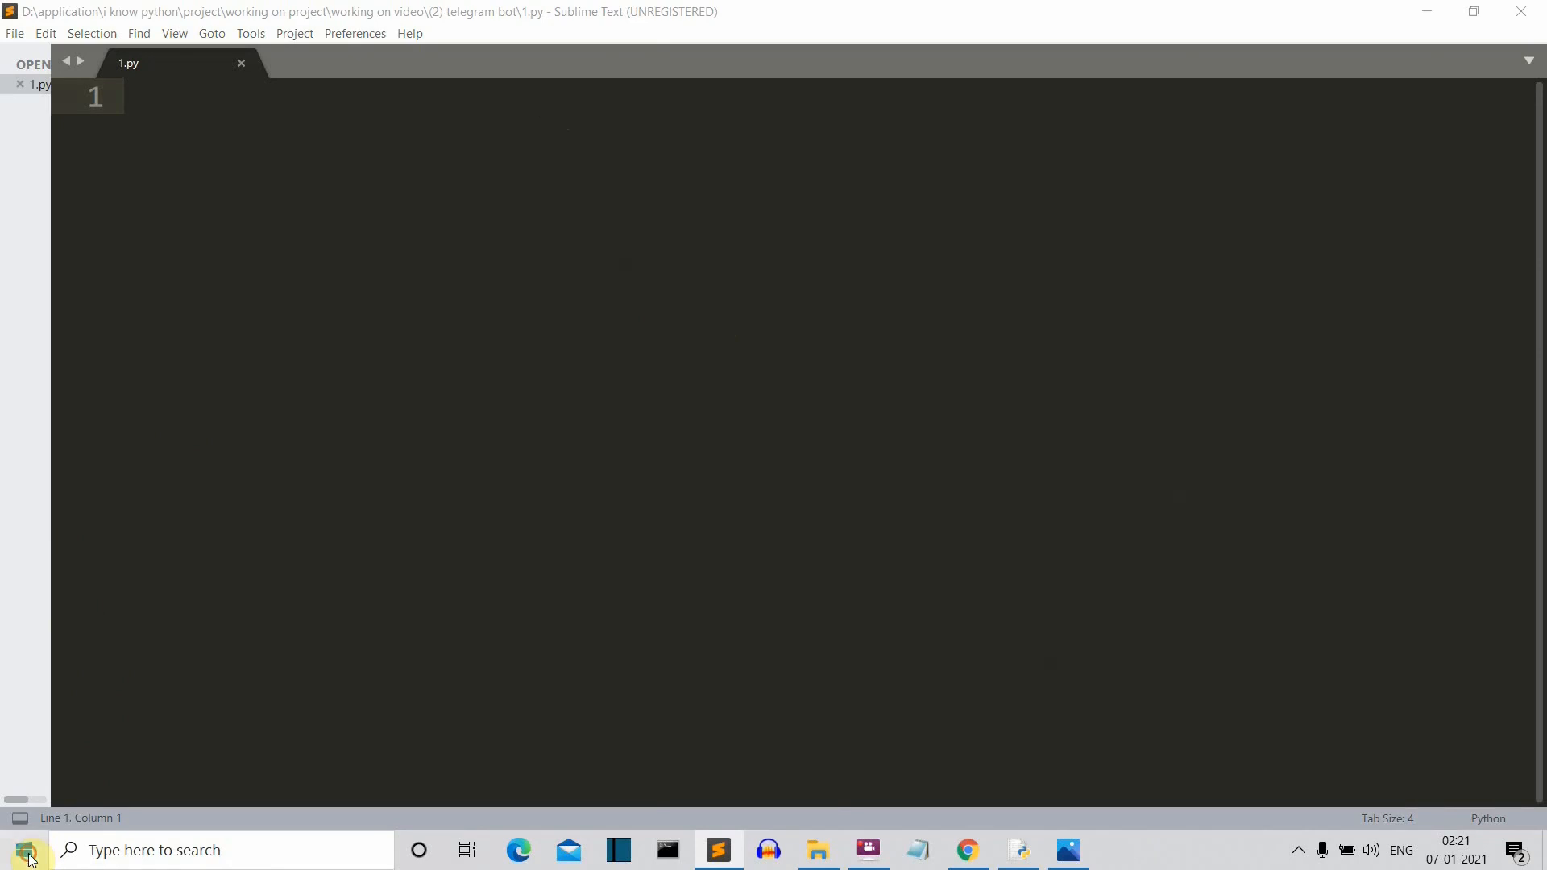
Find the verified BotFather in Telegram and start the conversation
{"action": "type", "text": "te"}
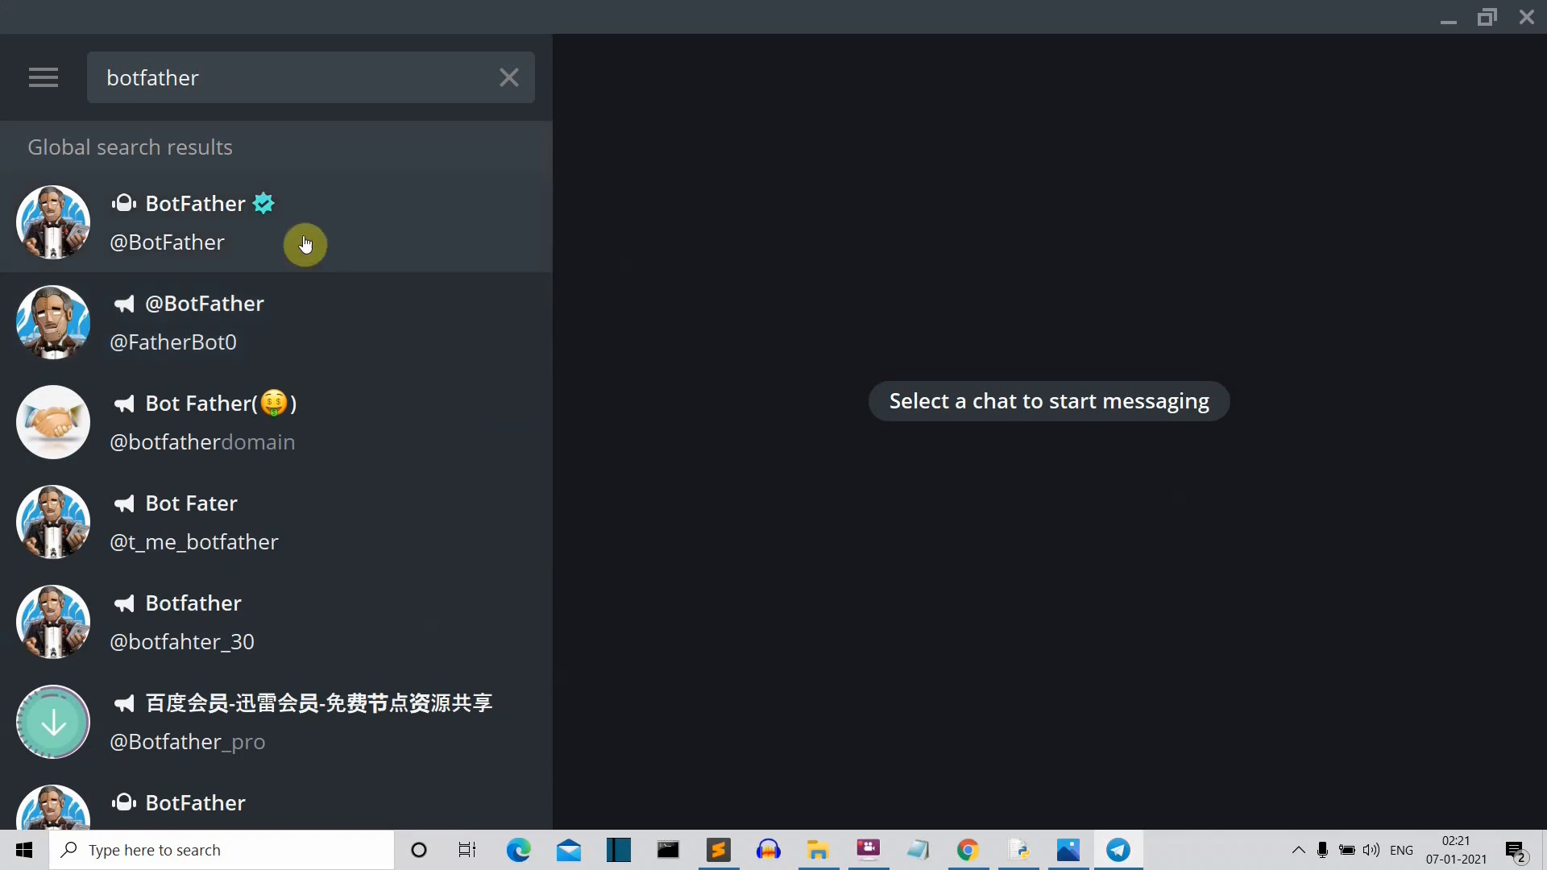
{"action": "mouse_move", "coordinate": [273, 224]}
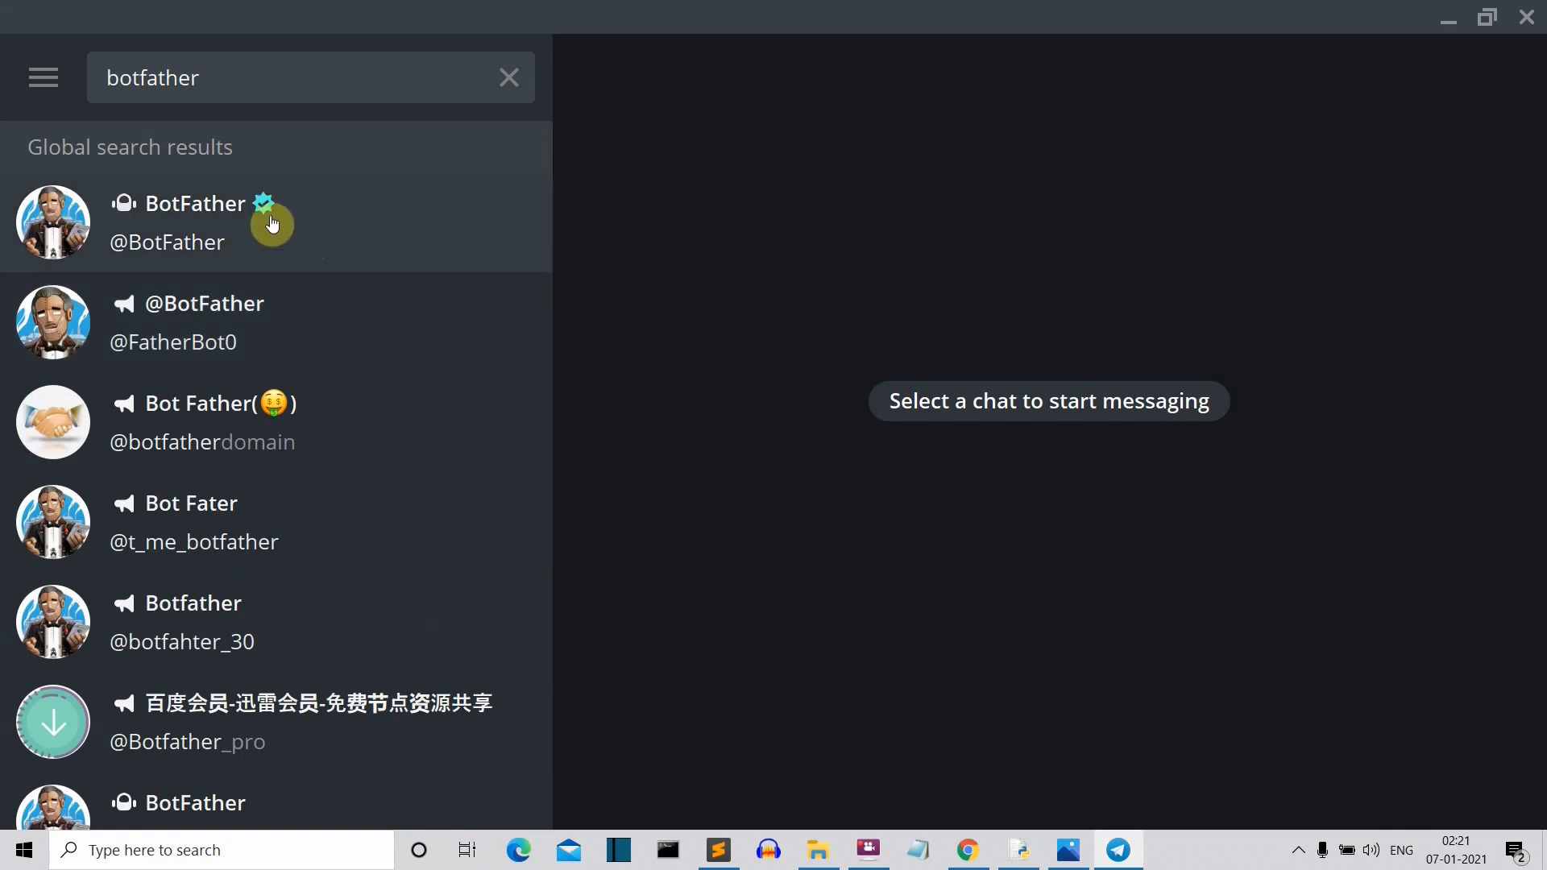
{"action": "mouse_move", "coordinate": [339, 244]}
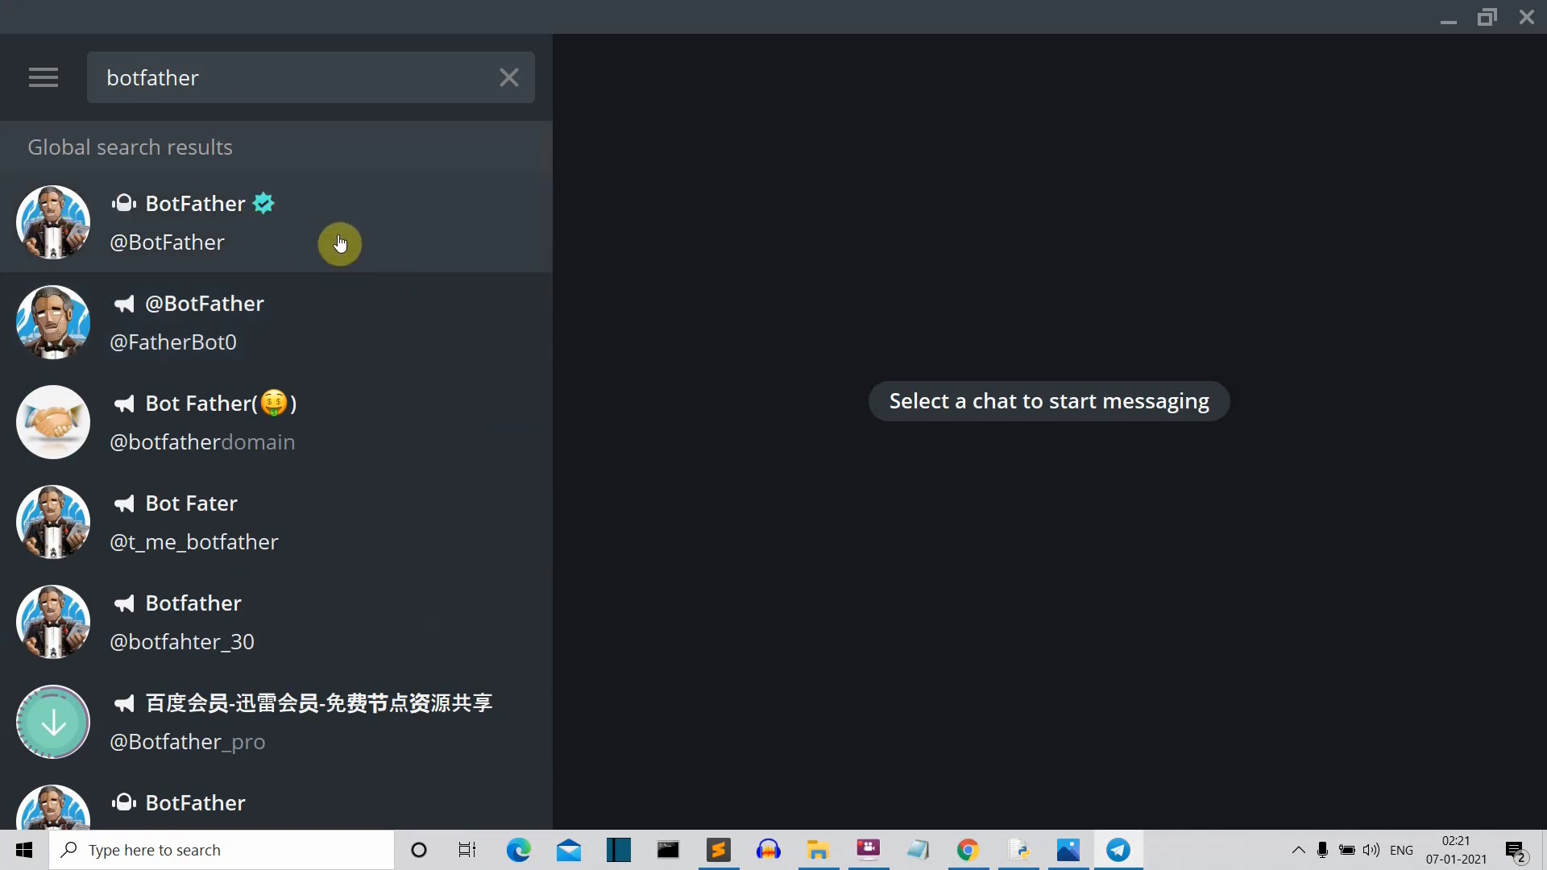
{"action": "left_click", "coordinate": [196, 222]}
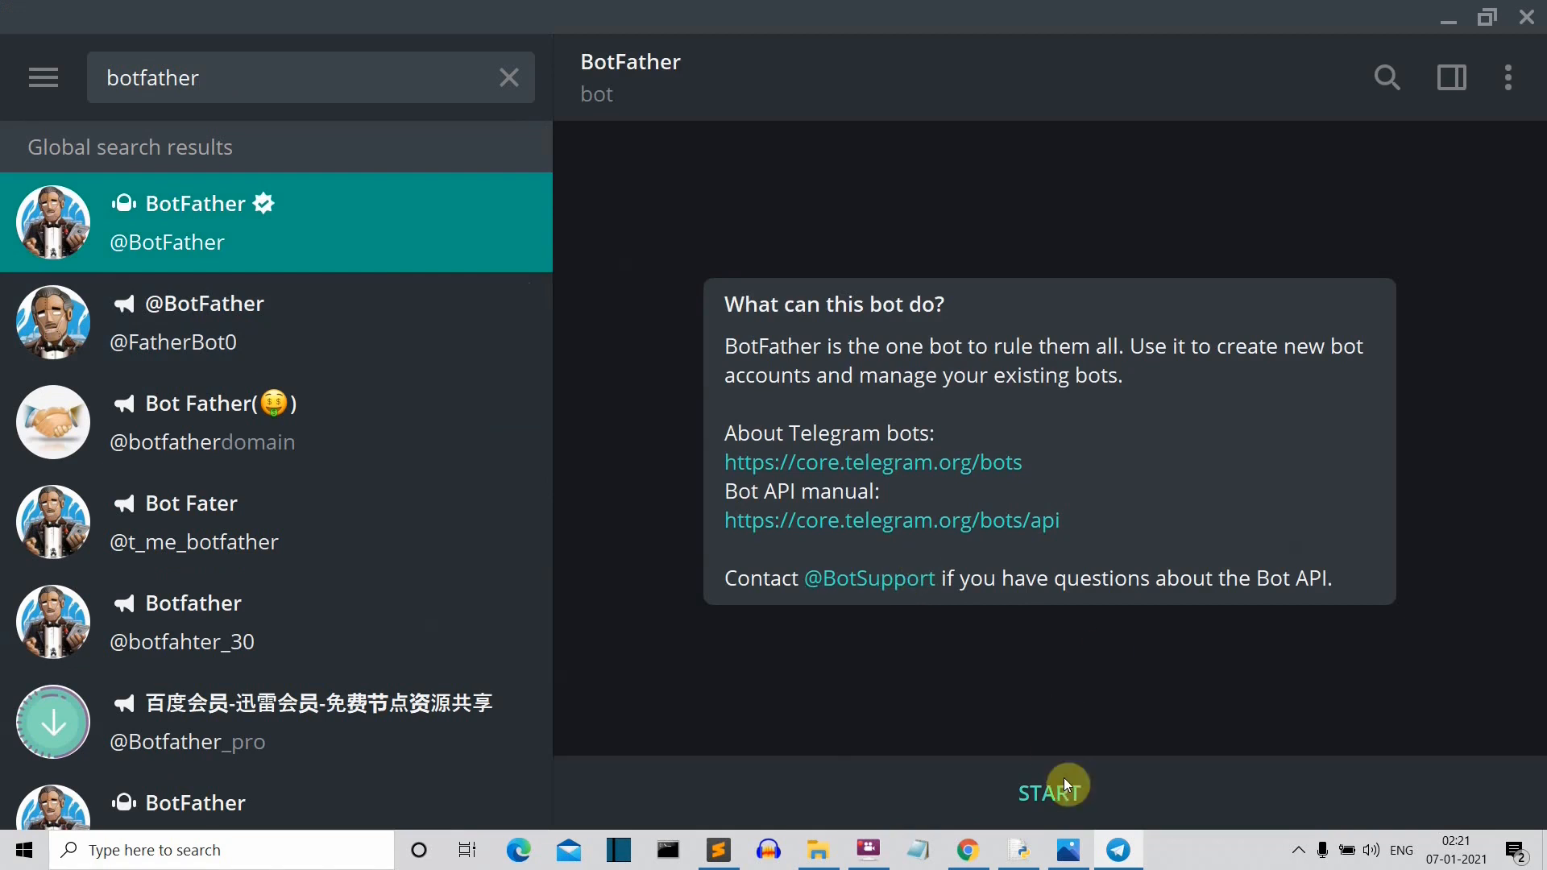
{"action": "left_click", "coordinate": [1049, 793]}
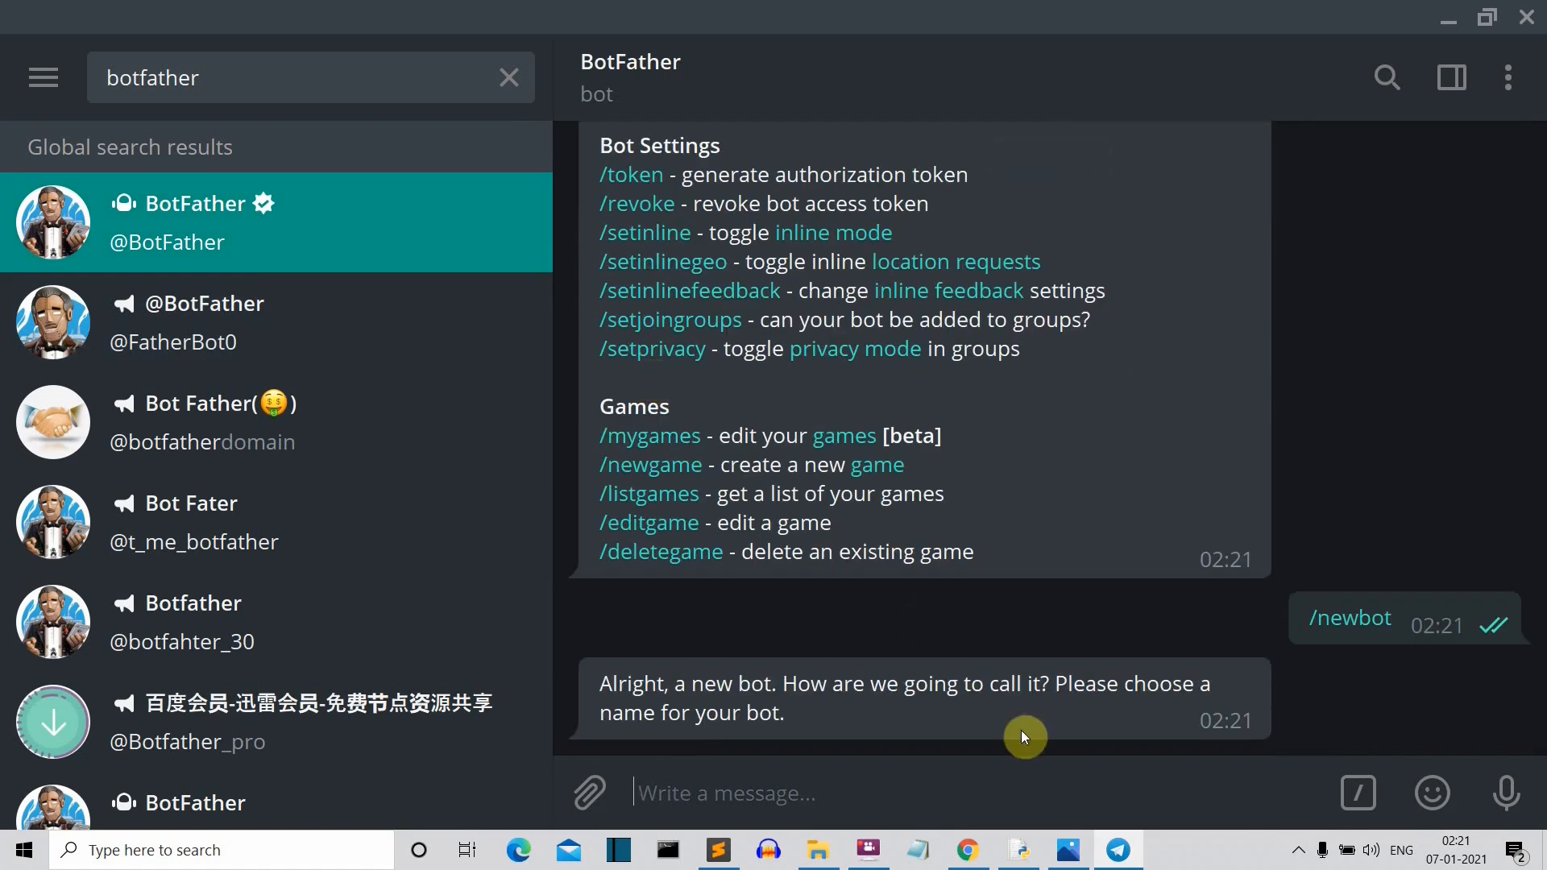
{"action": "mouse_move", "coordinate": [981, 754]}
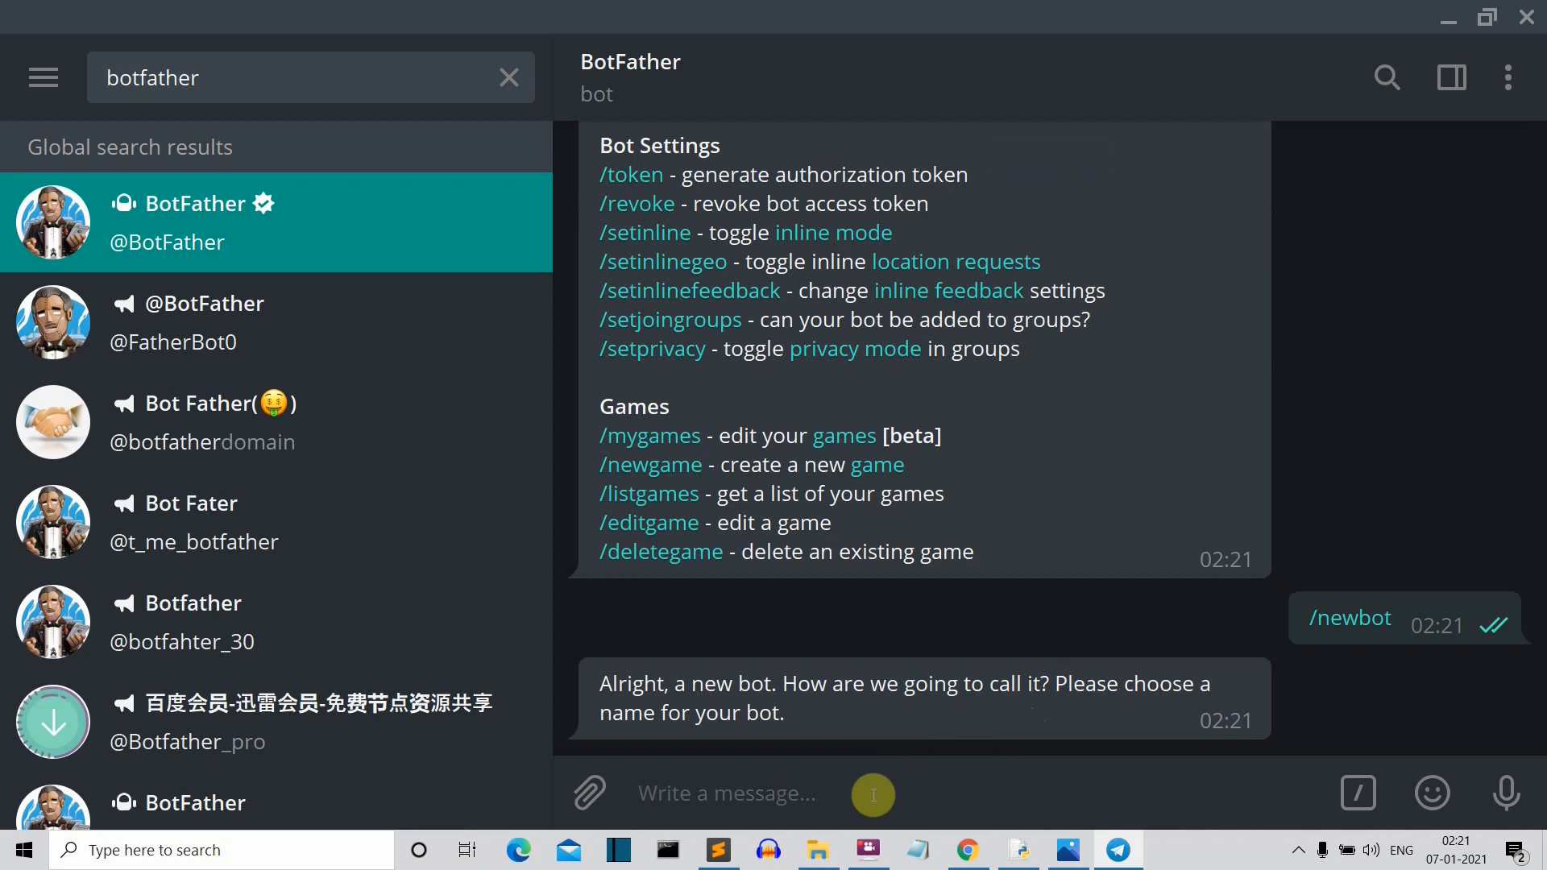
Name the new bot iknowpthon and draft the username iknowpythonbot
{"action": "type", "text": "ikno"}
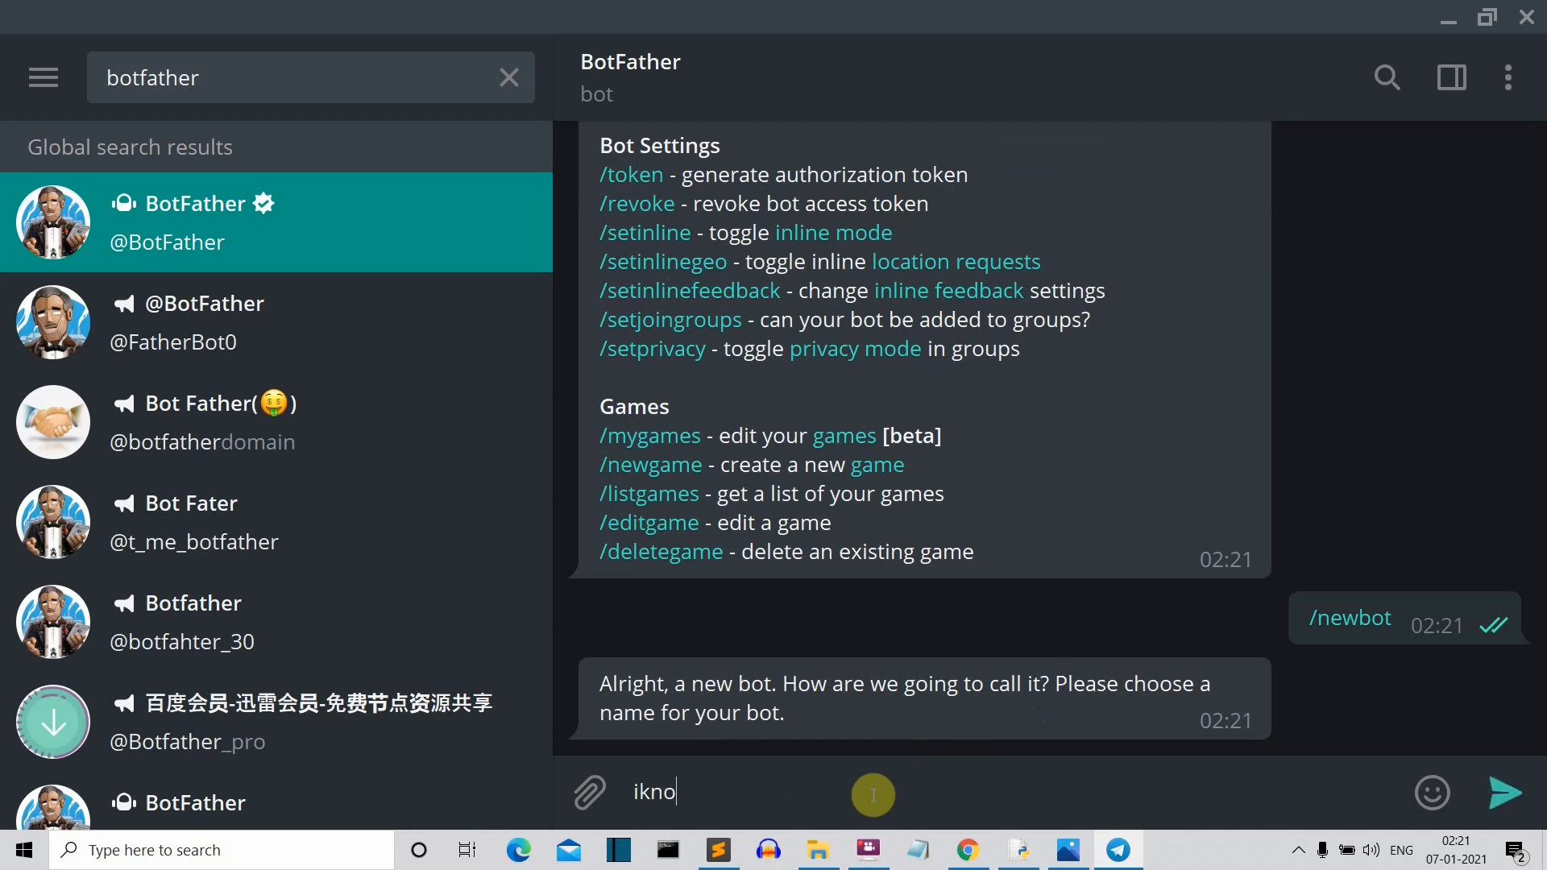
{"action": "type", "text": "wpty"}
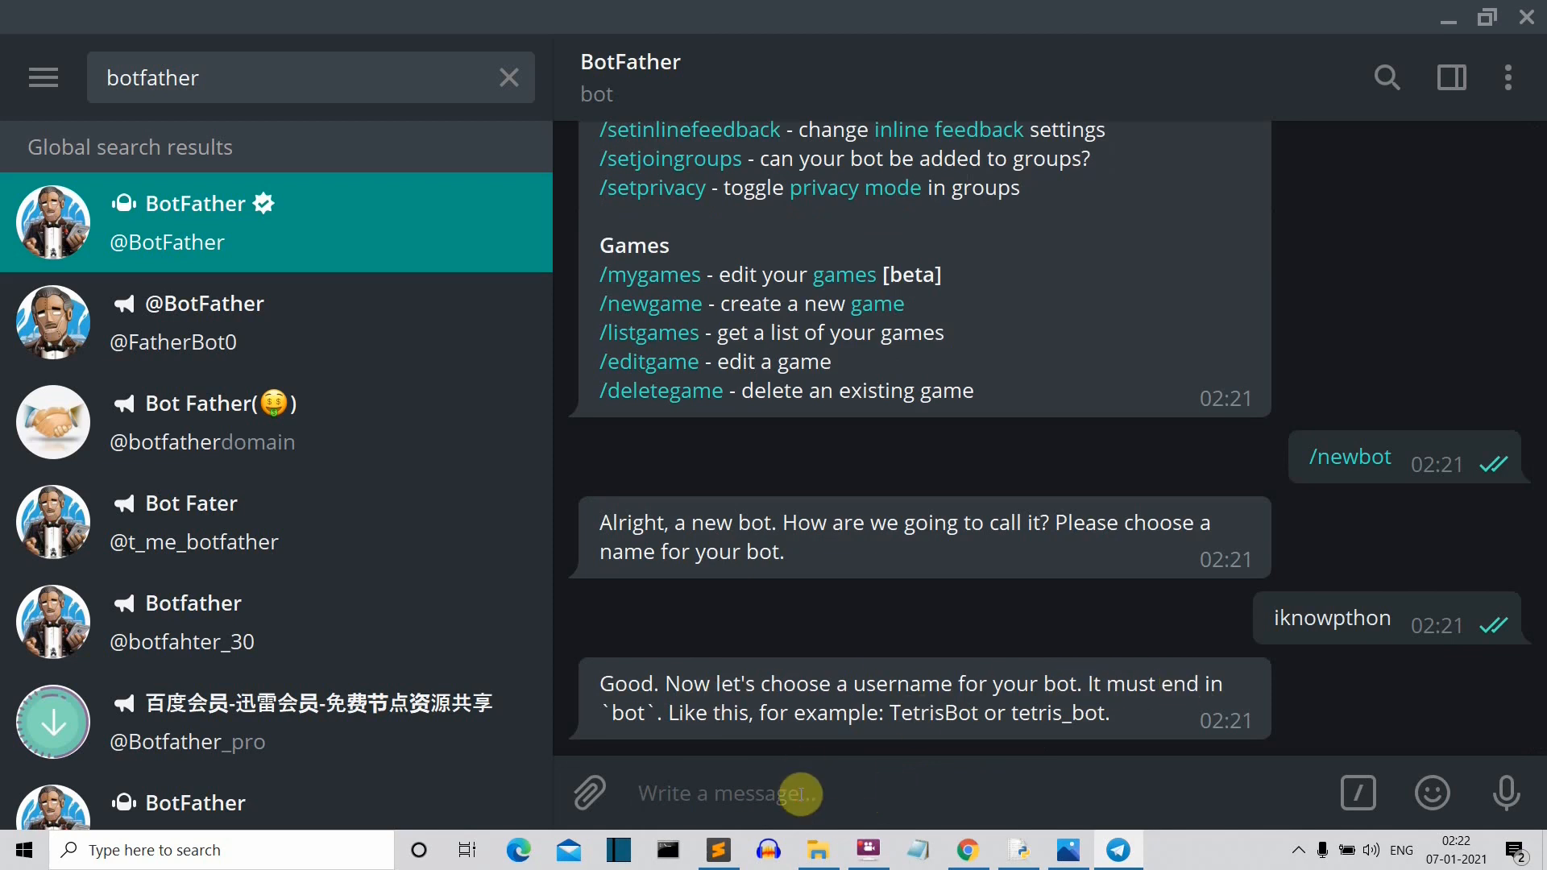
{"action": "type", "text": "iknowpytho"}
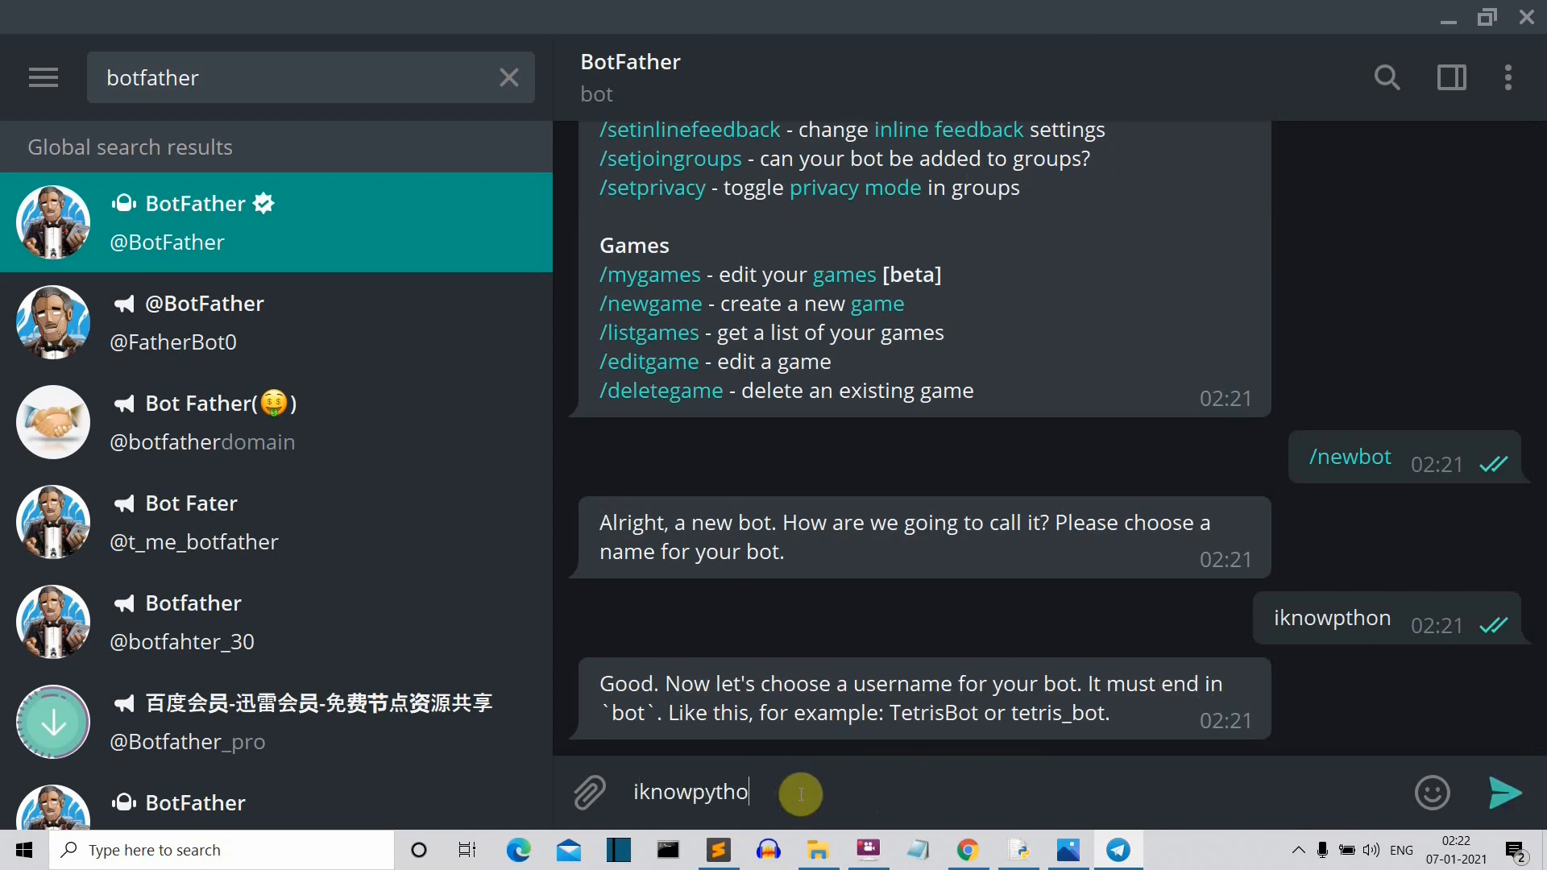
{"action": "type", "text": "nbot"}
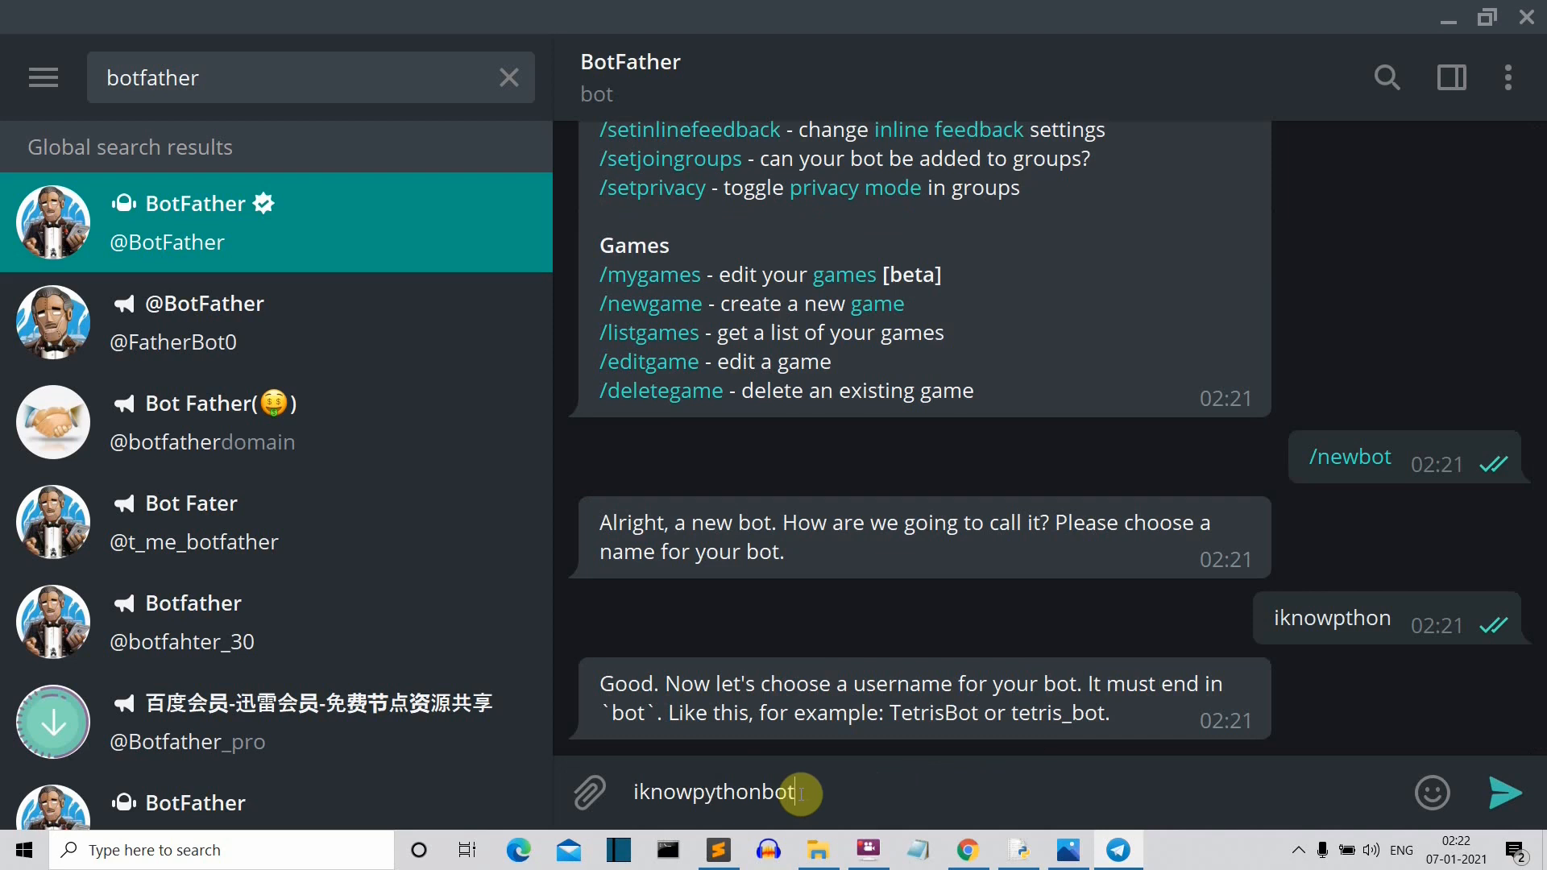
Send the username iknowpythonbot so BotFather issues the HTTP API token
{"action": "left_click", "coordinate": [1505, 793]}
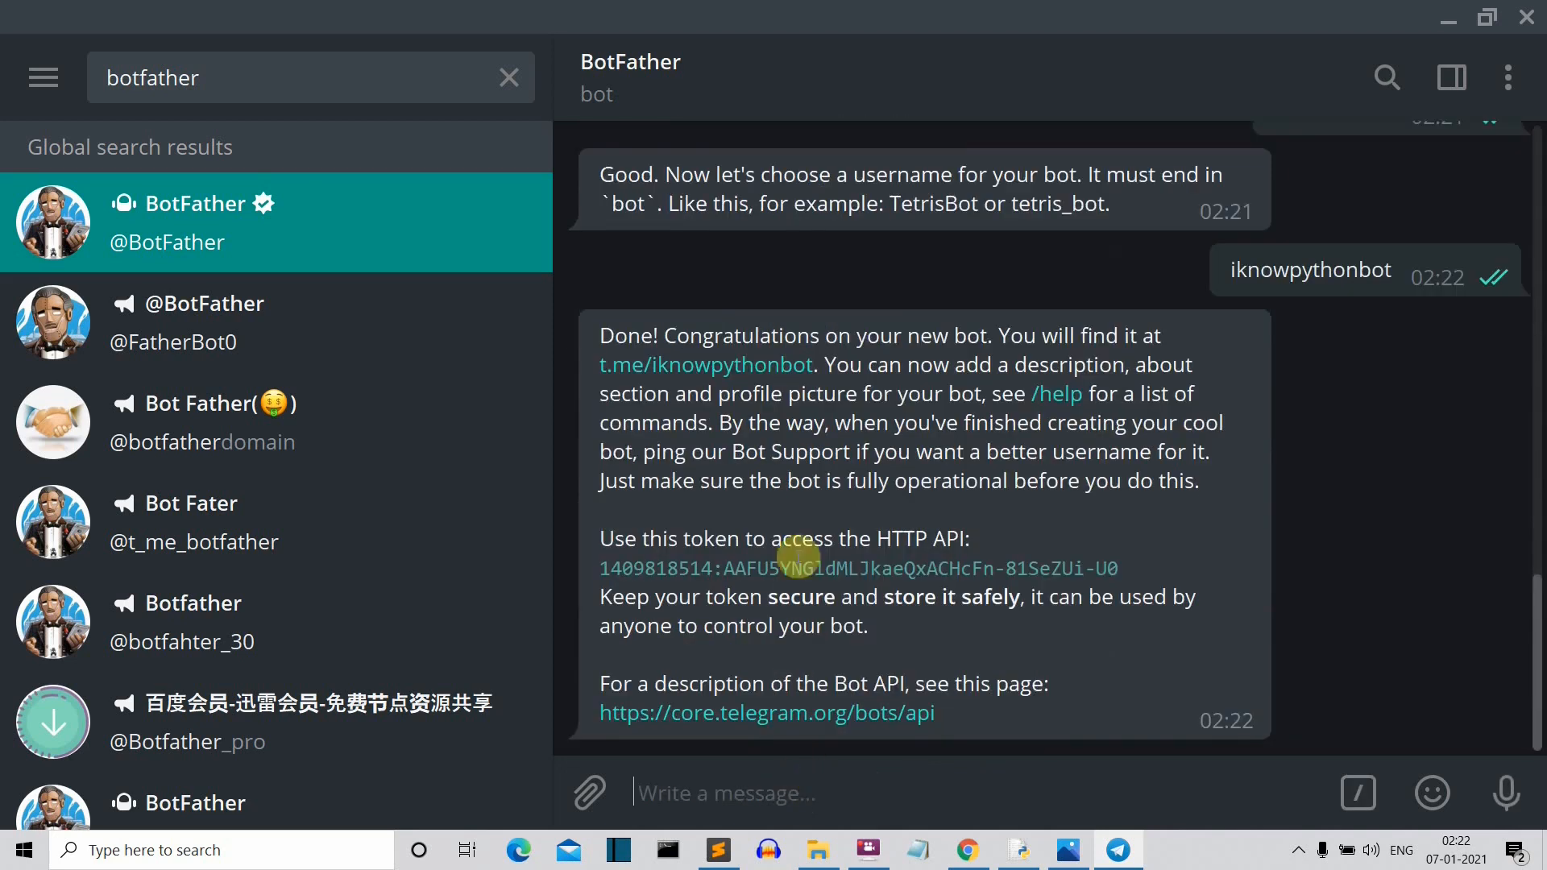
{"action": "mouse_move", "coordinate": [965, 335]}
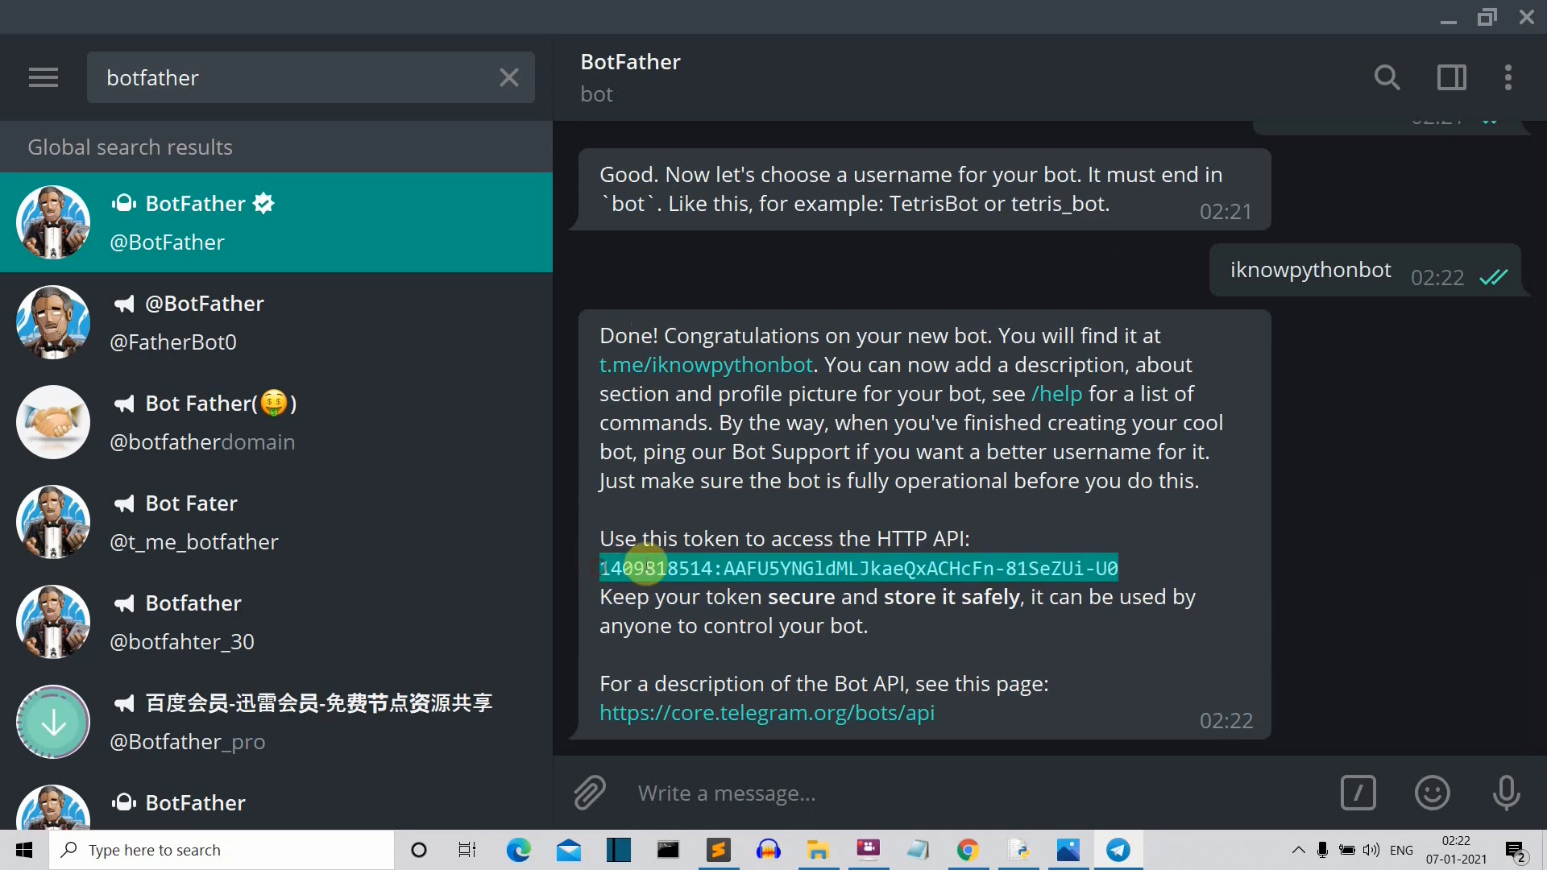
{"action": "mouse_move", "coordinate": [917, 479]}
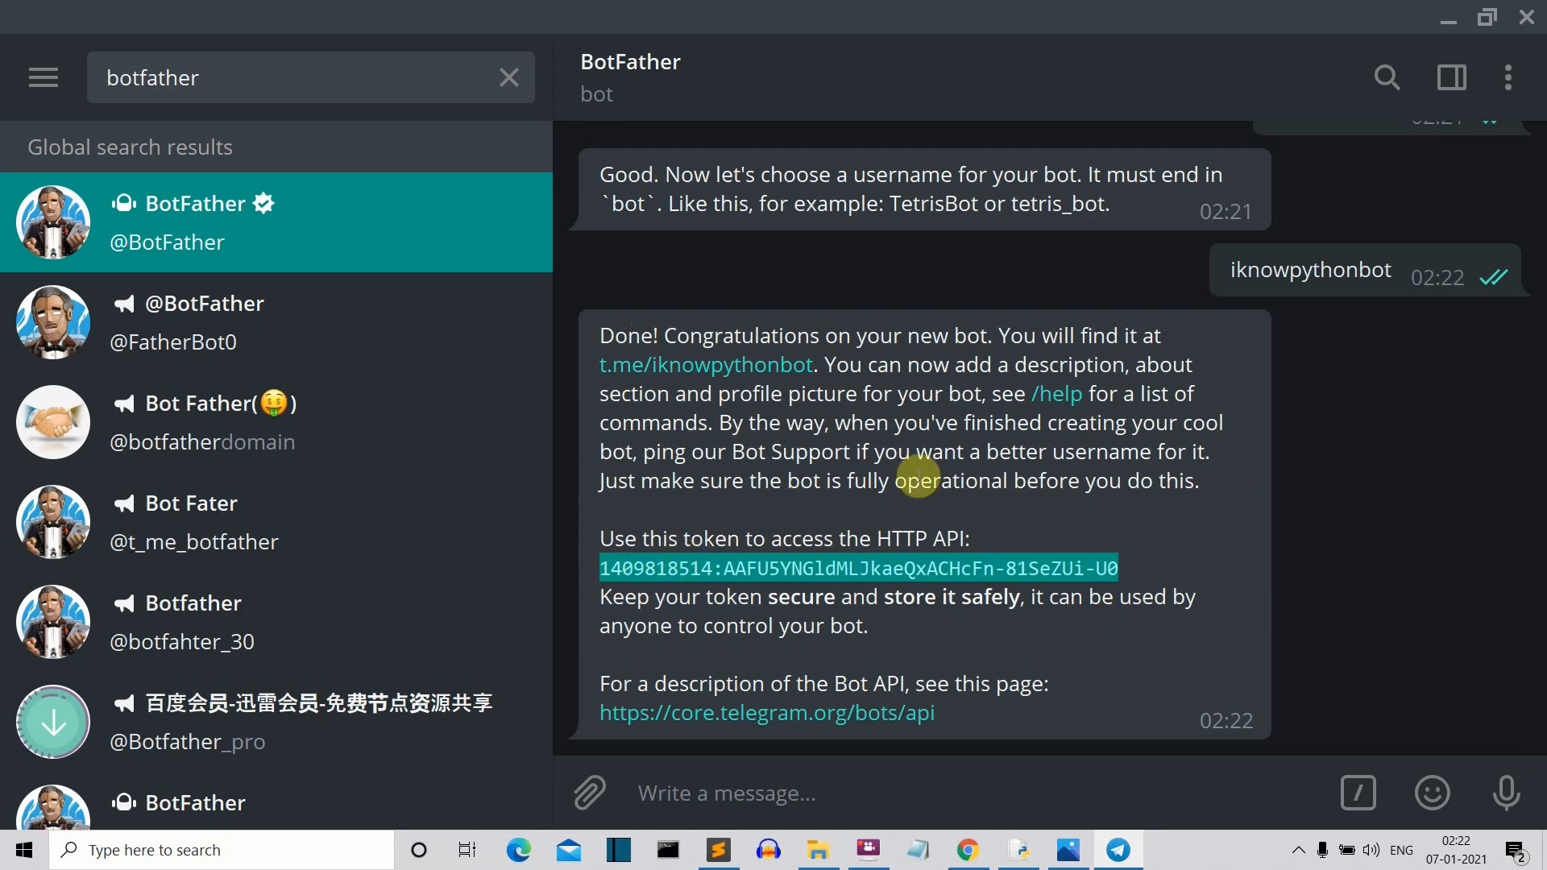
{"action": "mouse_move", "coordinate": [1035, 132]}
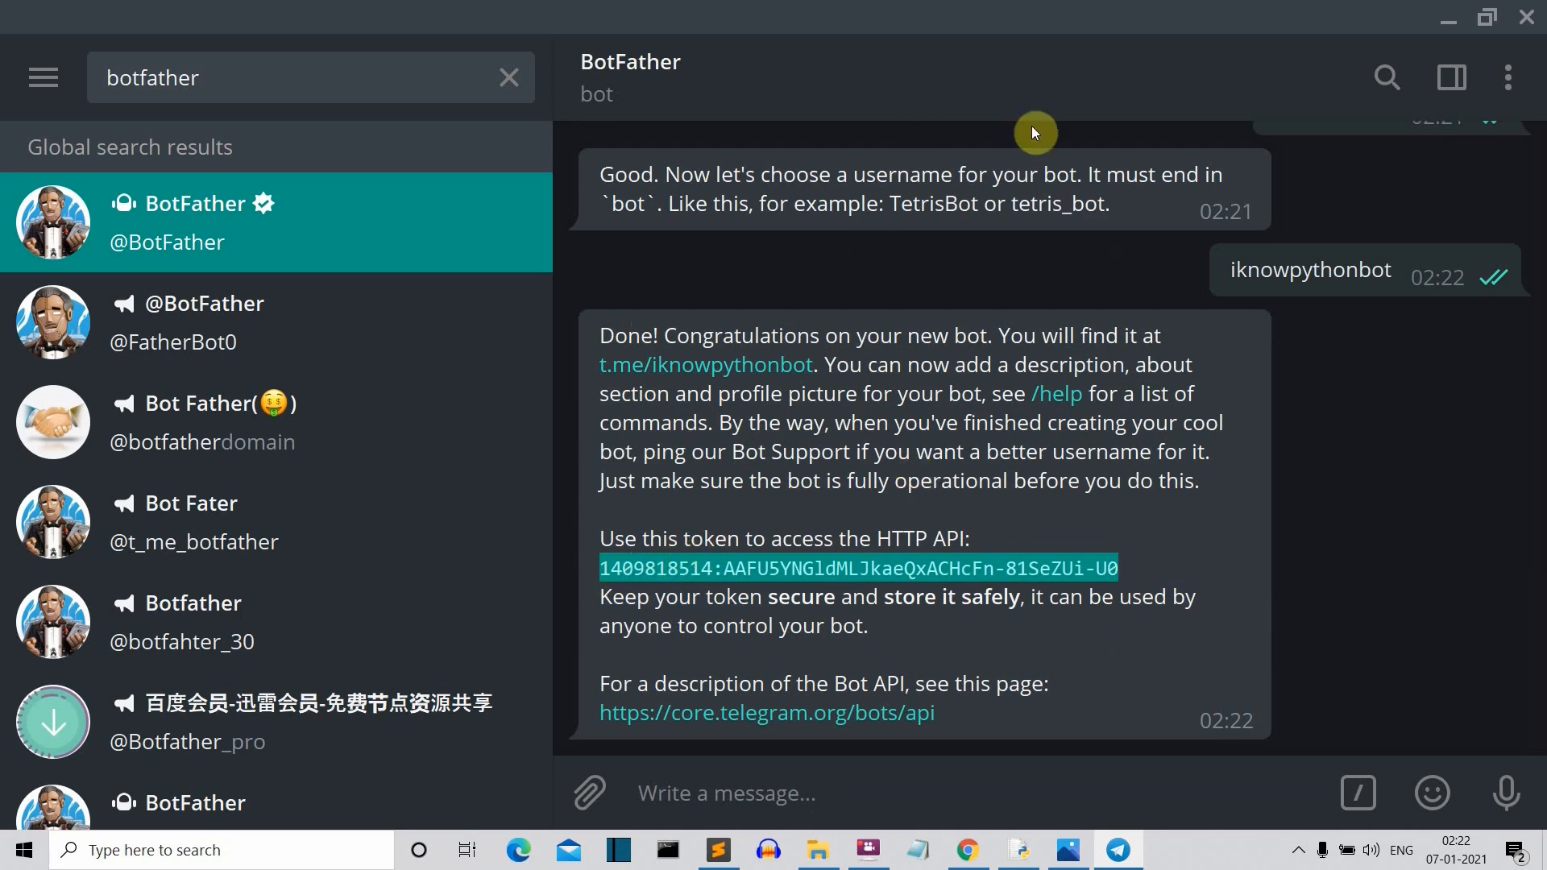
{"action": "mouse_move", "coordinate": [1450, 18]}
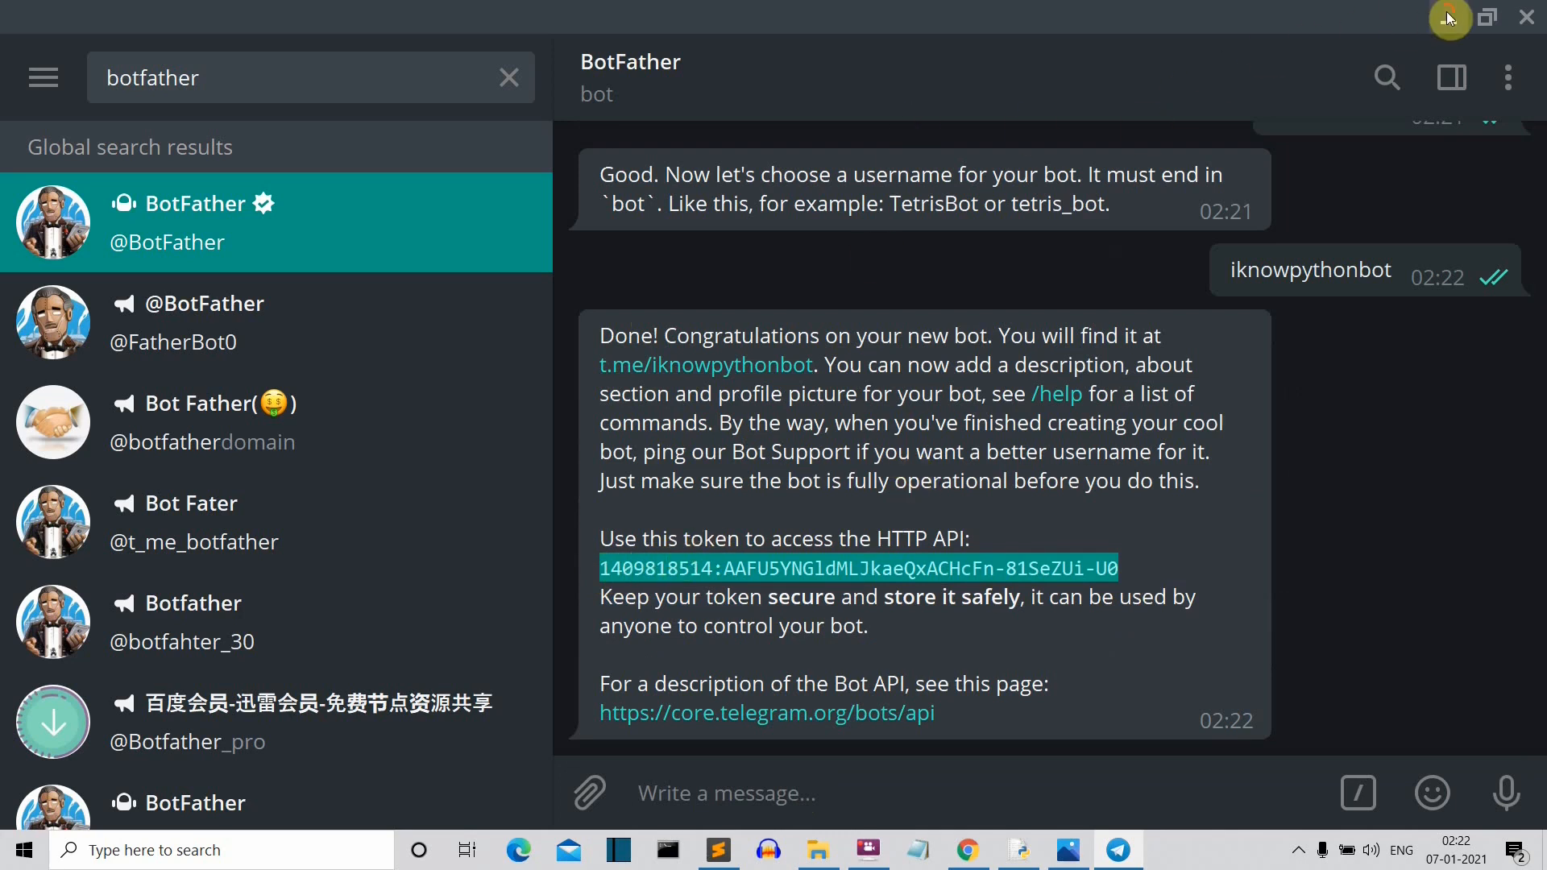
Add from telegram import * and from telegram.ext import * at the top of 1.py
{"action": "left_click", "coordinate": [719, 849]}
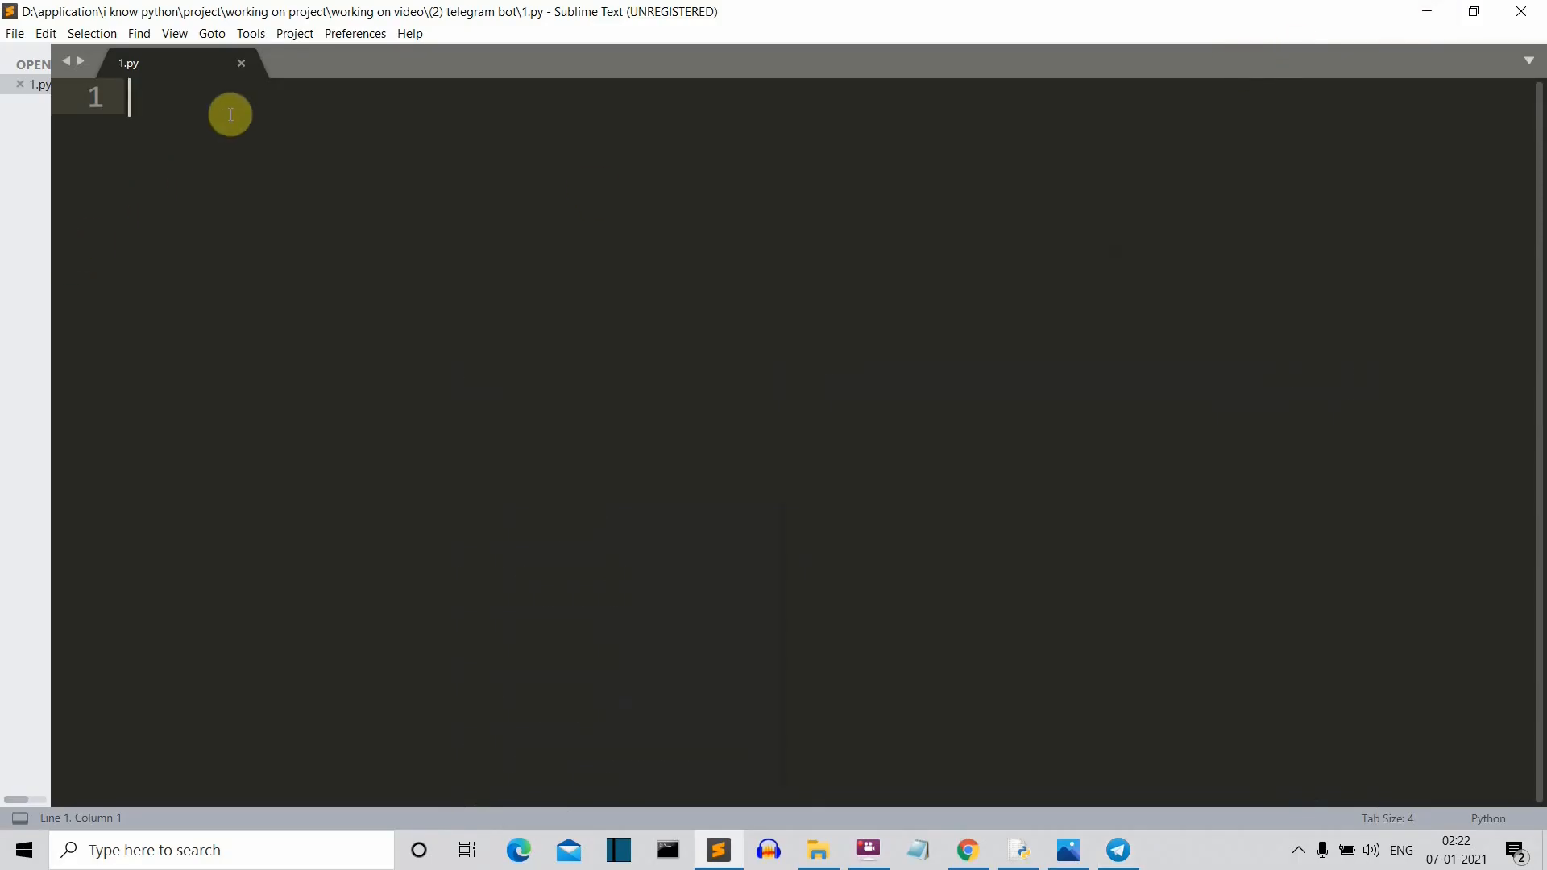
{"action": "type", "text": "from"}
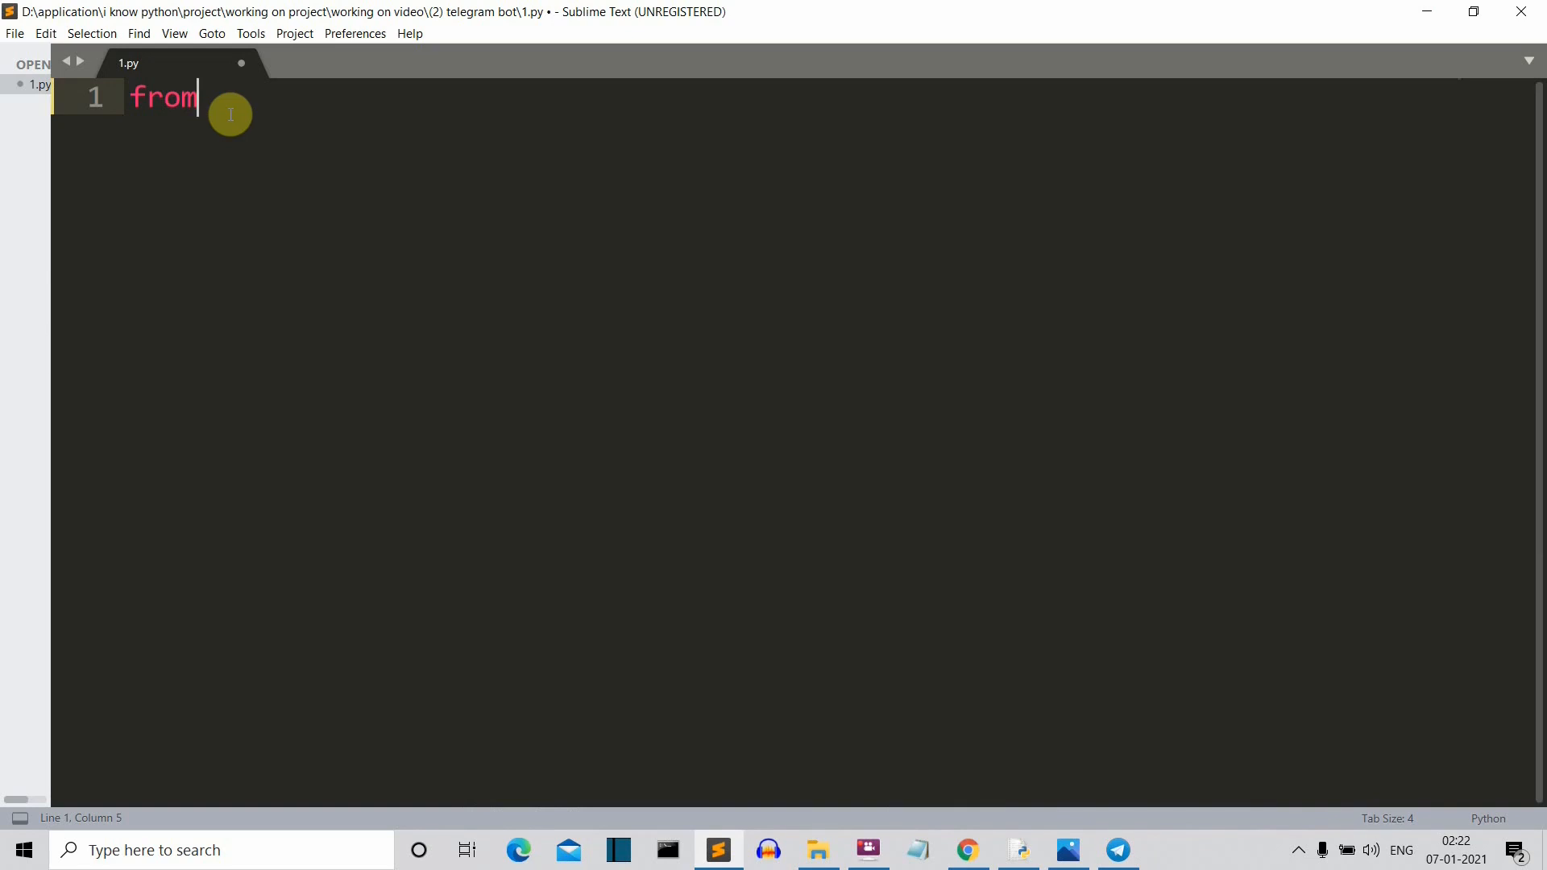
{"action": "type", "text": "telegram import *"}
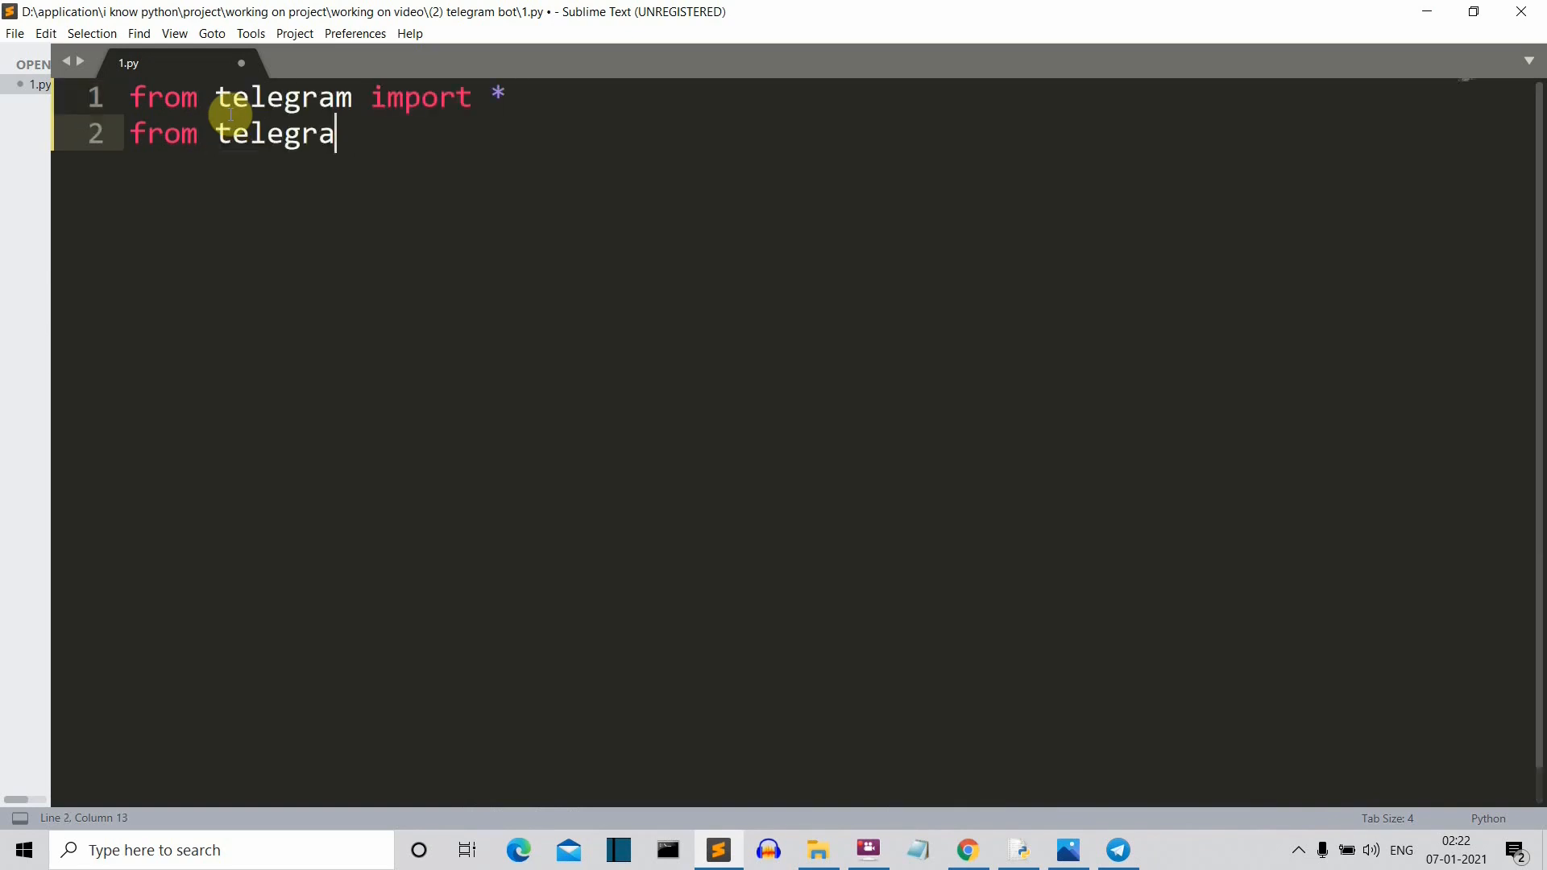
{"action": "type", "text": "m.ext import *"}
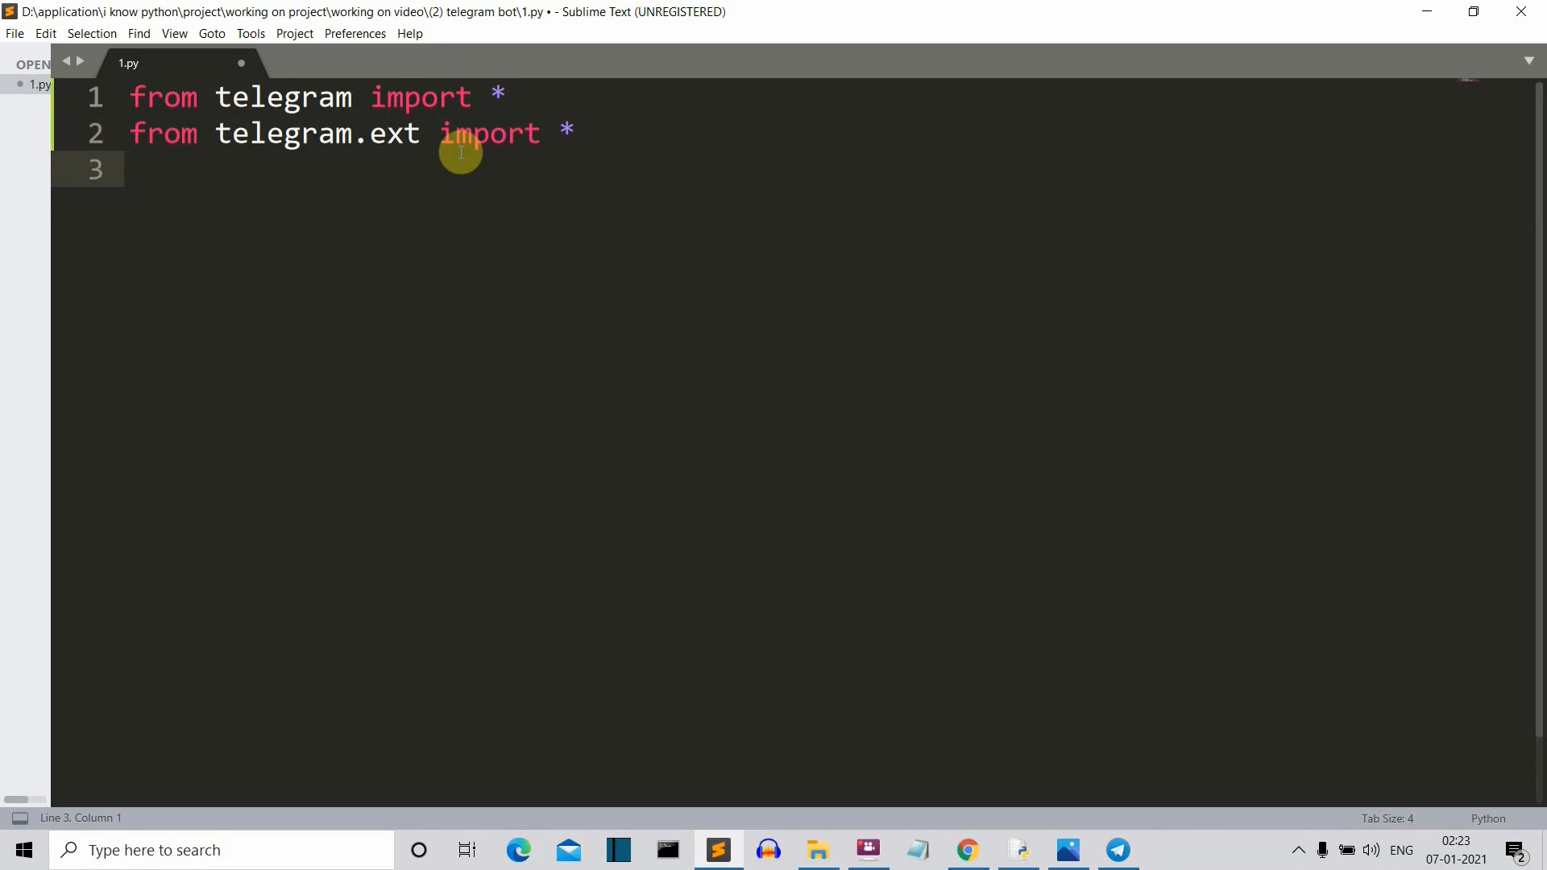
{"action": "mouse_move", "coordinate": [300, 188]}
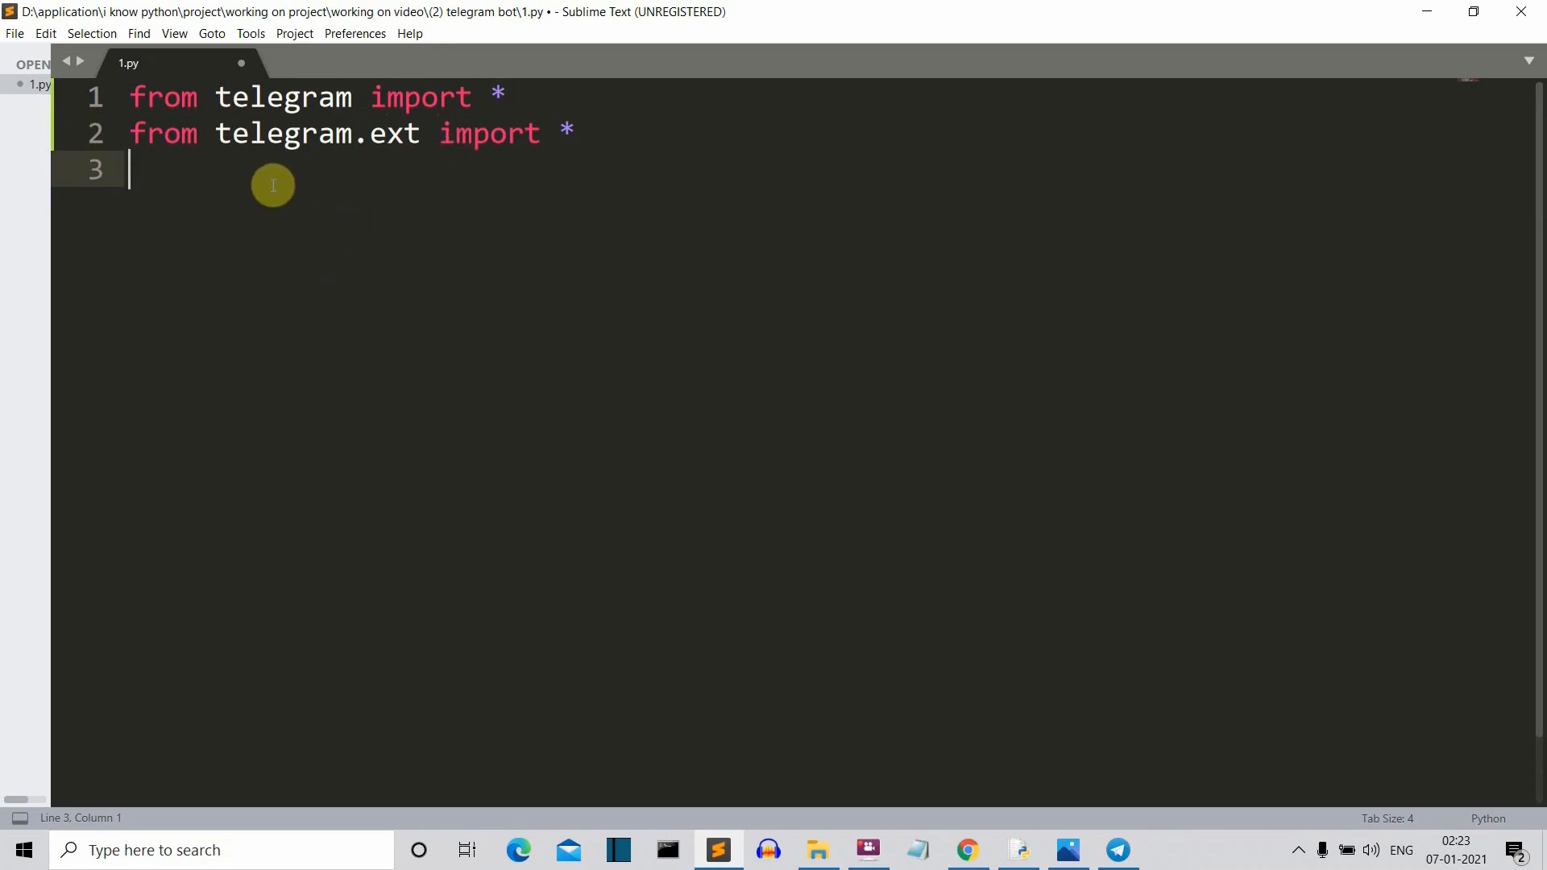
{"action": "key", "text": "Enter"}
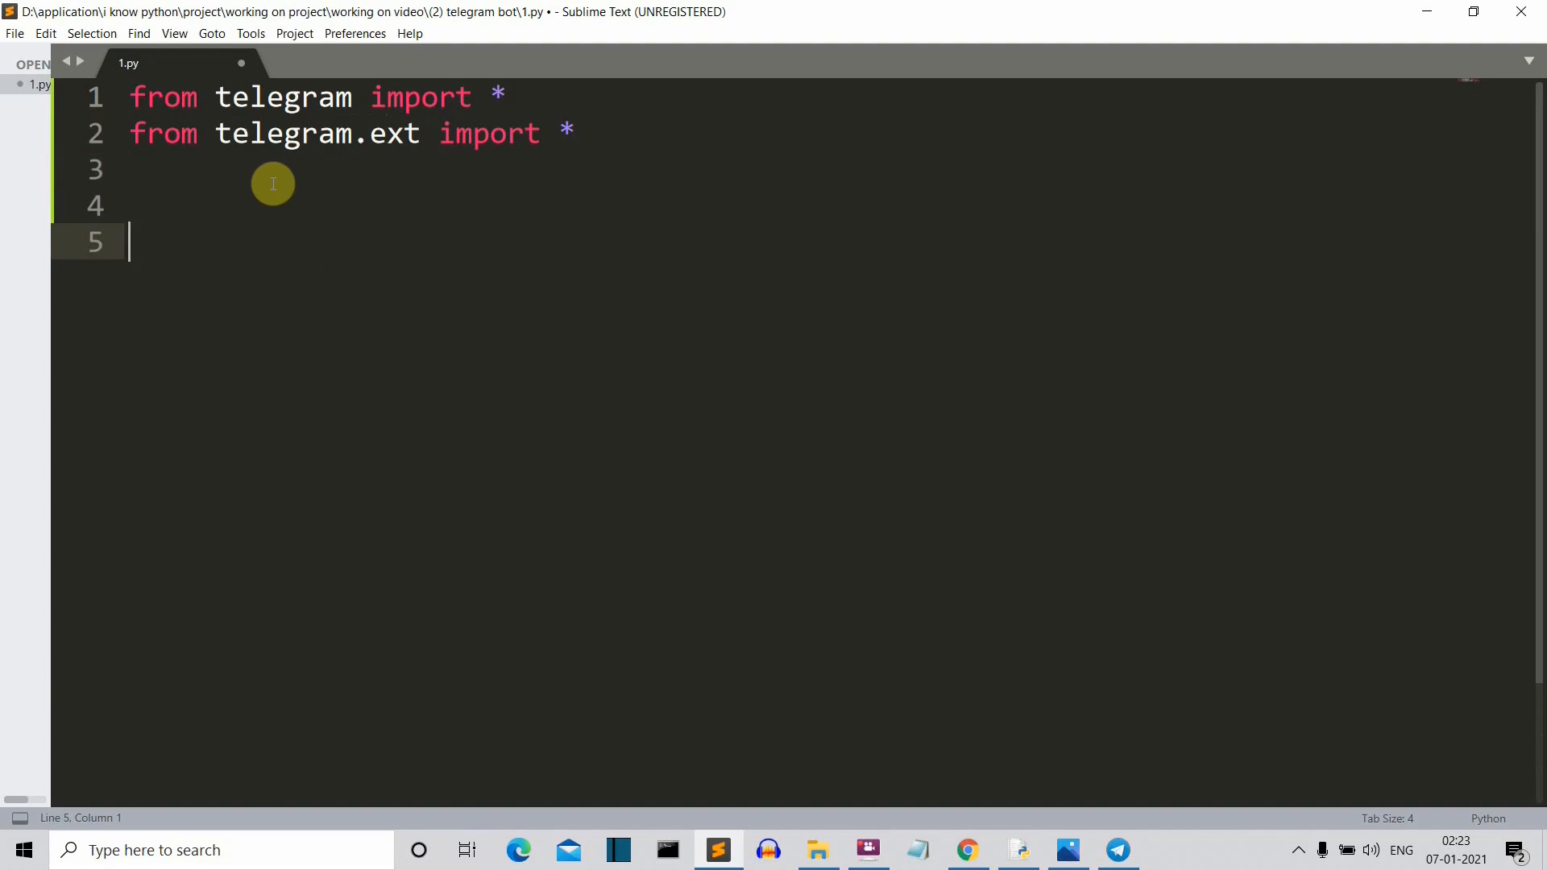
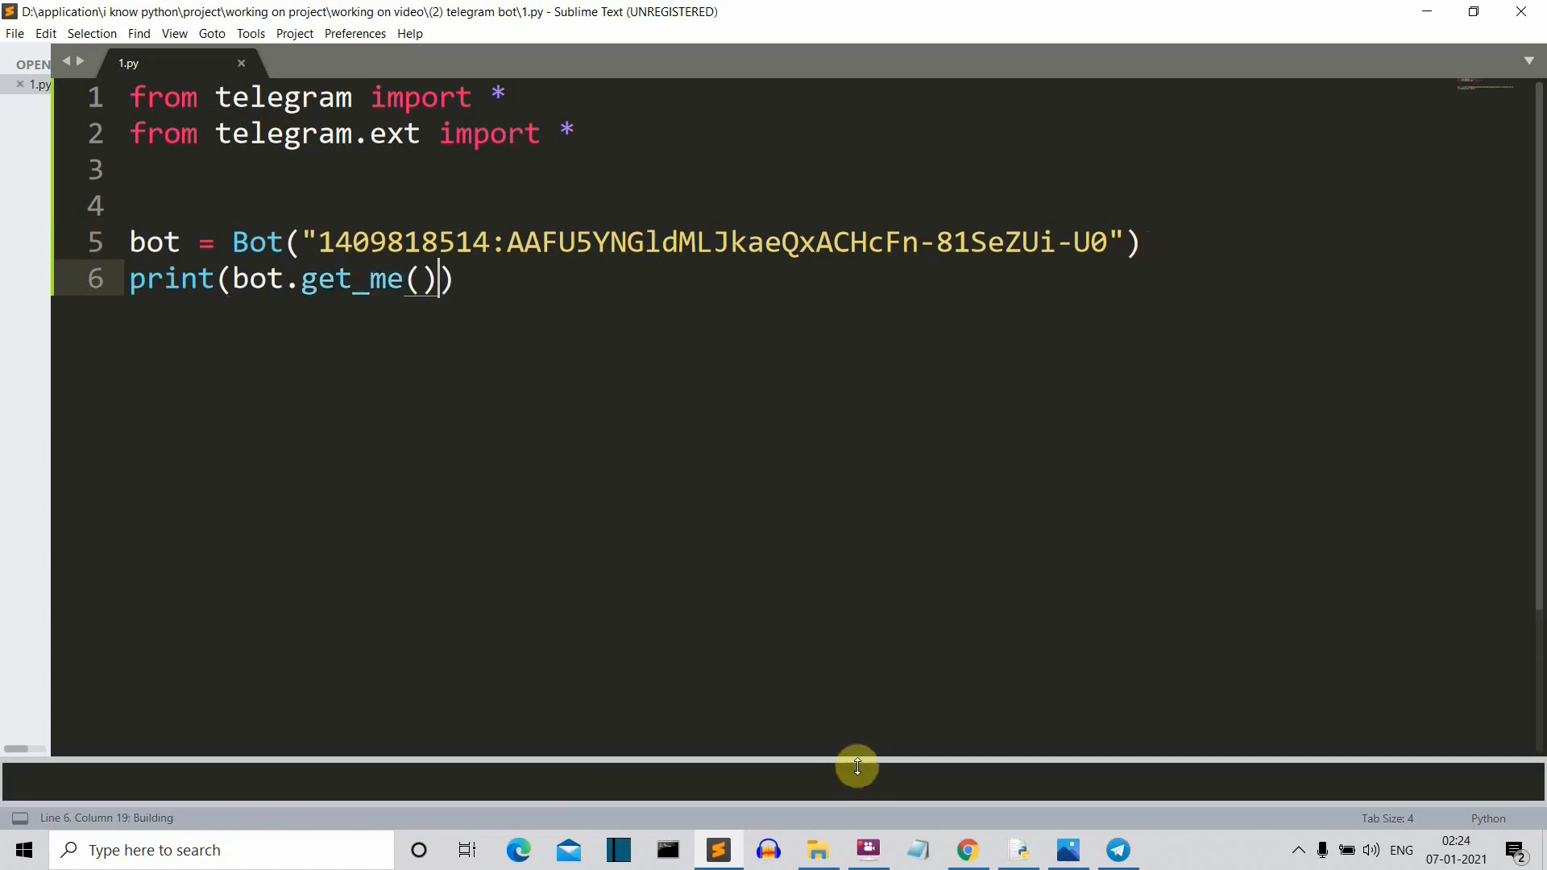
Build the script with Ctrl+B to see iknowpythonbot's details in the output panel
{"action": "left_click_drag", "start_coordinate": [856, 767], "coordinate": [794, 404]}
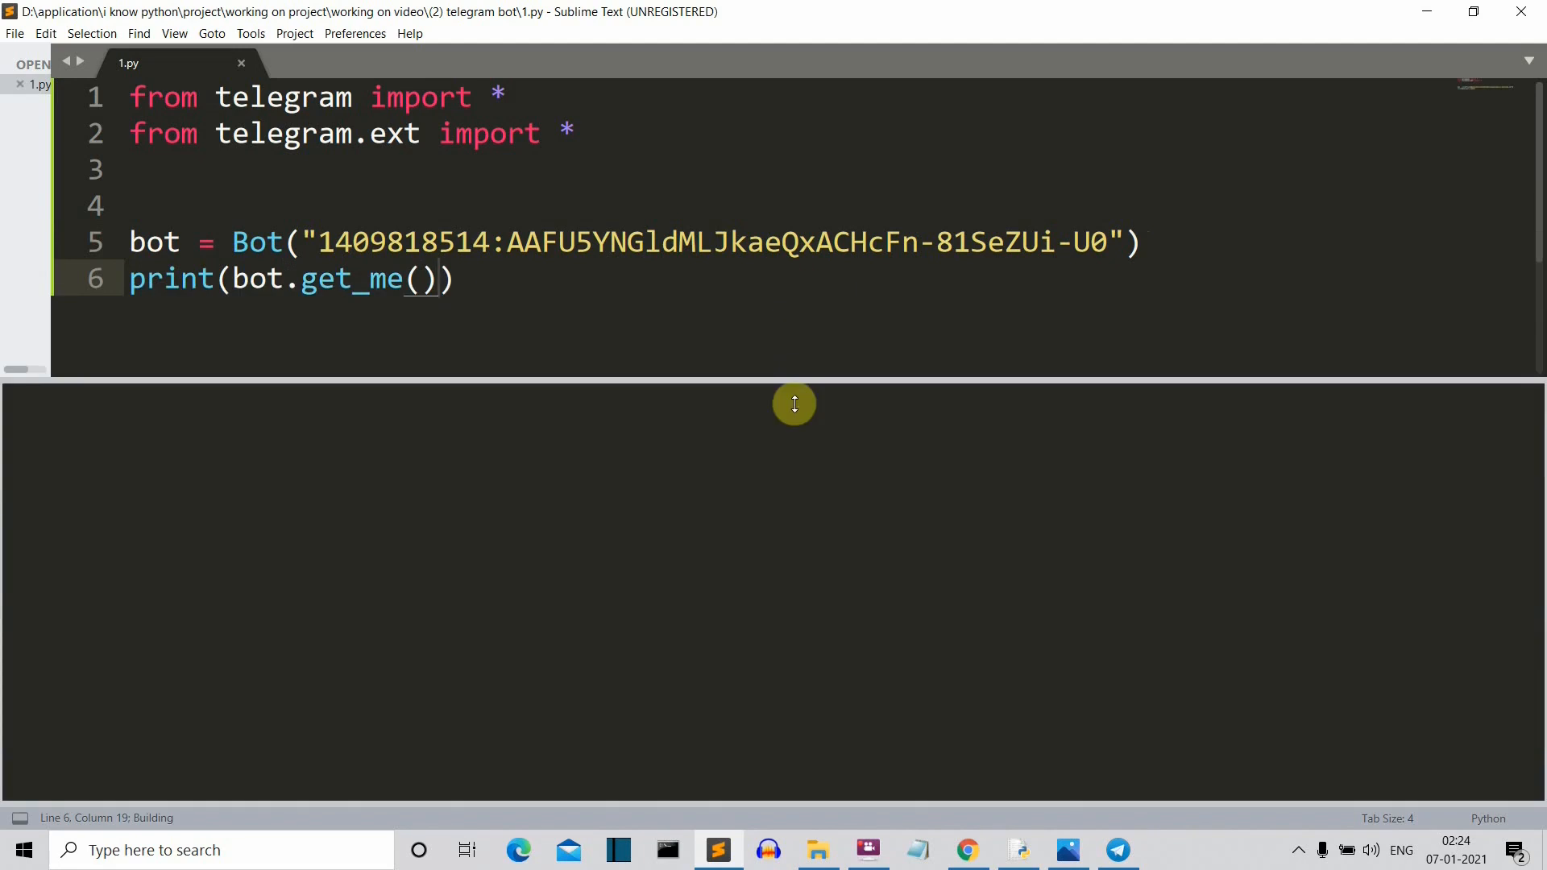
{"action": "key", "text": "ctrl+b"}
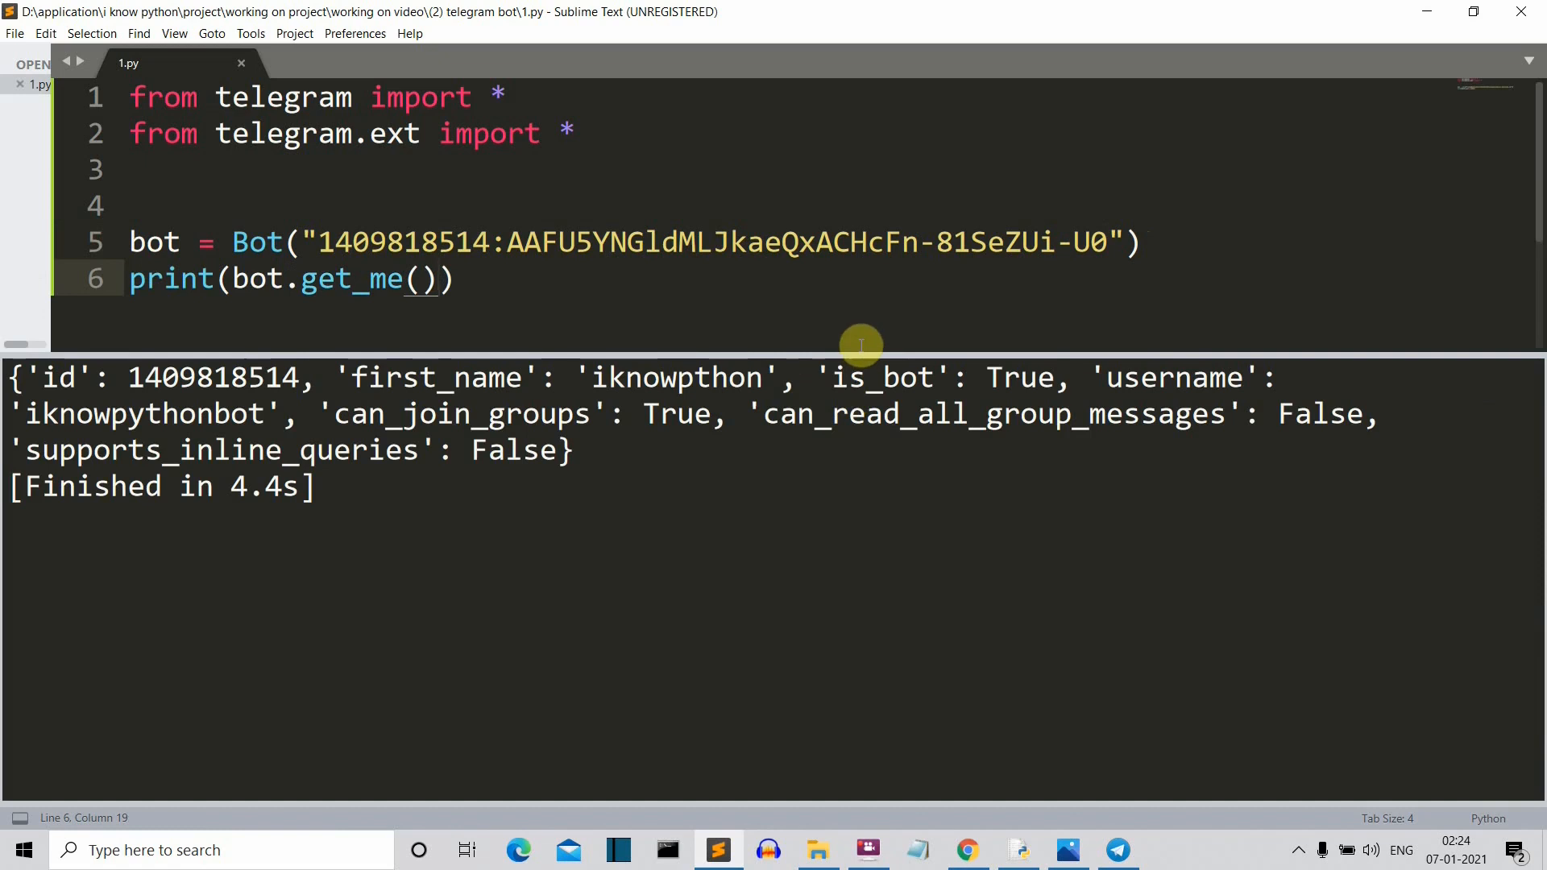
{"action": "left_click_drag", "start_coordinate": [861, 345], "coordinate": [841, 715]}
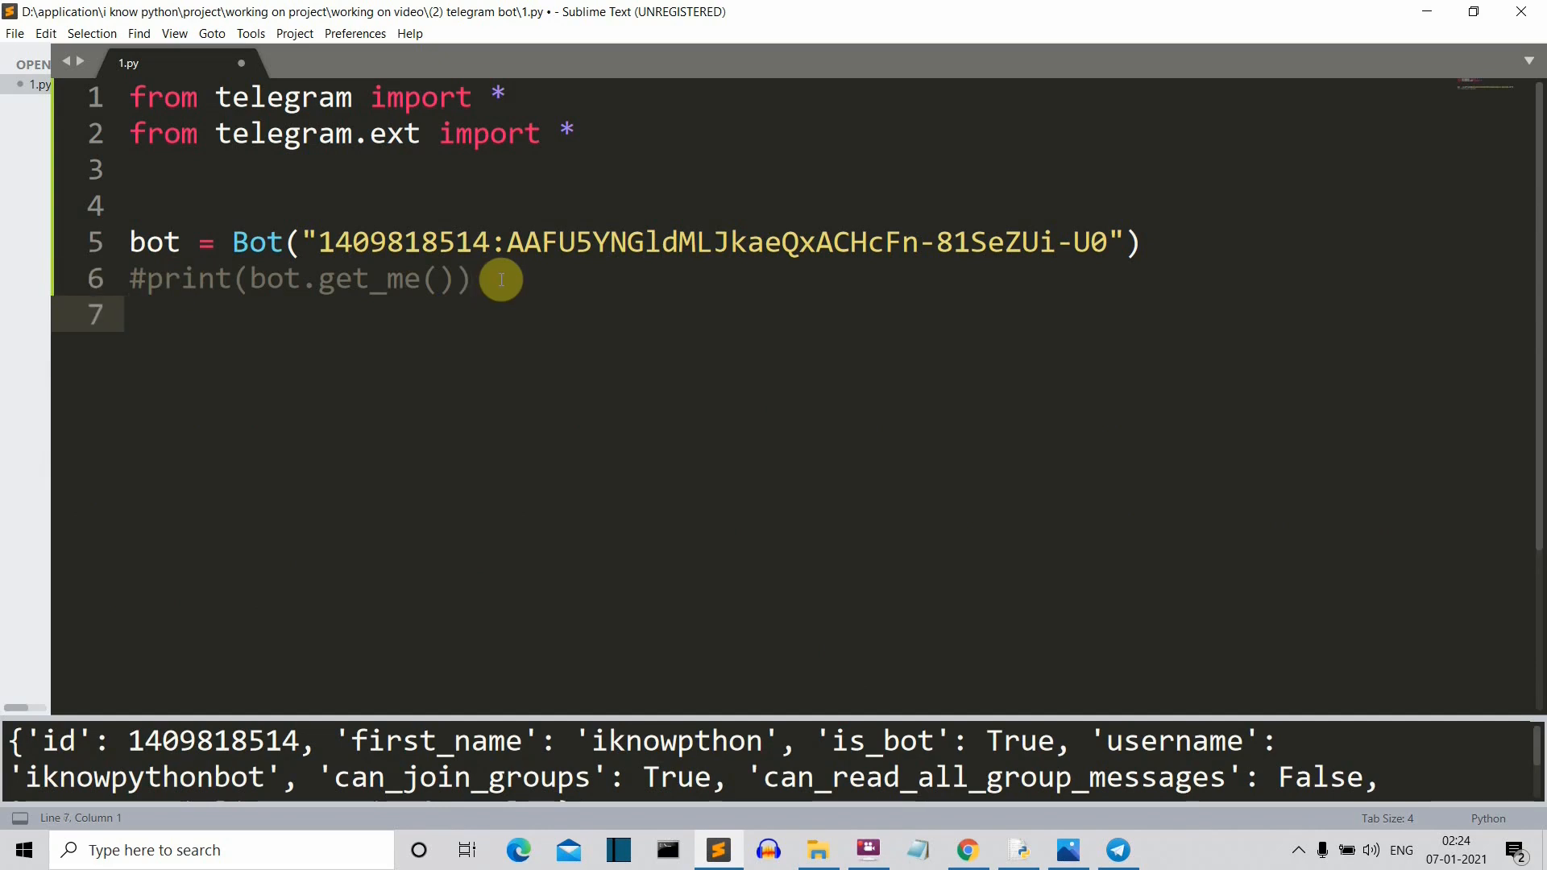
Add updater=Updater("<token>",use_context=True) on line 7
{"action": "type", "text": "update"}
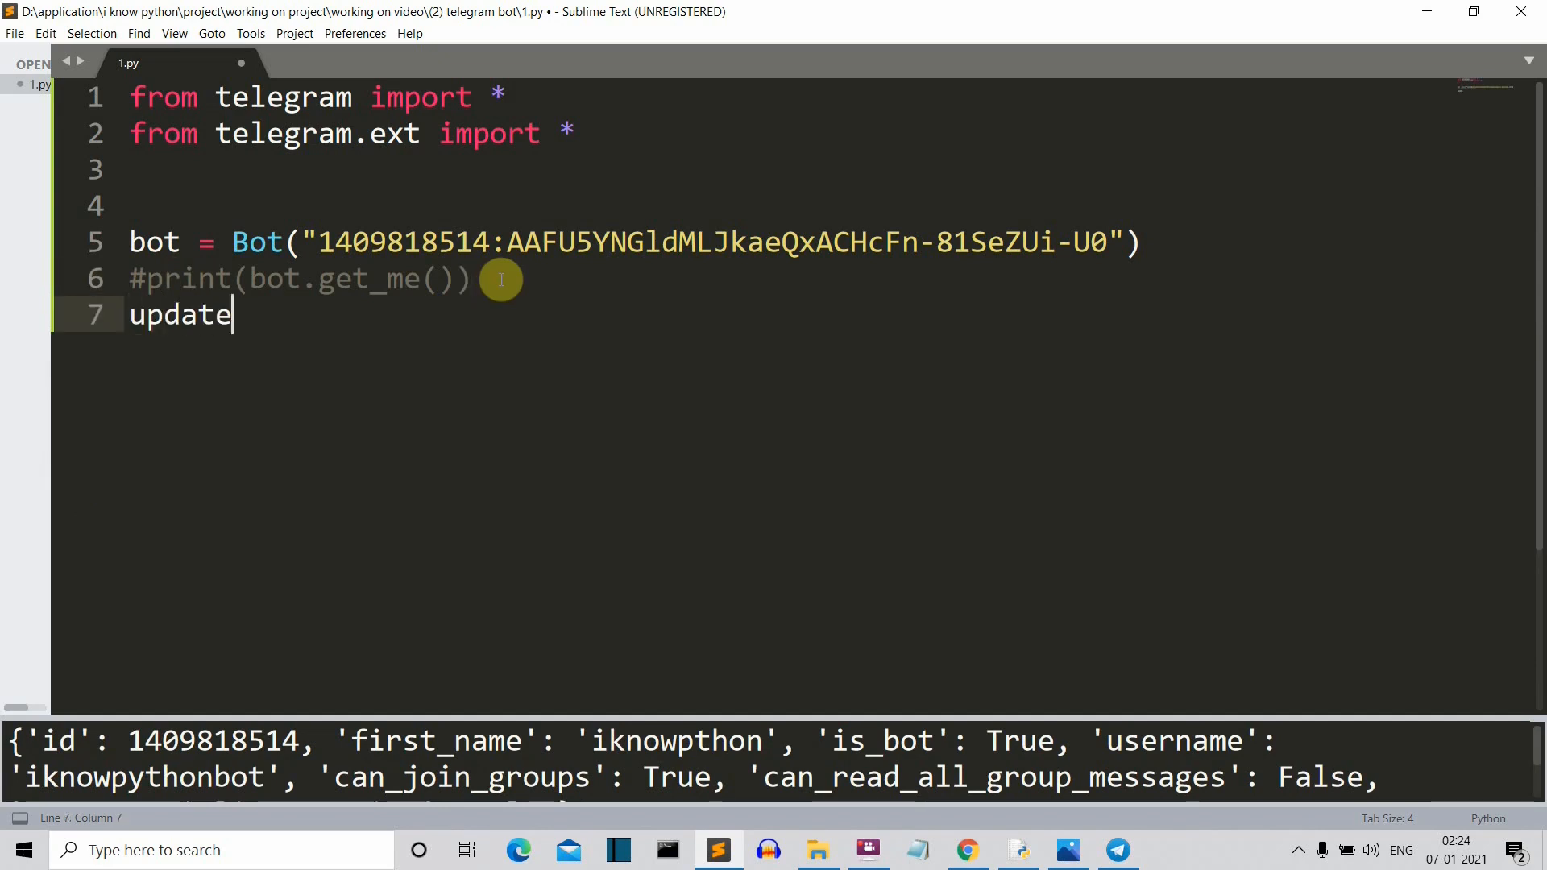
{"action": "type", "text": "r"}
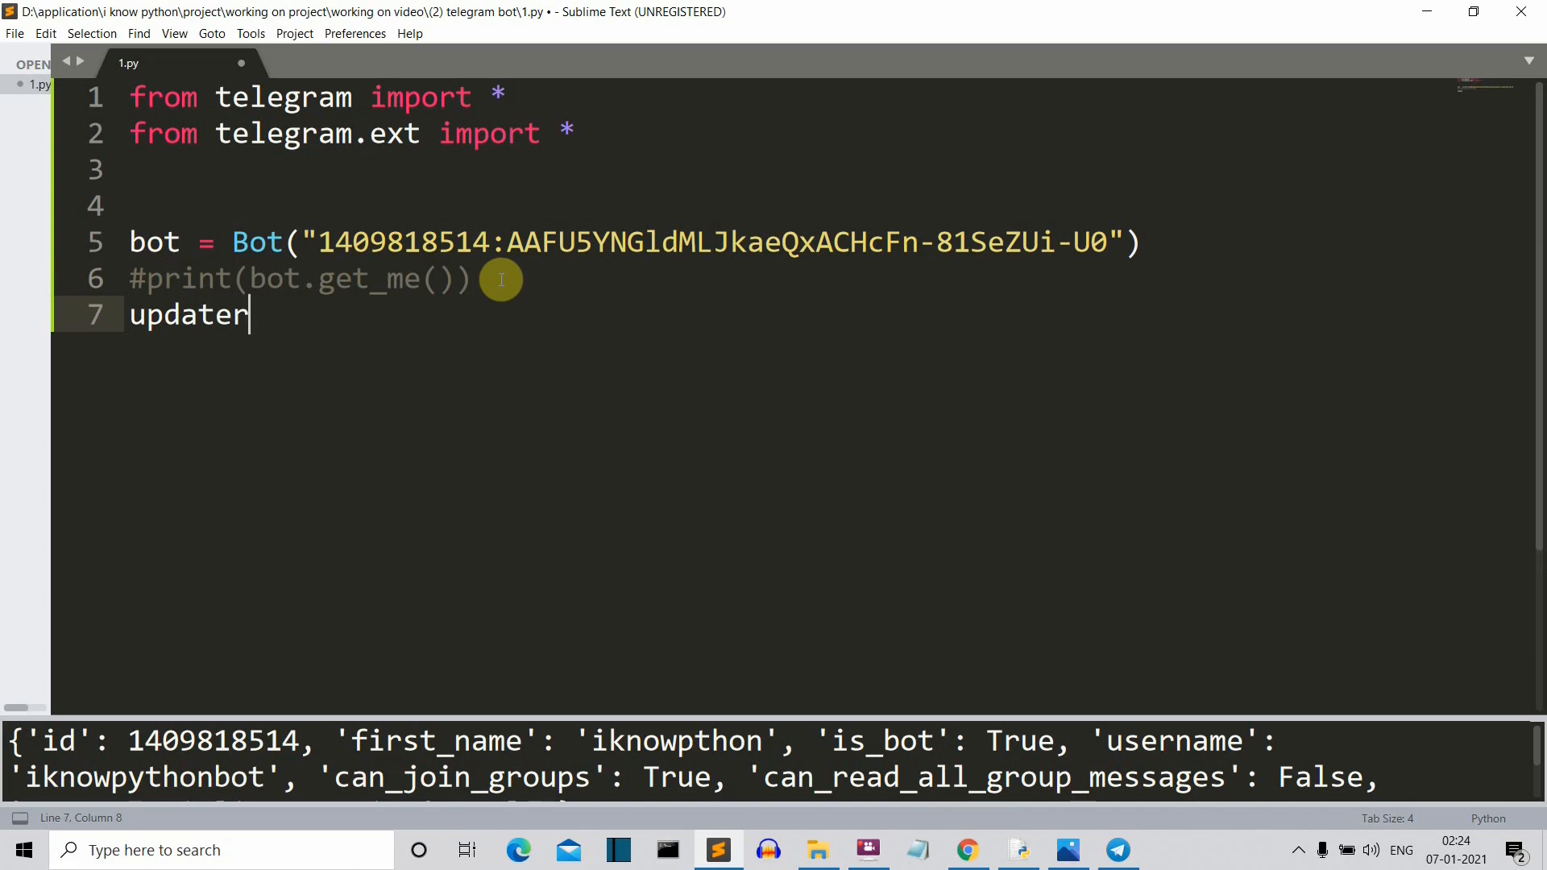
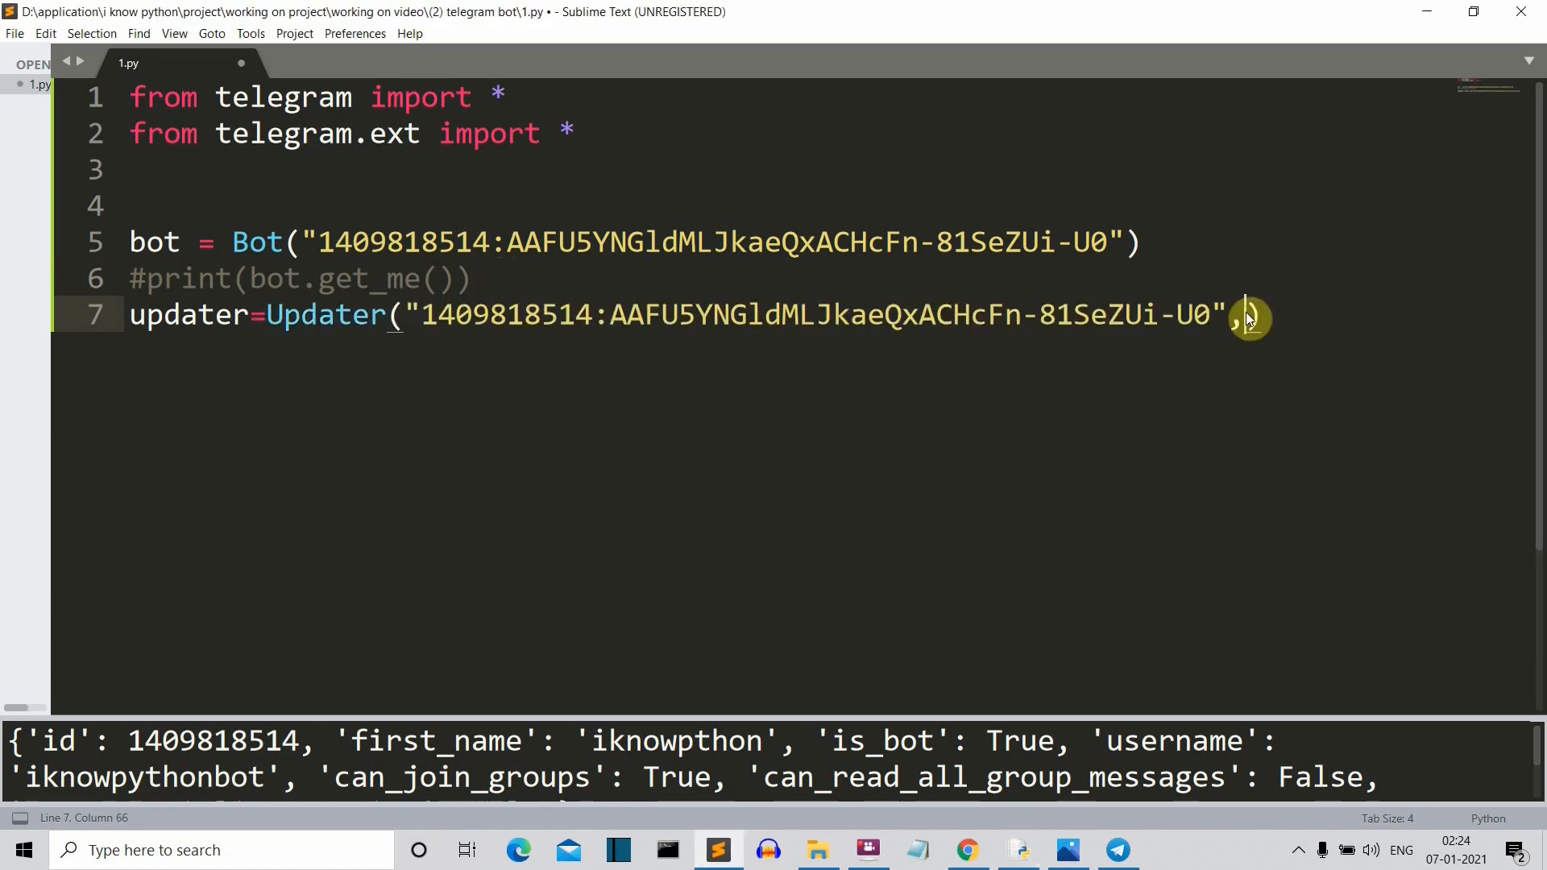
{"action": "type", "text": "use_context=True"}
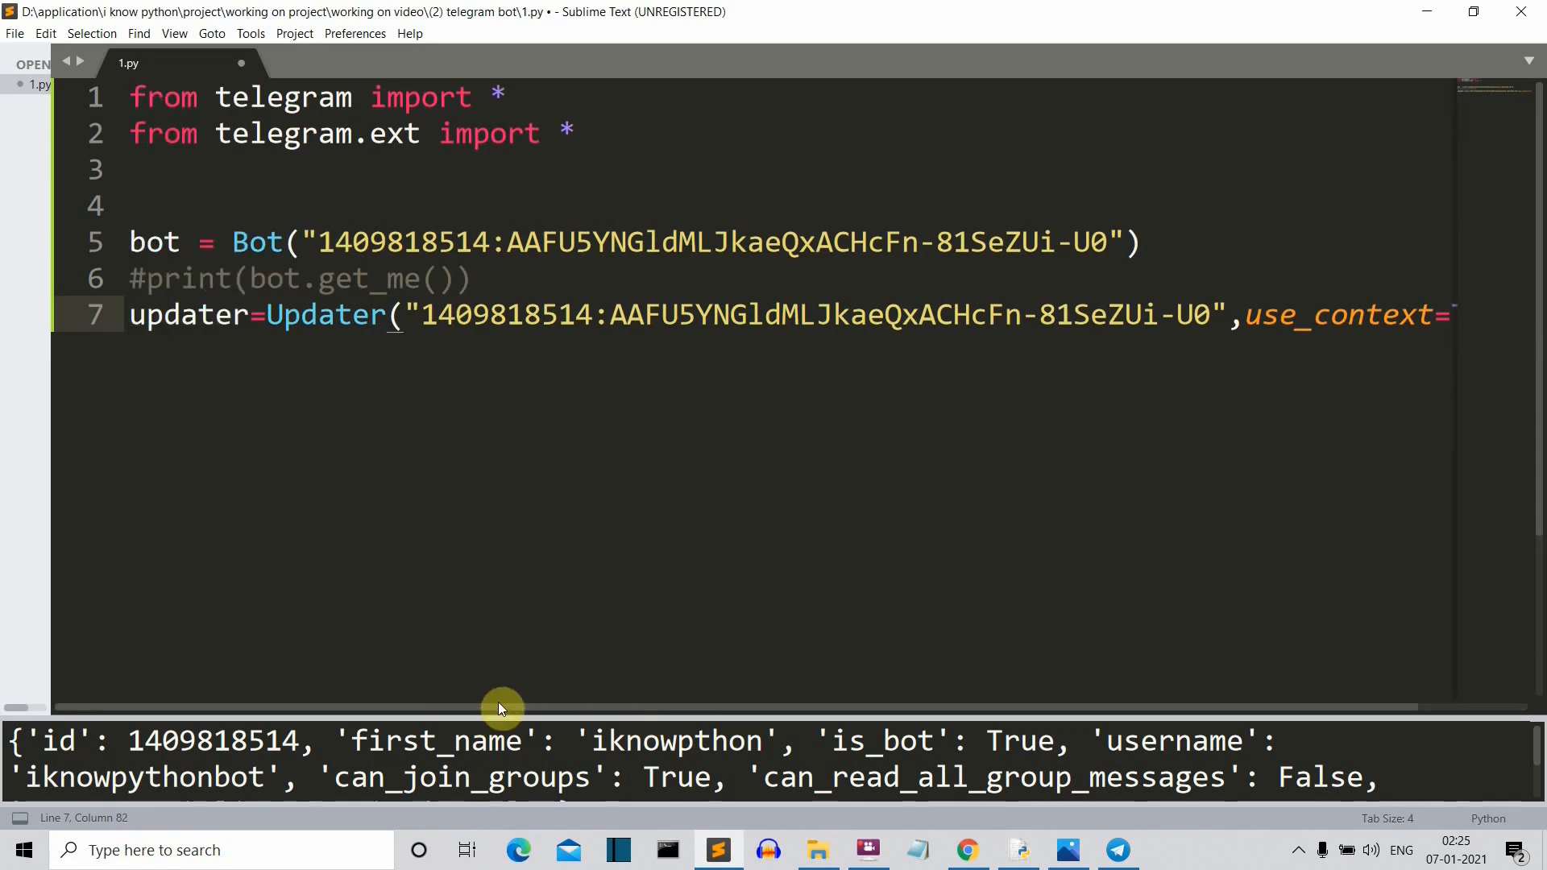
{"action": "mouse_move", "coordinate": [530, 709]}
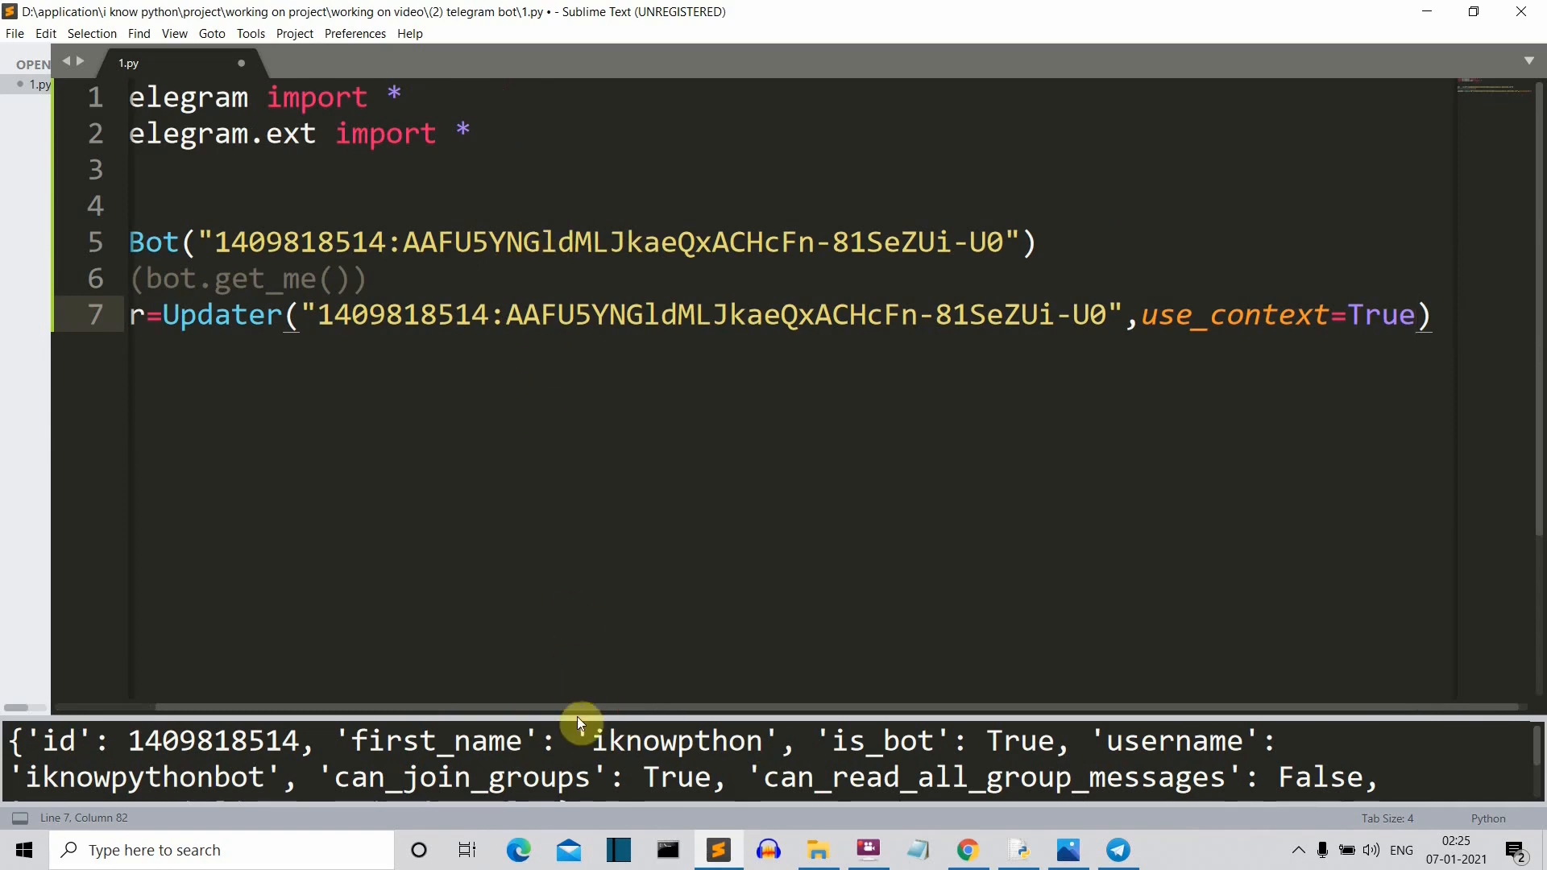
{"action": "mouse_move", "coordinate": [1259, 297]}
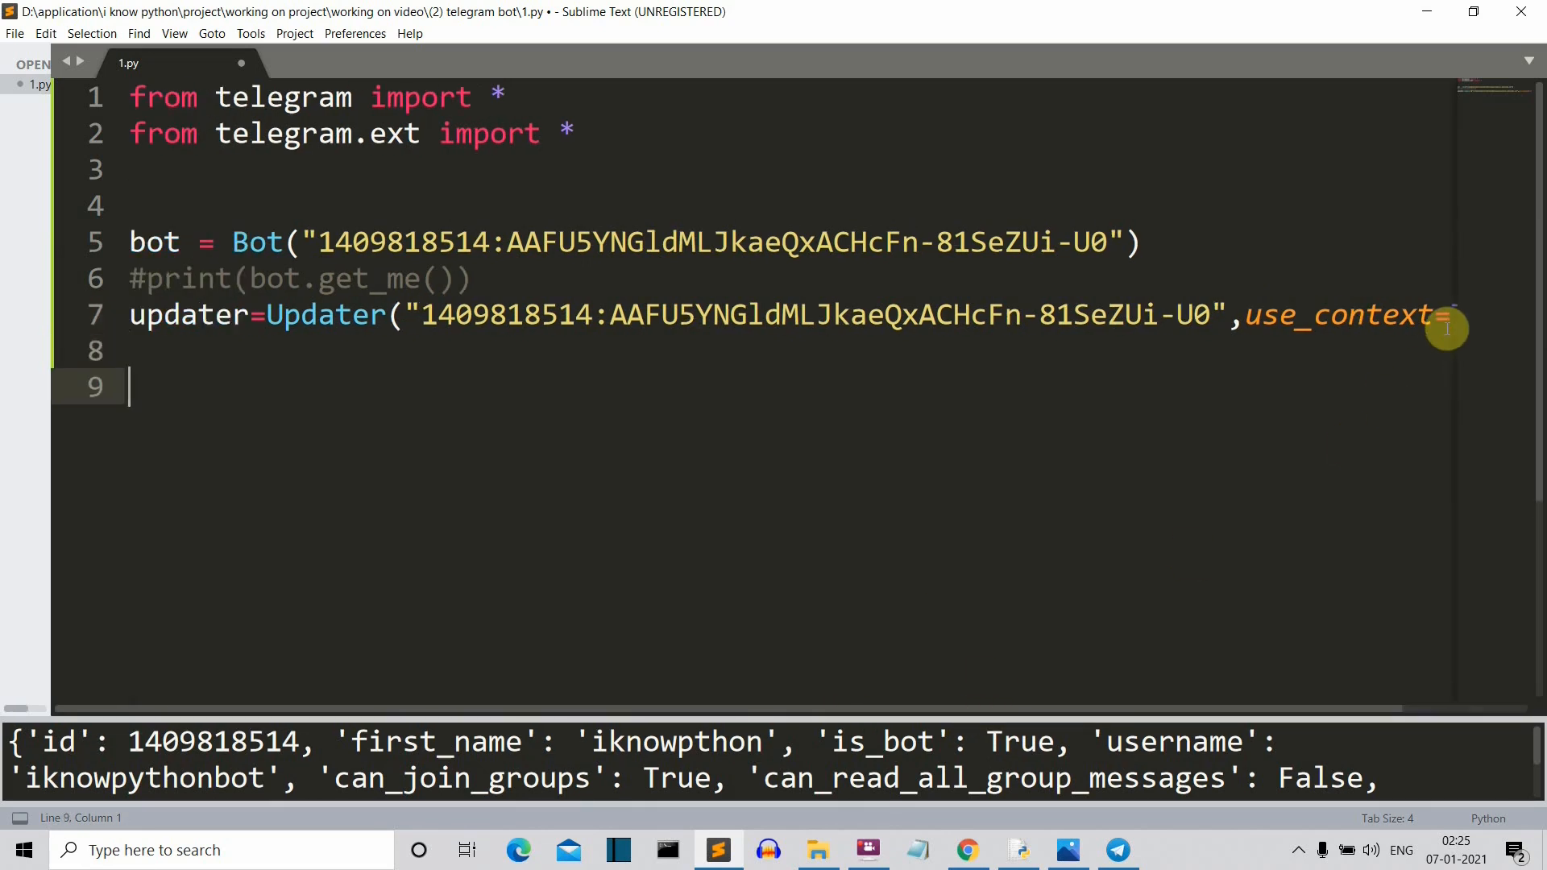
Add dispatcher=updater.dispatcher on line 9
{"action": "type", "text": "dispatcher=updater"}
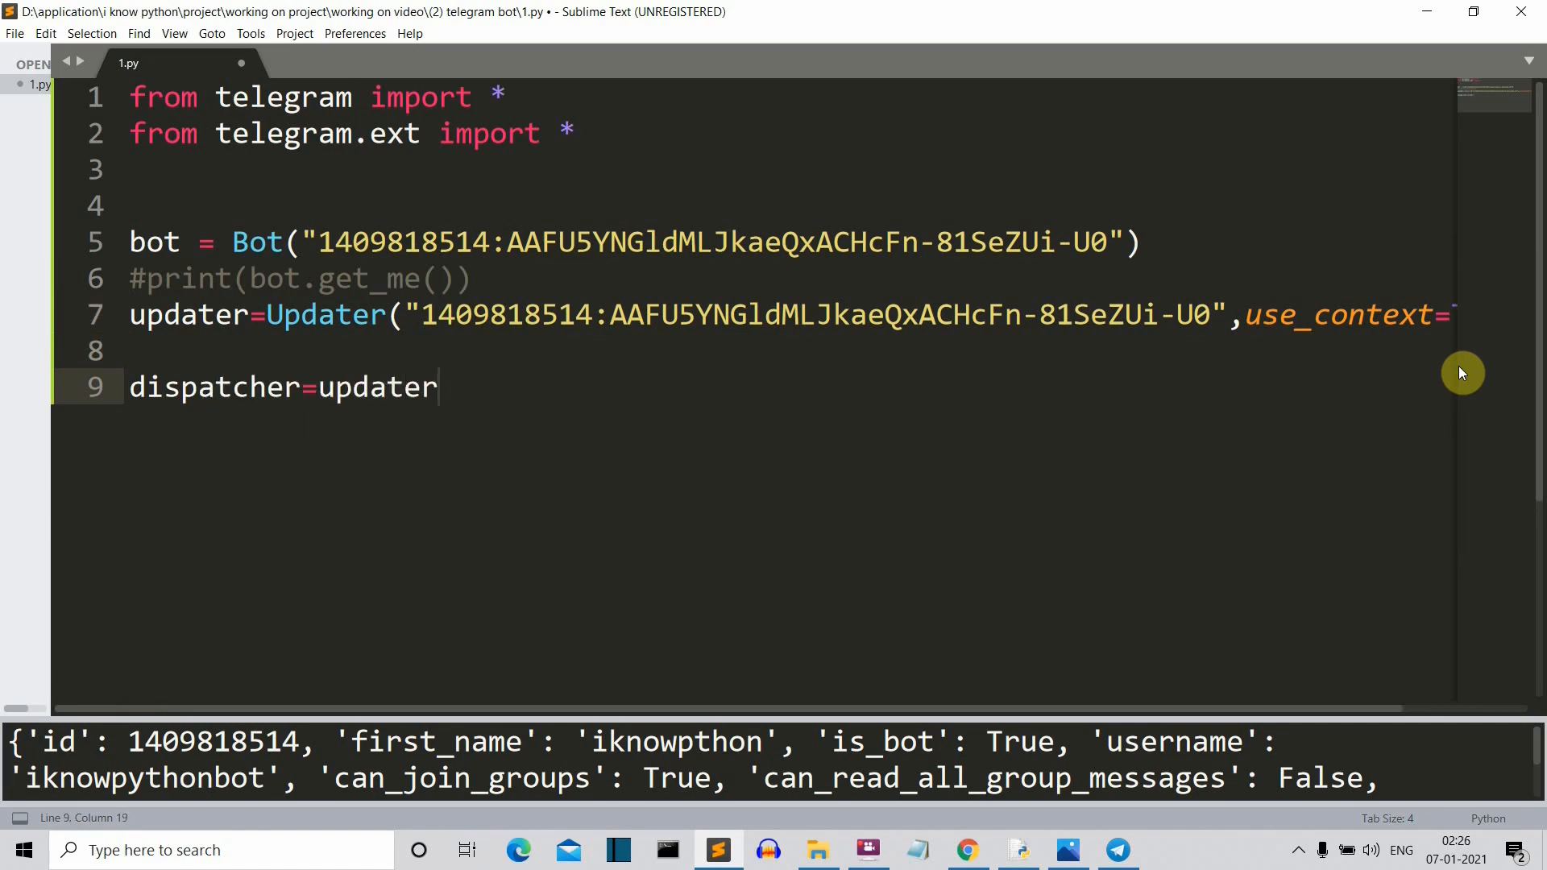
{"action": "type", "text": ".dispatcher"}
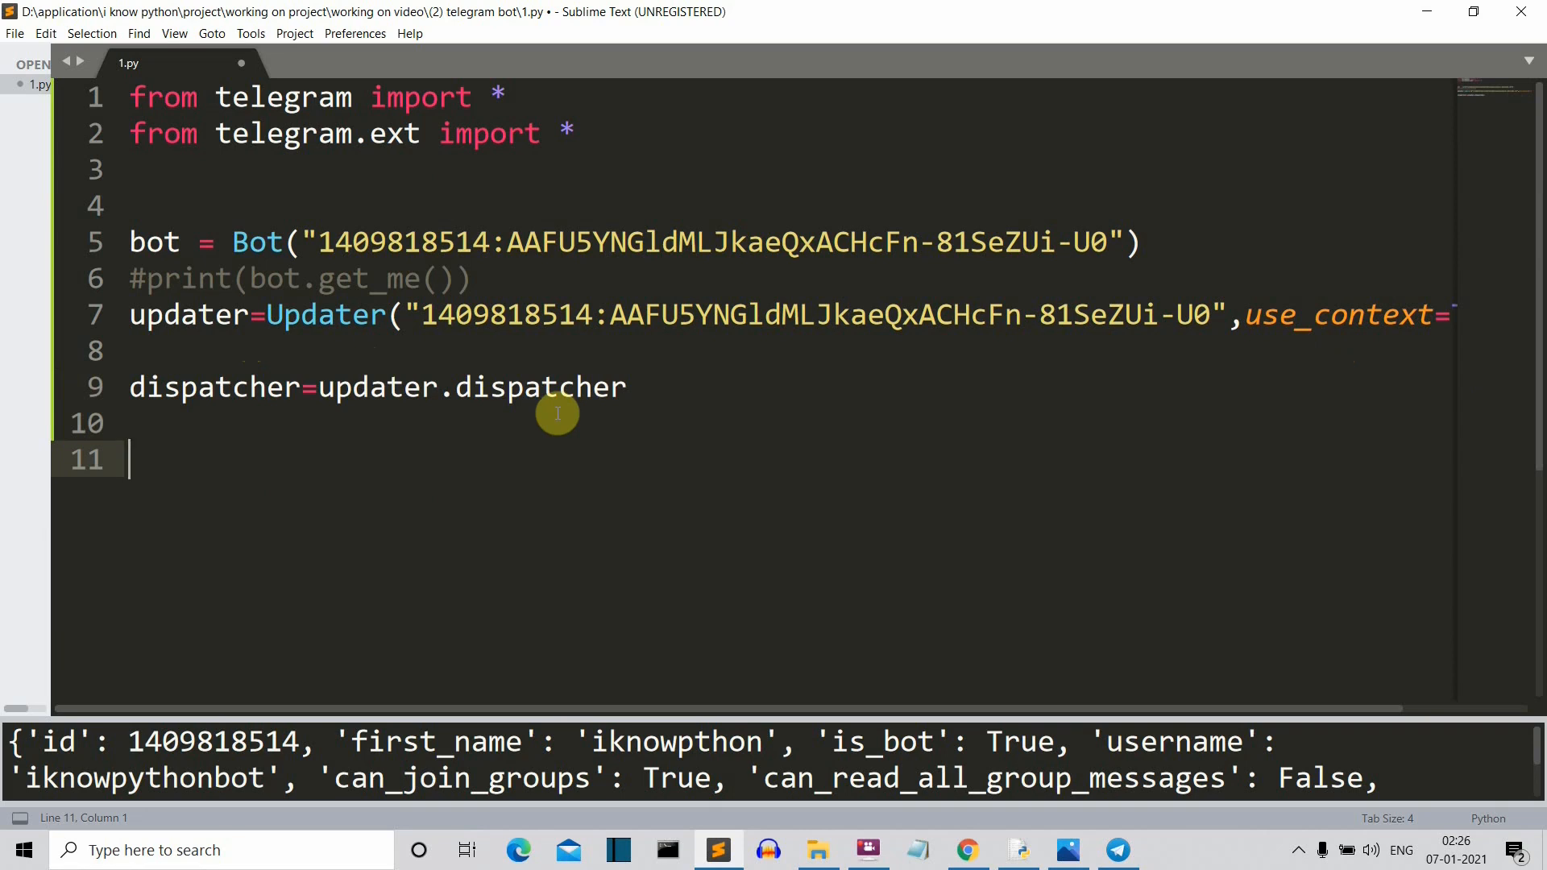
Add start_value=CommandHandler('motion_detection',test_function) on line 11
{"action": "type", "text": "s"}
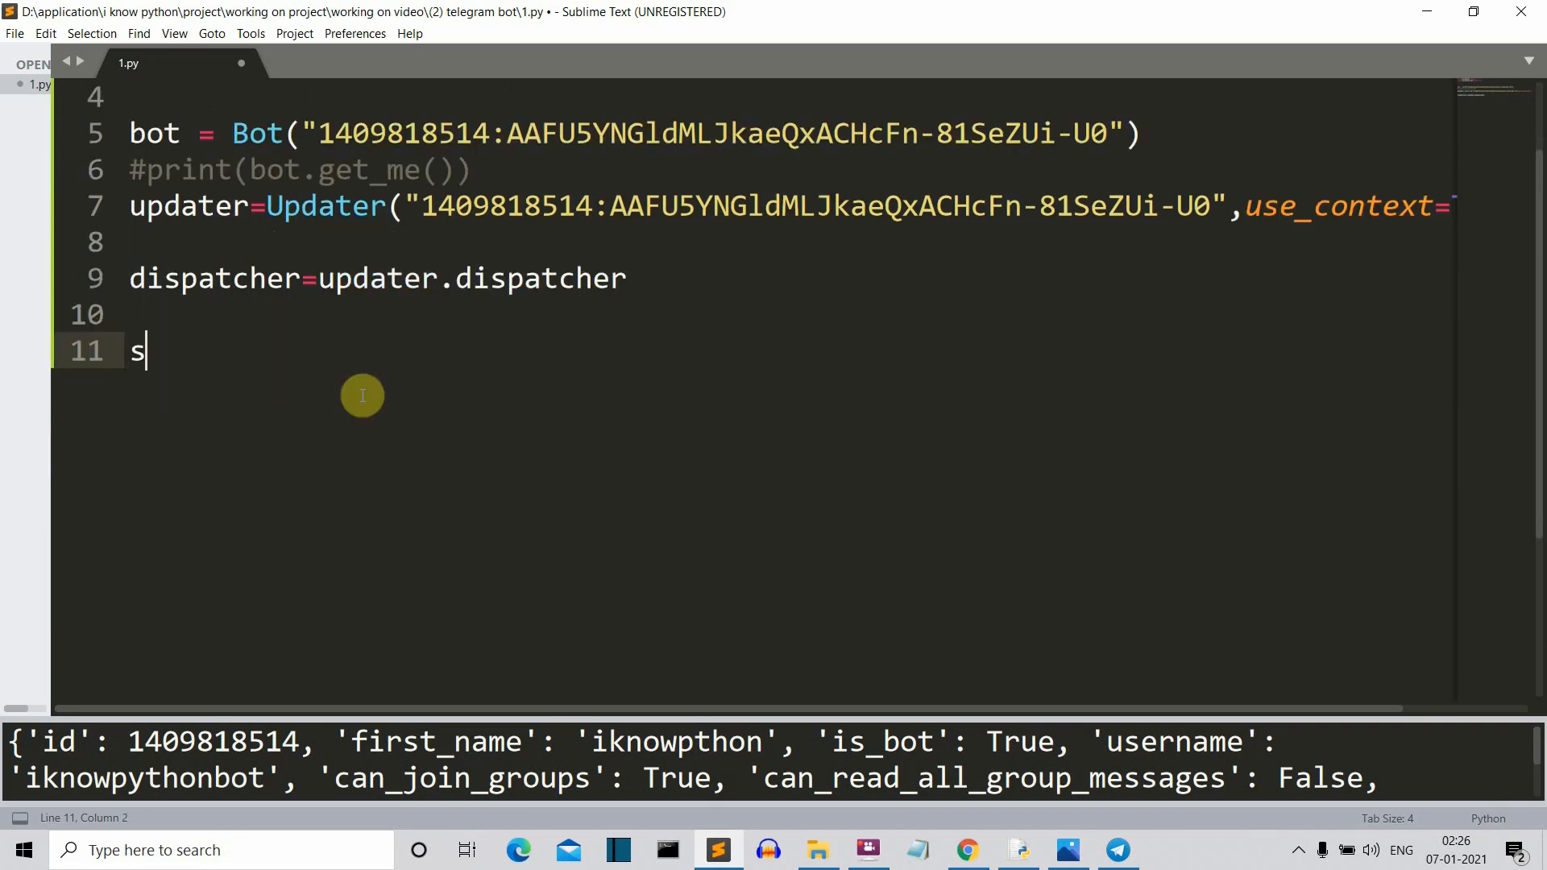
{"action": "type", "text": "tart"}
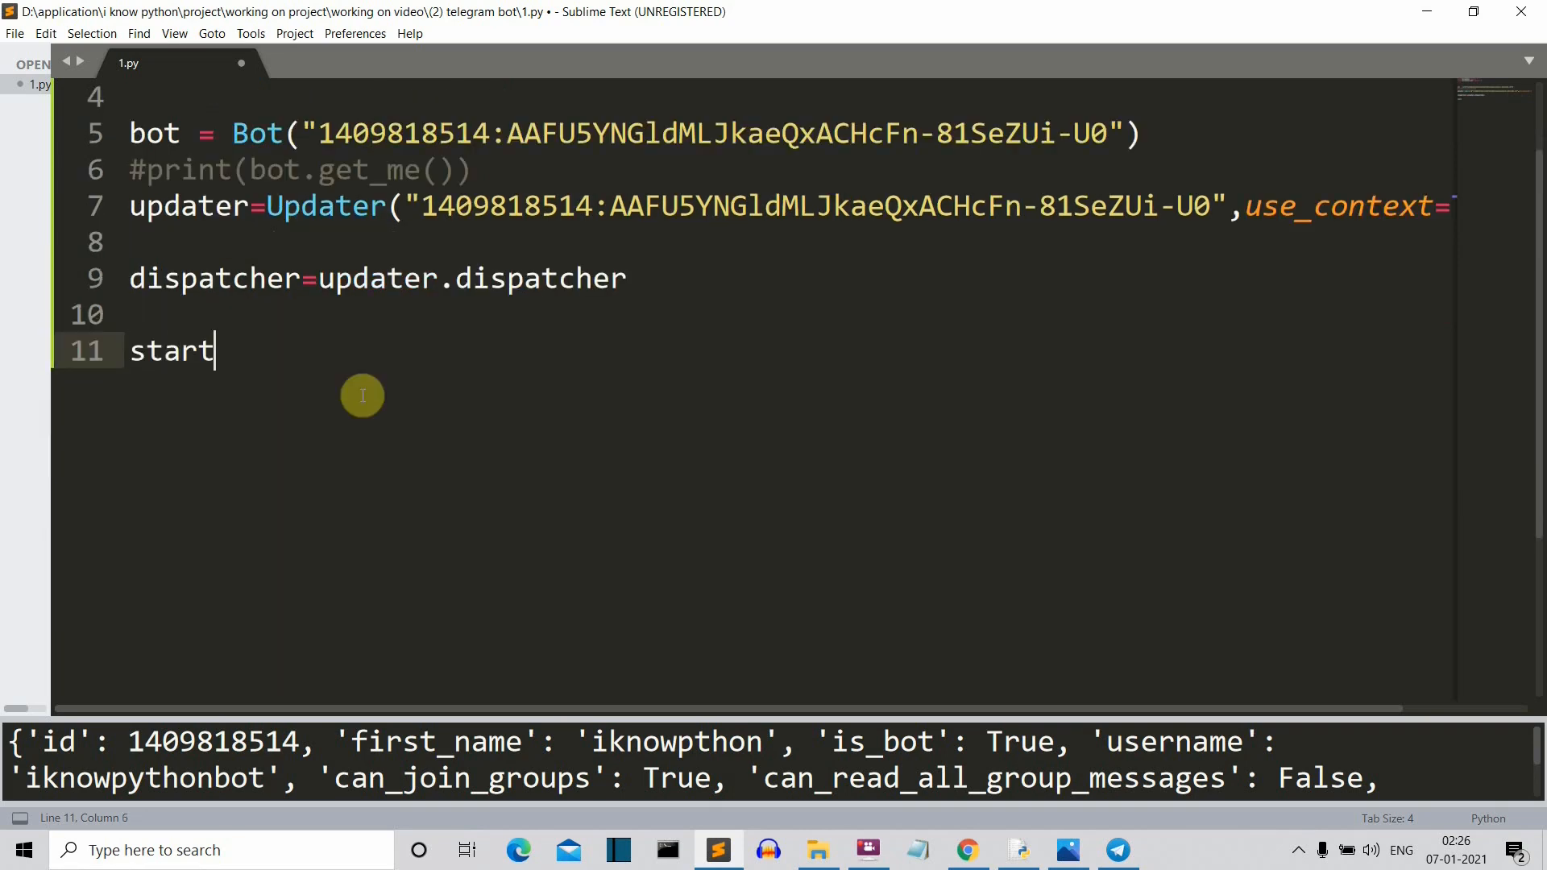
{"action": "type", "text": "_value"}
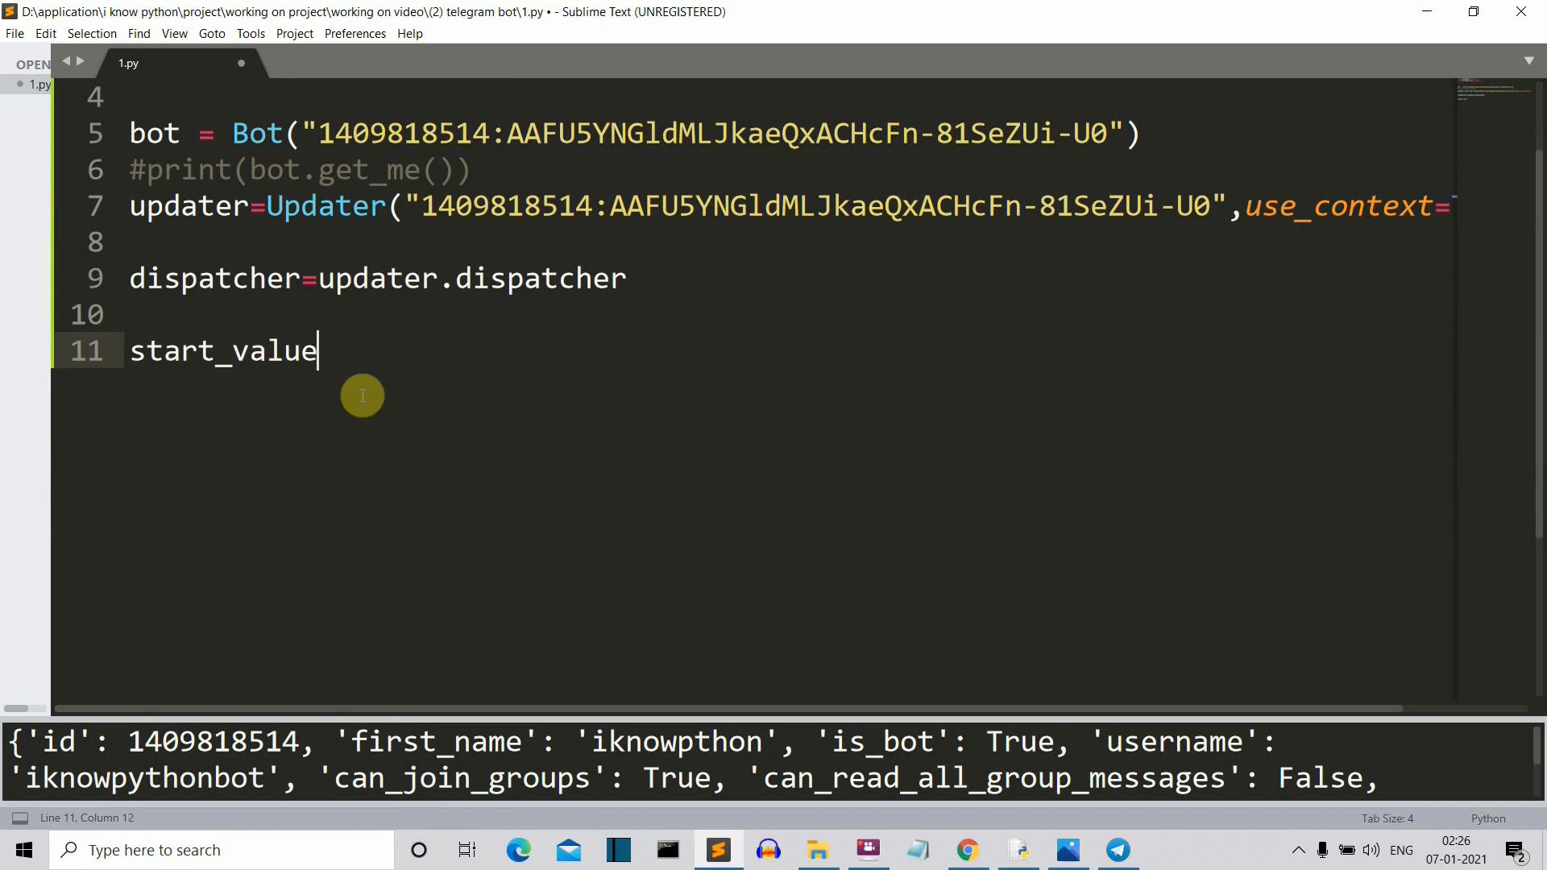
{"action": "type", "text": "="}
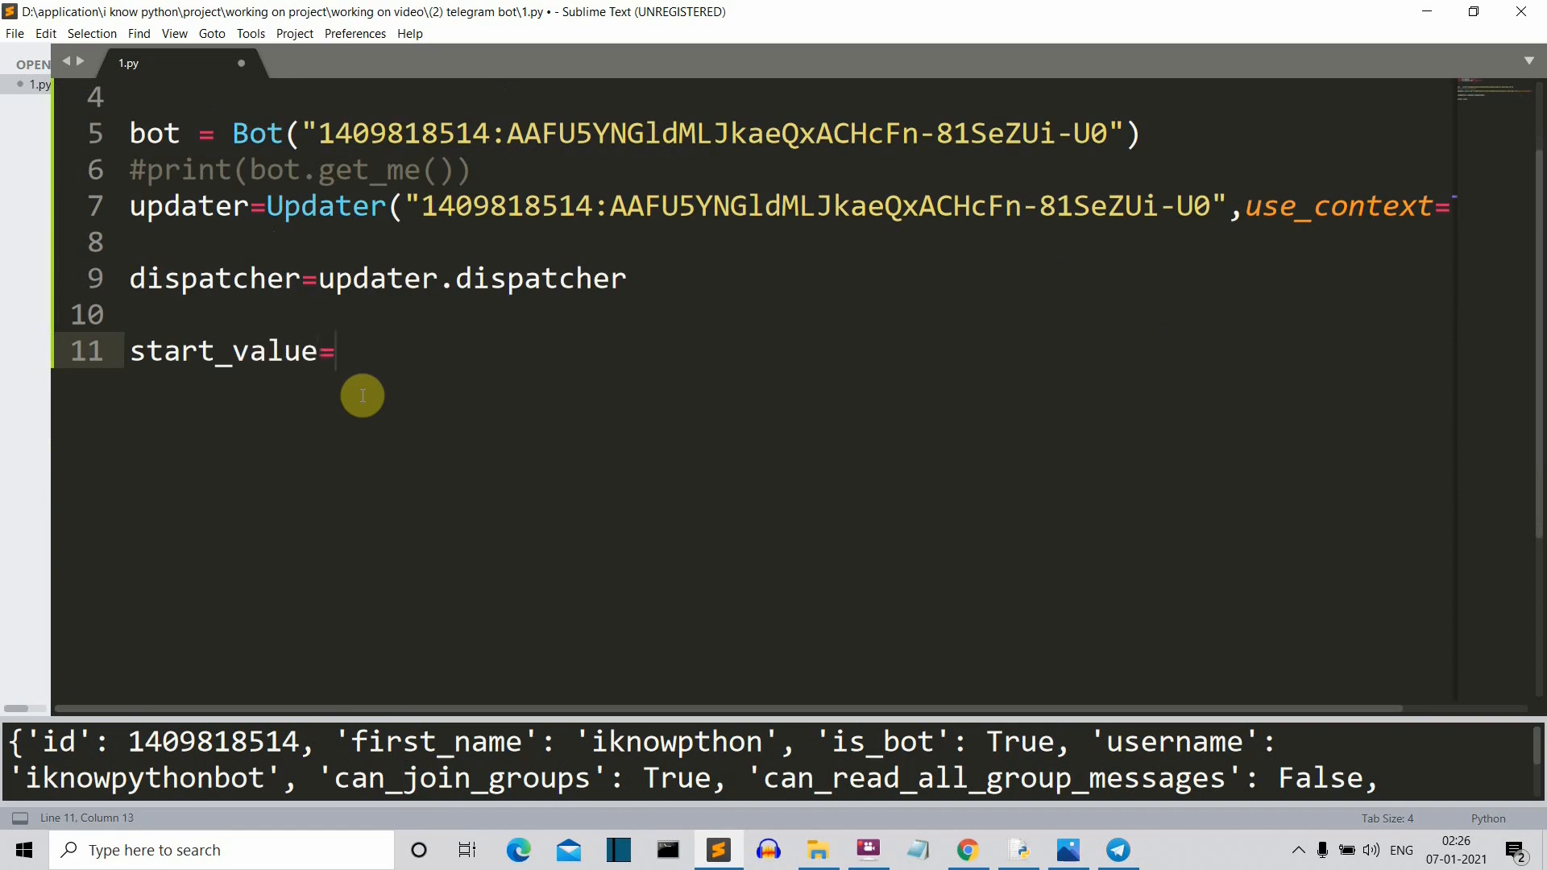
{"action": "type", "text": "Co"}
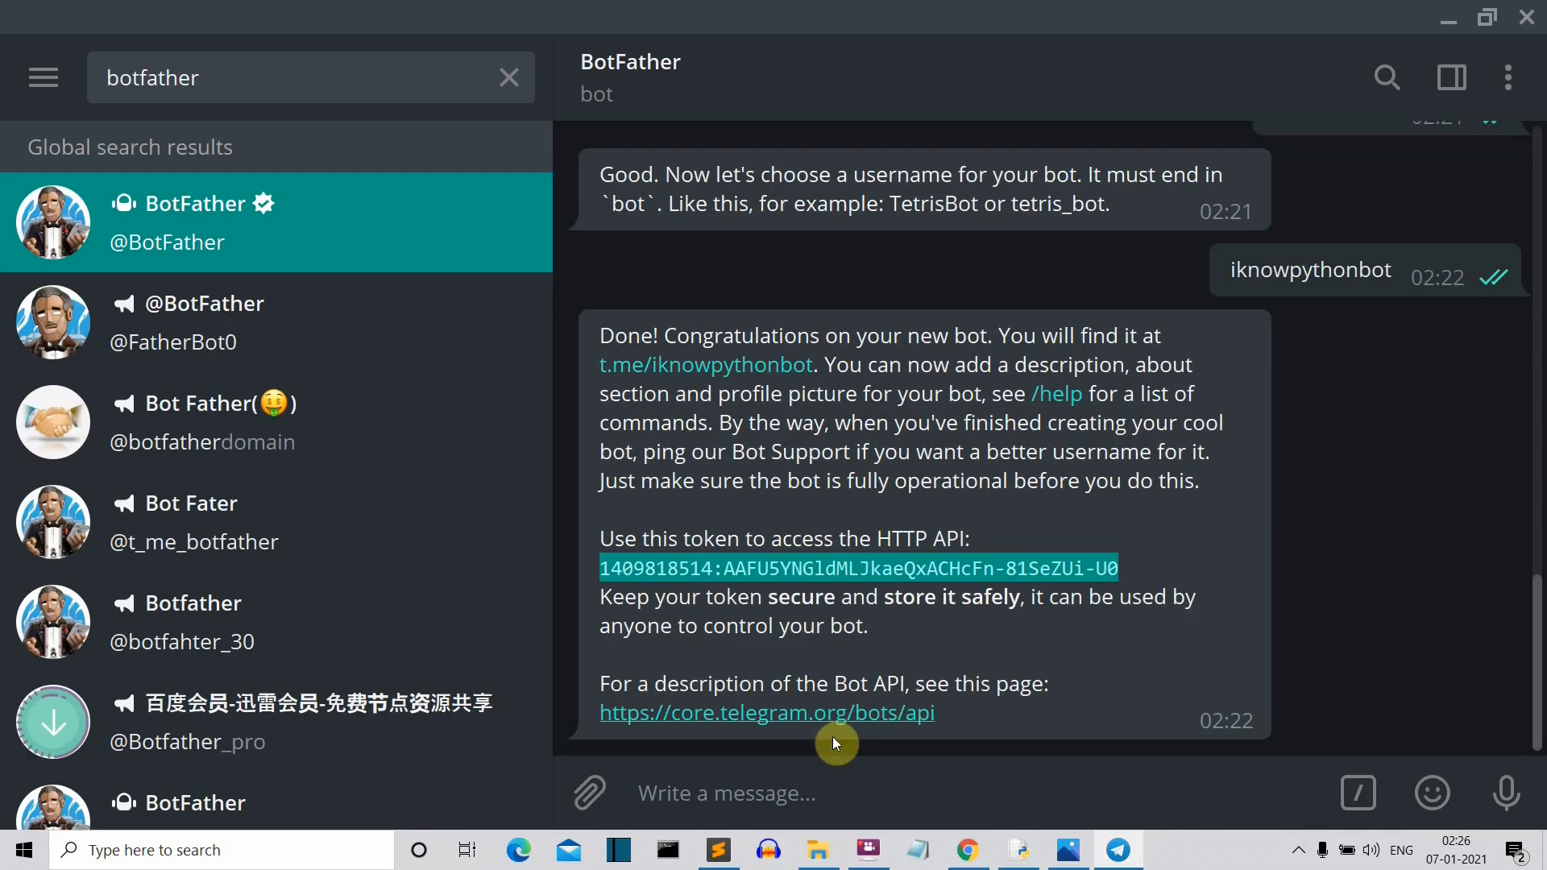
{"action": "mouse_move", "coordinate": [728, 509]}
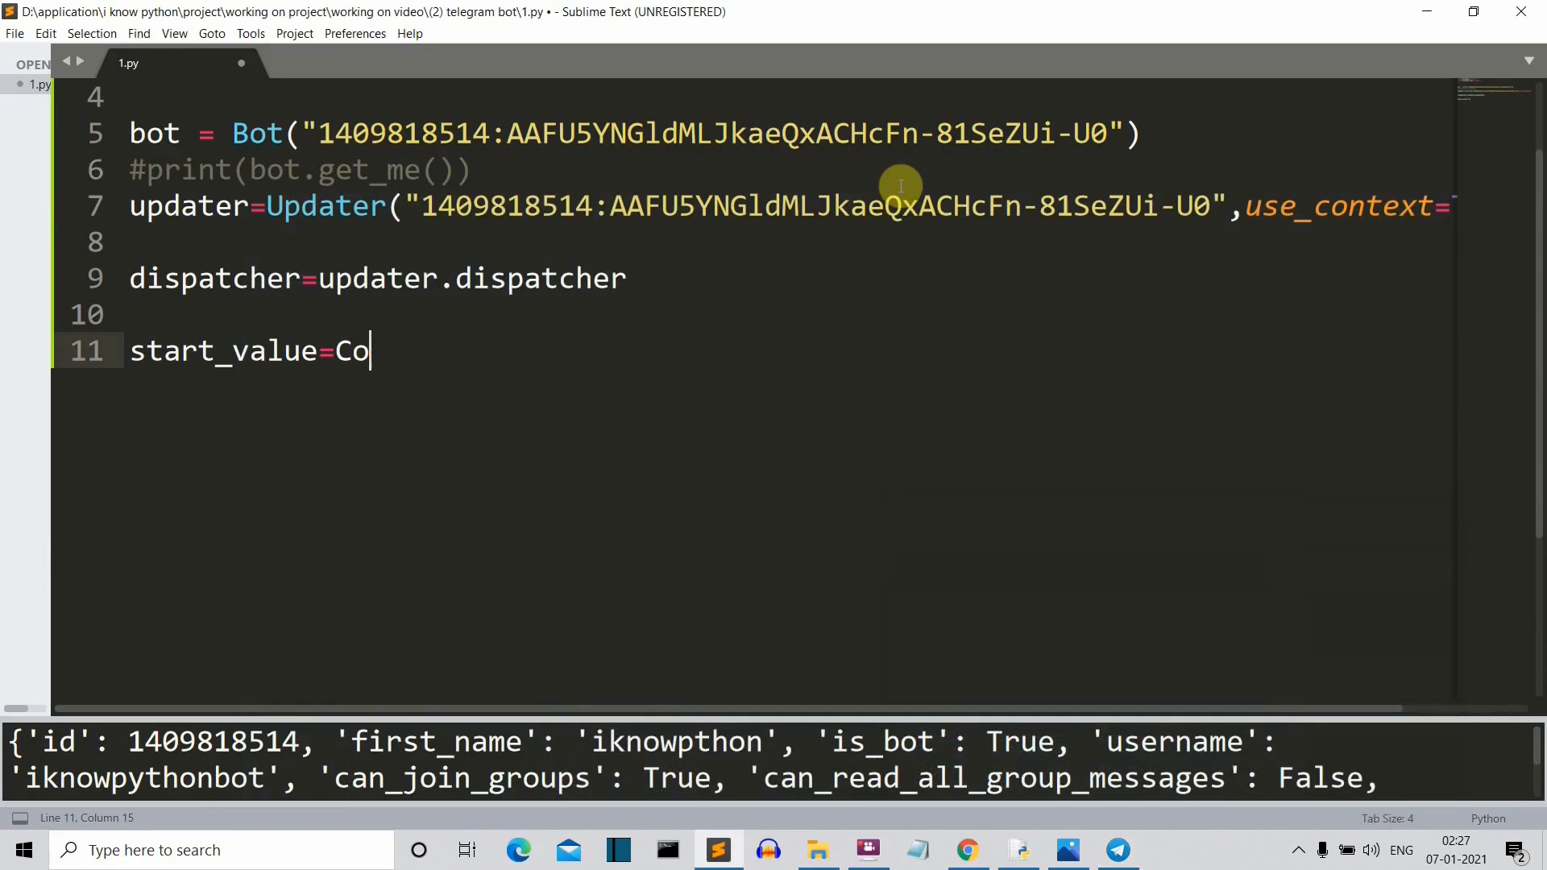
{"action": "type", "text": "mmand"}
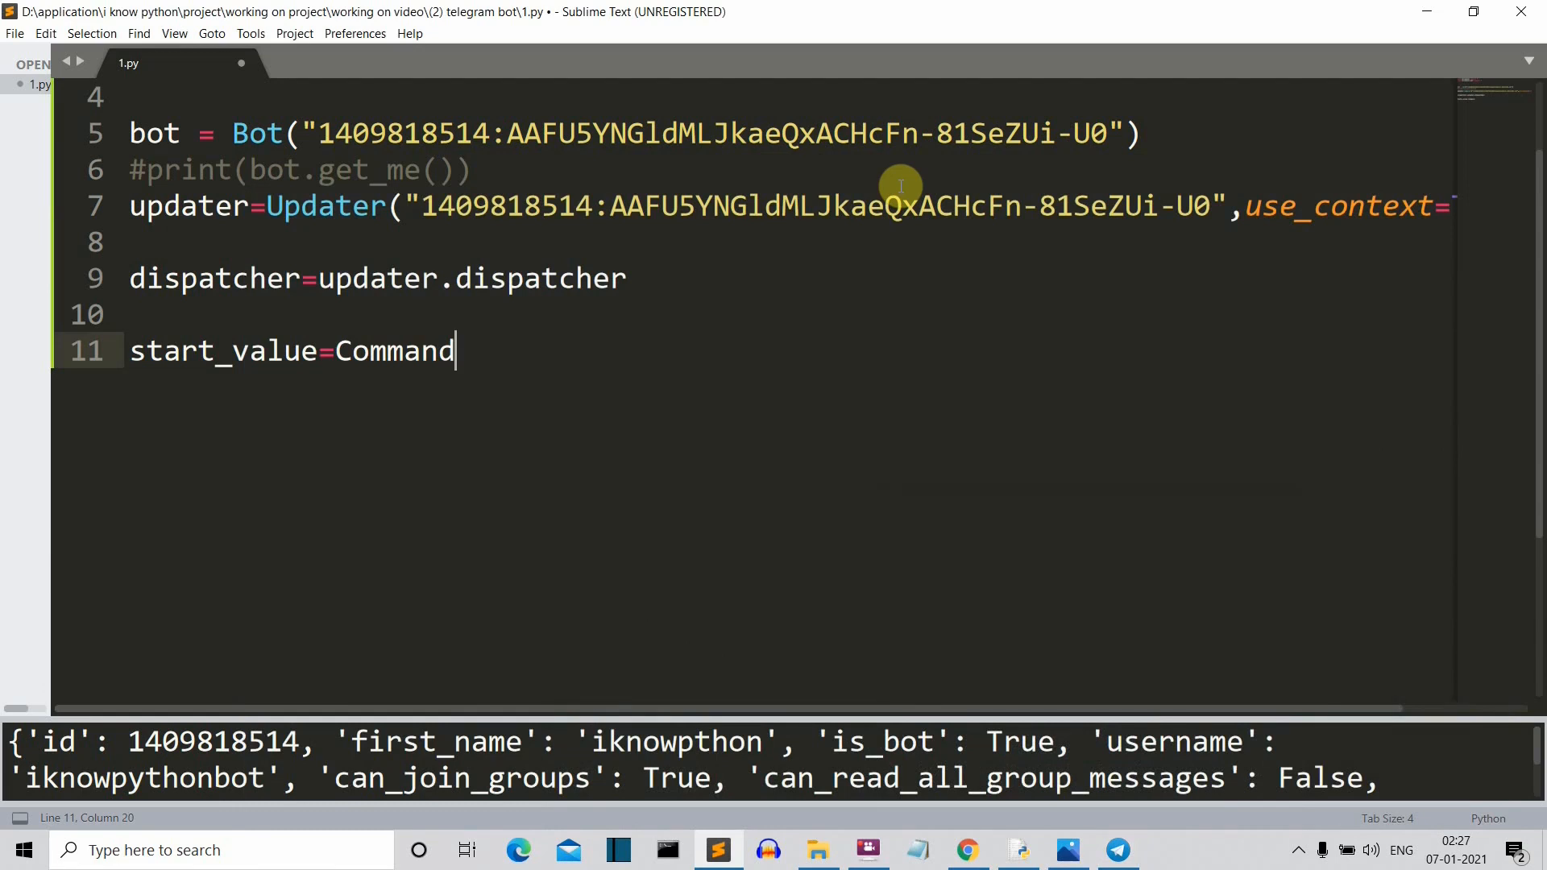
{"action": "mouse_move", "coordinate": [599, 335]}
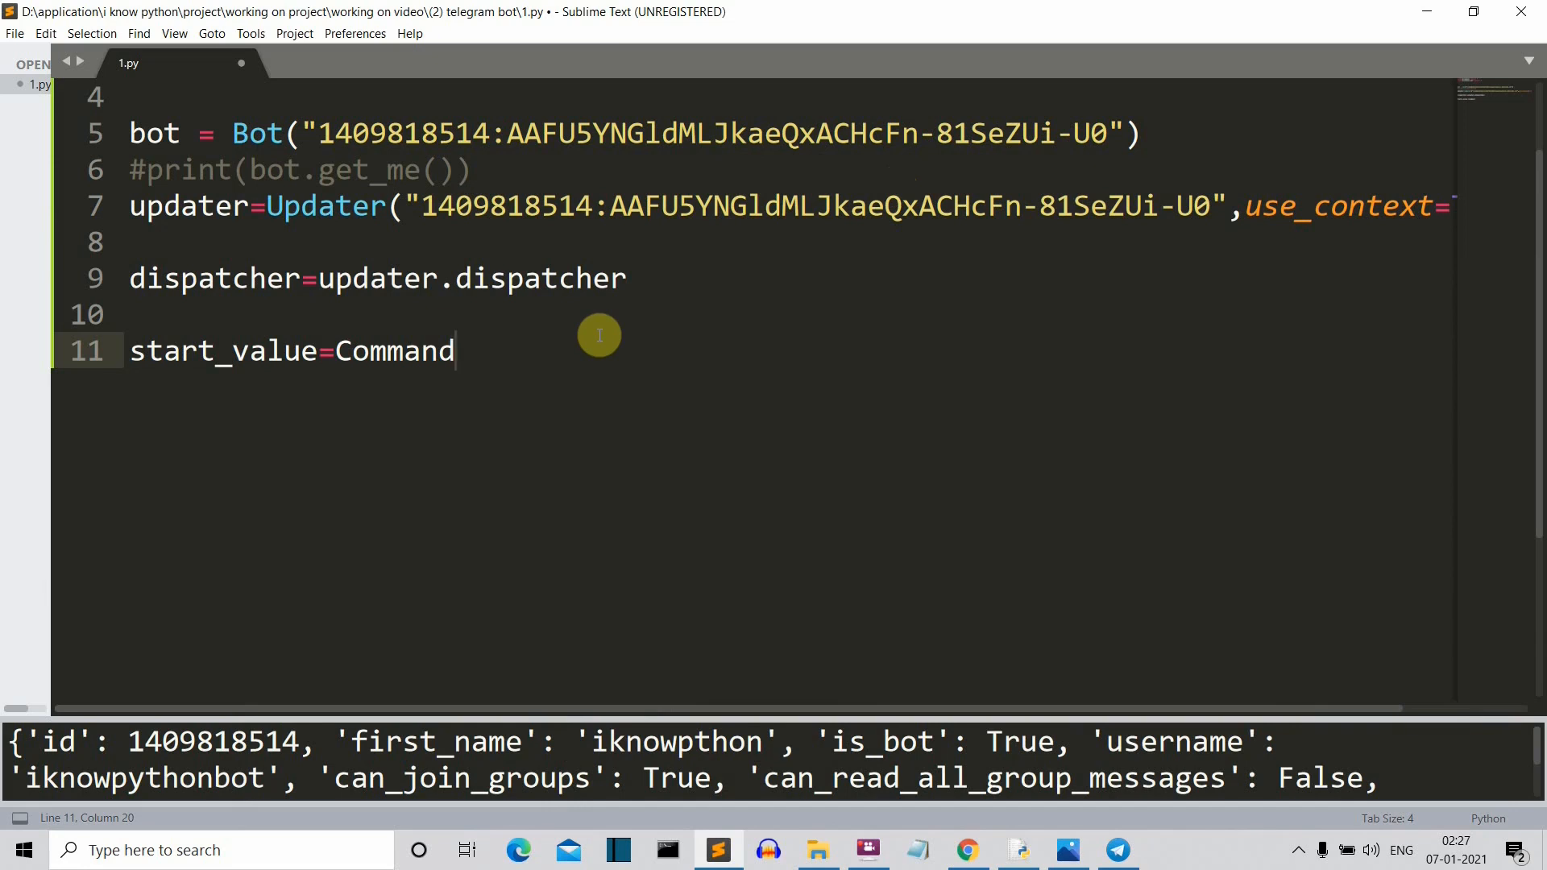
{"action": "type", "text": "Handler('motion_detection',test)"}
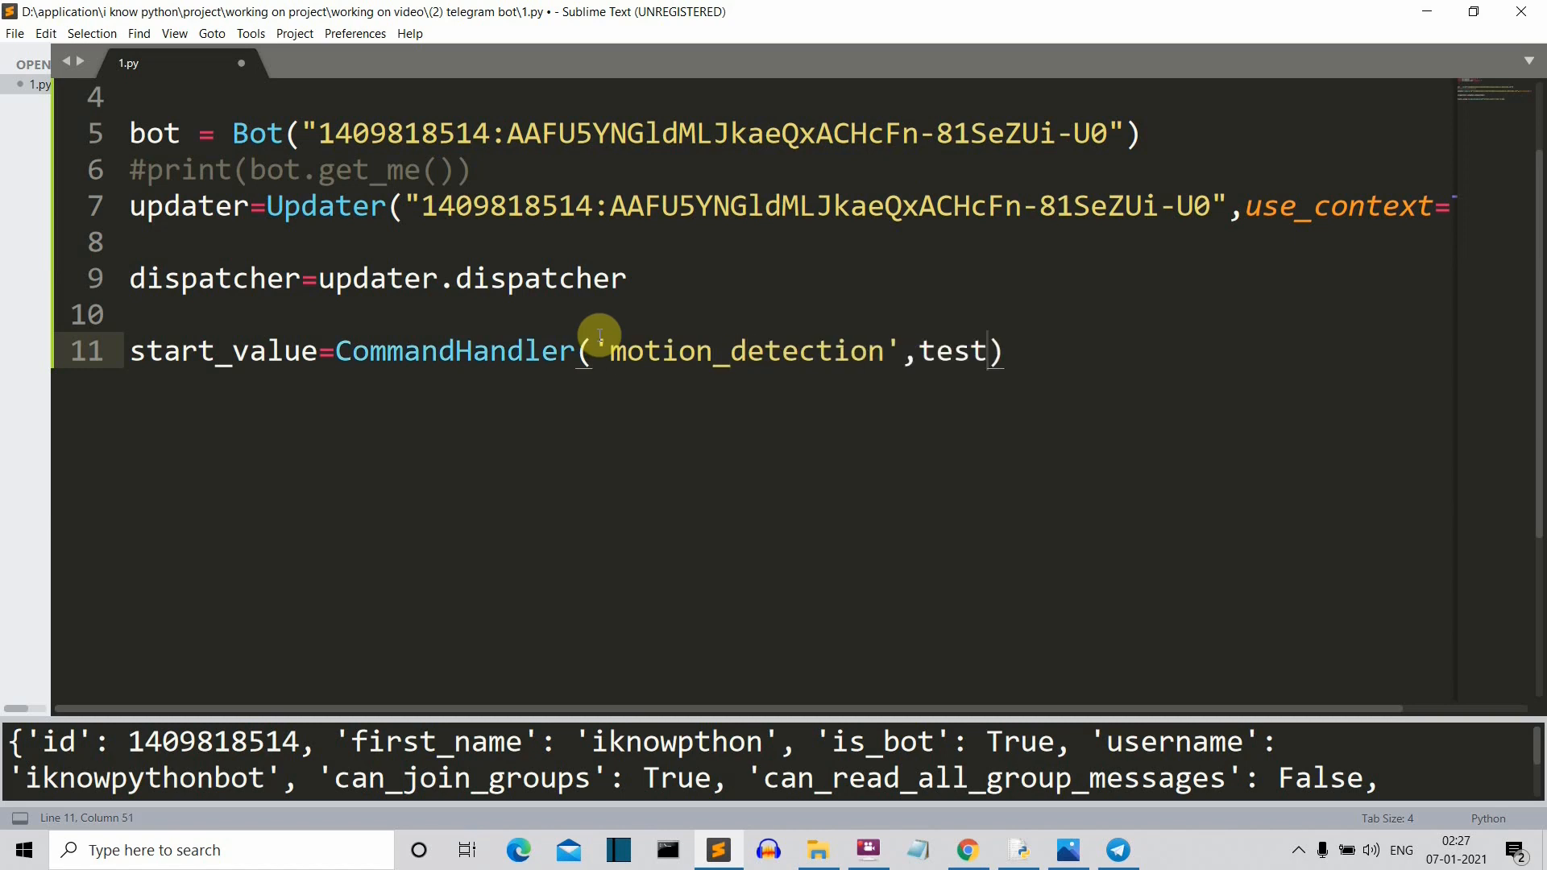
{"action": "type", "text": "_function"}
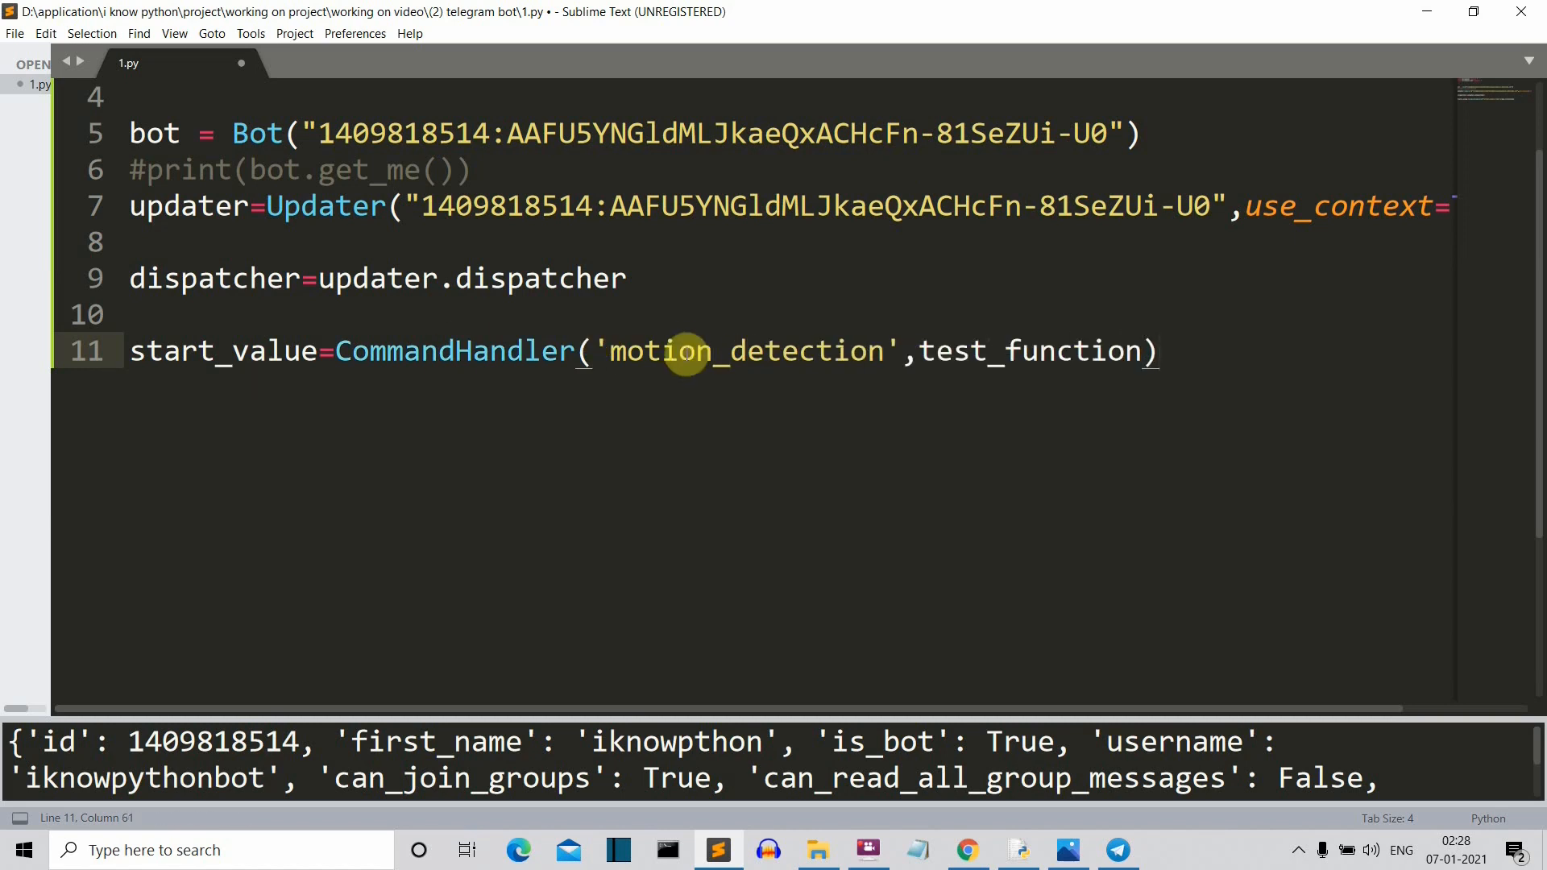
{"action": "mouse_move", "coordinate": [706, 332]}
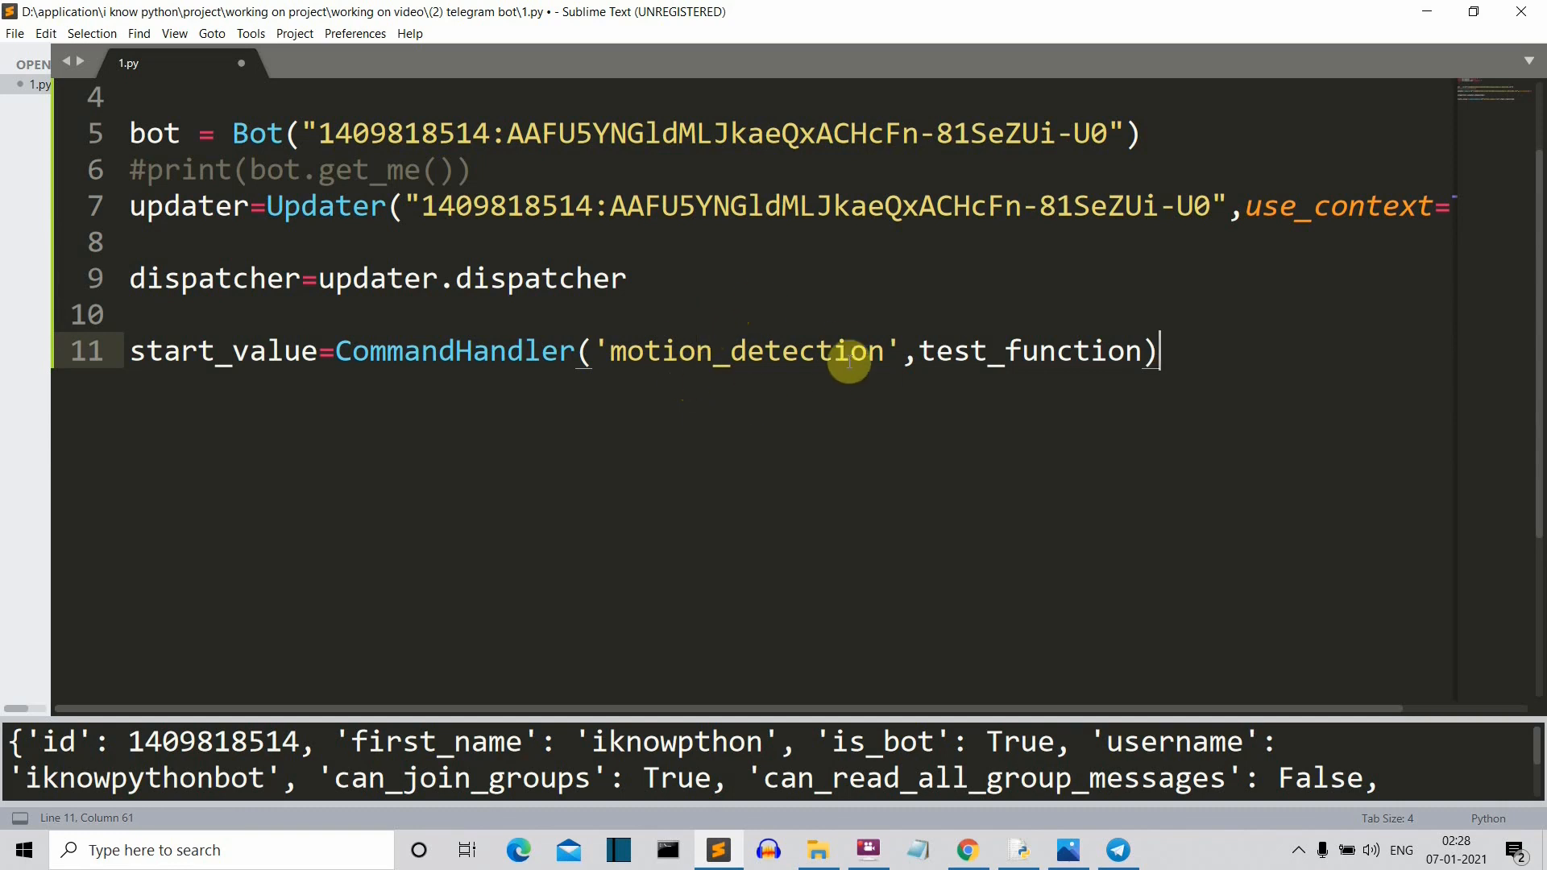
Above the handler, define test_function(update:update,context:CallbackContext)
{"action": "left_click", "coordinate": [474, 314]}
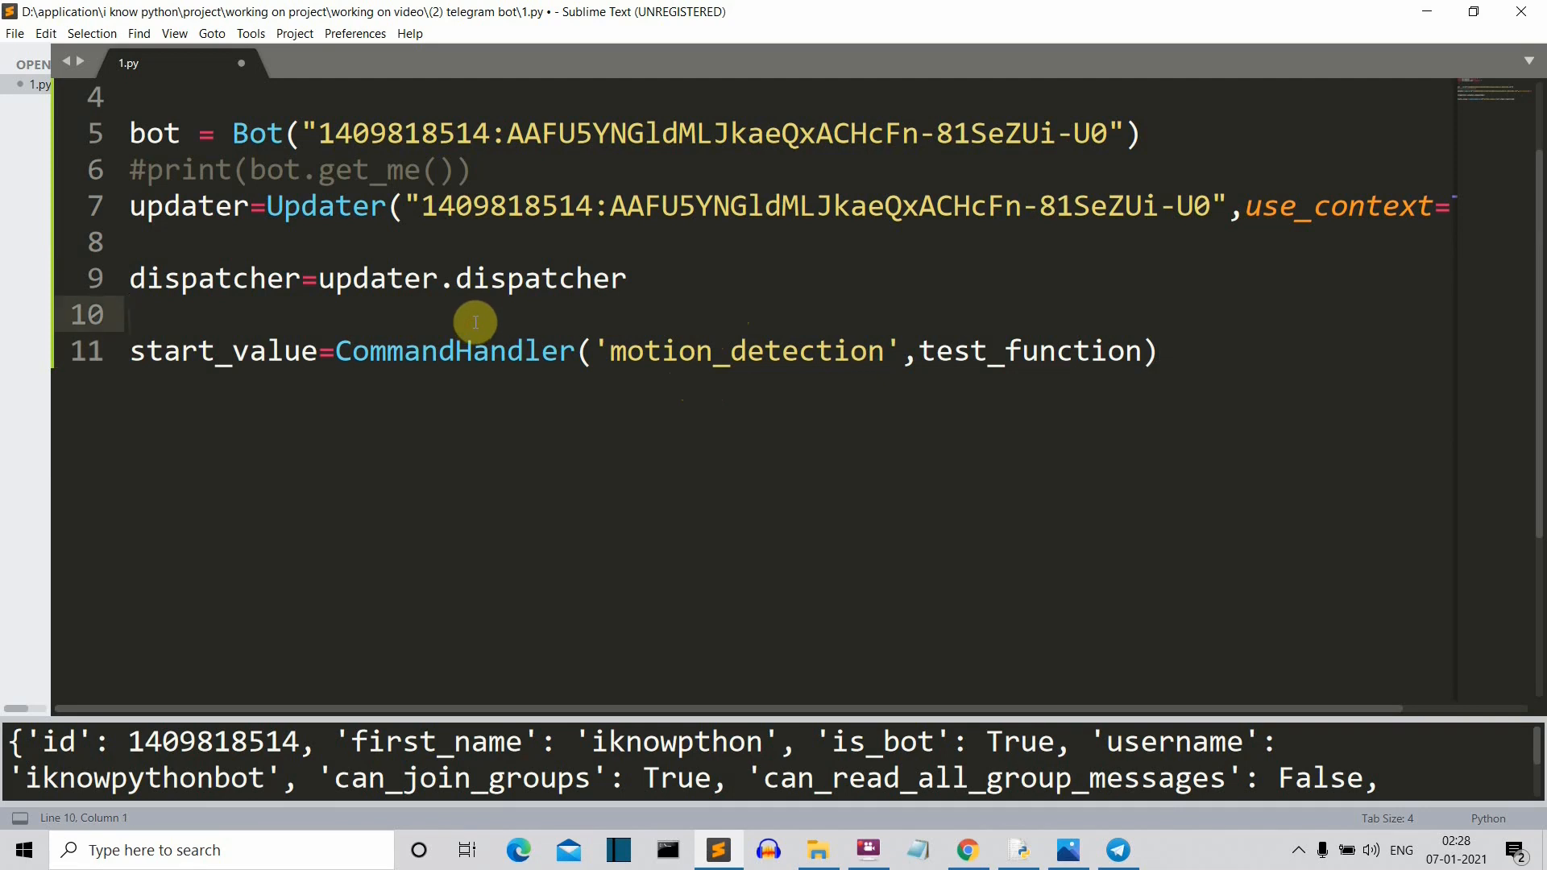
{"action": "type", "text": "def test"}
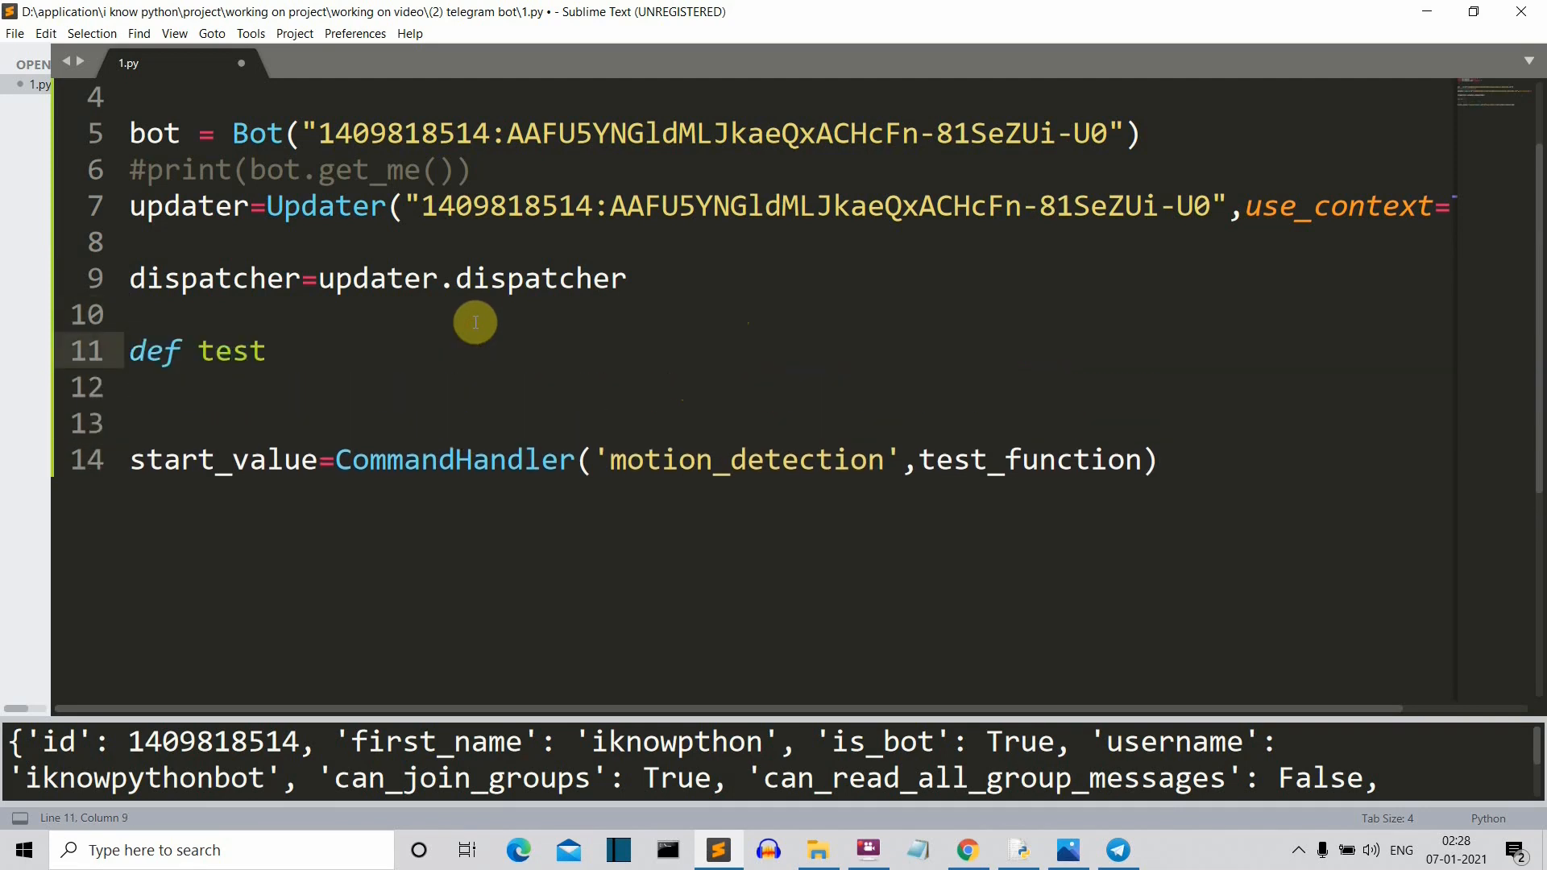
{"action": "type", "text": "_function()"}
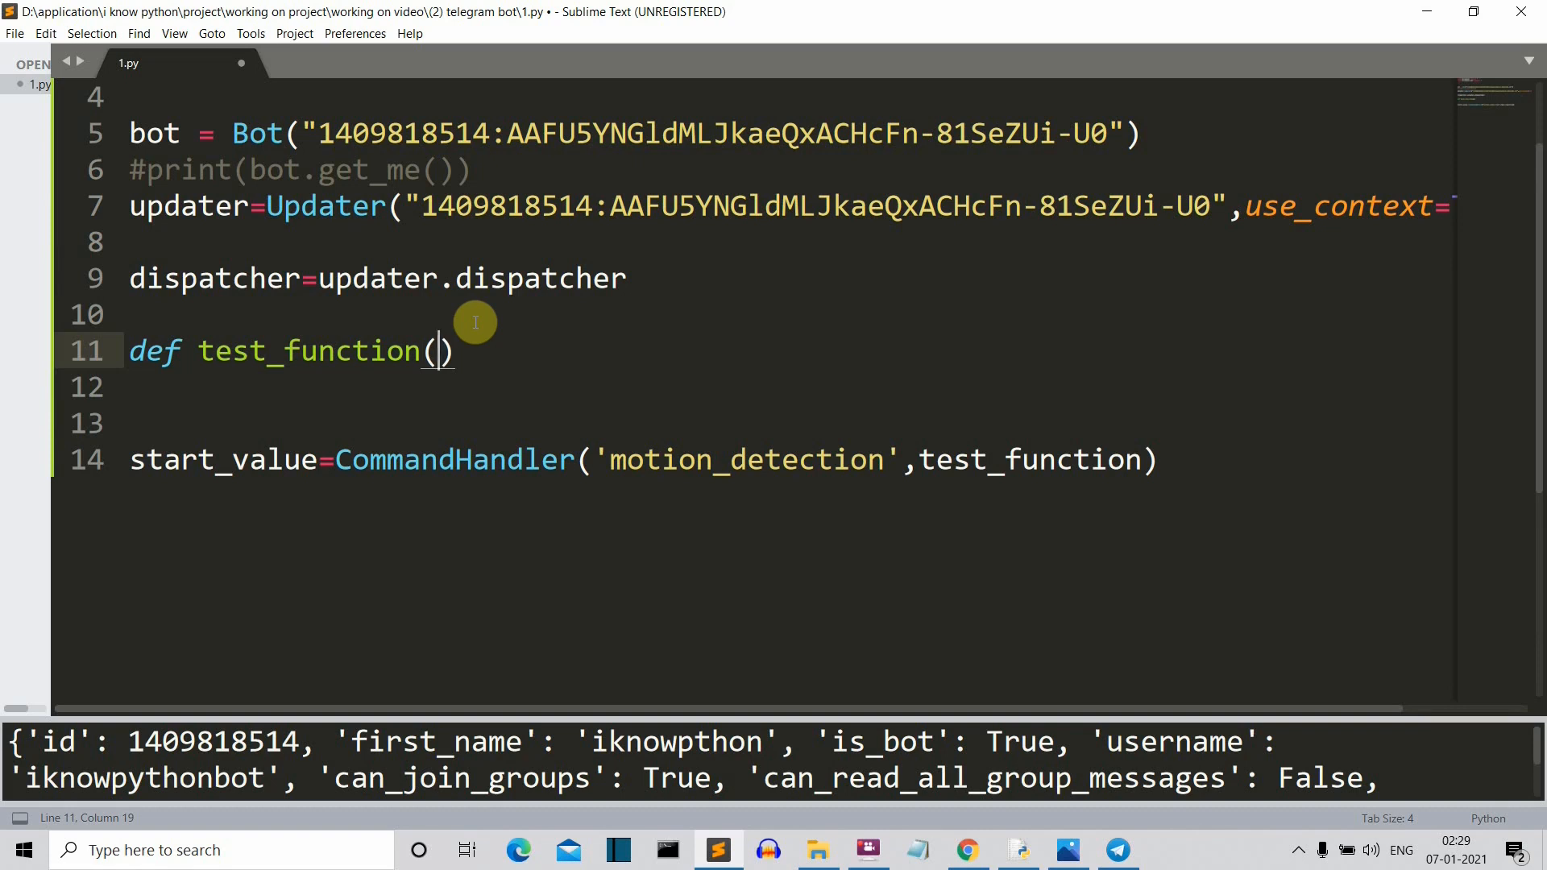
{"action": "type", "text": "update:update,context:CallbackContext"}
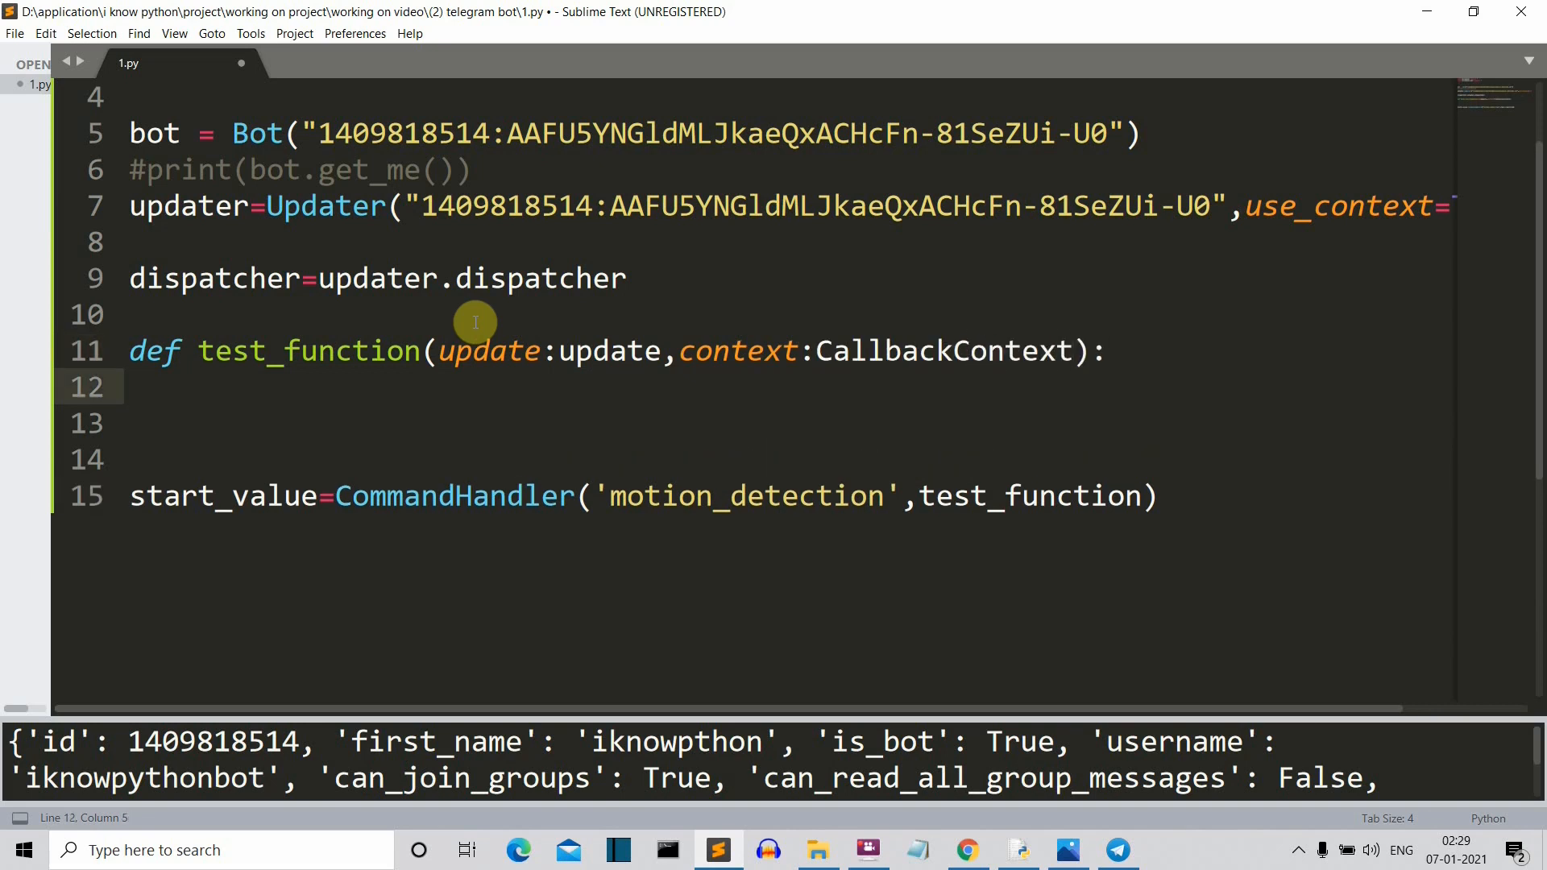
{"action": "type", "text": "bot."}
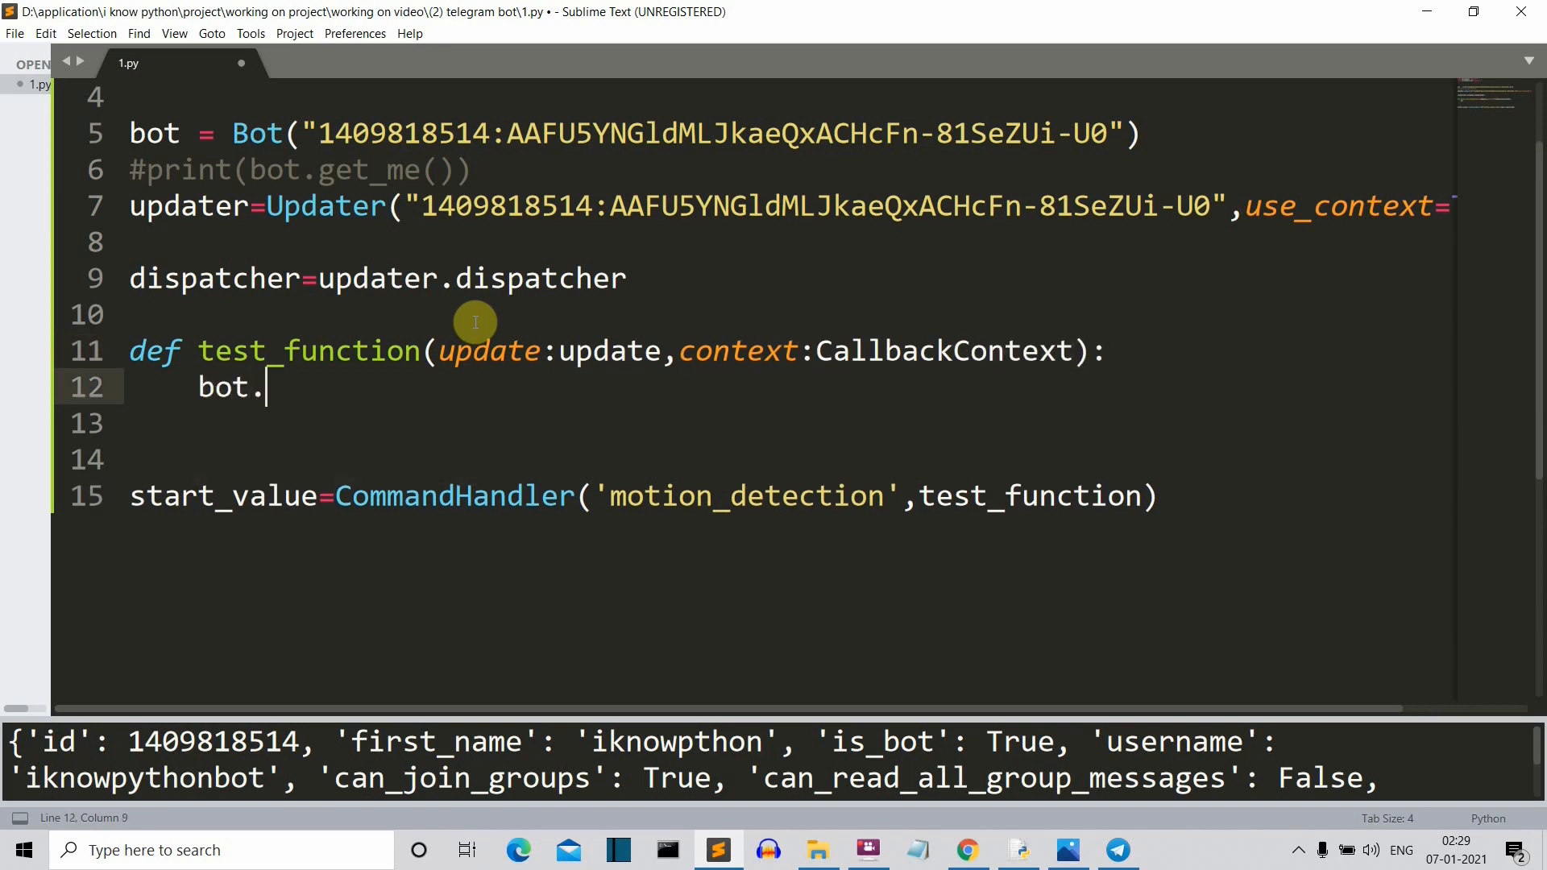
{"action": "type", "text": "send_m"}
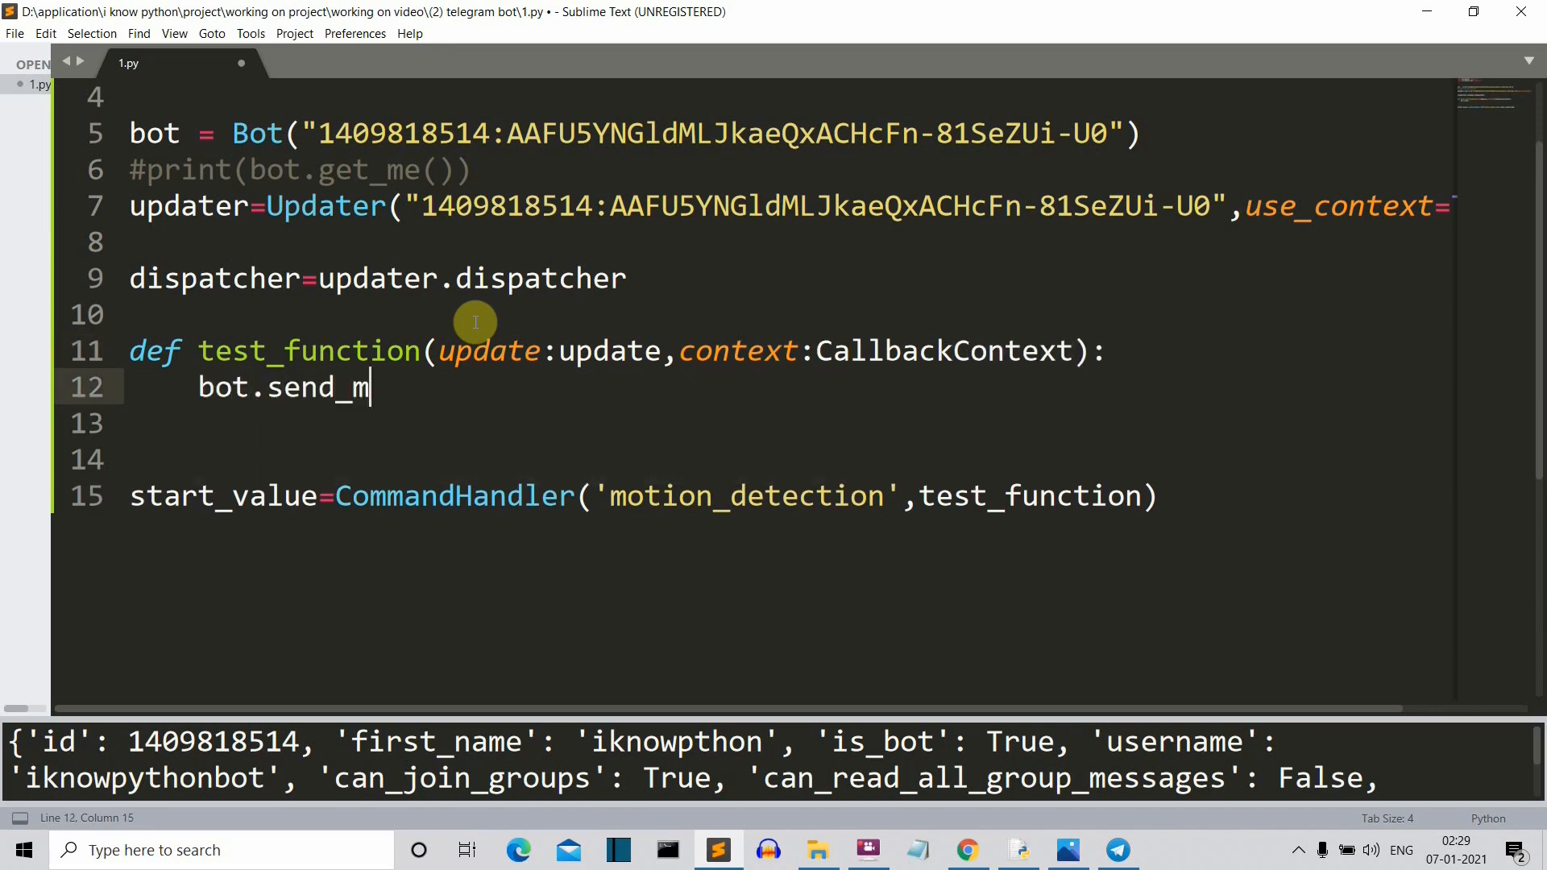
{"action": "type", "text": "essaeg"}
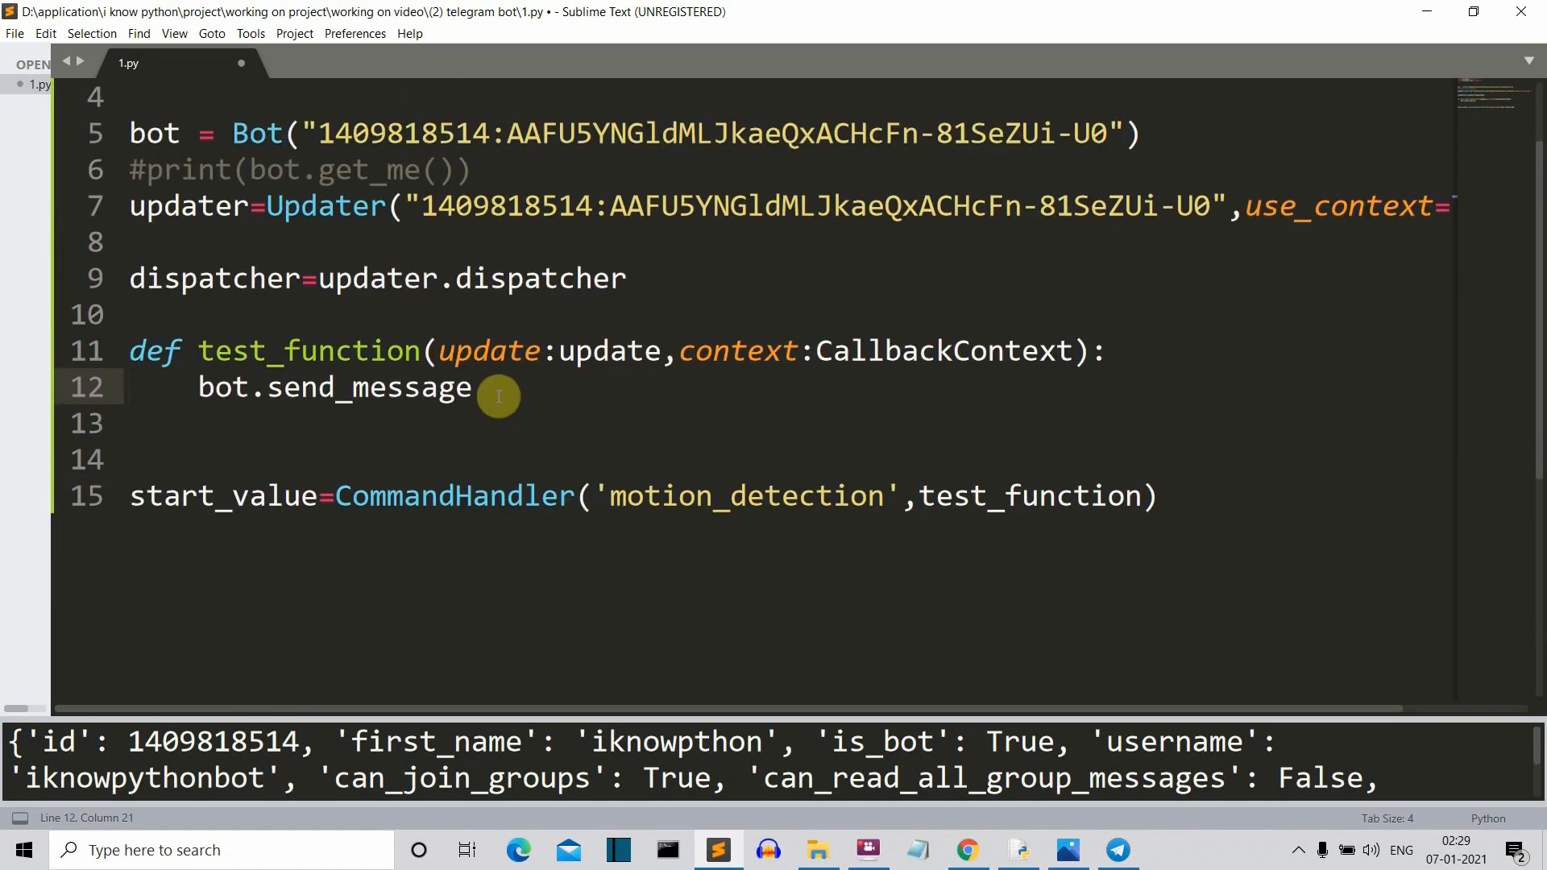
{"action": "type", "text": "()"}
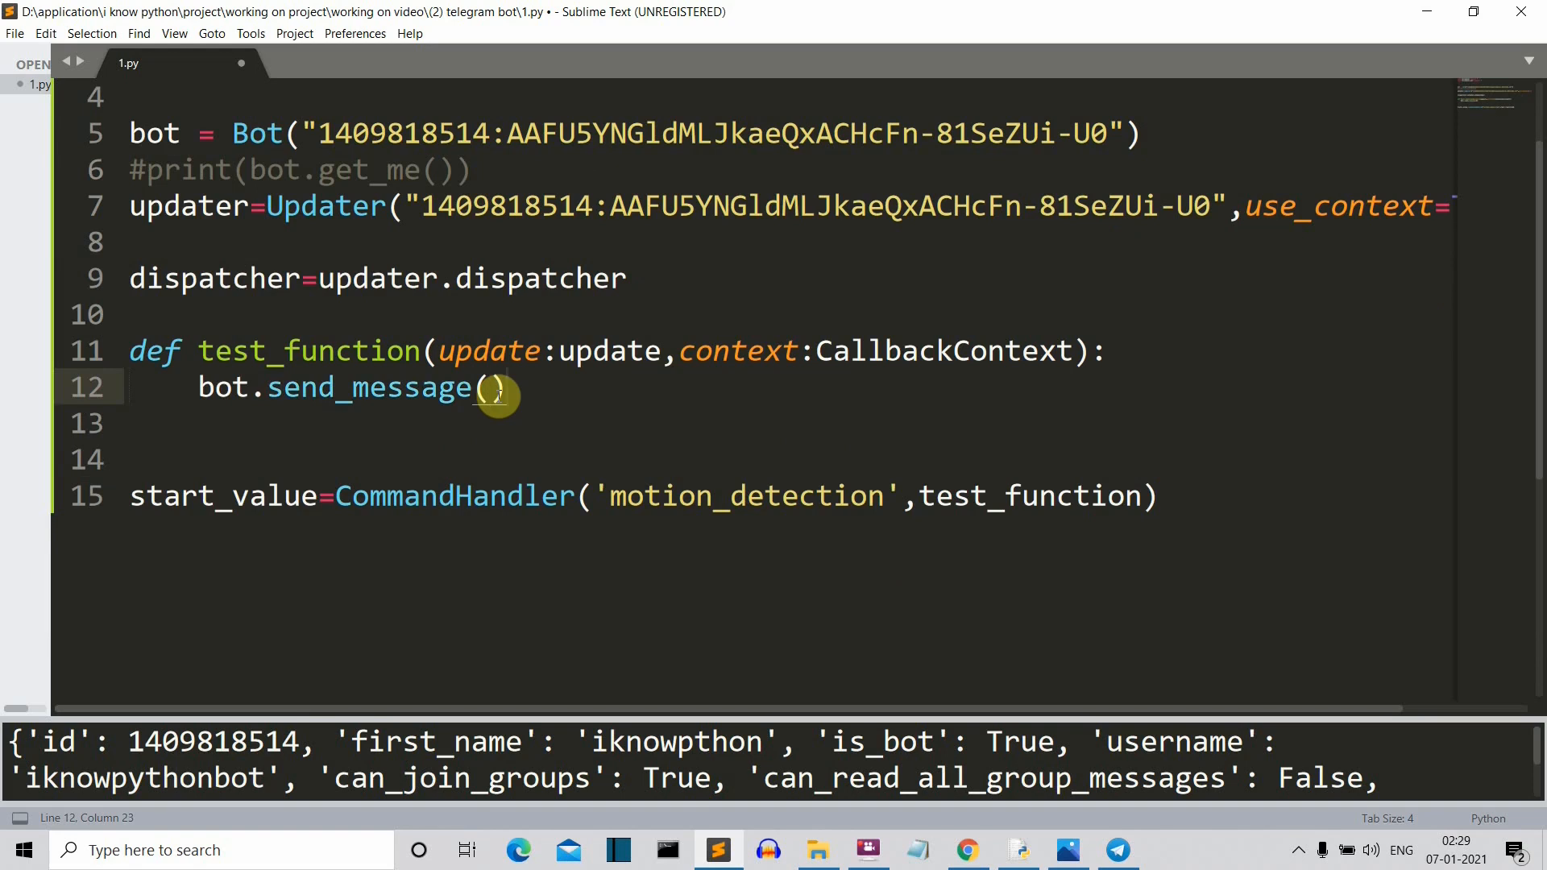
{"action": "key", "text": "Left"}
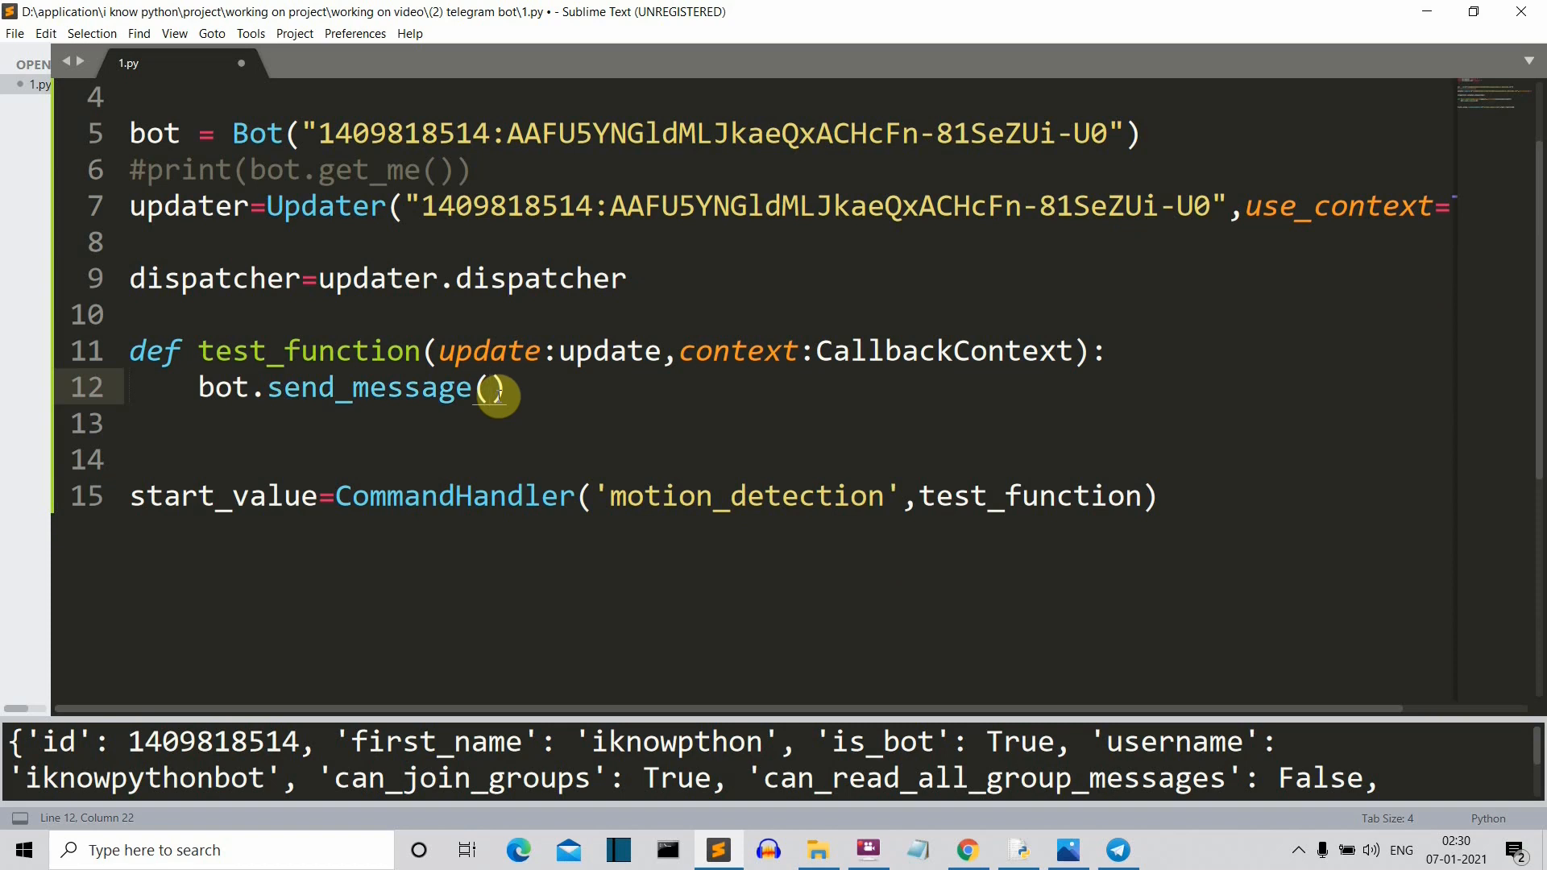
{"action": "type", "text": "chat)"}
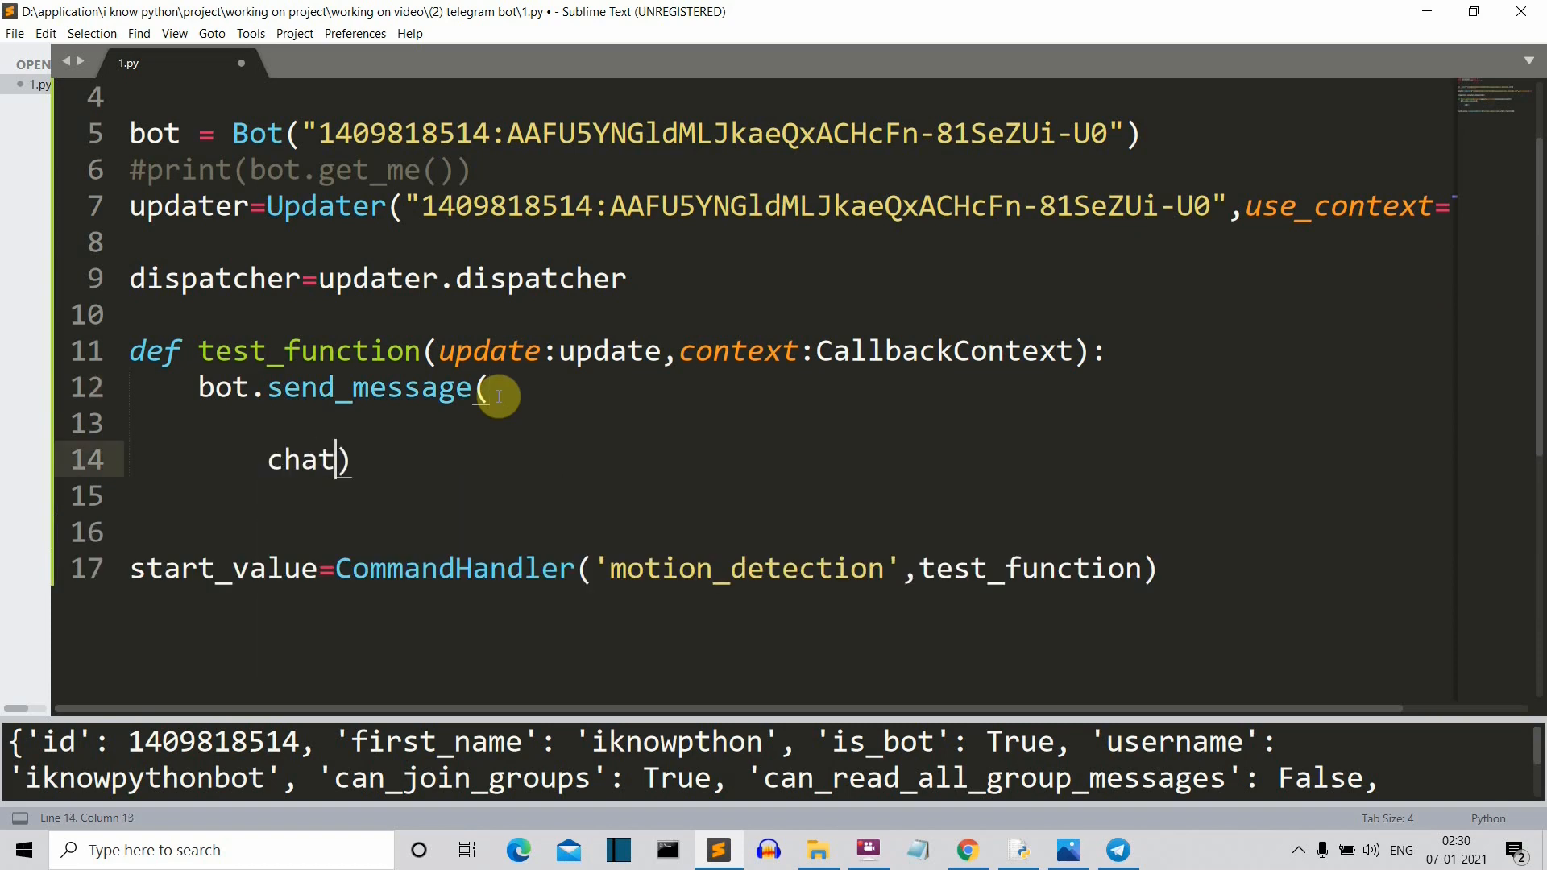
{"action": "type", "text": "_id=update.effective_chat.id,"}
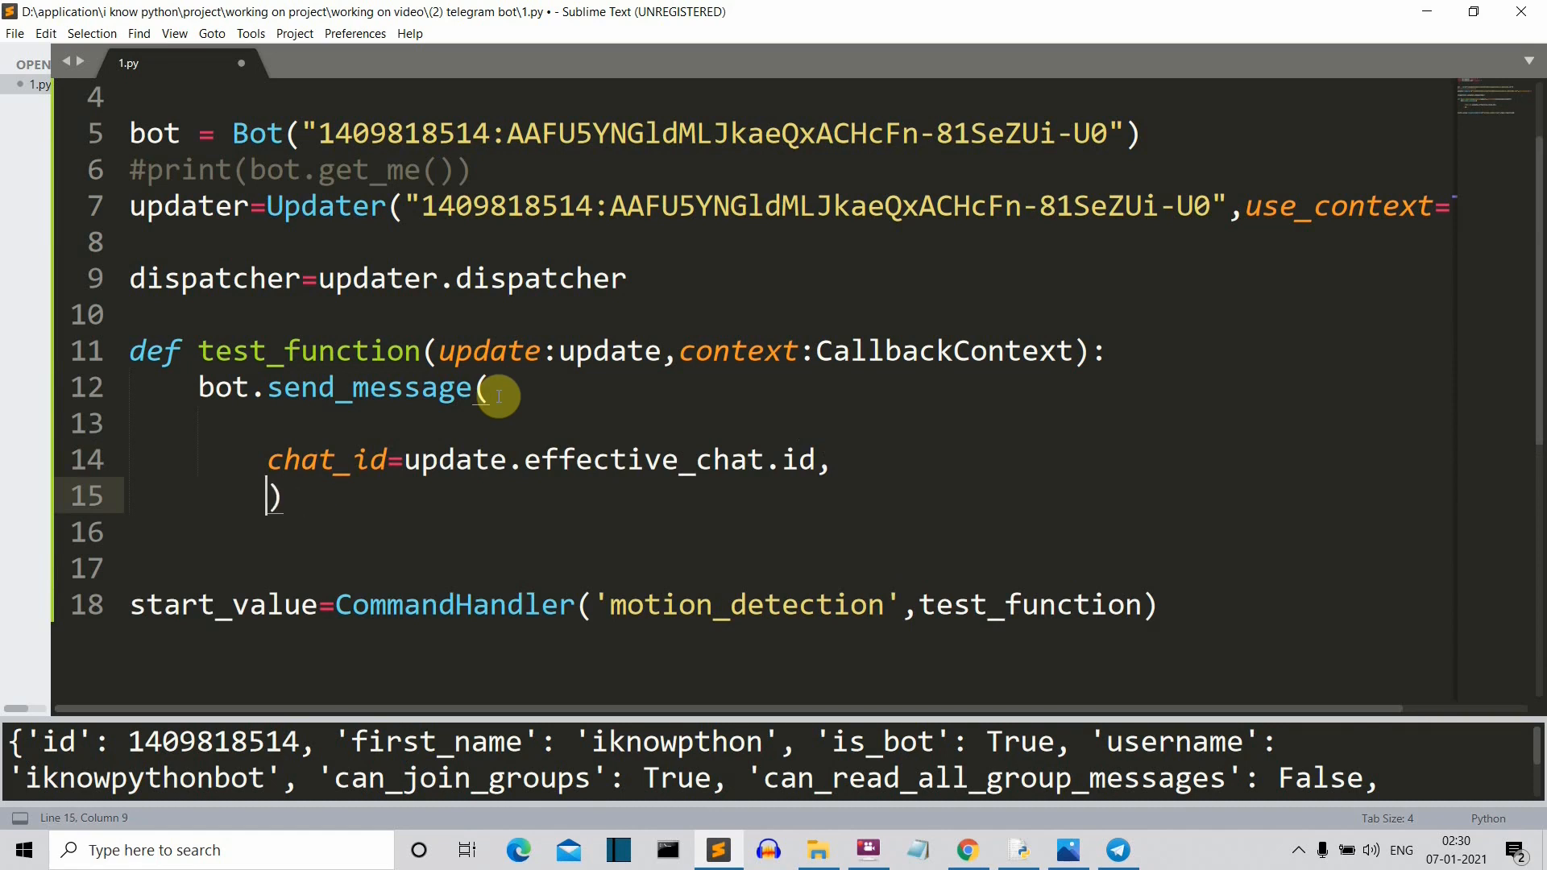
{"action": "type", "text": "text=\"\""}
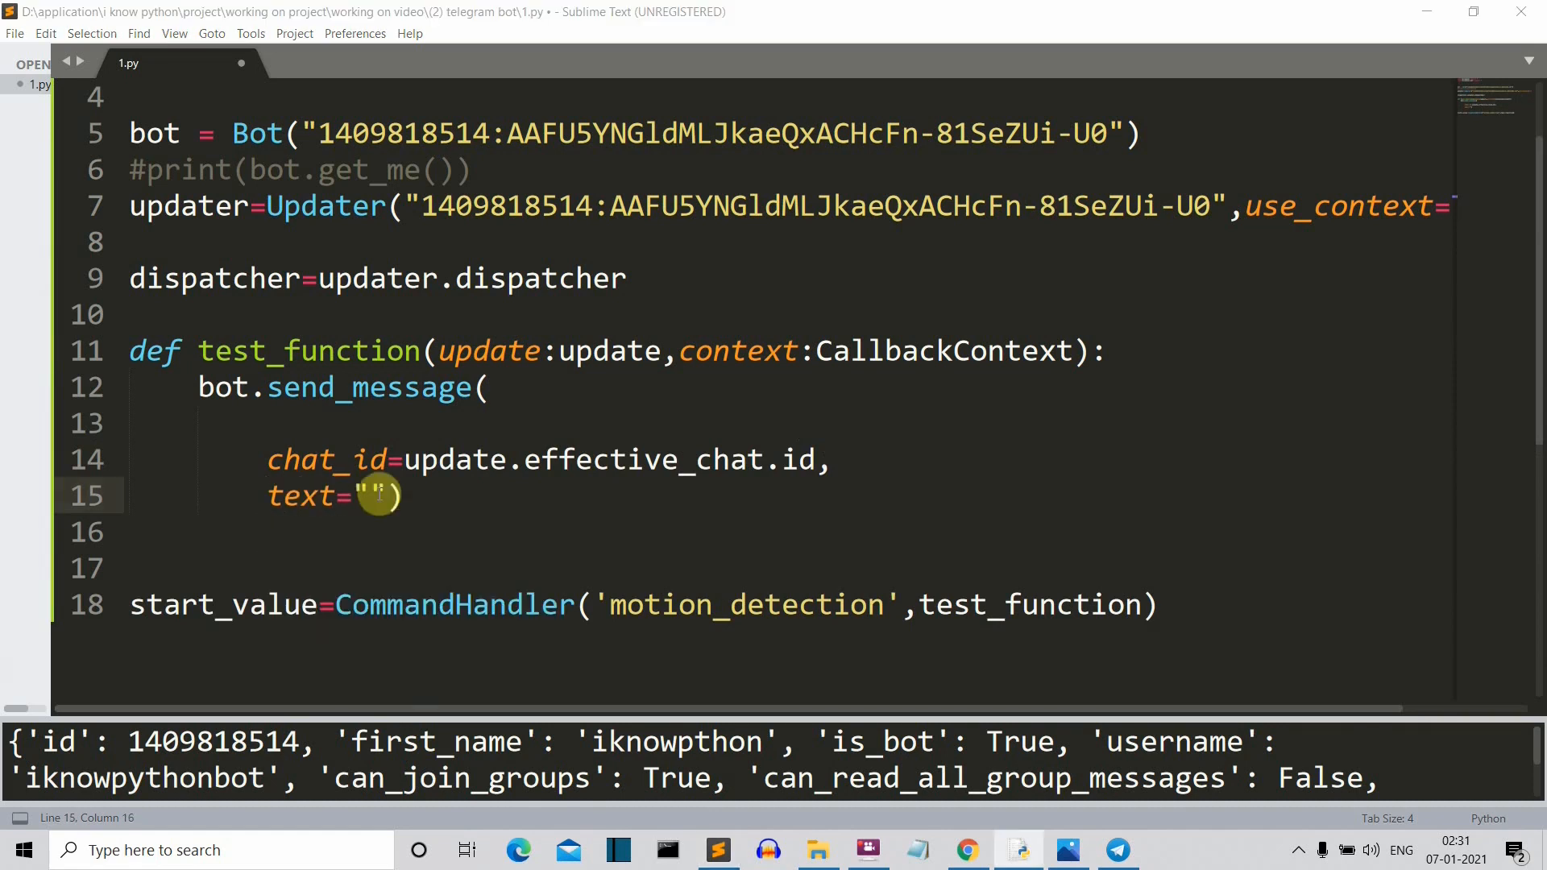
{"action": "type", "text": "tutorial link : https://youtu.be/oxmZ9zczptg"}
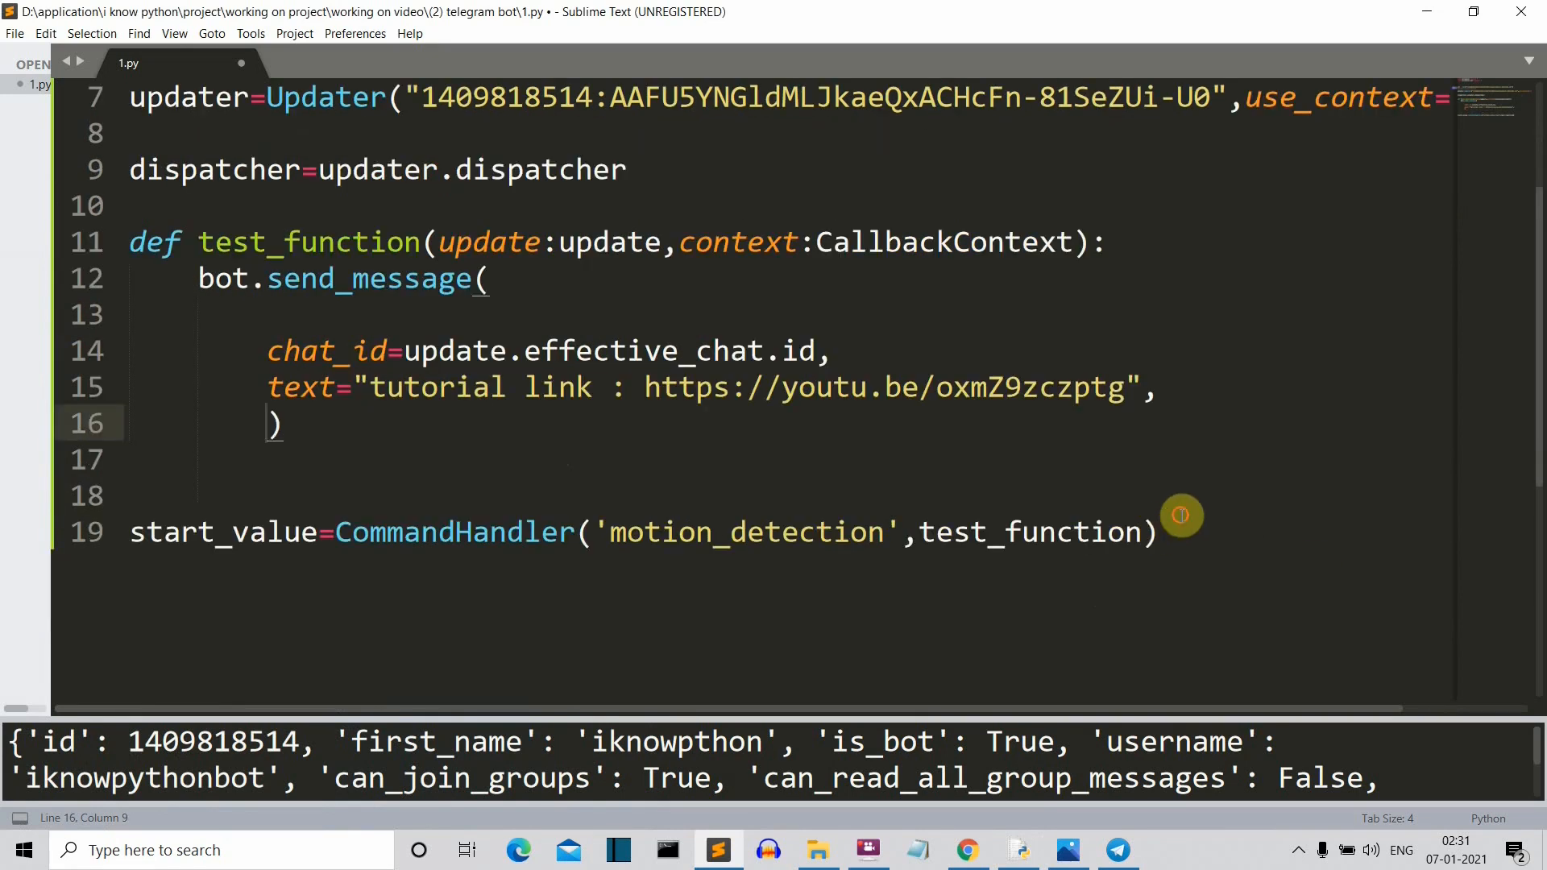
Add the line dispatcher.add_handler(start_value) below the handler definition
{"action": "left_click", "coordinate": [1158, 532]}
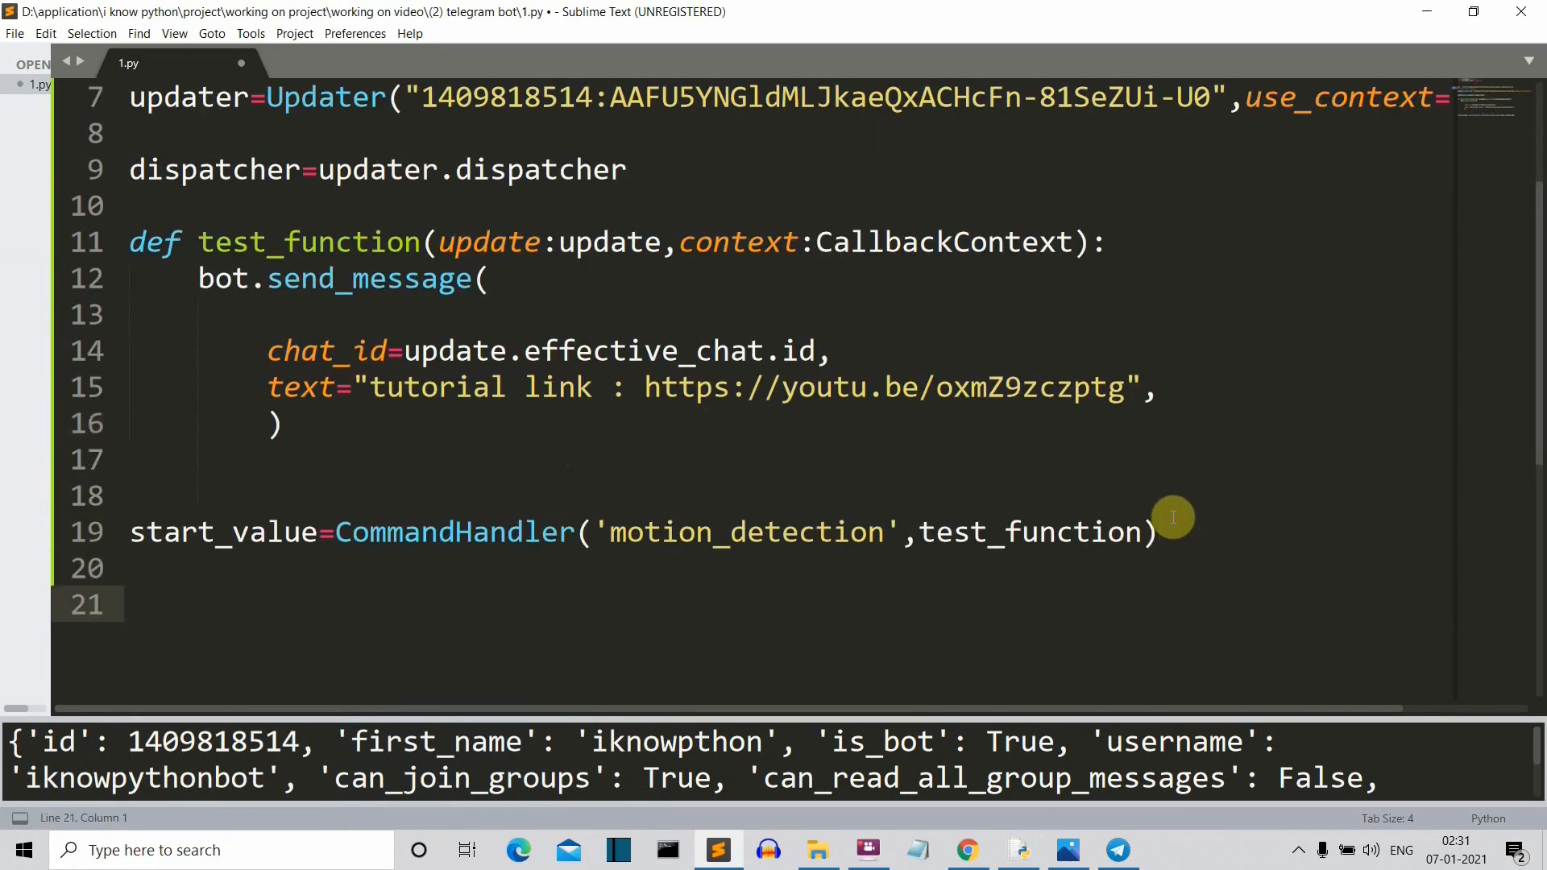
{"action": "type", "text": "disp"}
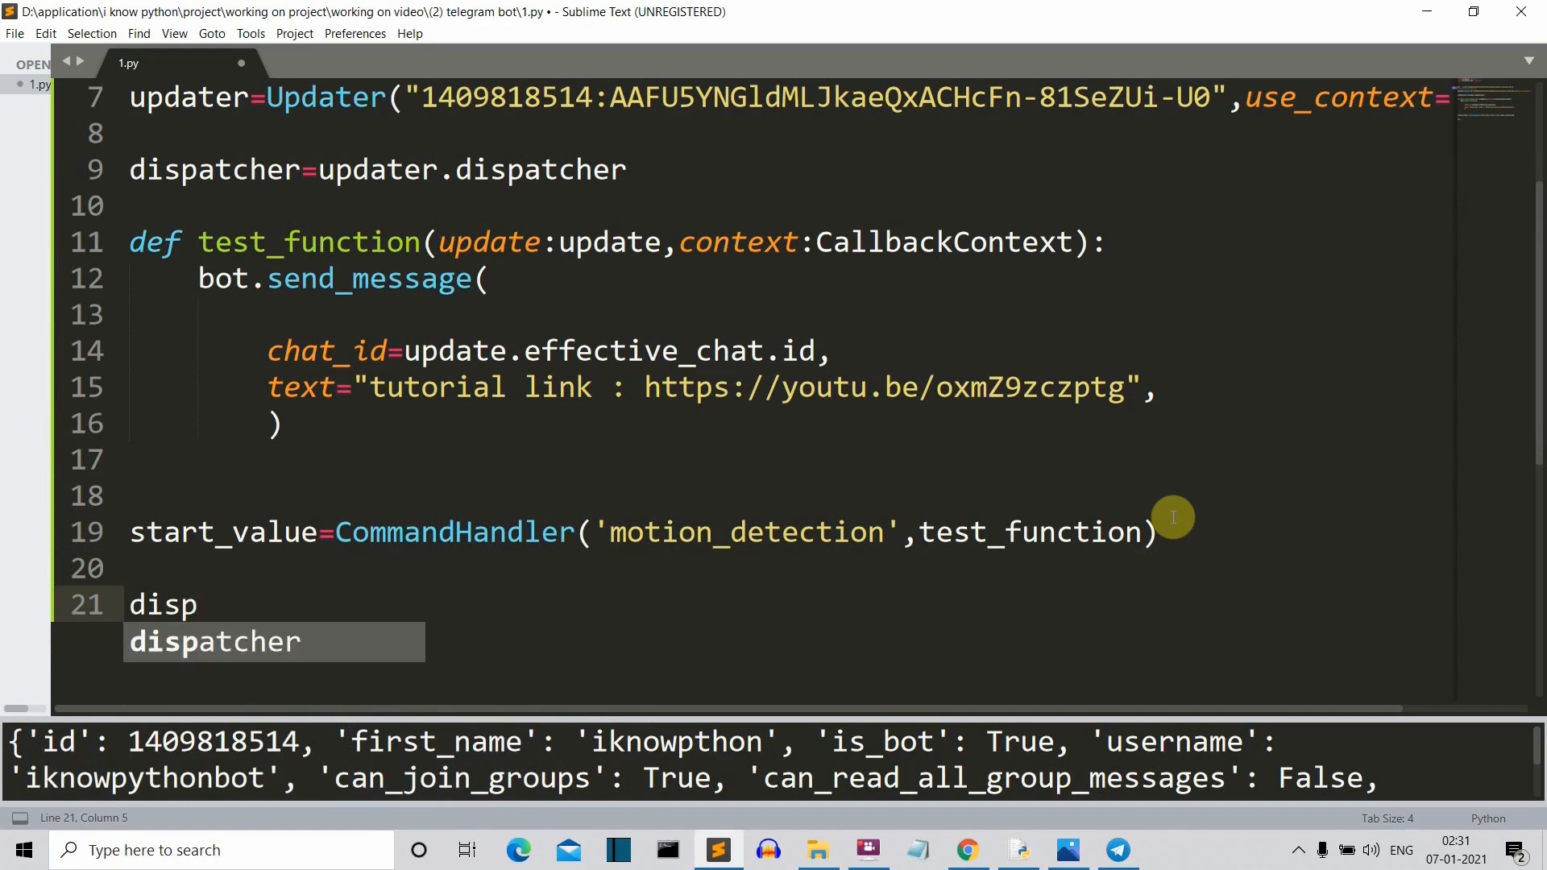
{"action": "key", "text": "Tab"}
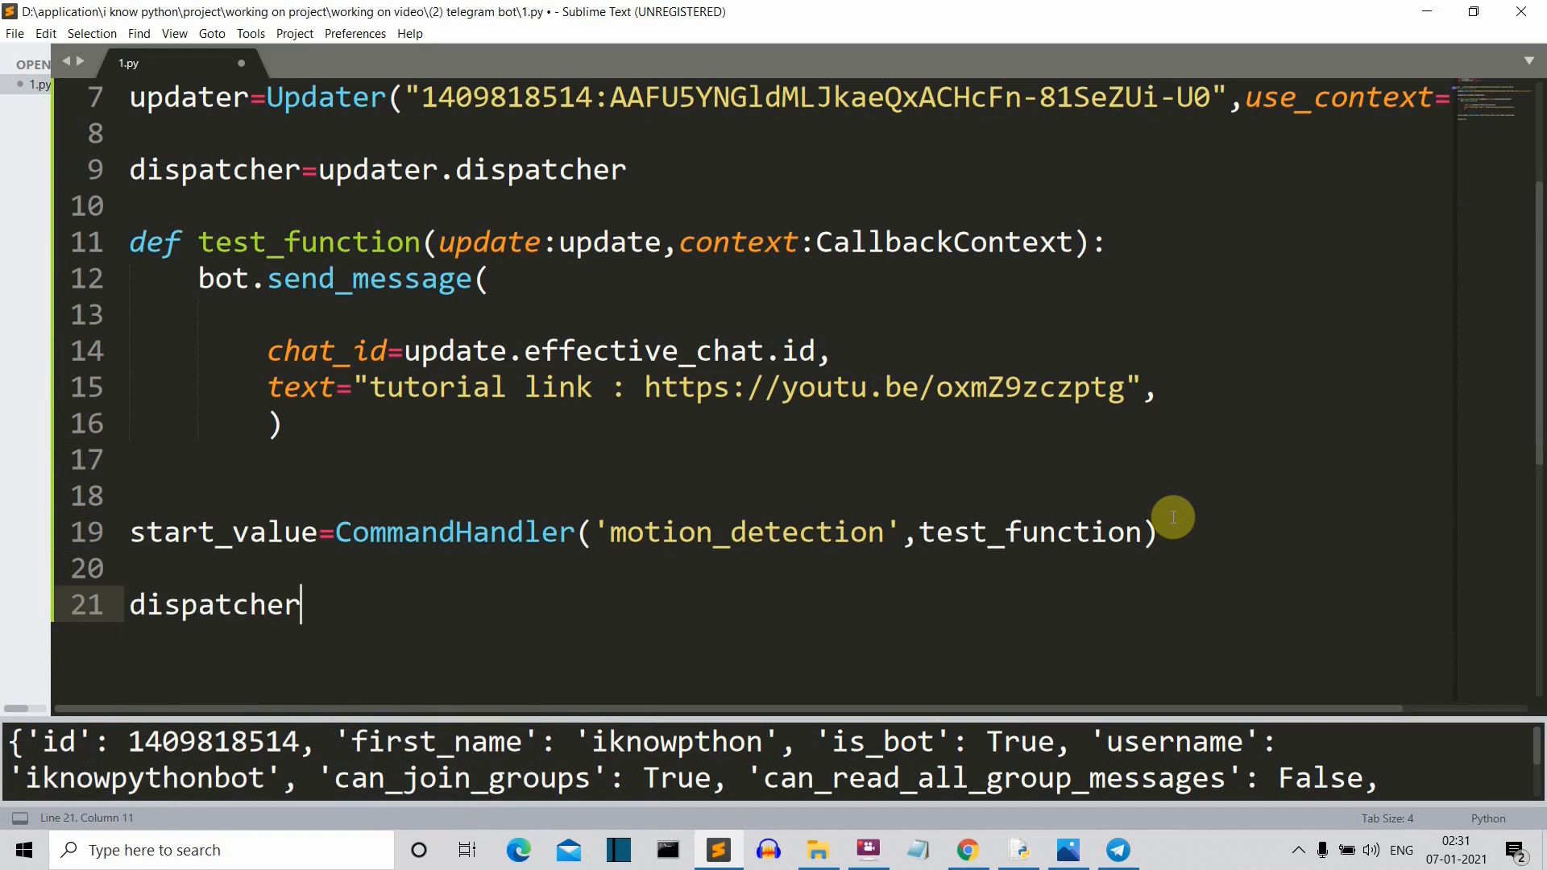
{"action": "type", "text": ".add_"}
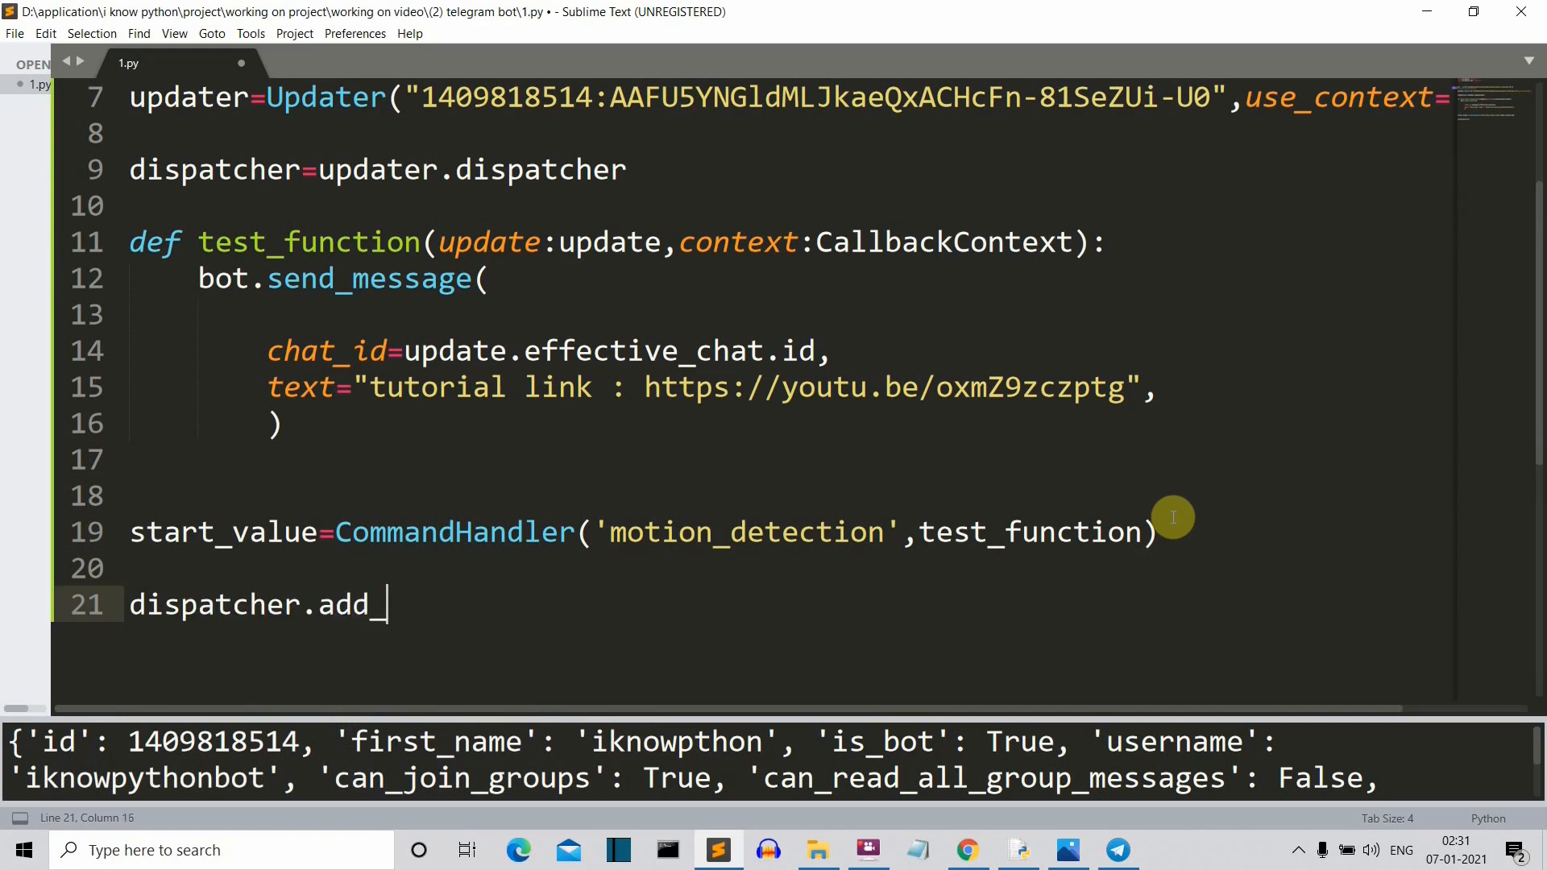
{"action": "type", "text": "handler(start_value)"}
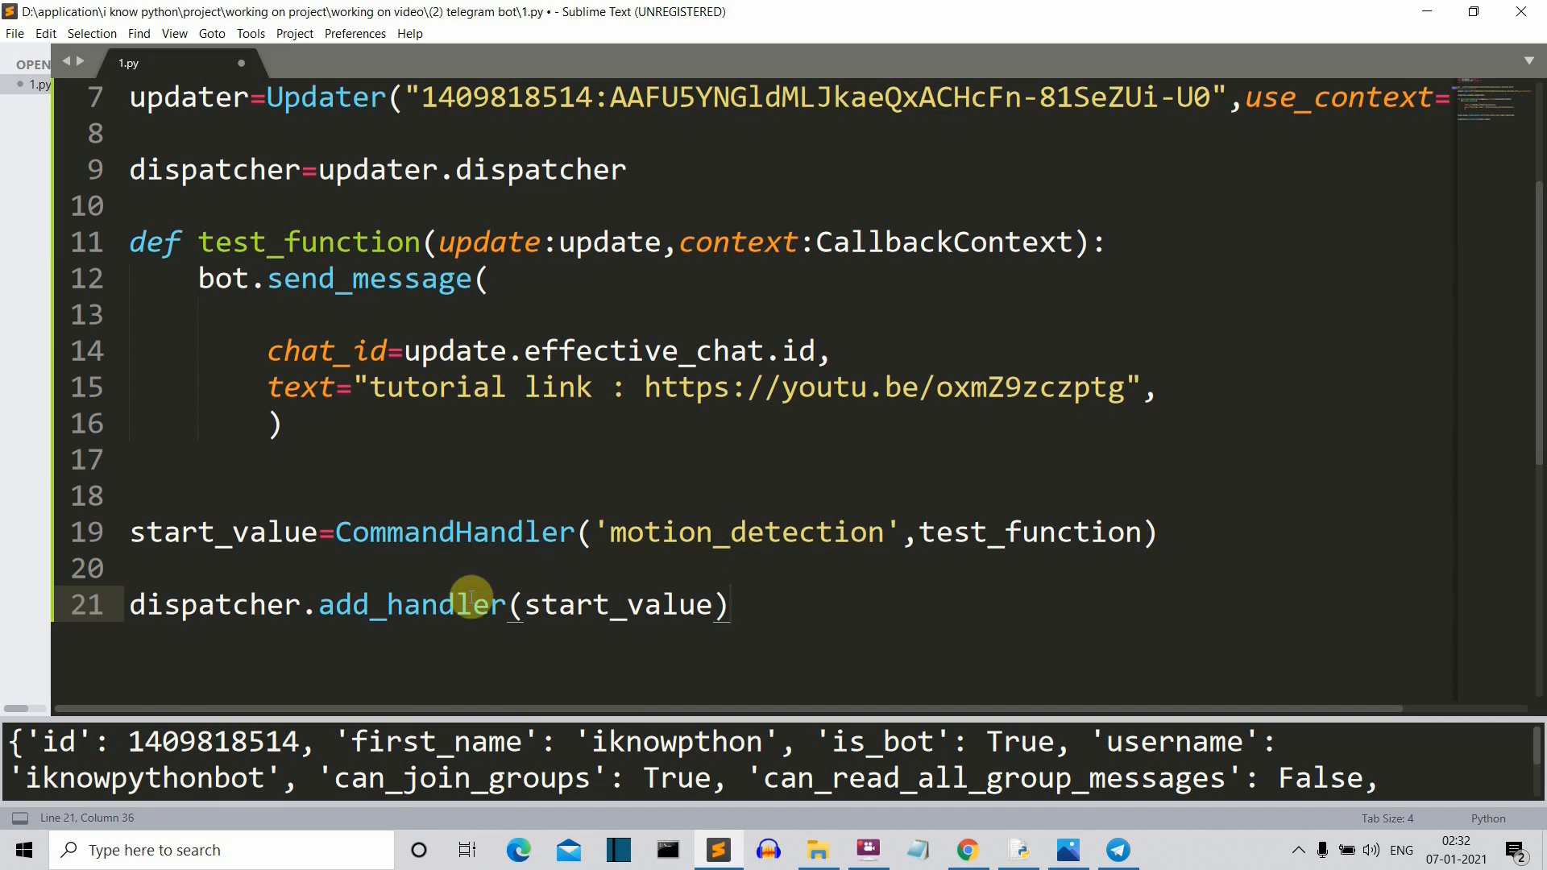
{"action": "mouse_move", "coordinate": [645, 520]}
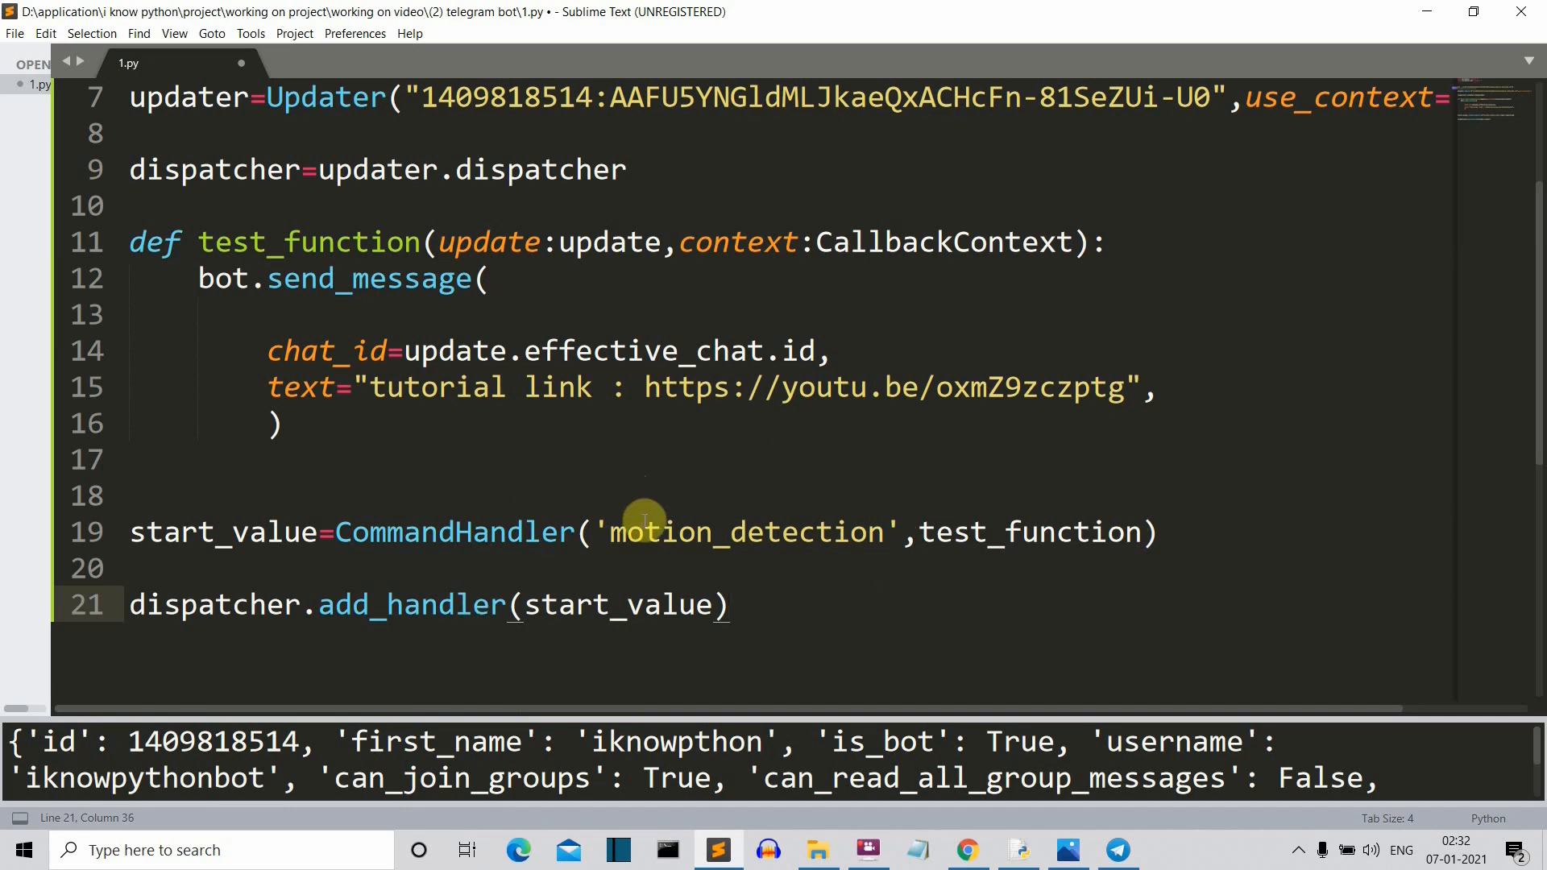
{"action": "left_click", "coordinate": [730, 605]}
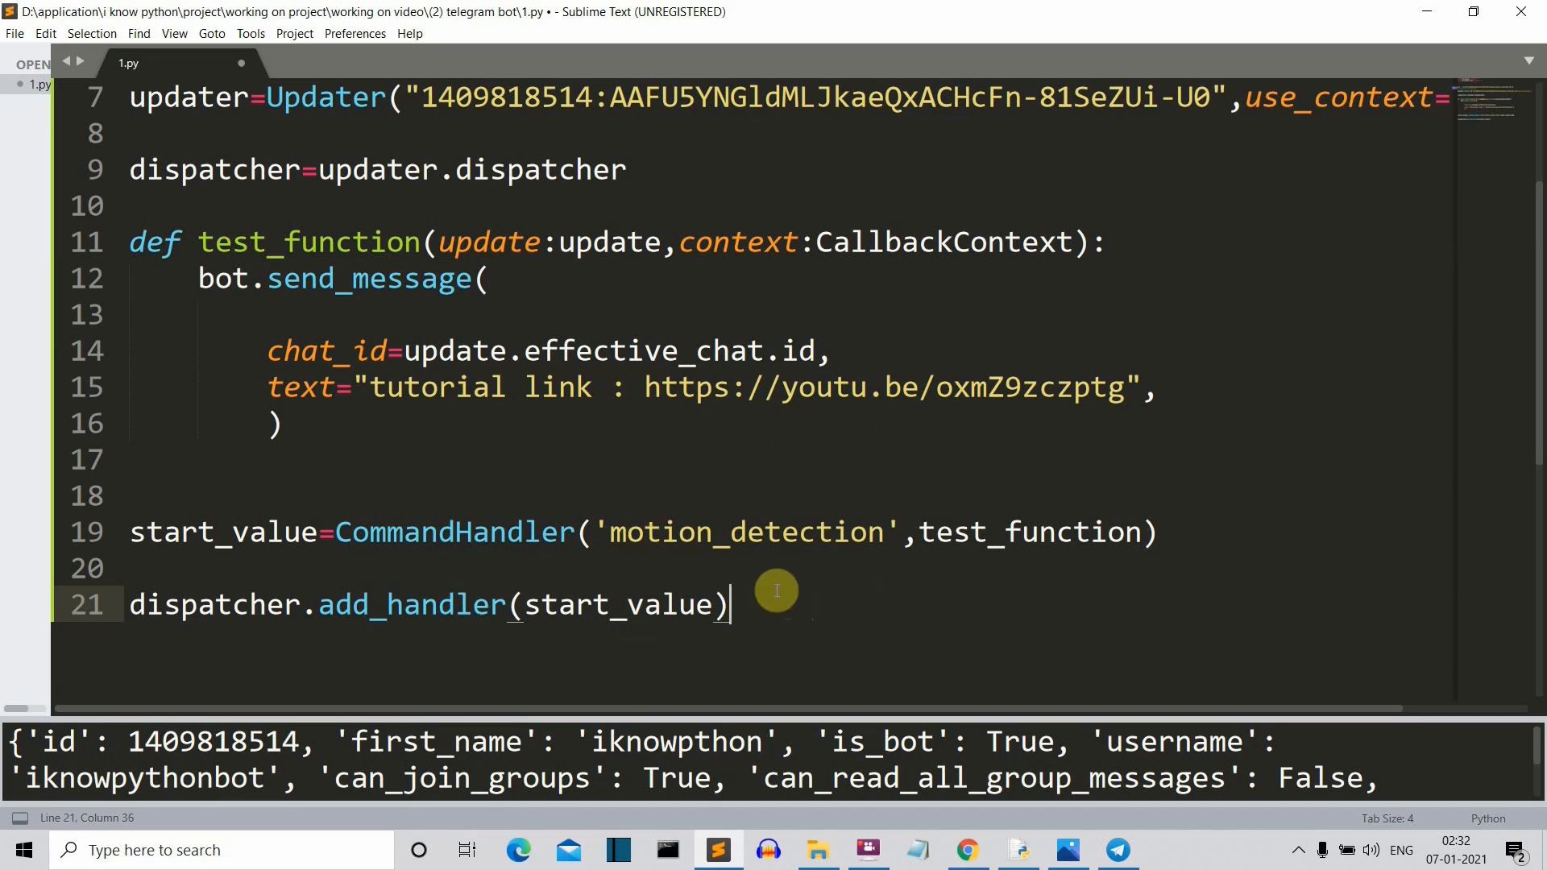
End the script with updater.start_polling() so the bot polls for updates
{"action": "type", "text": "ups"}
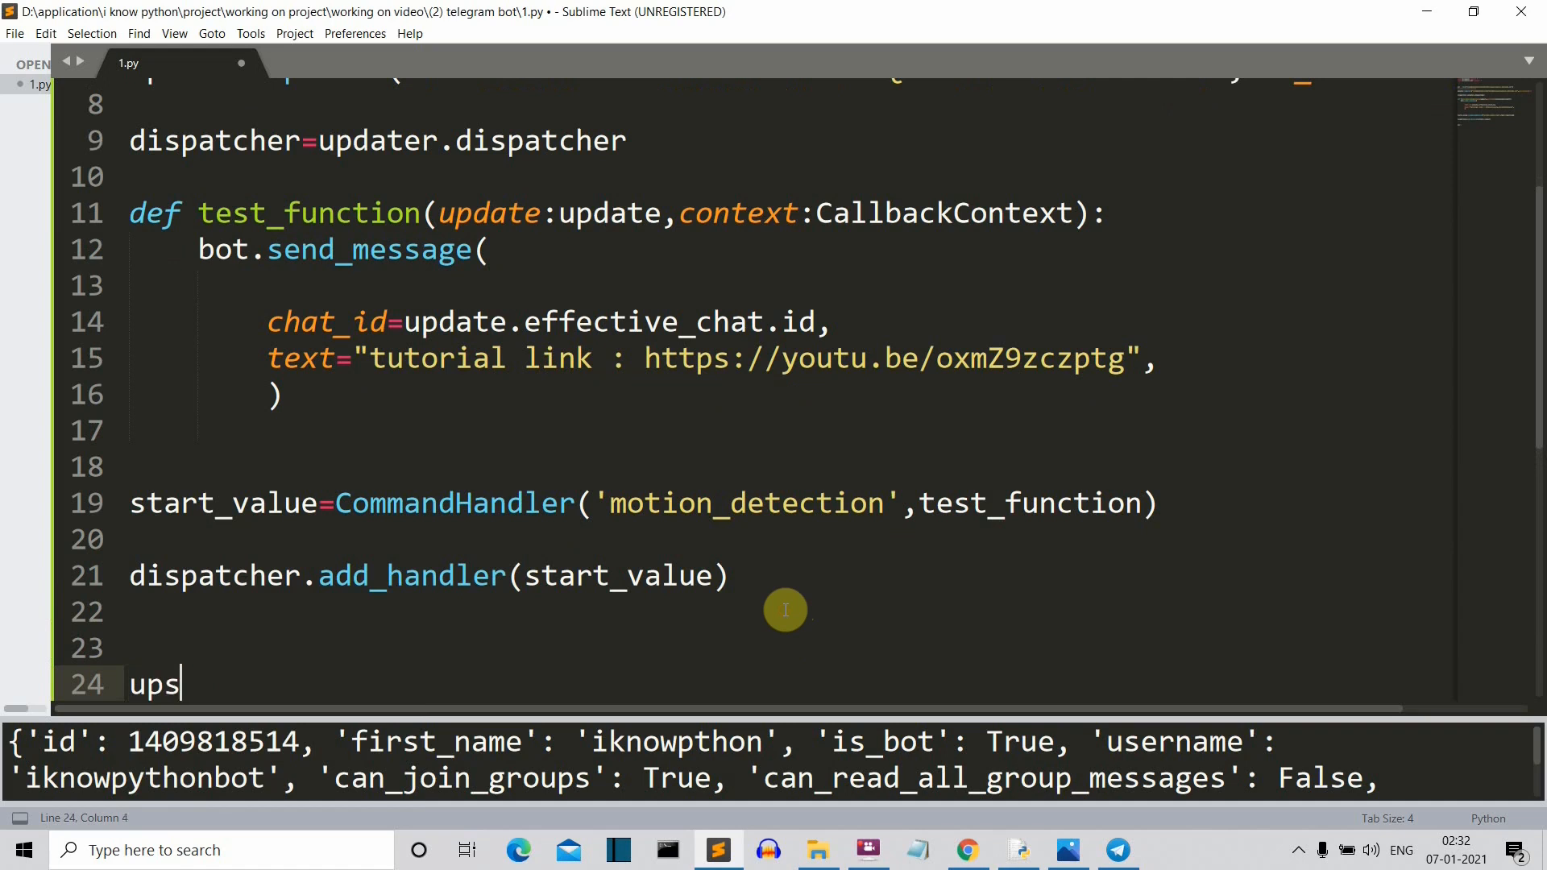
{"action": "type", "text": "updater."}
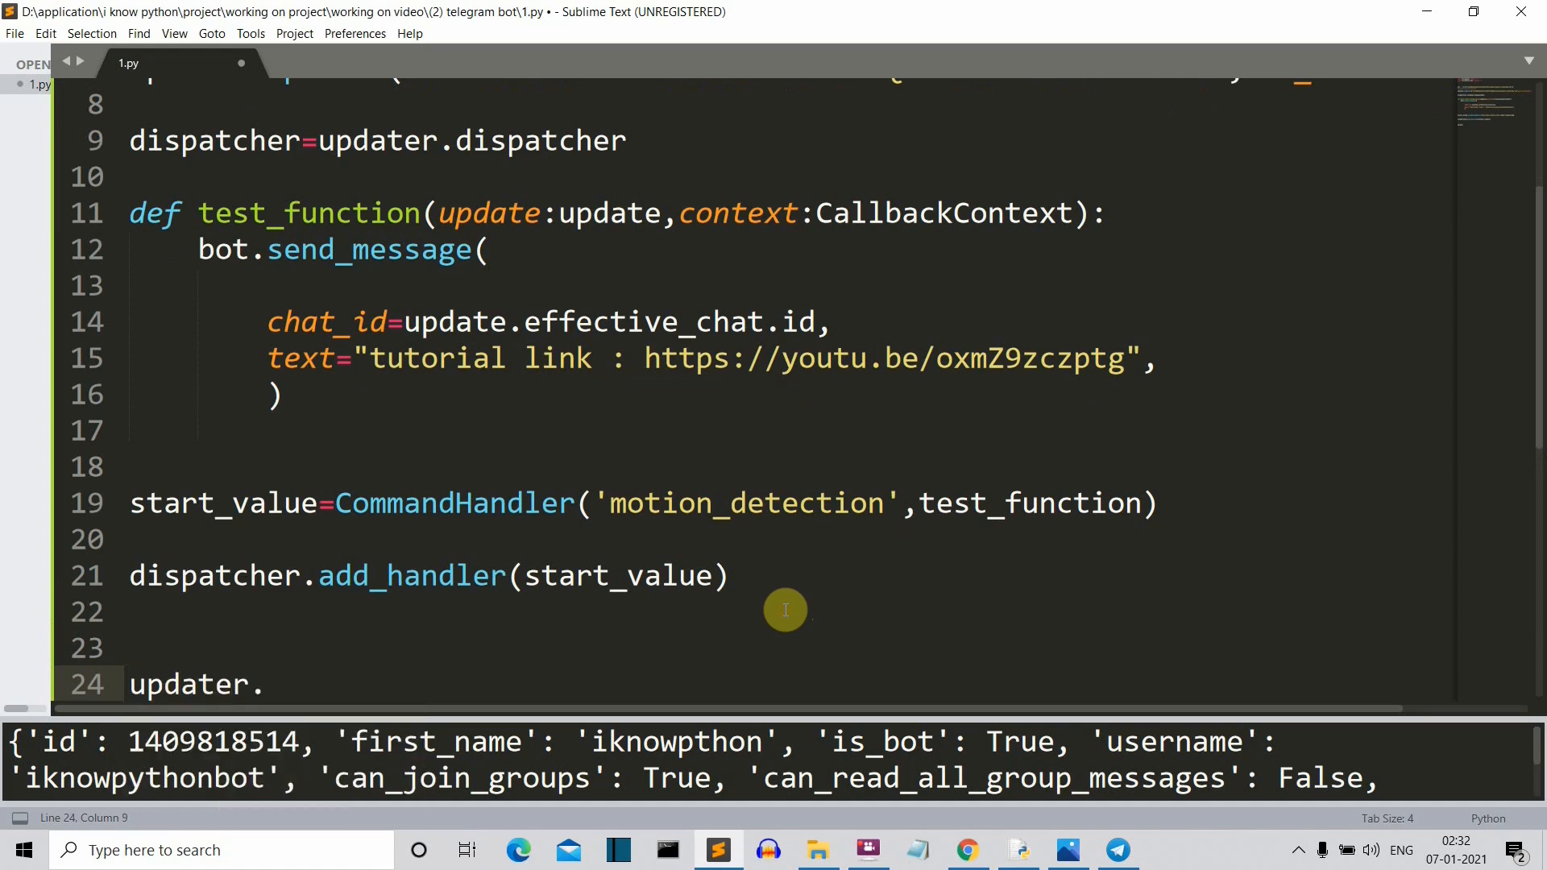
{"action": "type", "text": "start_"}
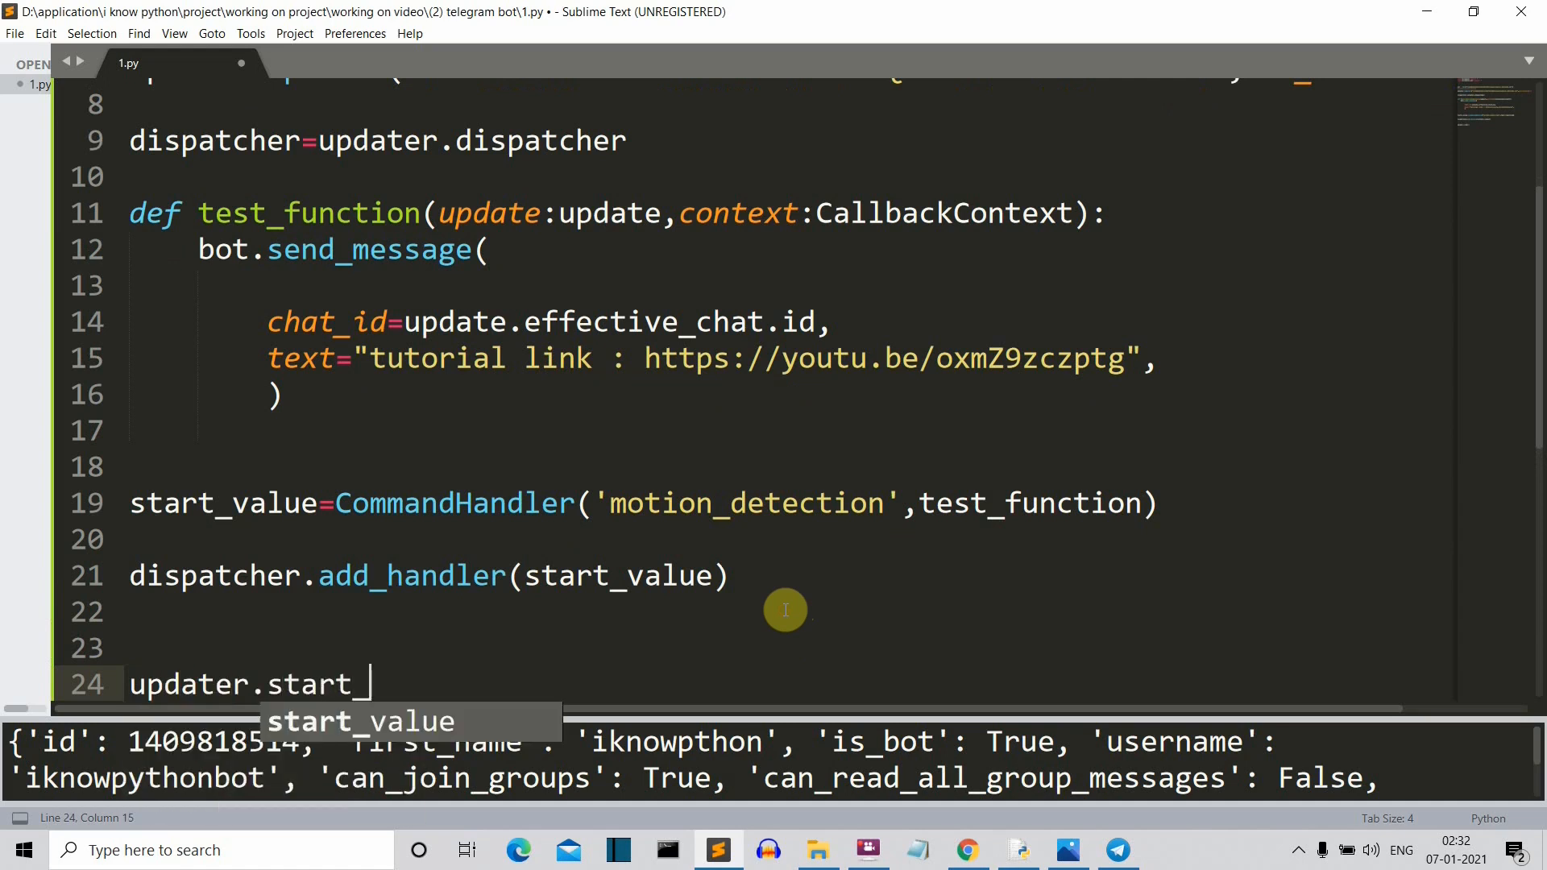
{"action": "type", "text": "po"}
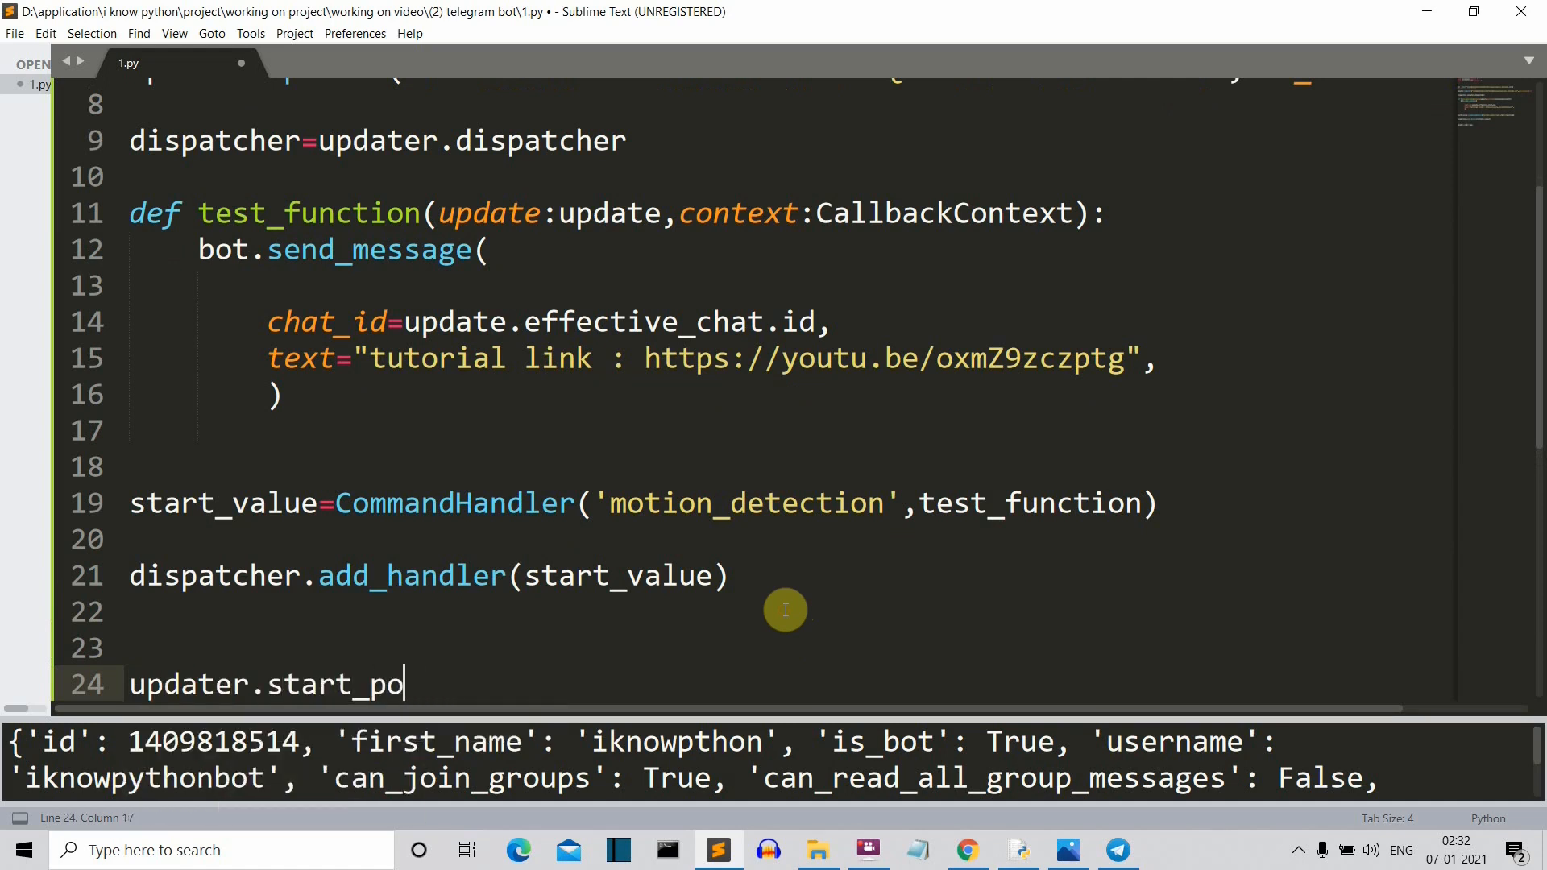
{"action": "type", "text": "lling"}
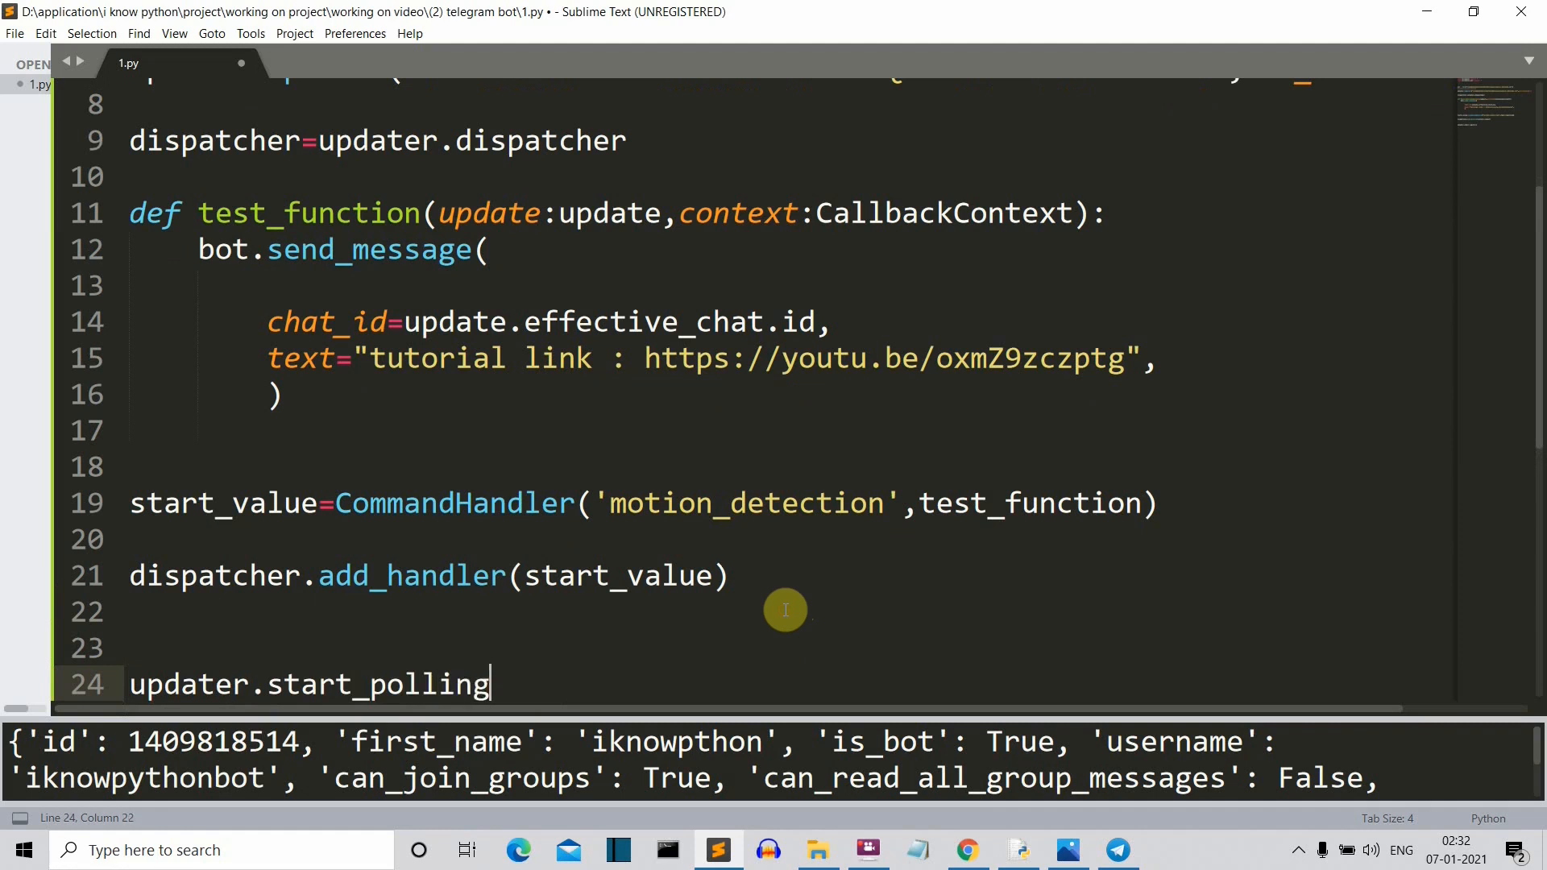
{"action": "type", "text": "()"}
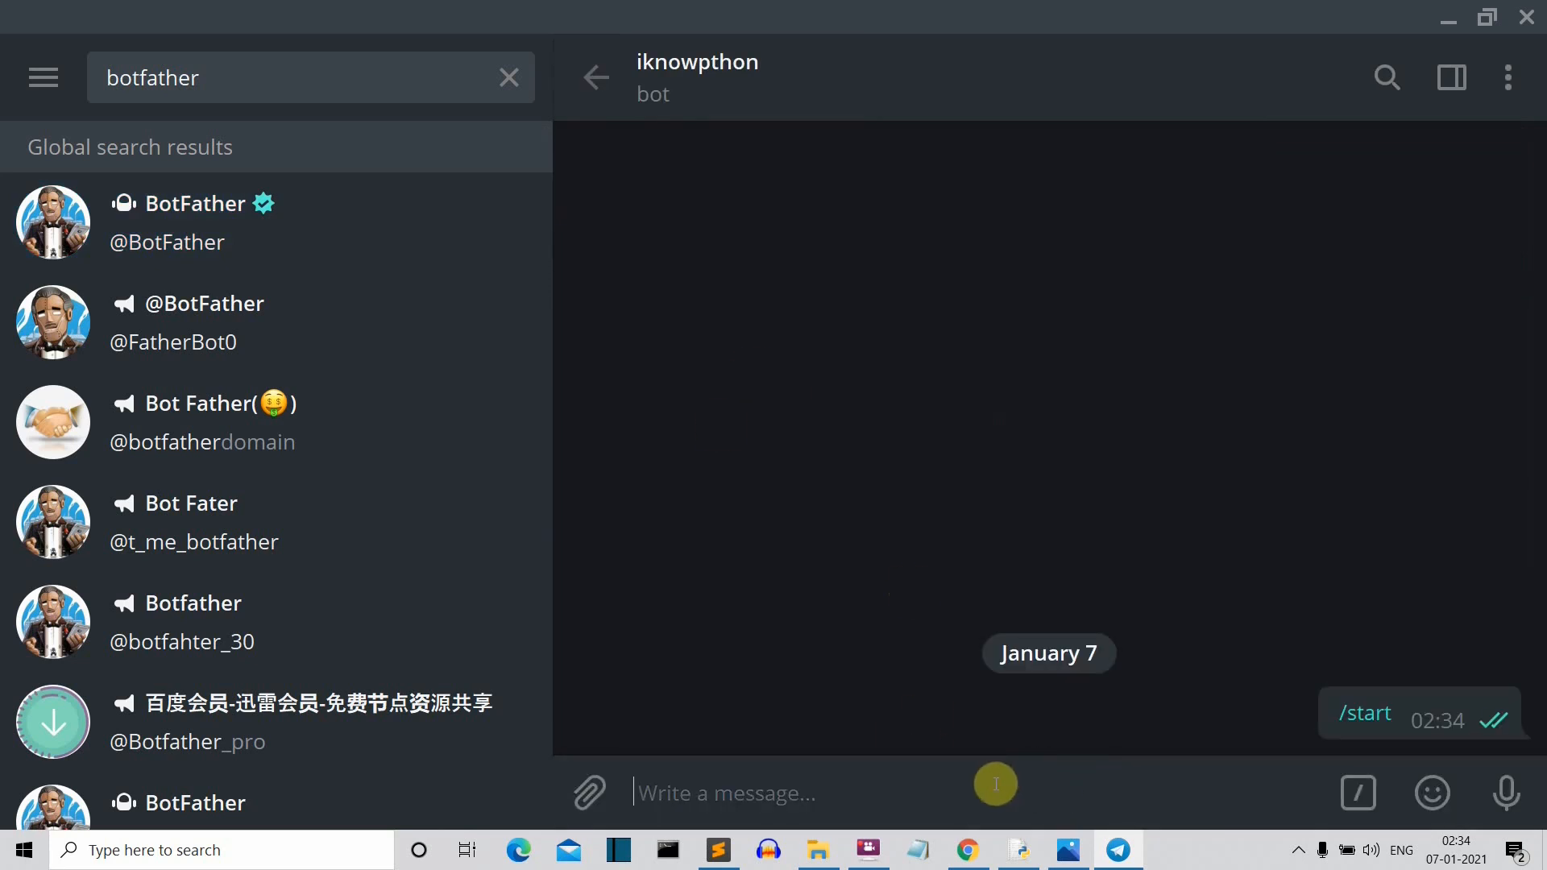
Begin a new / command in the bot chat, then return to the bot's code
{"action": "type", "text": "/"}
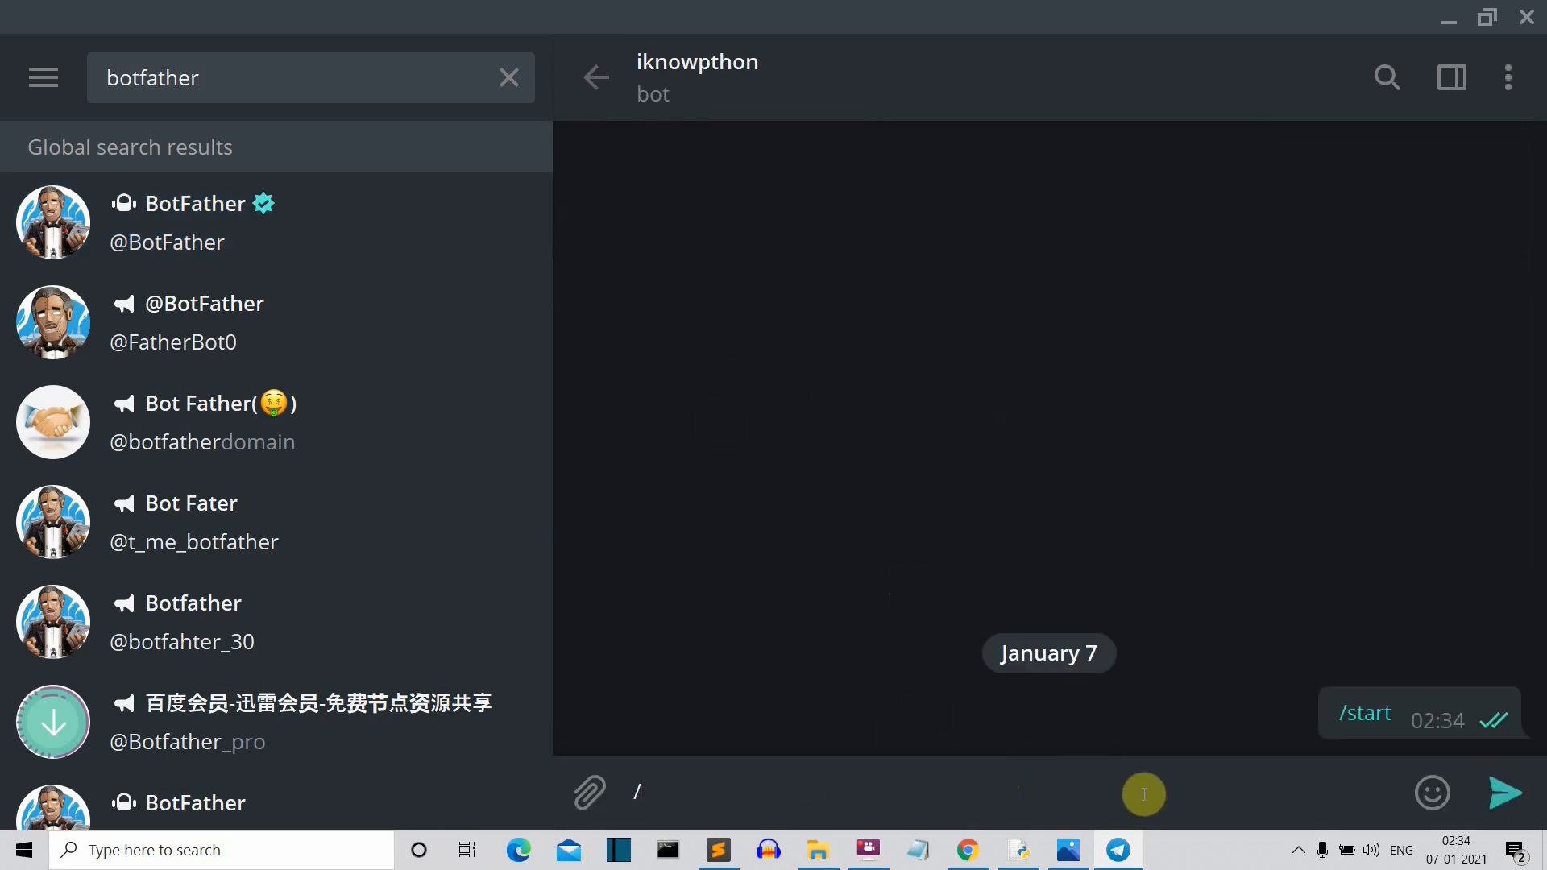
{"action": "left_click", "coordinate": [719, 850]}
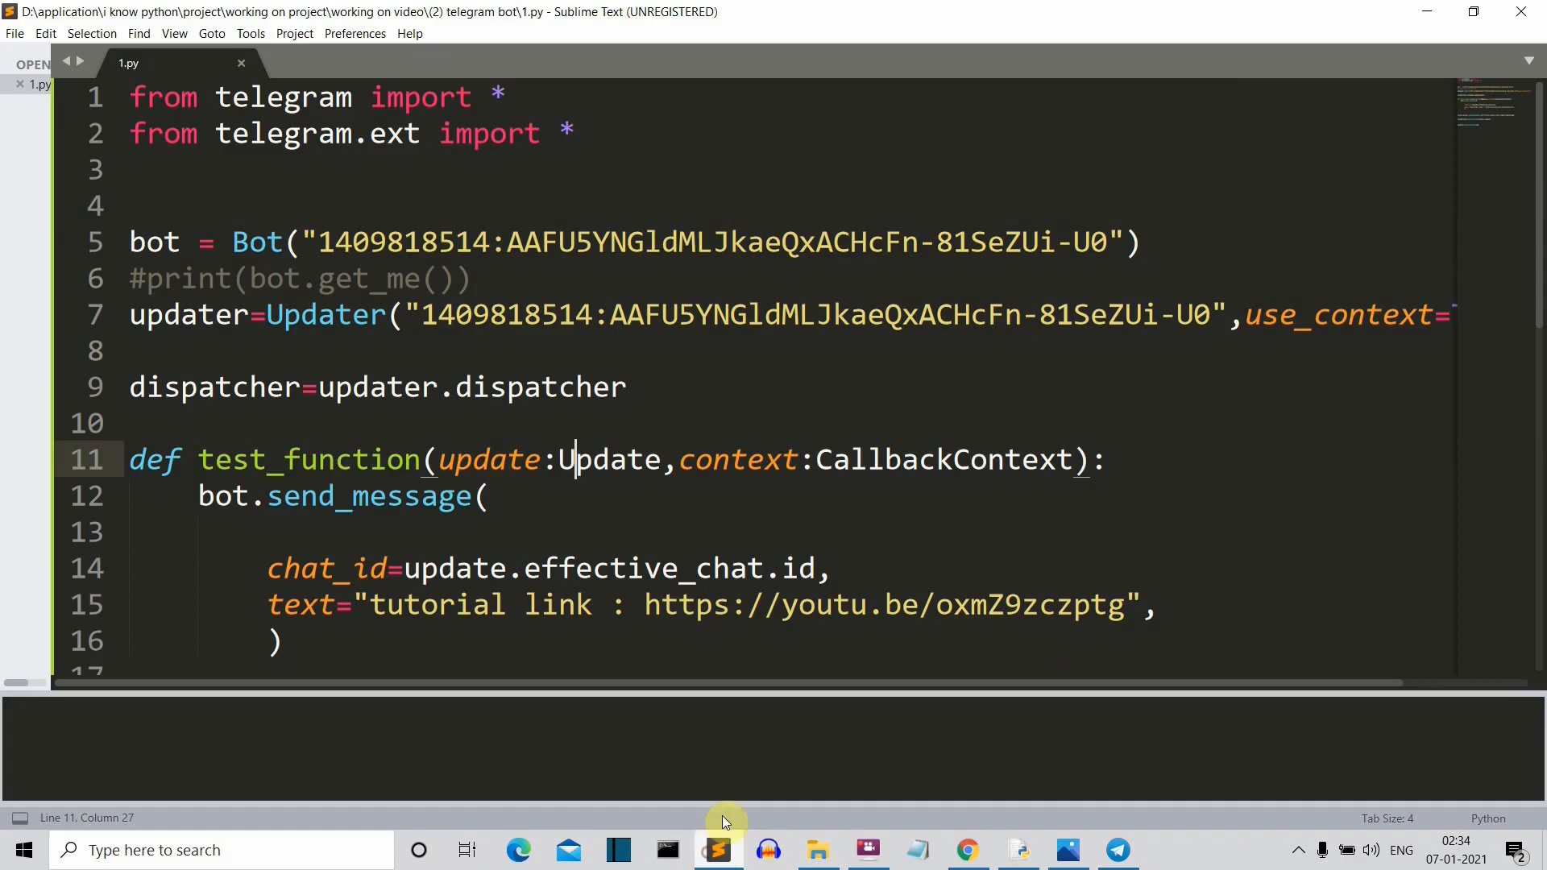
Select the motion_detection command name and bring Telegram up to test it
{"action": "scroll", "scroll_direction": "down", "scroll_amount": 3}
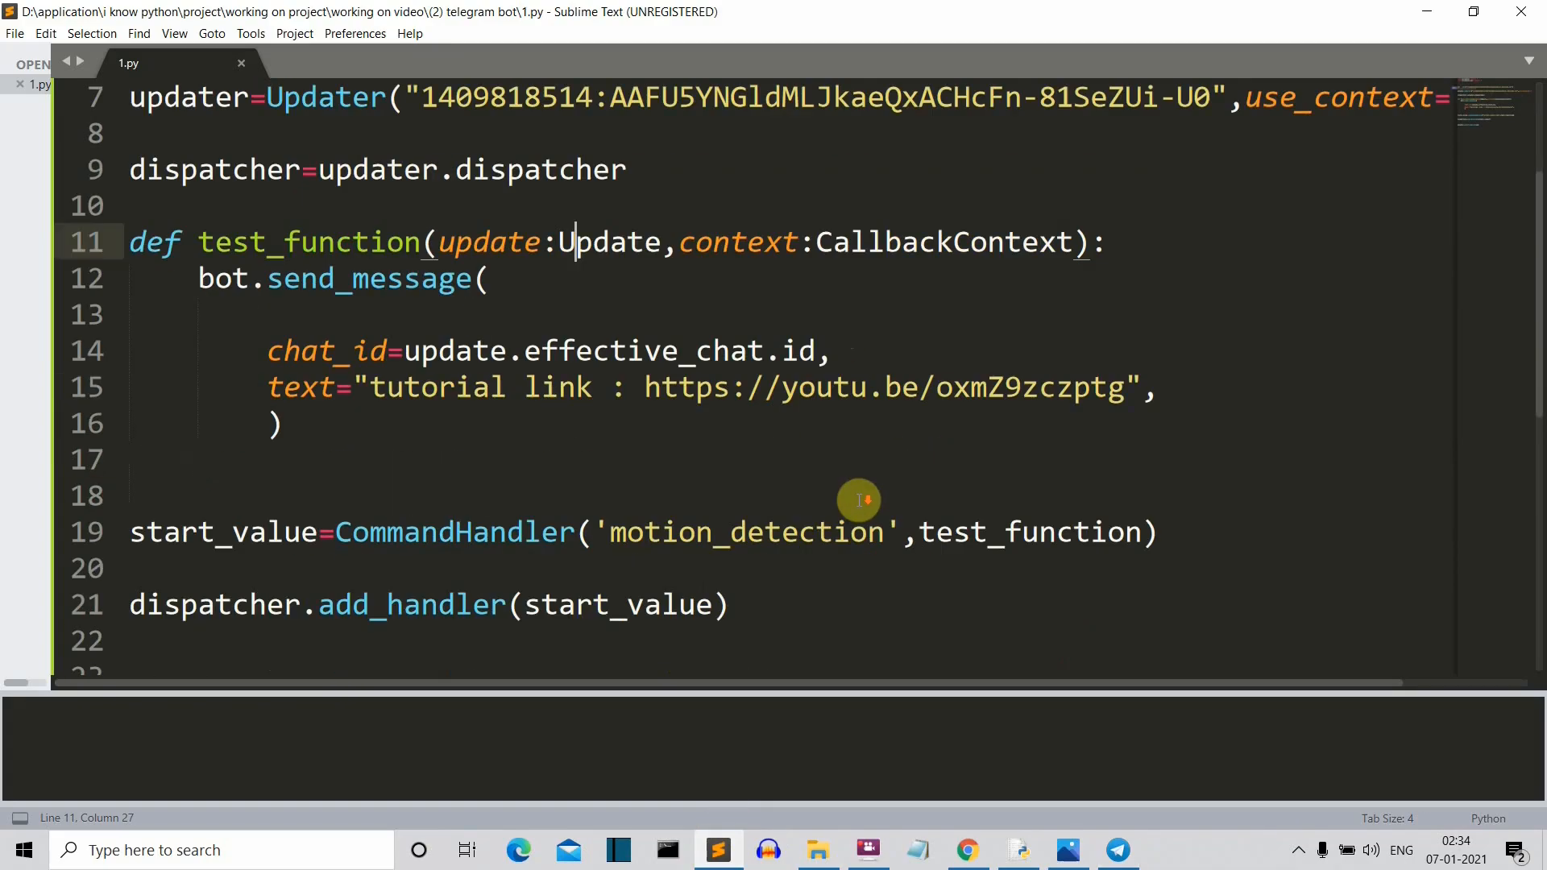
{"action": "double_click", "coordinate": [794, 532]}
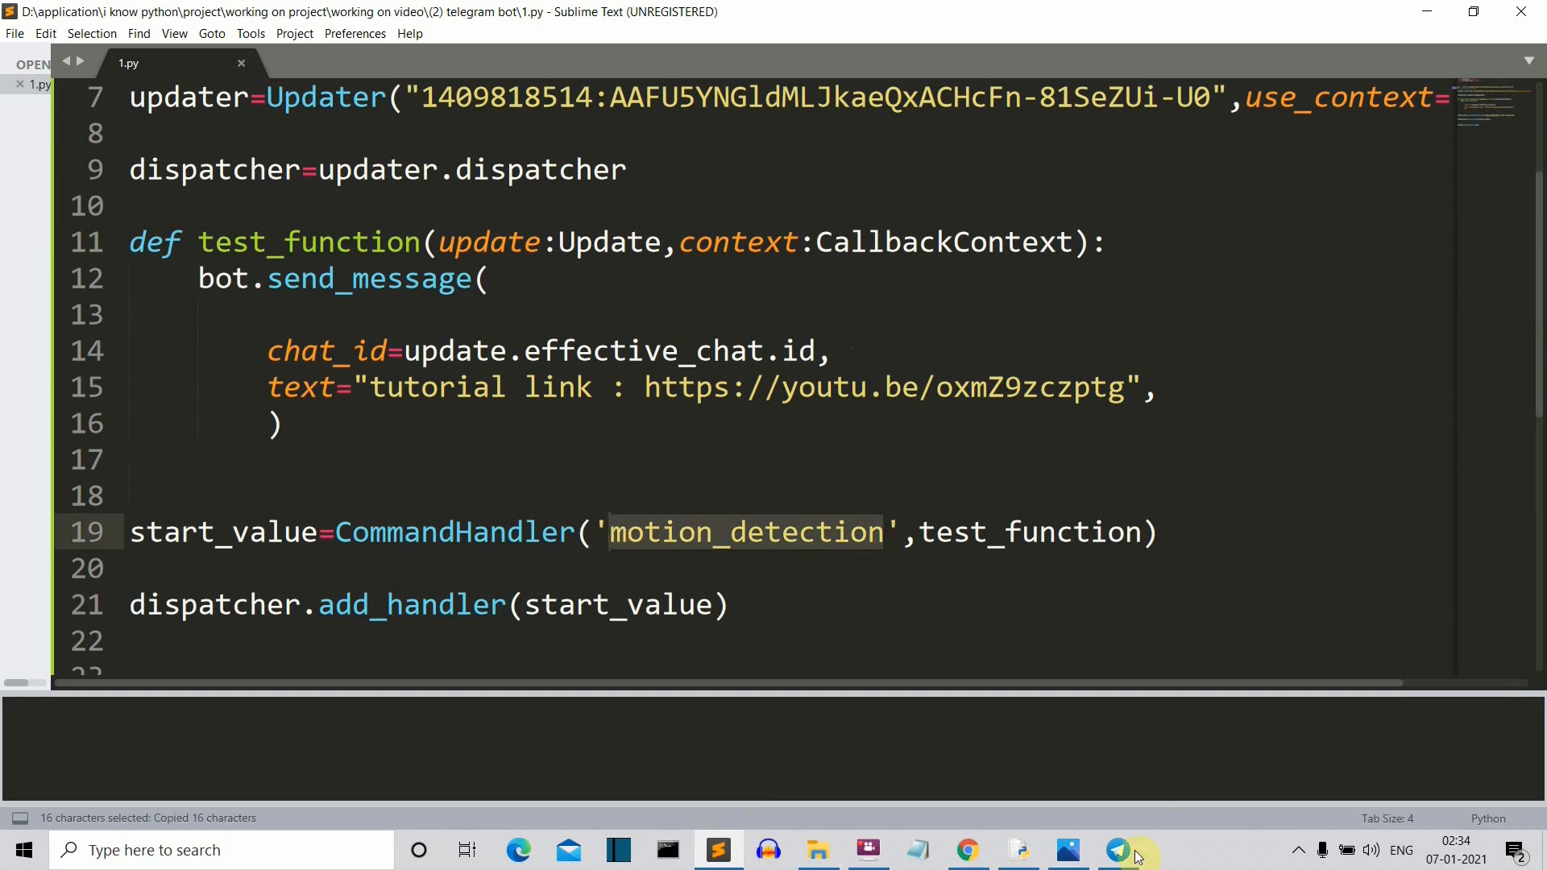
{"action": "left_click", "coordinate": [1117, 849]}
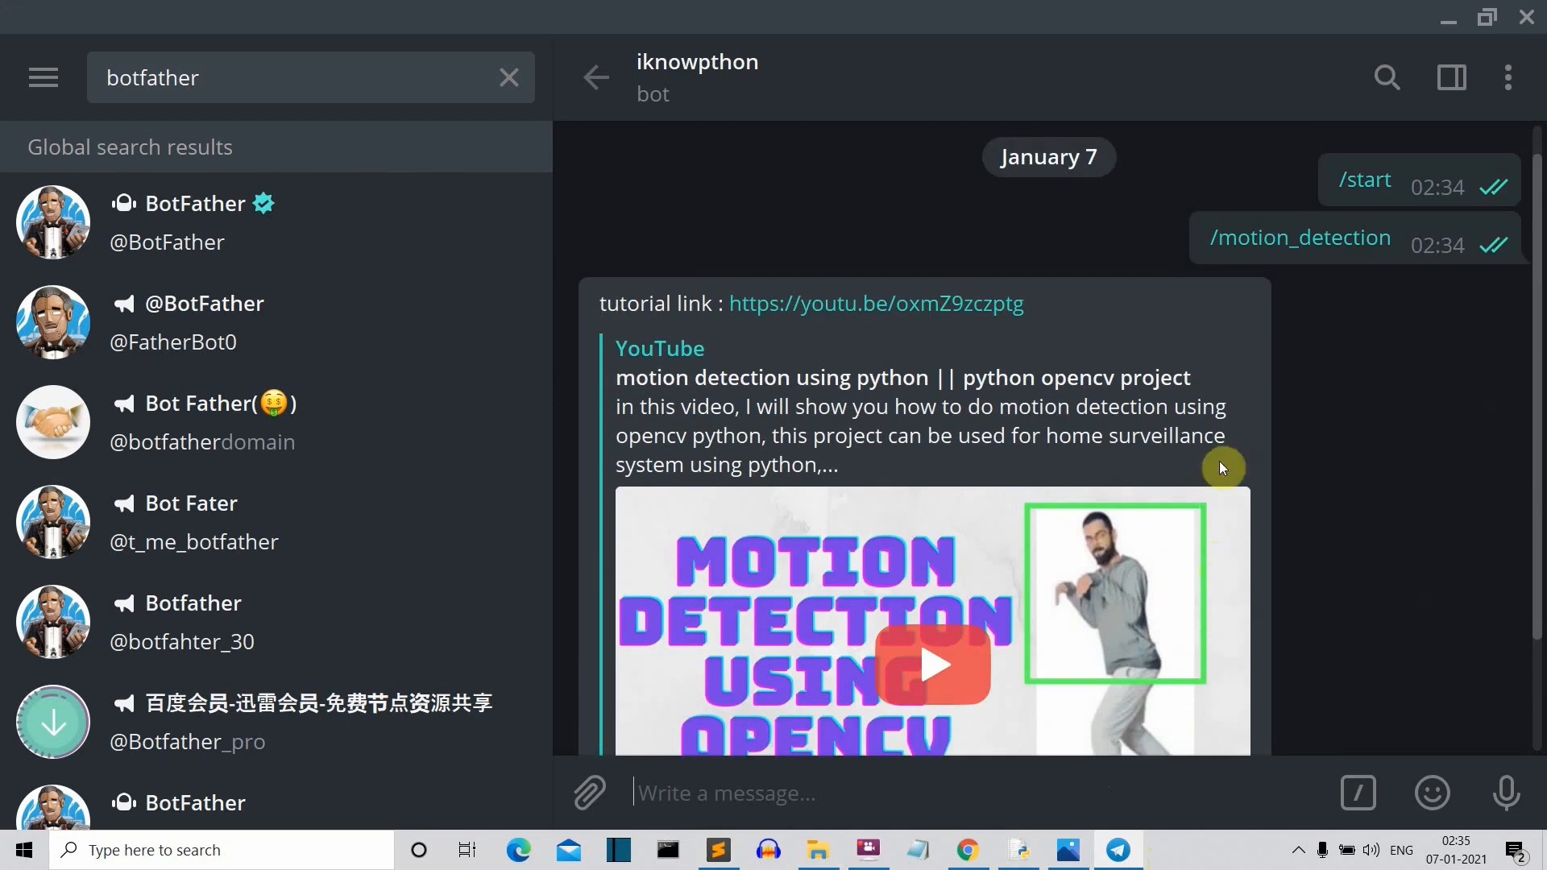
Scroll through the bot's tutorial link reply, then return to the bot's code
{"action": "scroll", "scroll_direction": "down", "scroll_amount": 3}
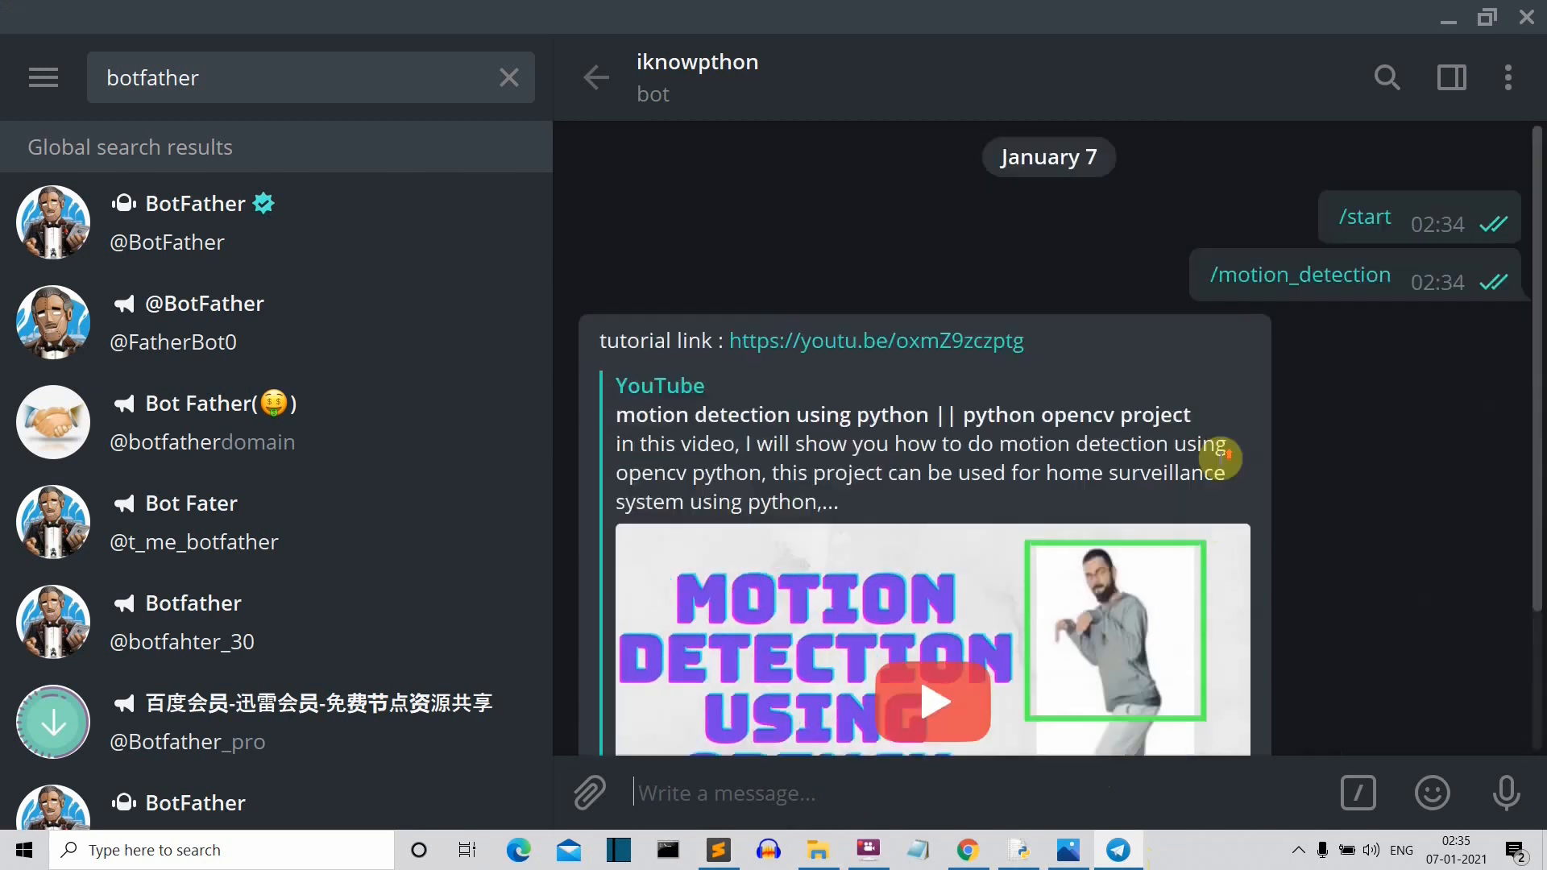
{"action": "scroll", "scroll_direction": "down", "scroll_amount": 3}
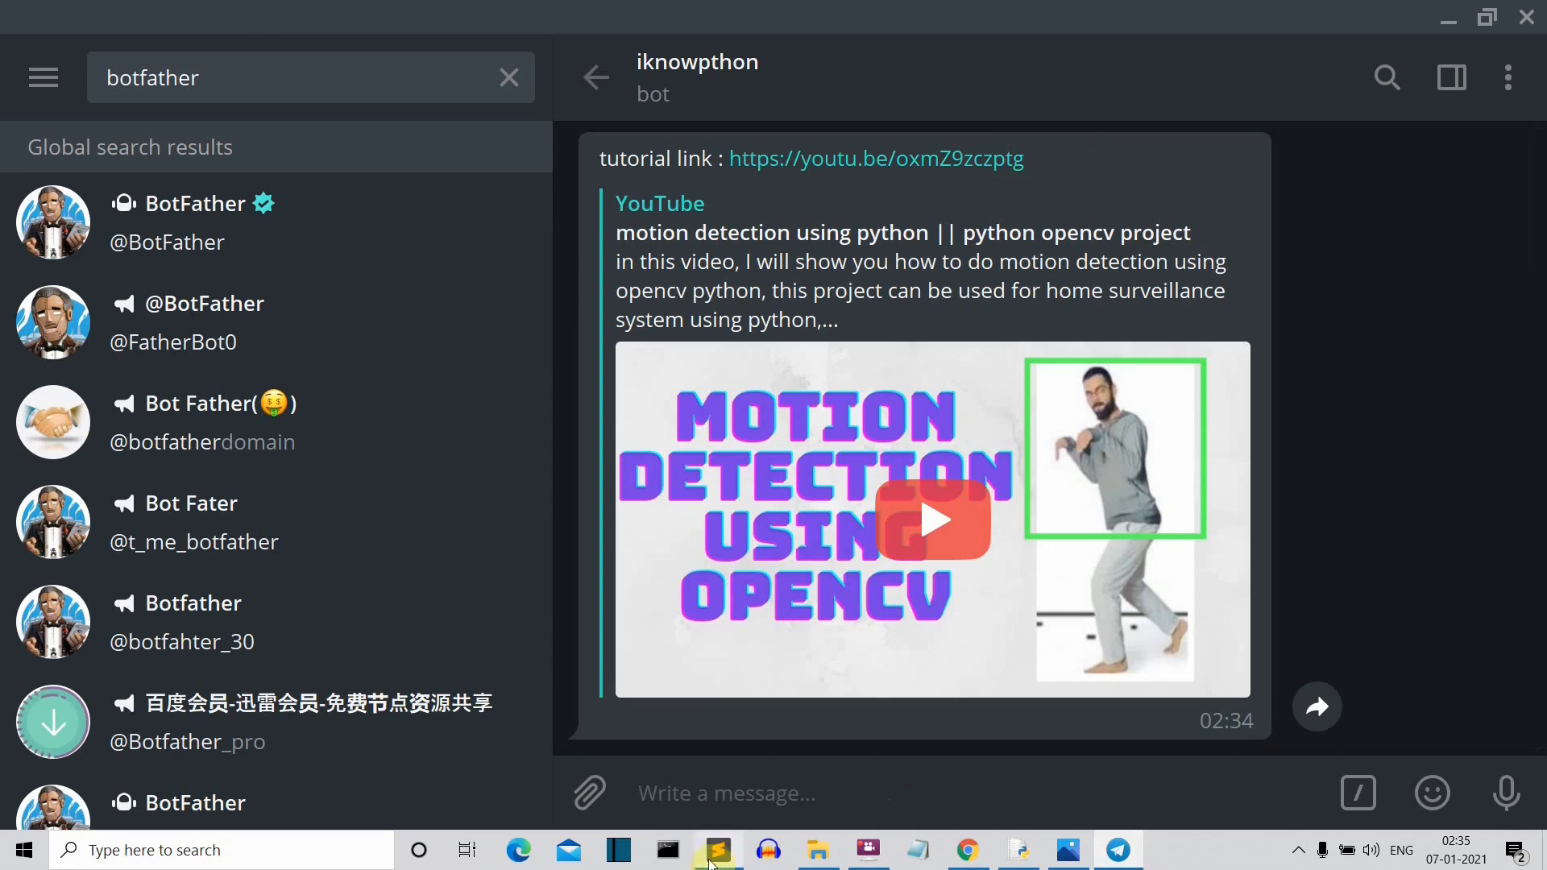
{"action": "left_click", "coordinate": [719, 850]}
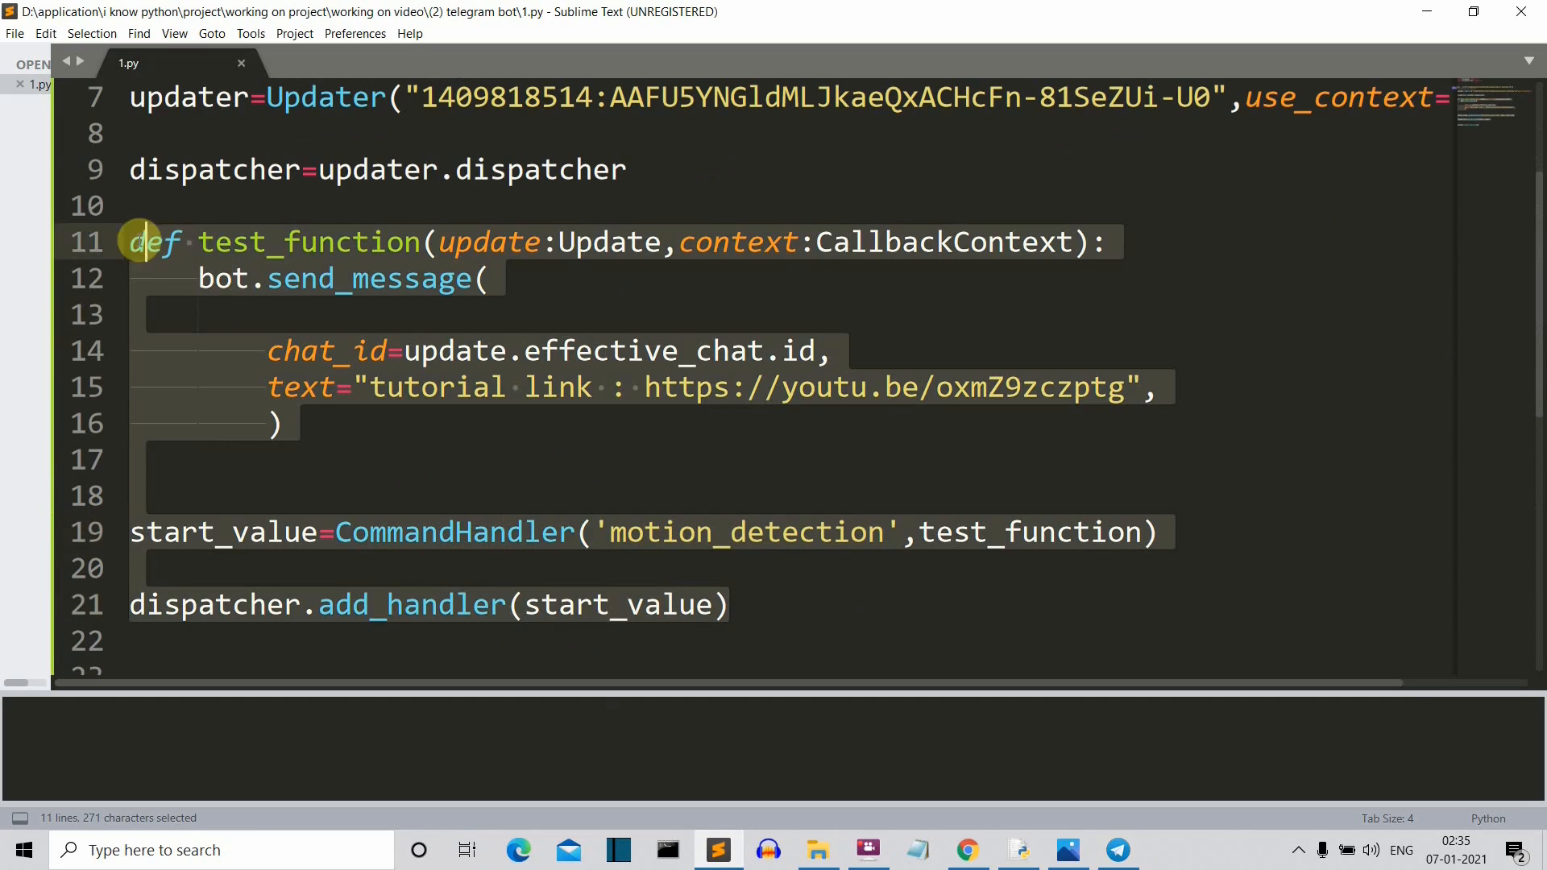
Rename the copied function to test_function1 with text "HELLO JI" and command 'HELLO'
{"action": "scroll", "scroll_direction": "down", "scroll_amount": 3}
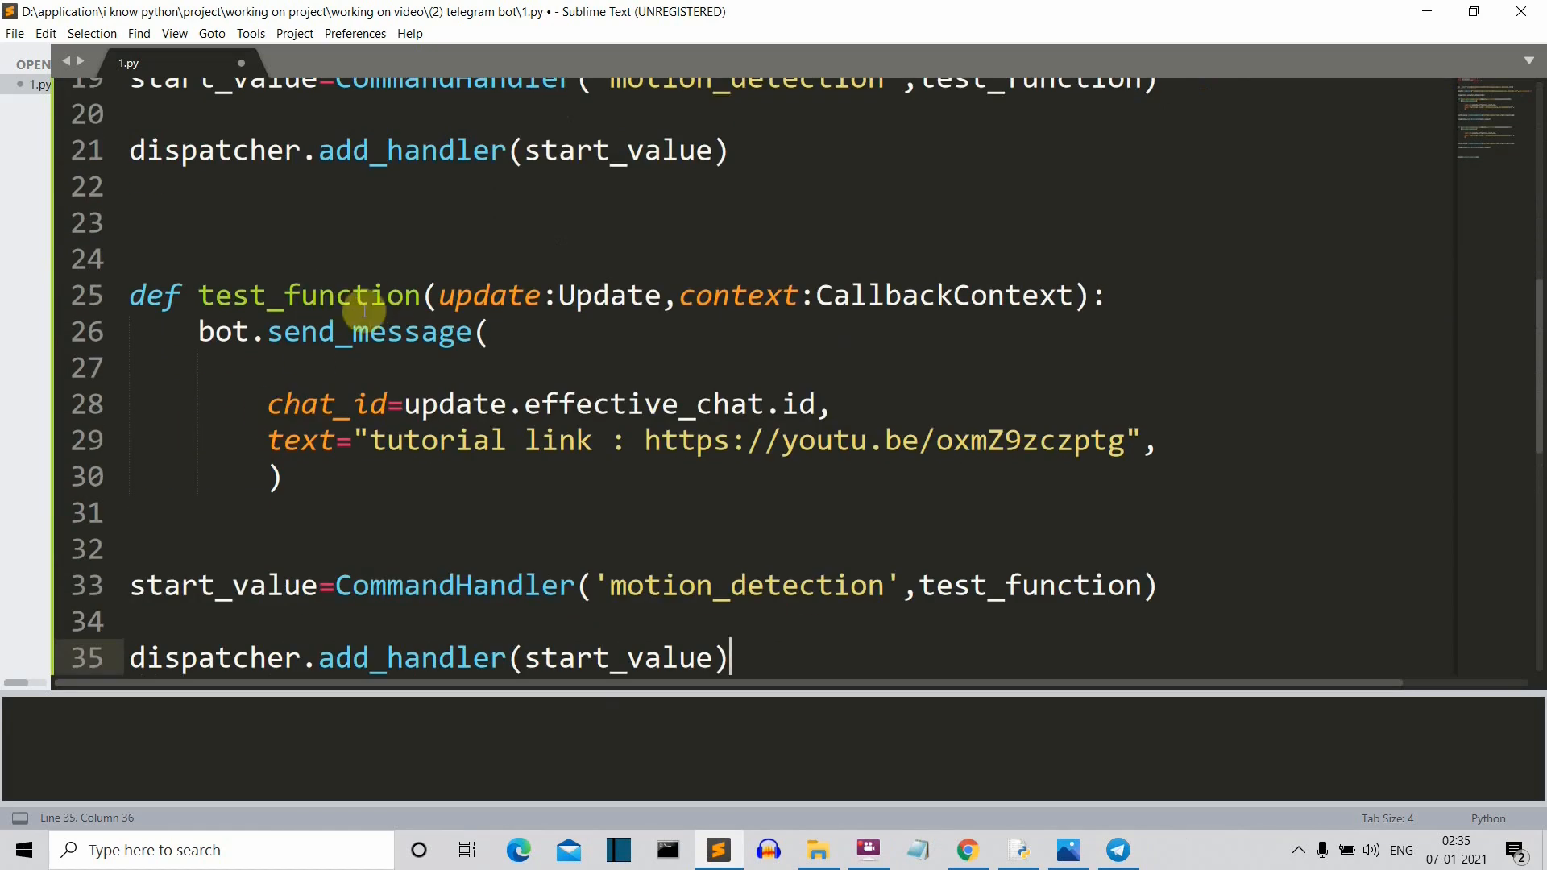
{"action": "left_click", "coordinate": [424, 295]}
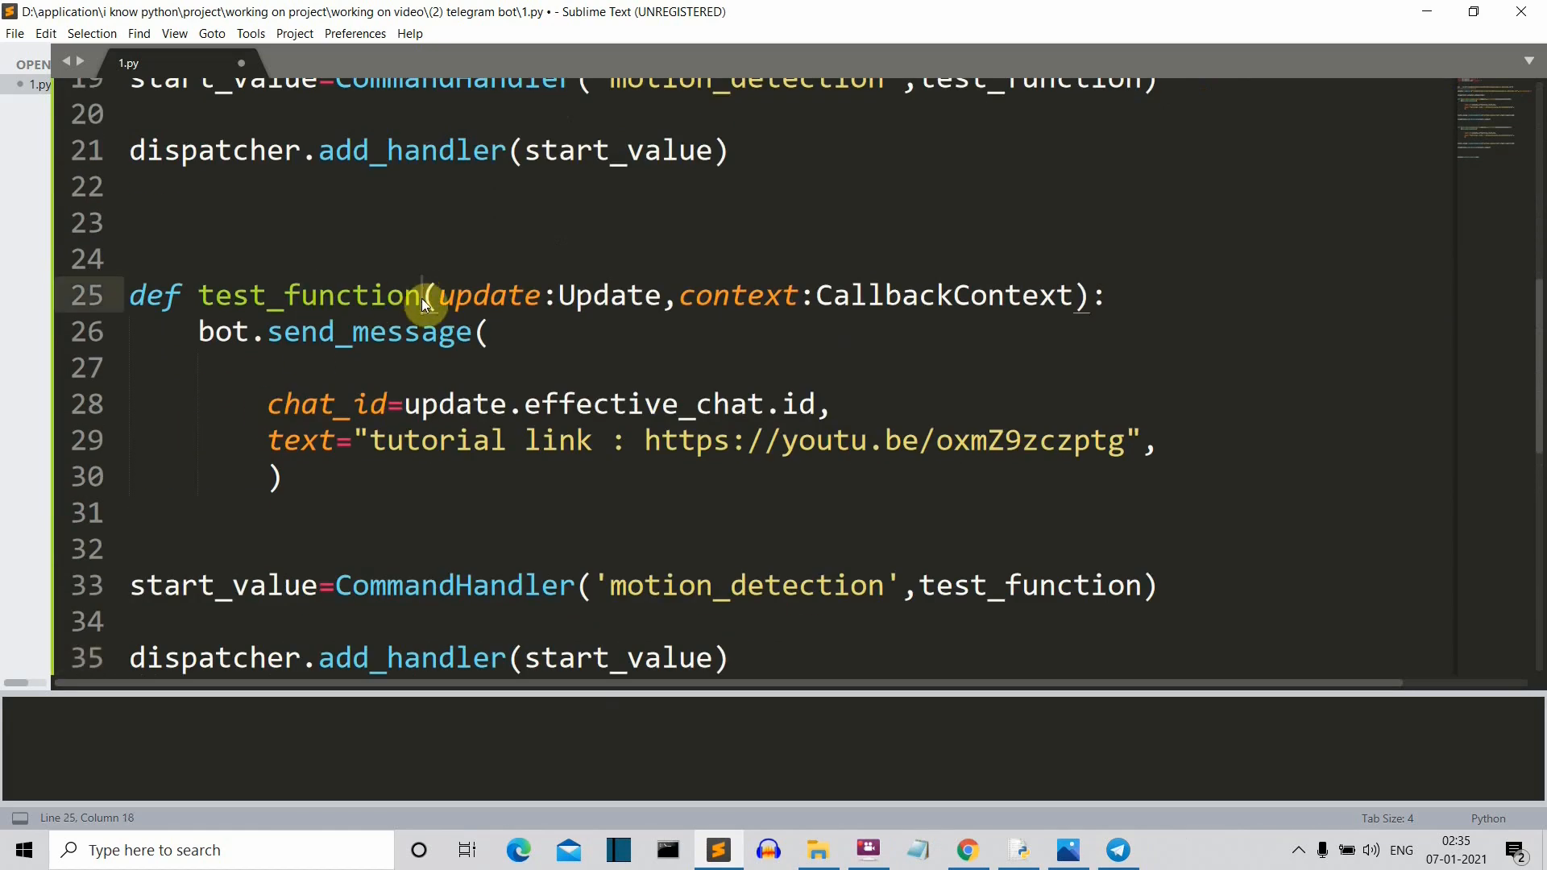
{"action": "type", "text": "1"}
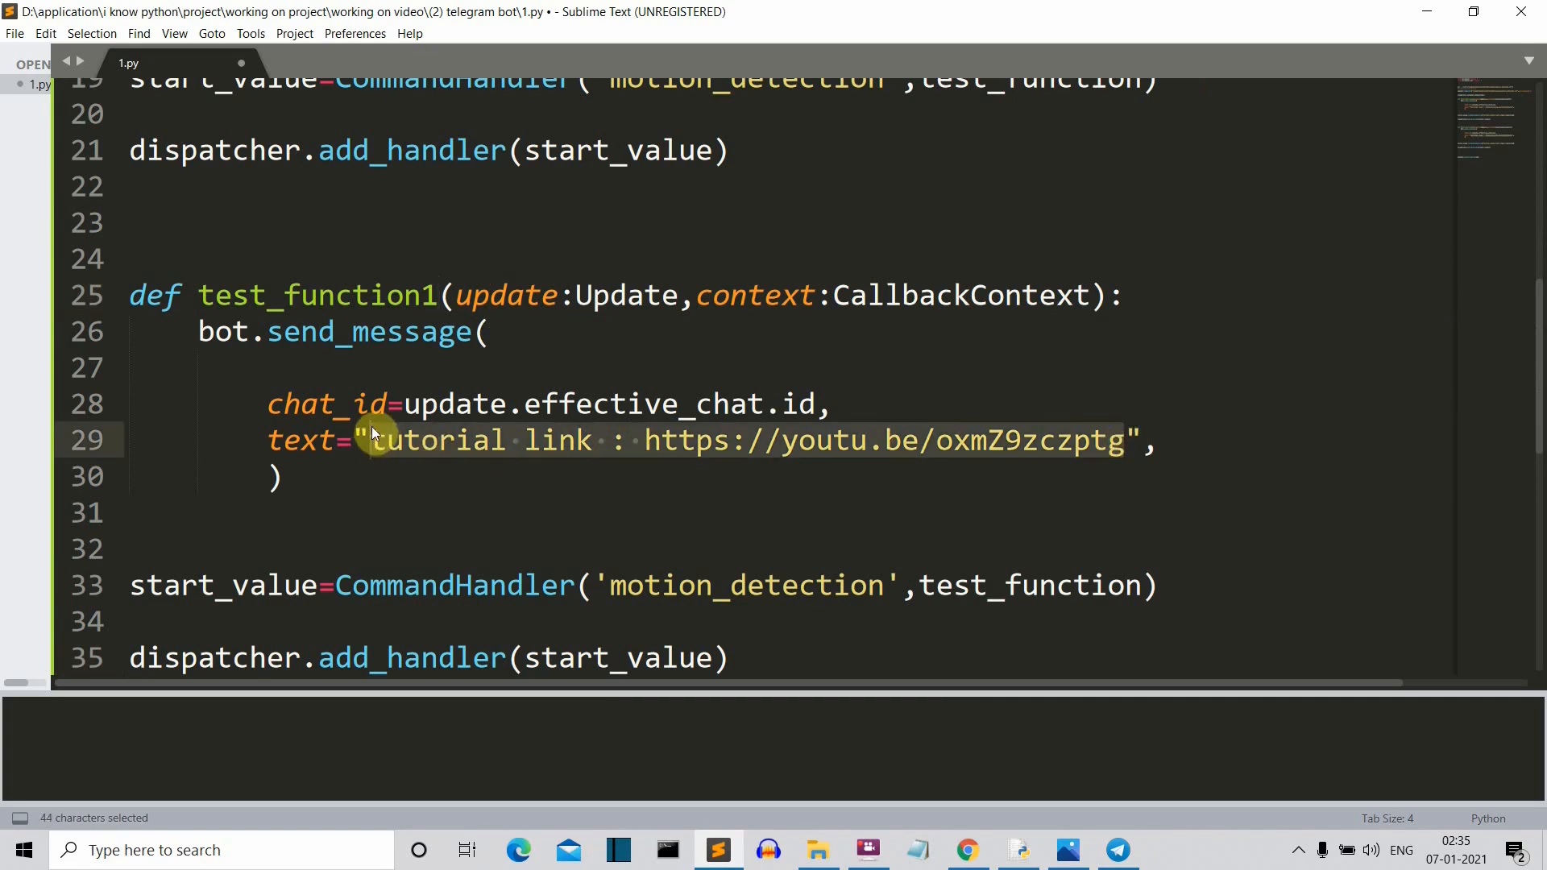
{"action": "type", "text": "HELL\","}
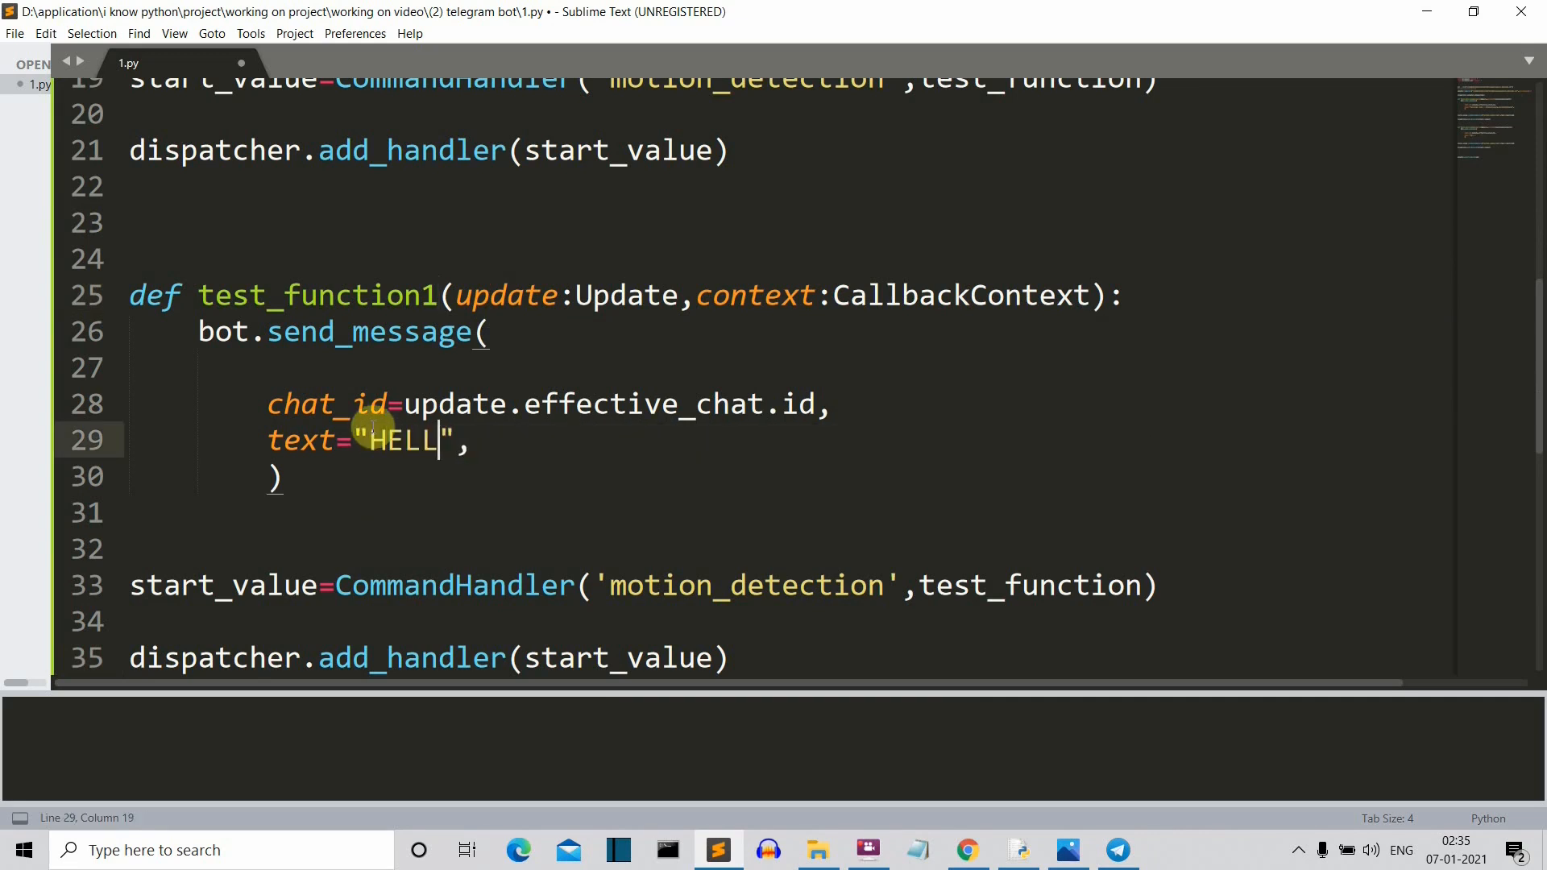
{"action": "type", "text": "O JI"}
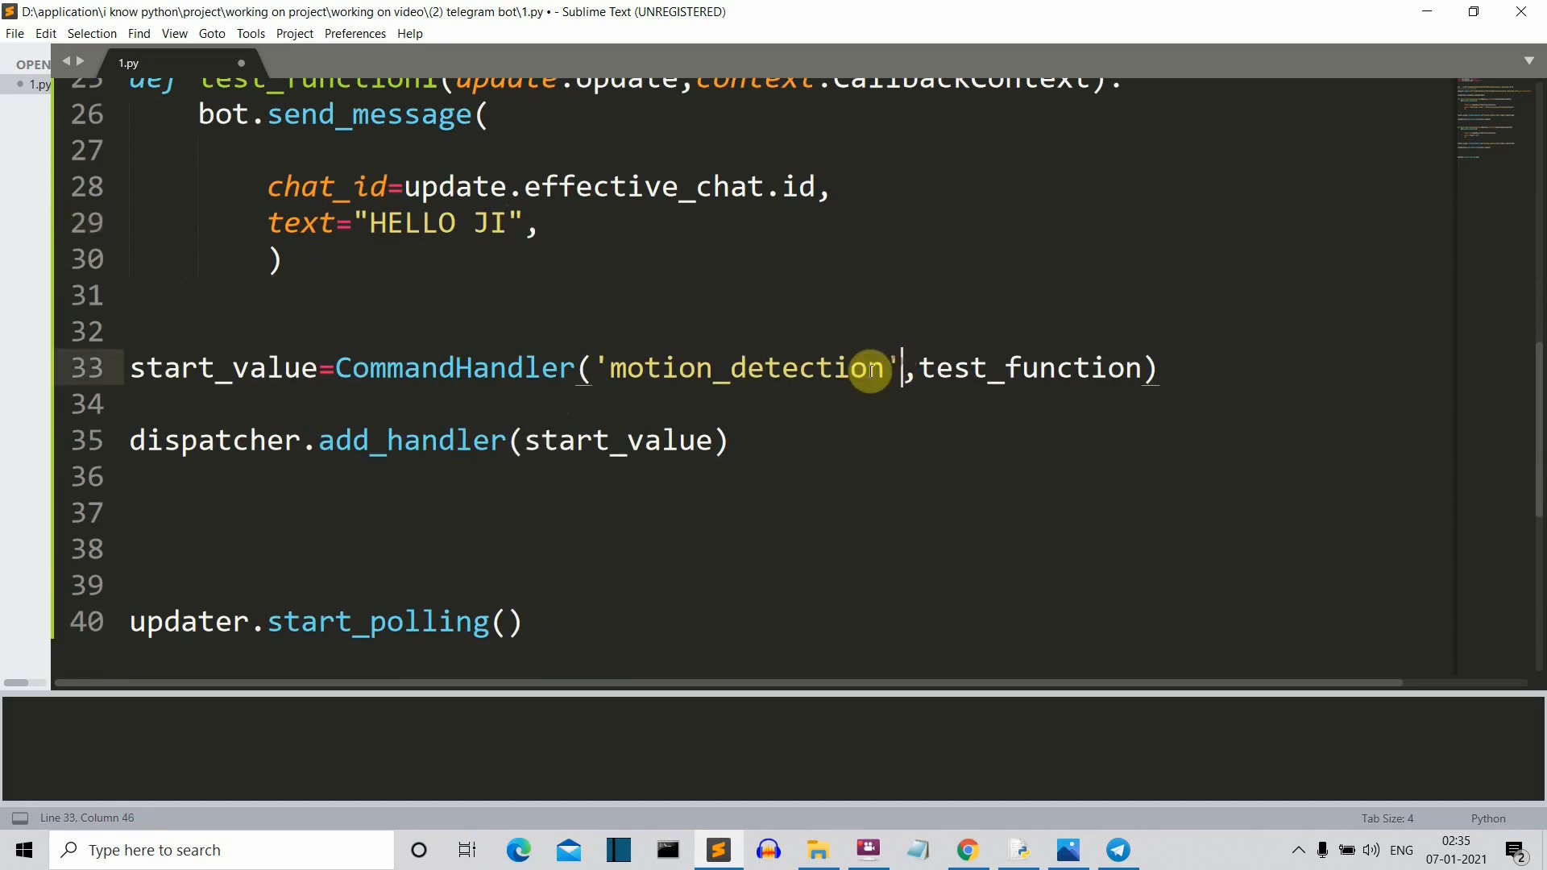
{"action": "key", "text": "backspace"}
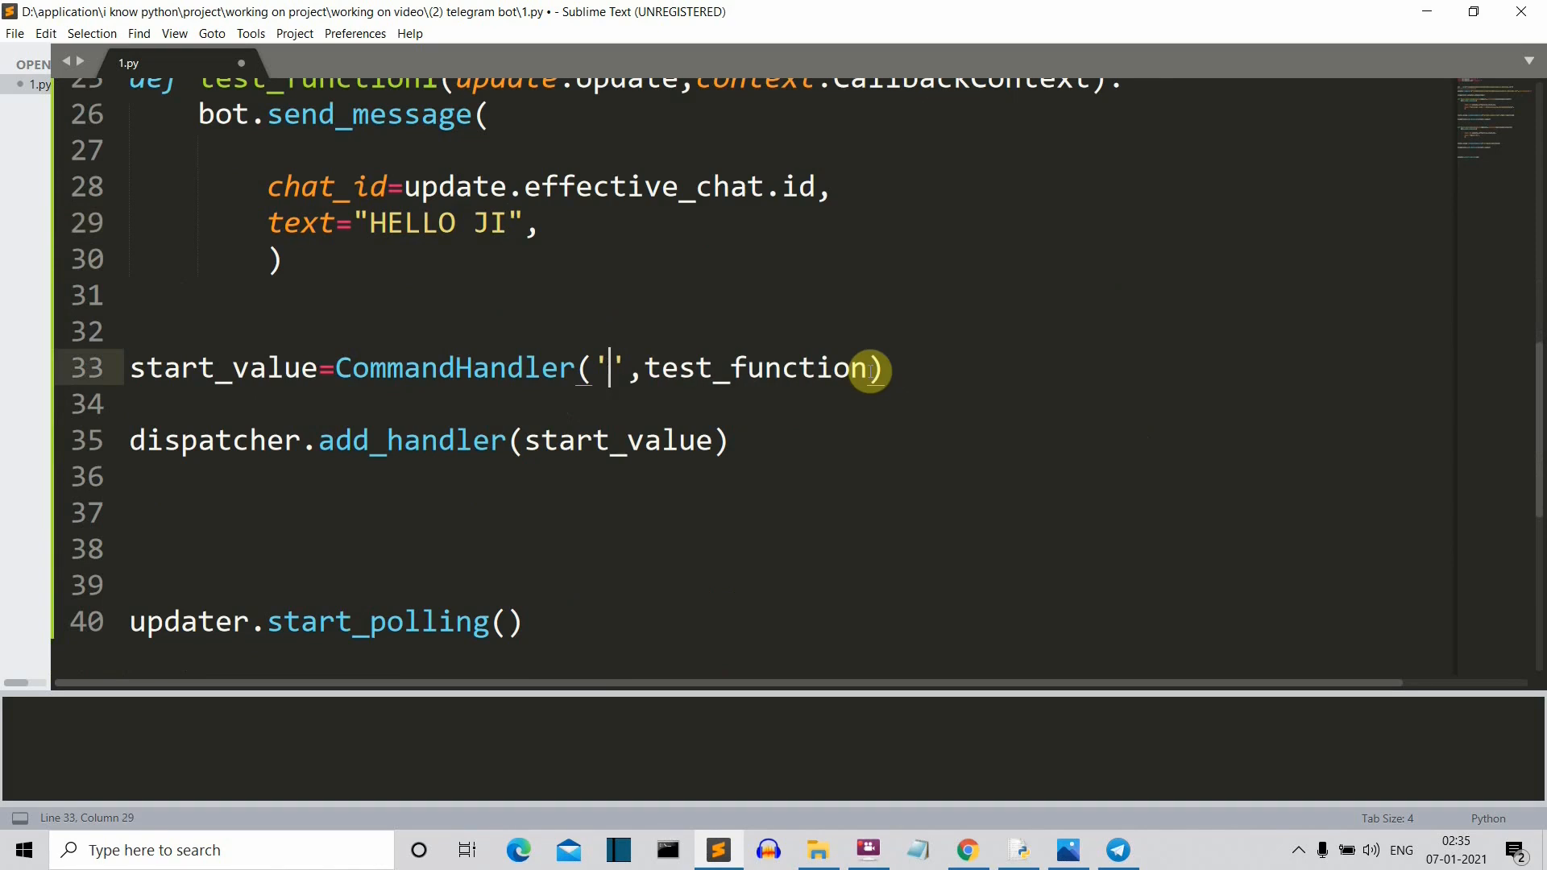
{"action": "type", "text": "HELLO"}
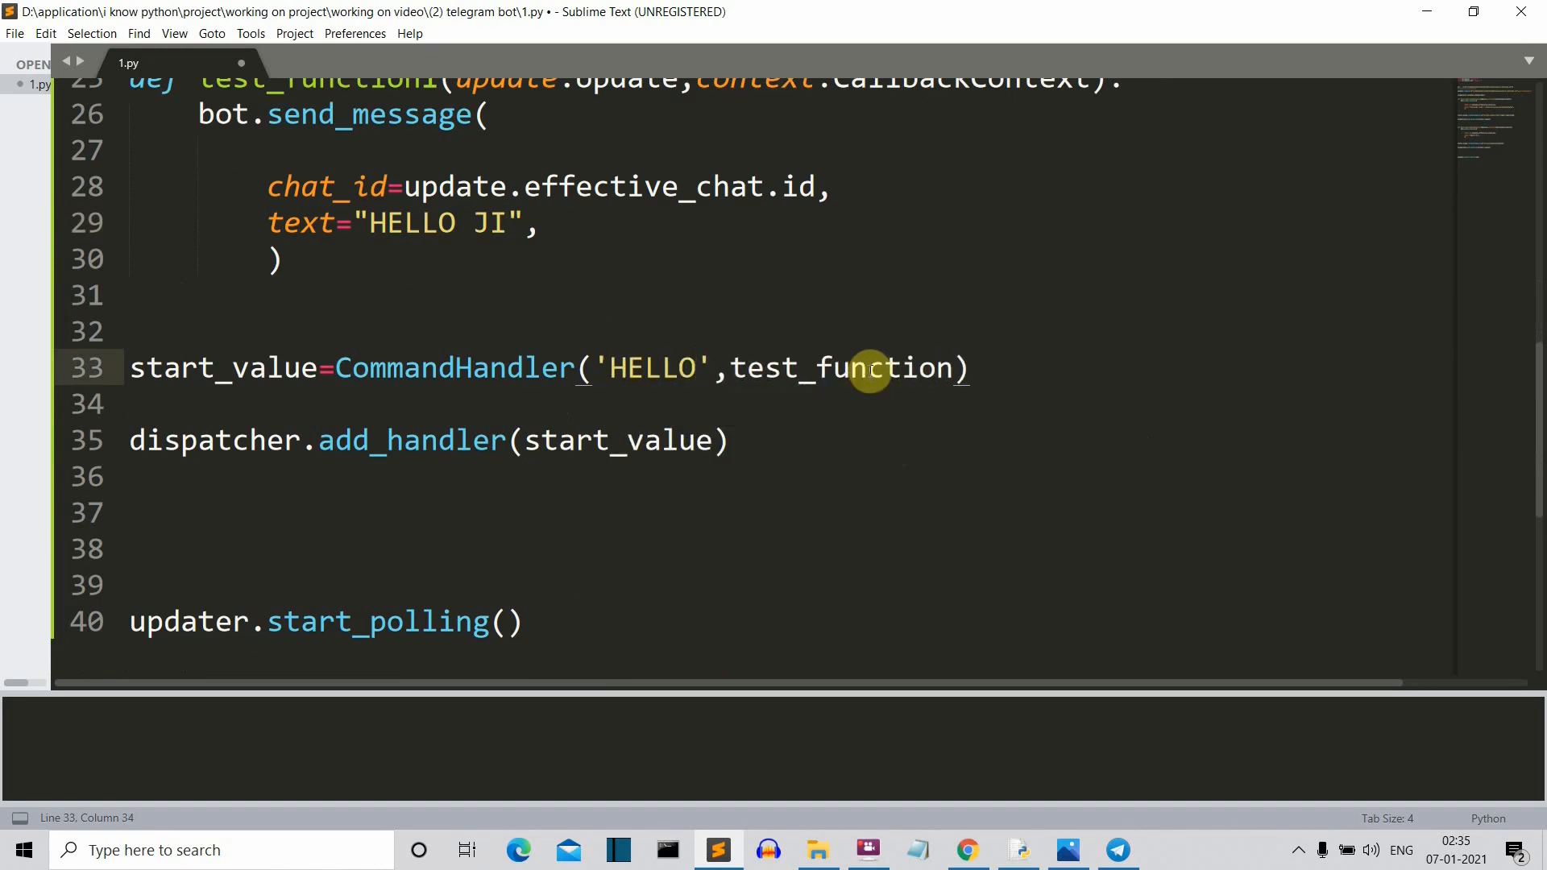
Rename the second handler to start_value1 throughout, register it, and save the script
{"action": "left_click", "coordinate": [336, 368]}
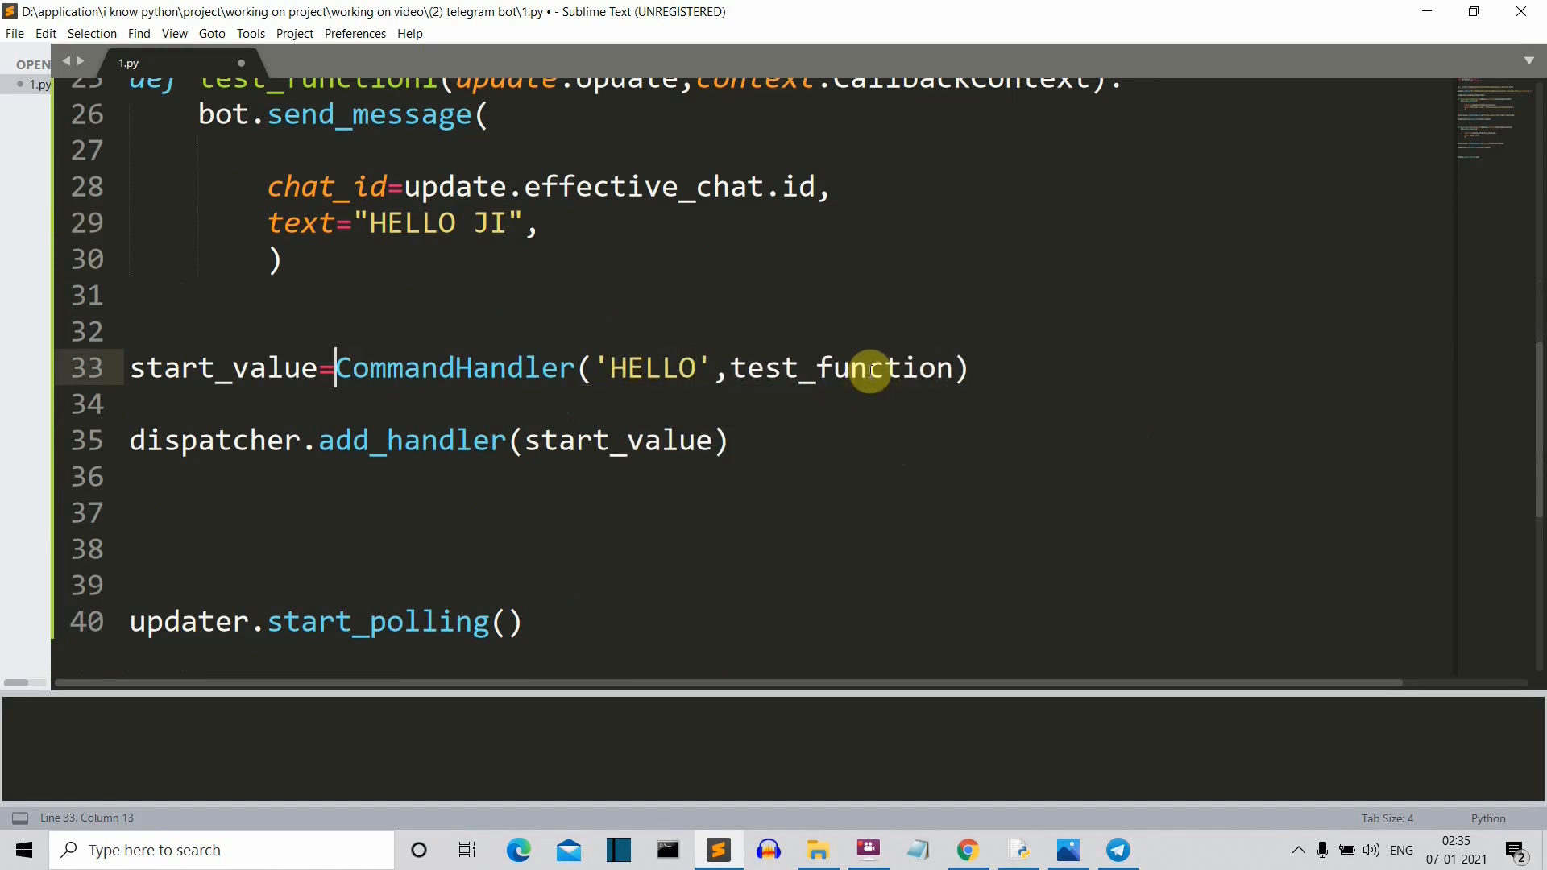
{"action": "type", "text": "1"}
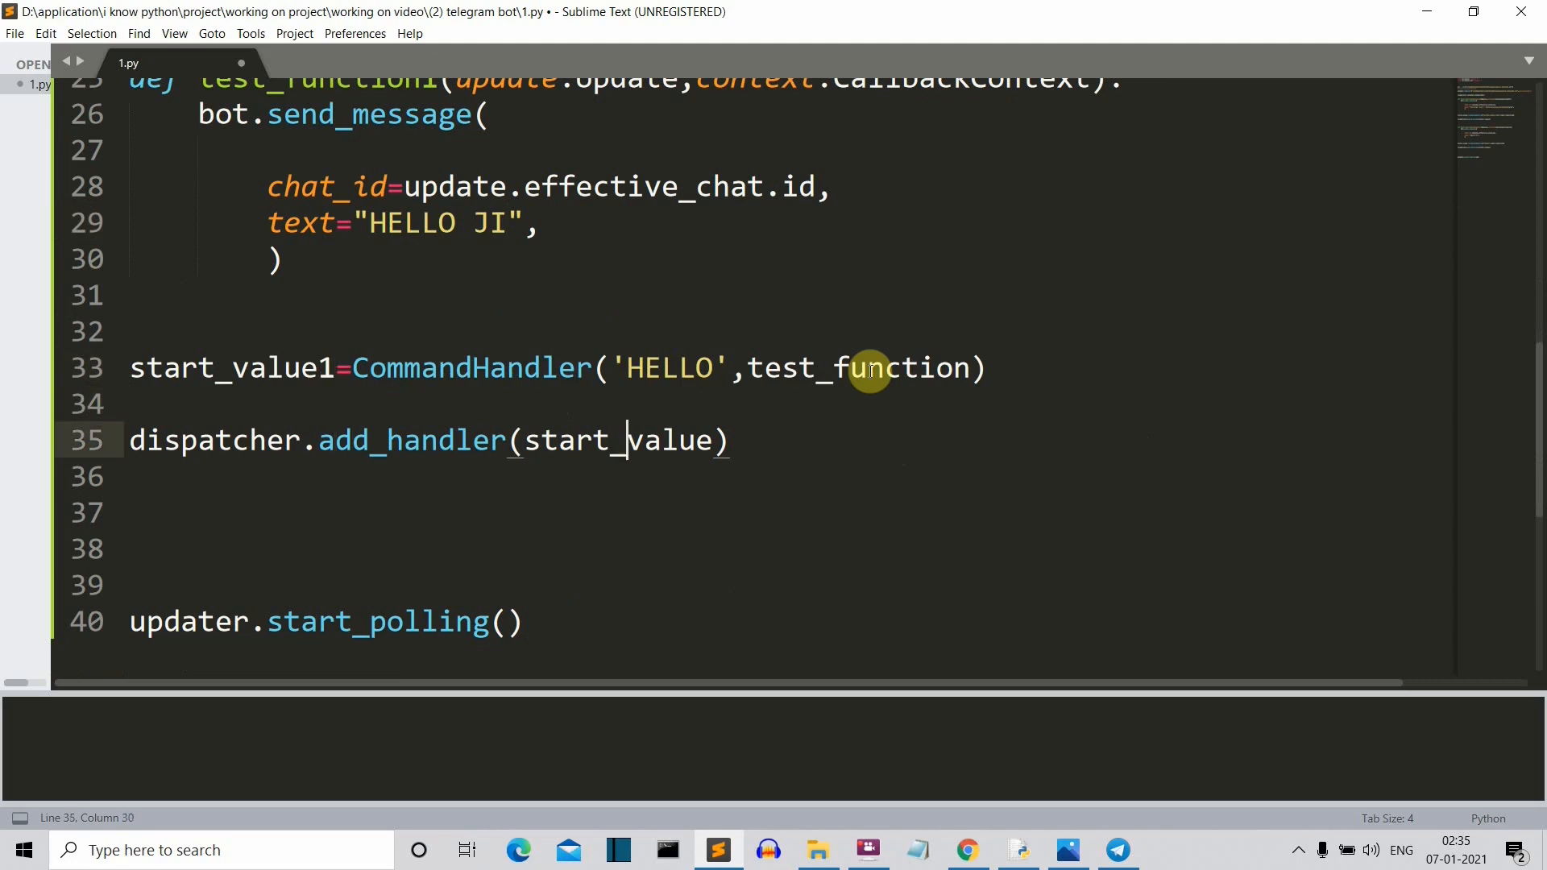
{"action": "type", "text": "1"}
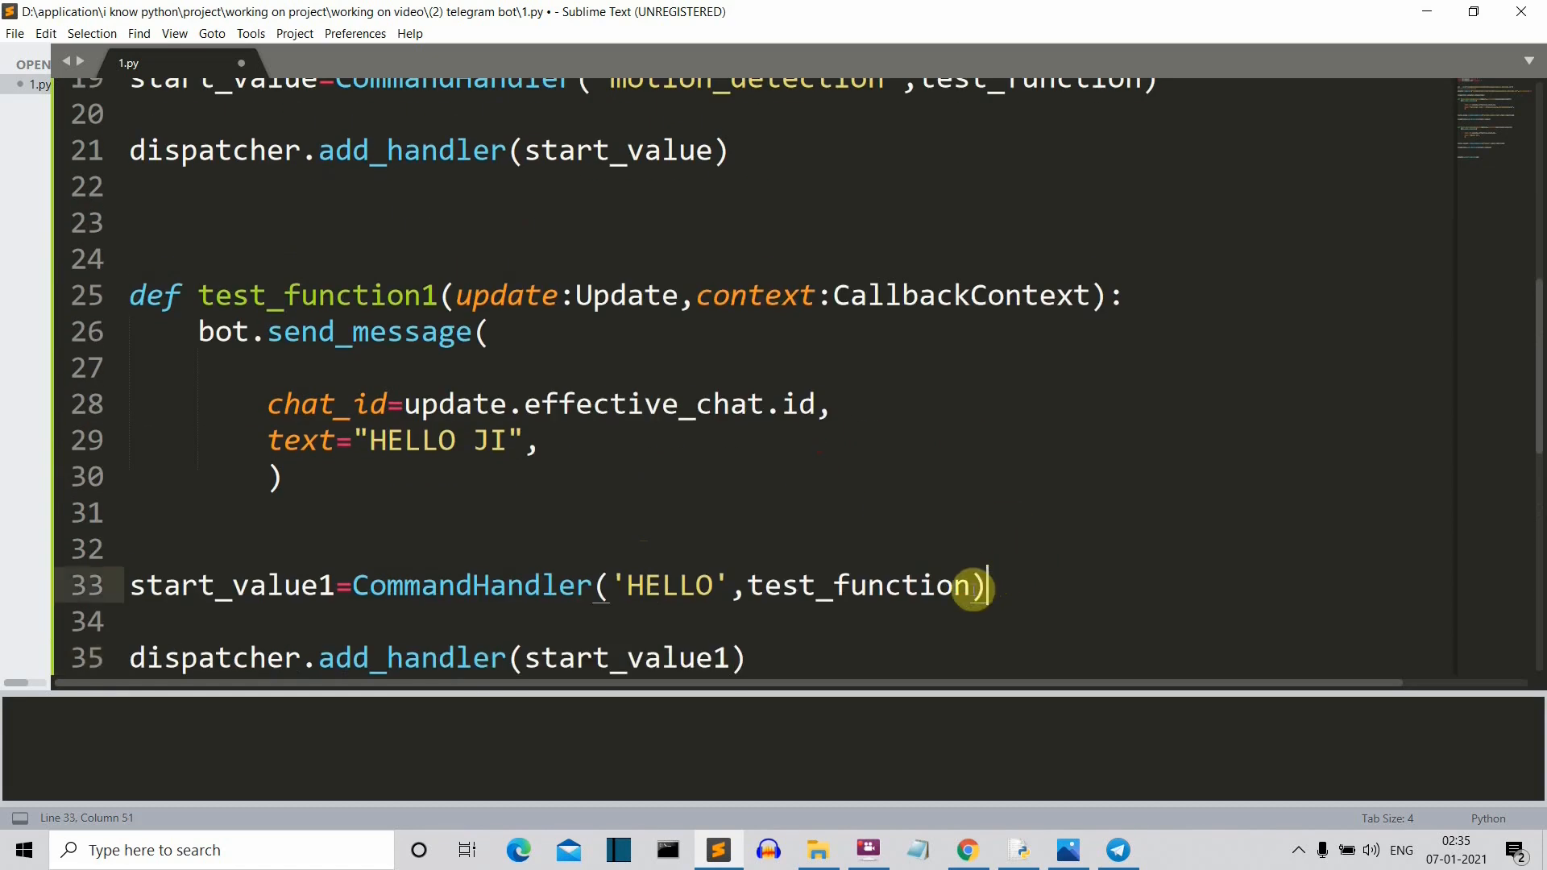
{"action": "type", "text": "1"}
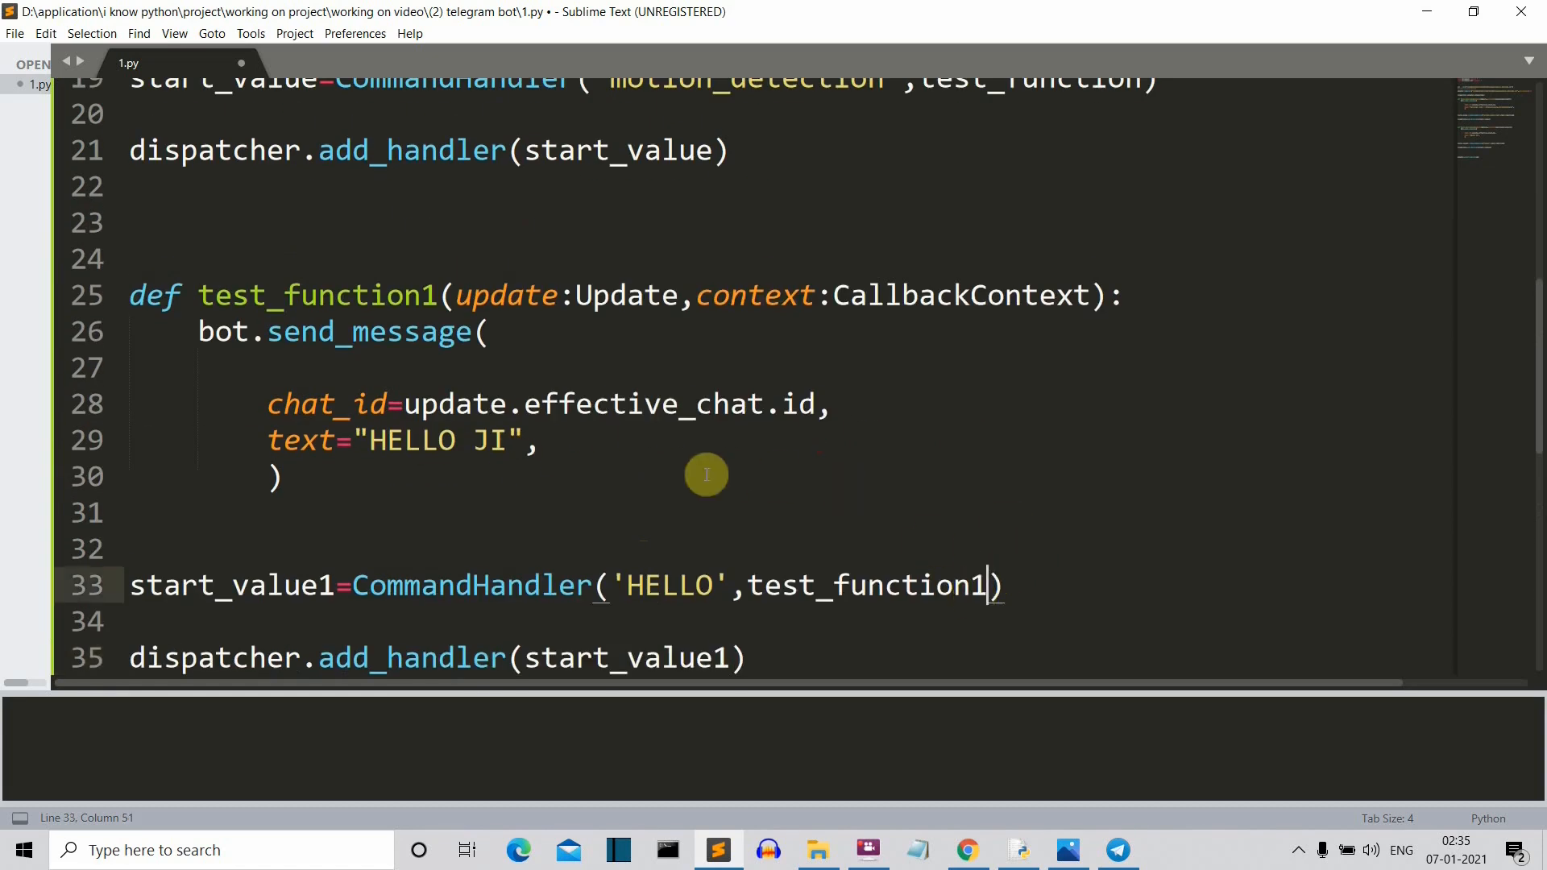
{"action": "scroll", "scroll_direction": "down", "scroll_amount": 3}
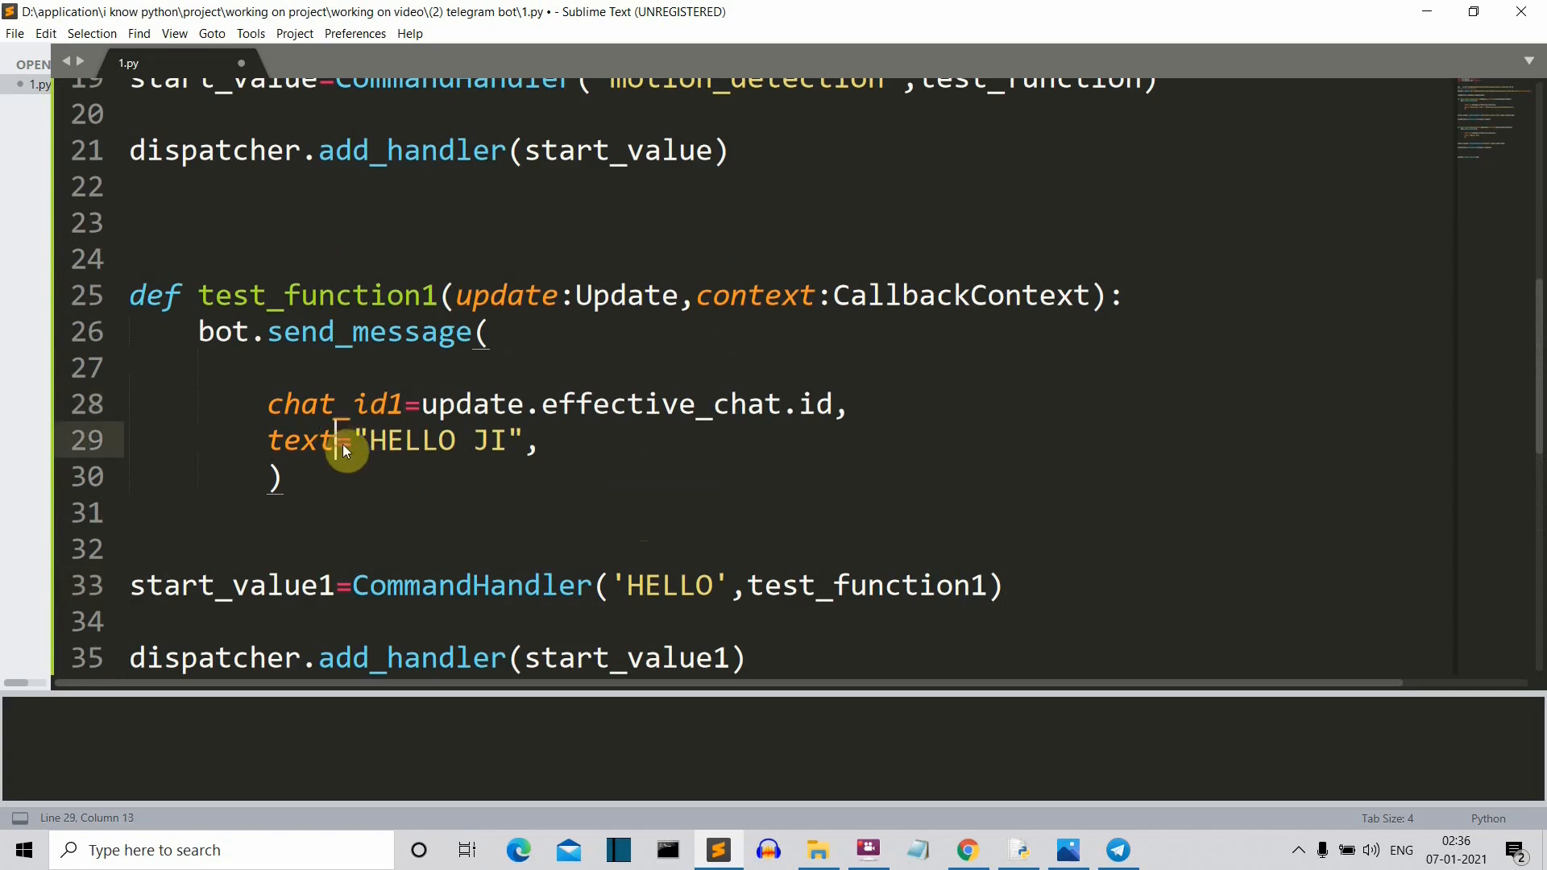
{"action": "type", "text": "1"}
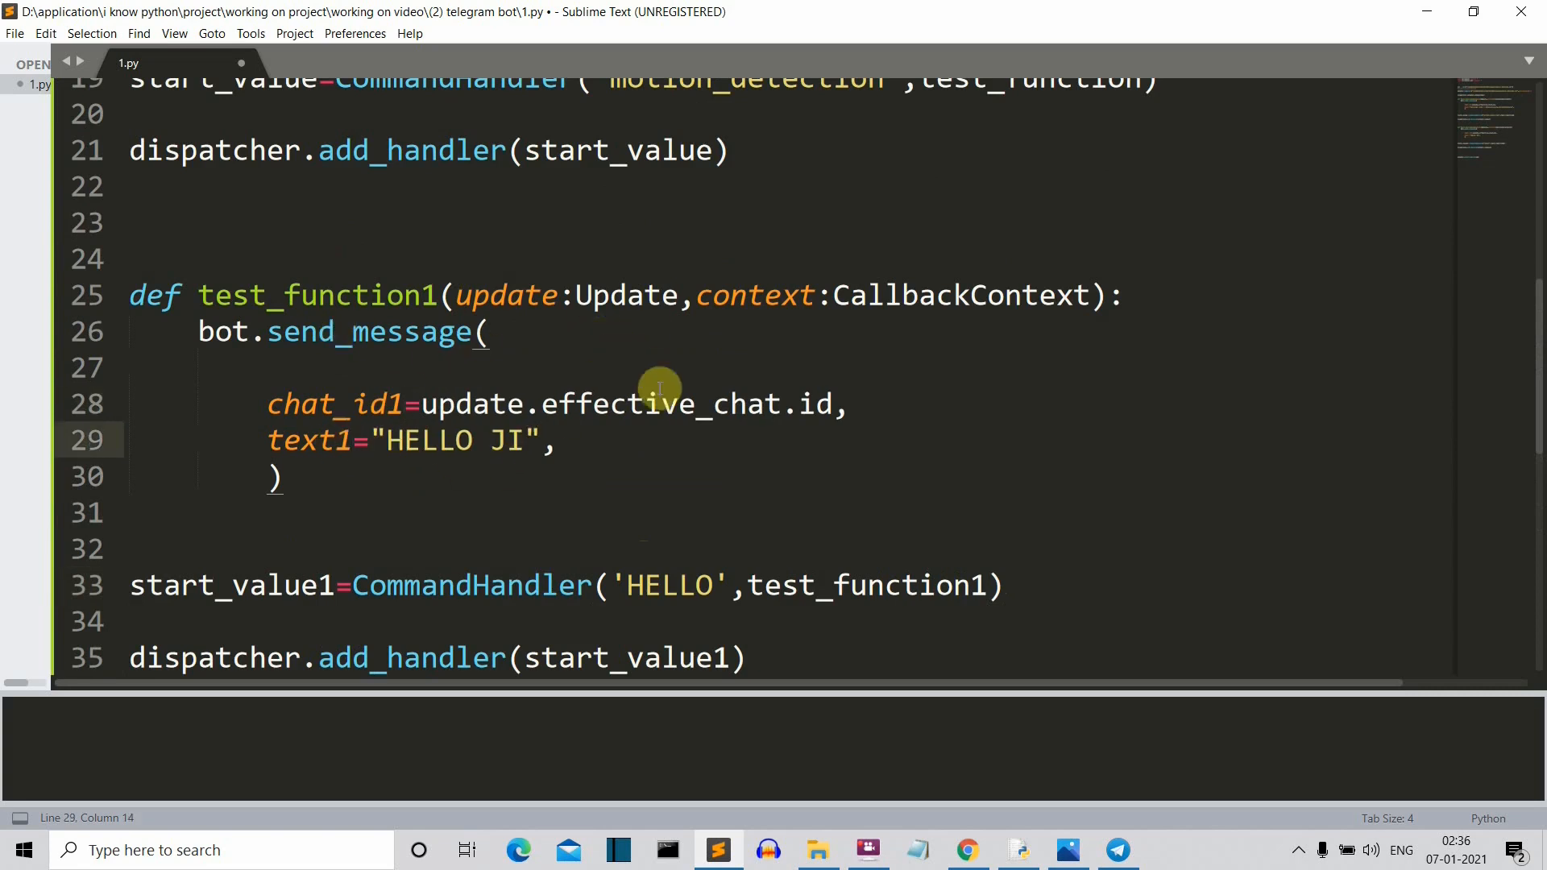
{"action": "scroll", "scroll_direction": "down", "scroll_amount": 3}
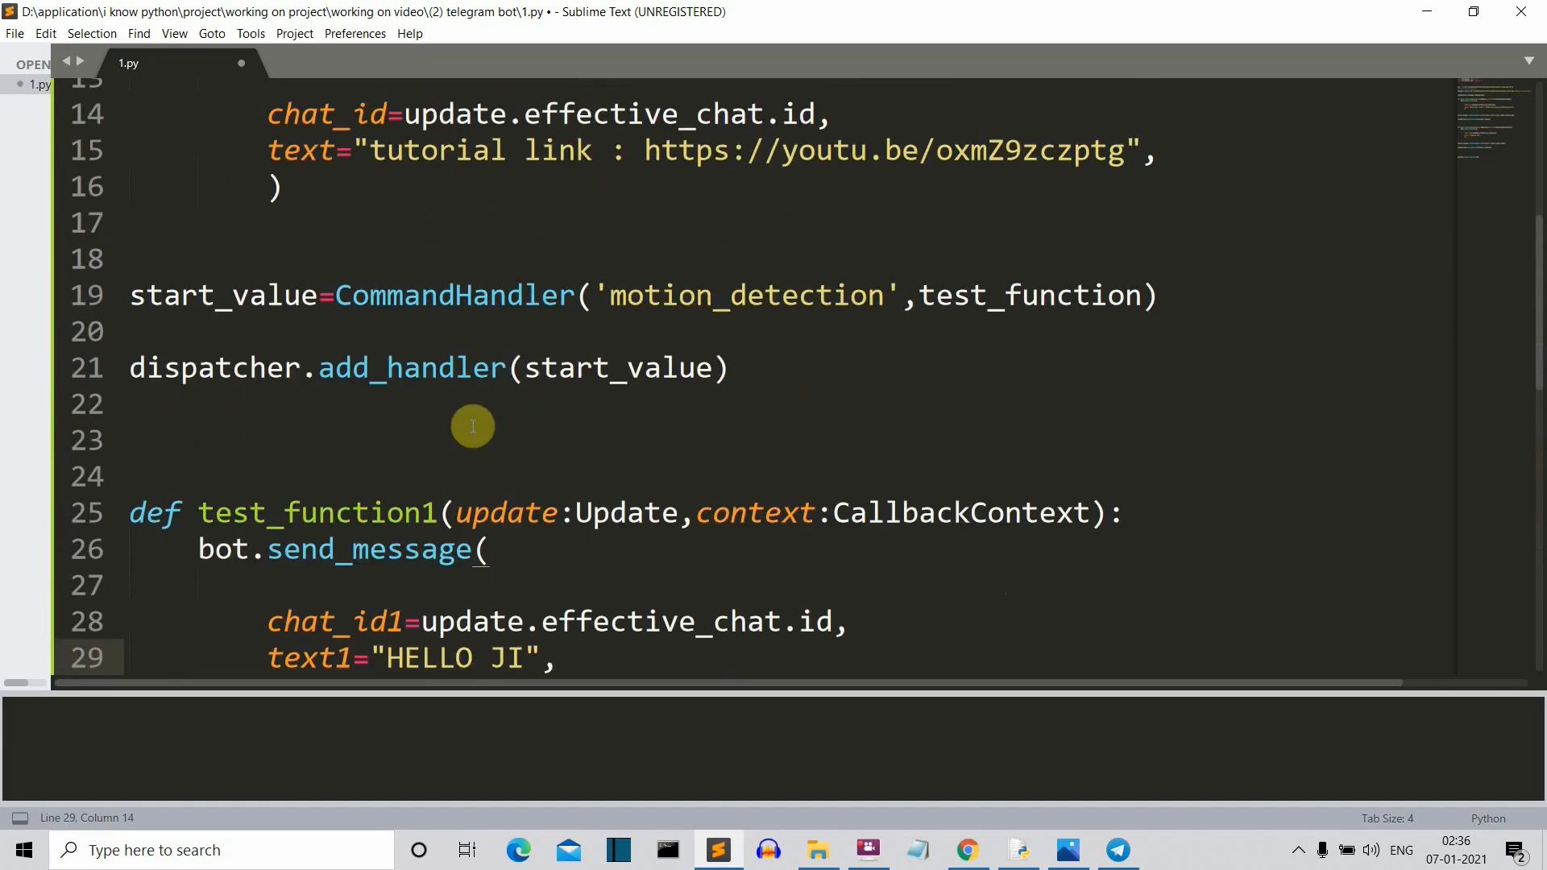
{"action": "key", "text": "ctrl+s"}
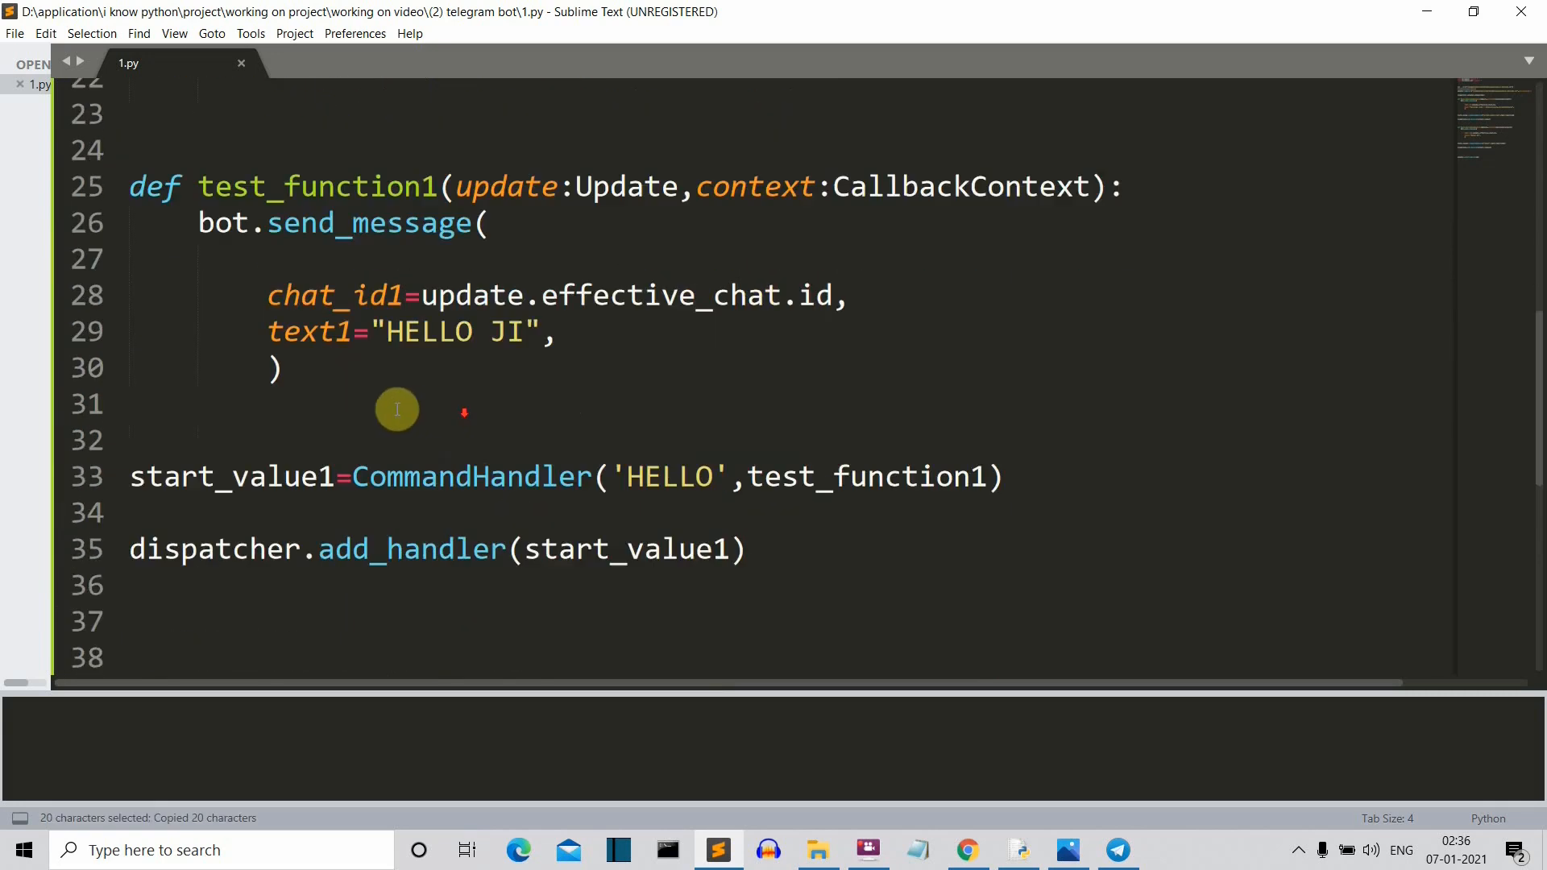
Add the commented-out line #print(bot.get_me()) at the end of the script
{"action": "scroll", "scroll_direction": "down", "scroll_amount": 3}
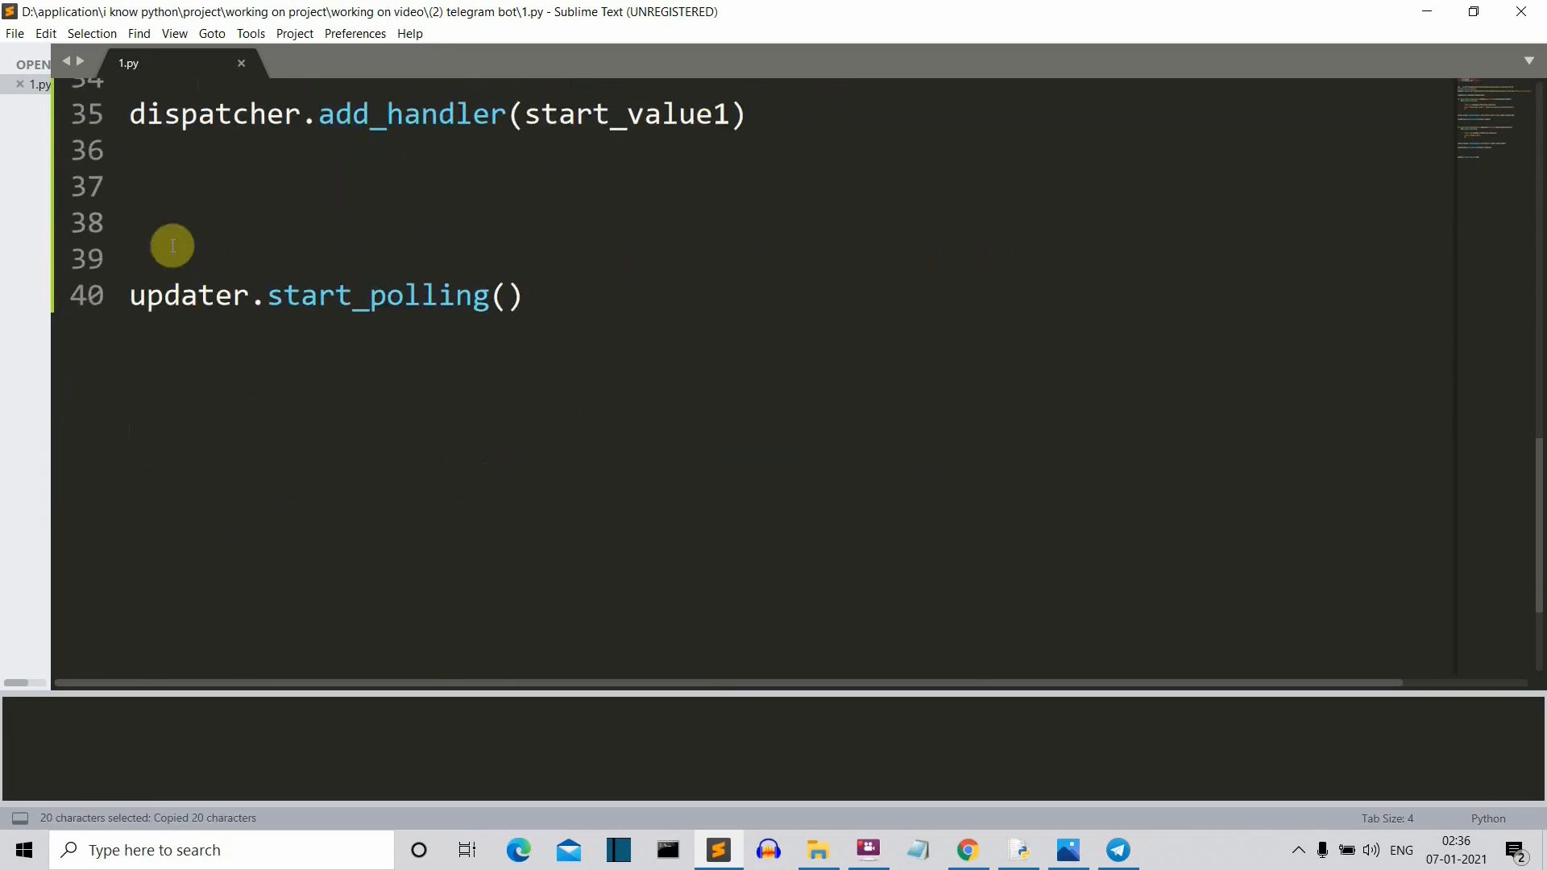
{"action": "type", "text": "#print(bot.get_me())"}
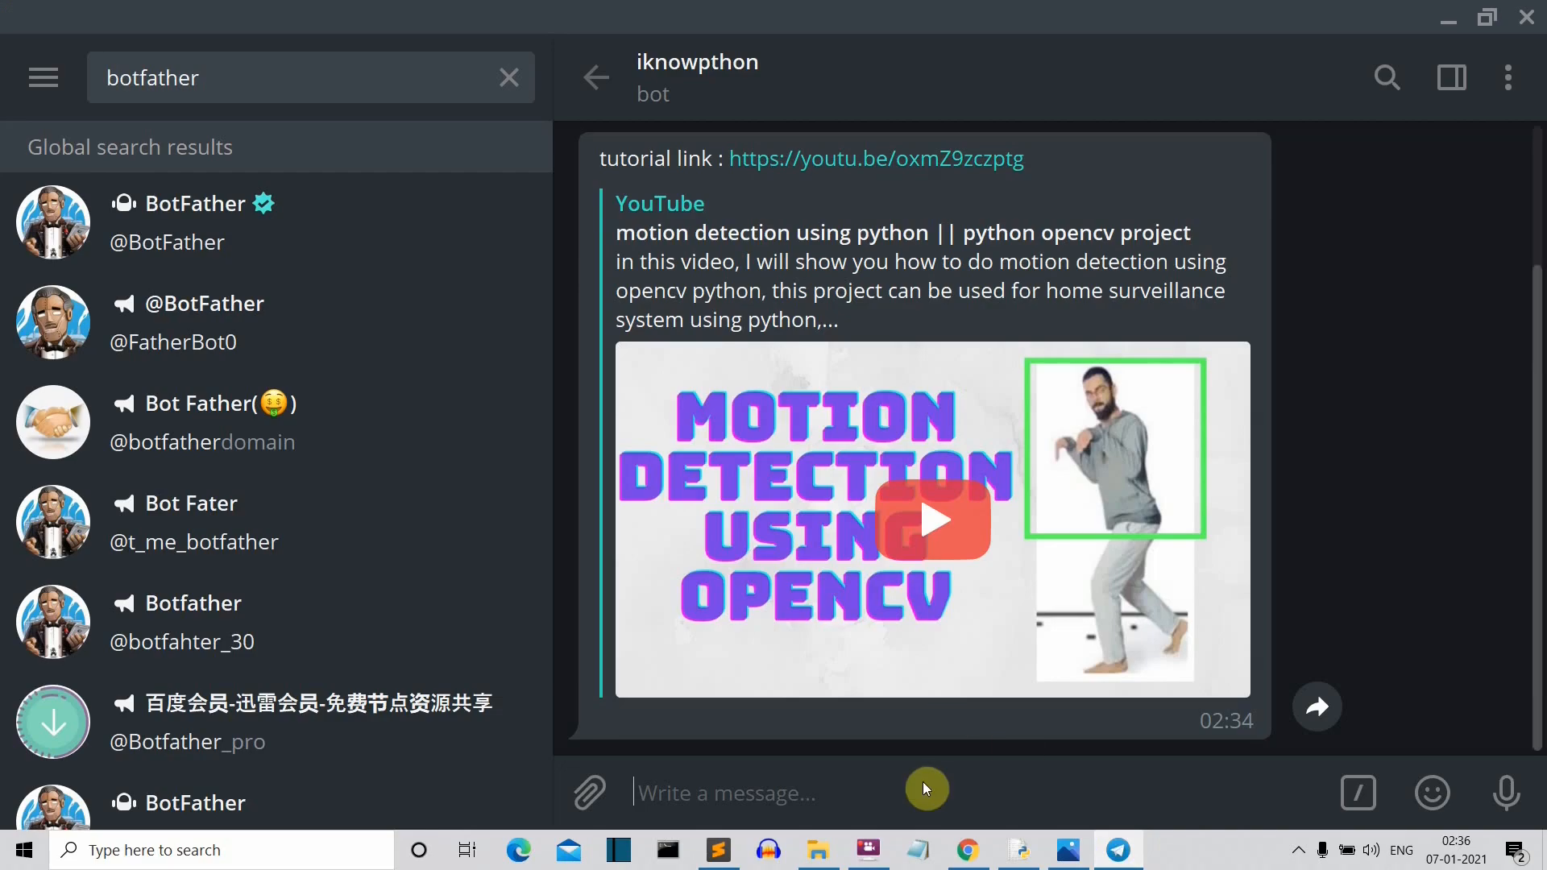
Send /HELLO to the bot, then return to the bot's code
{"action": "type", "text": "/S"}
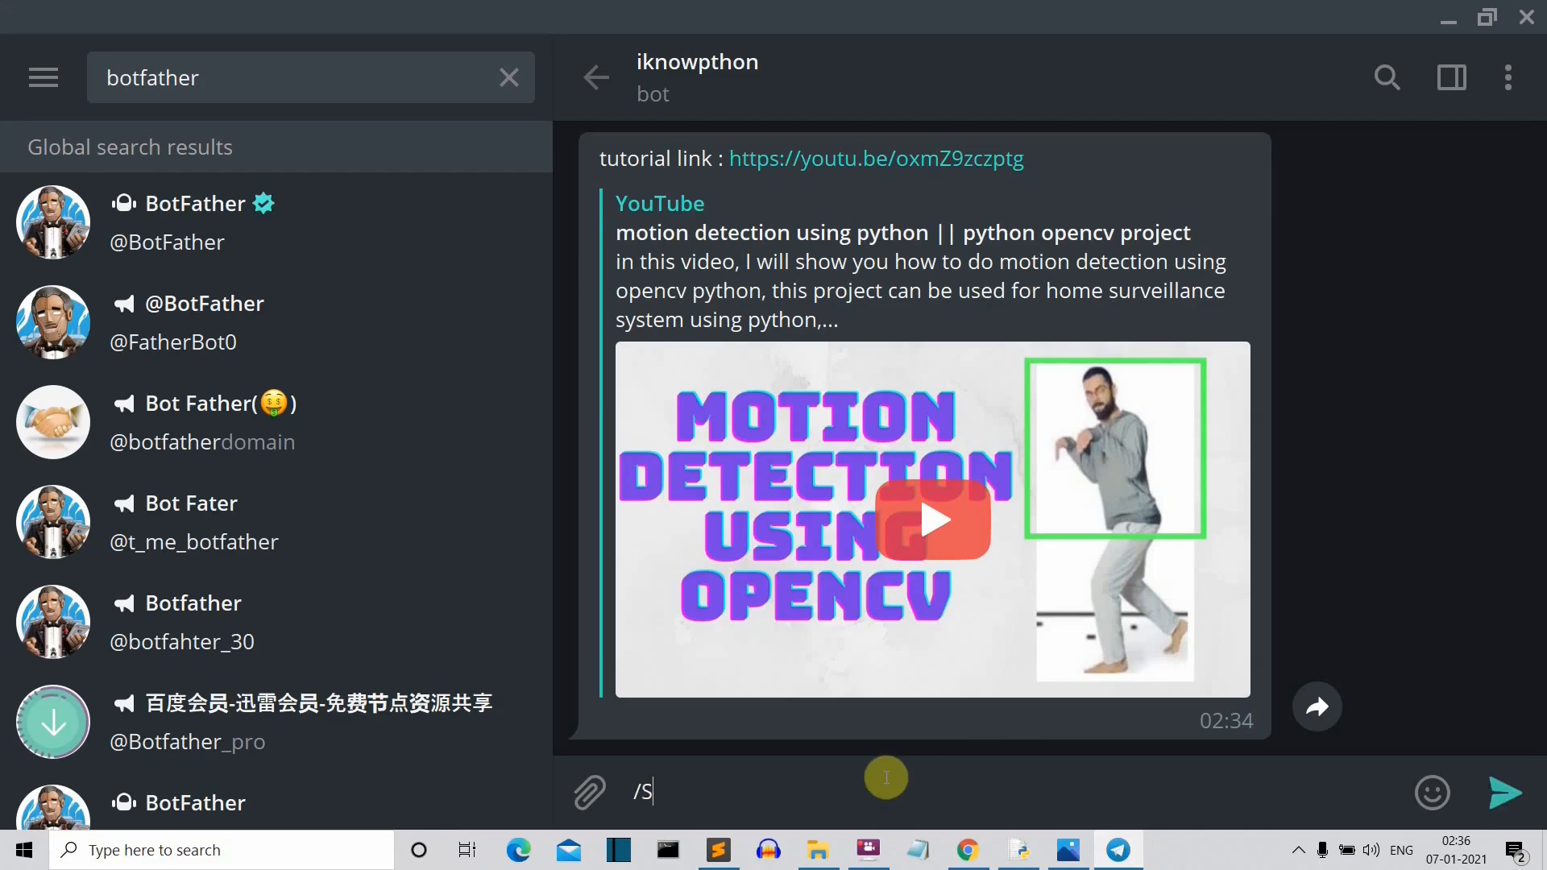
{"action": "key", "text": "Backspace"}
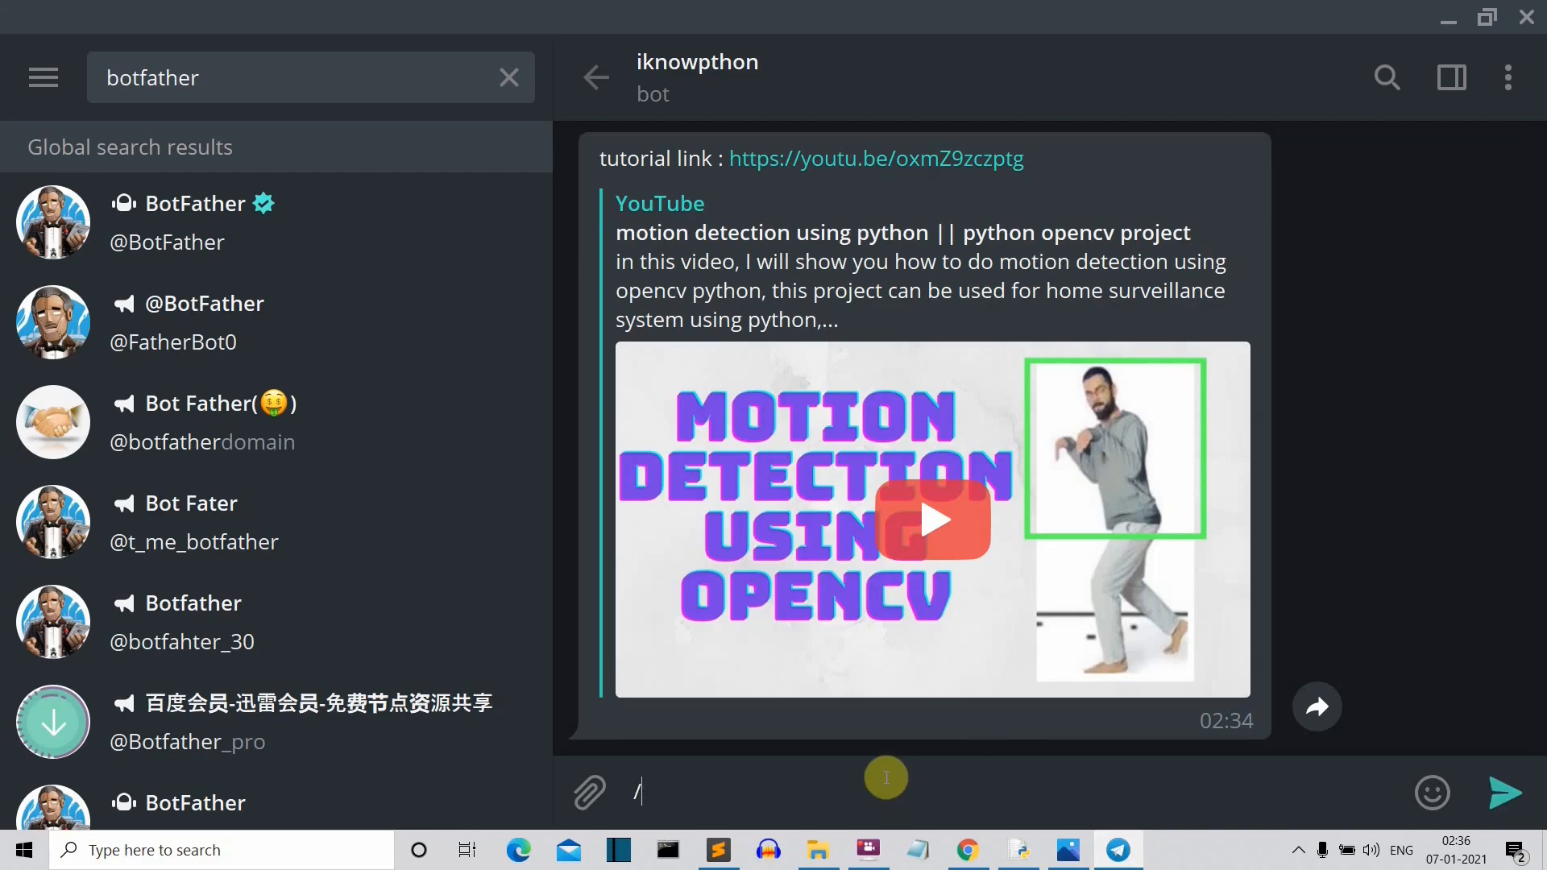
{"action": "type", "text": "HELLO"}
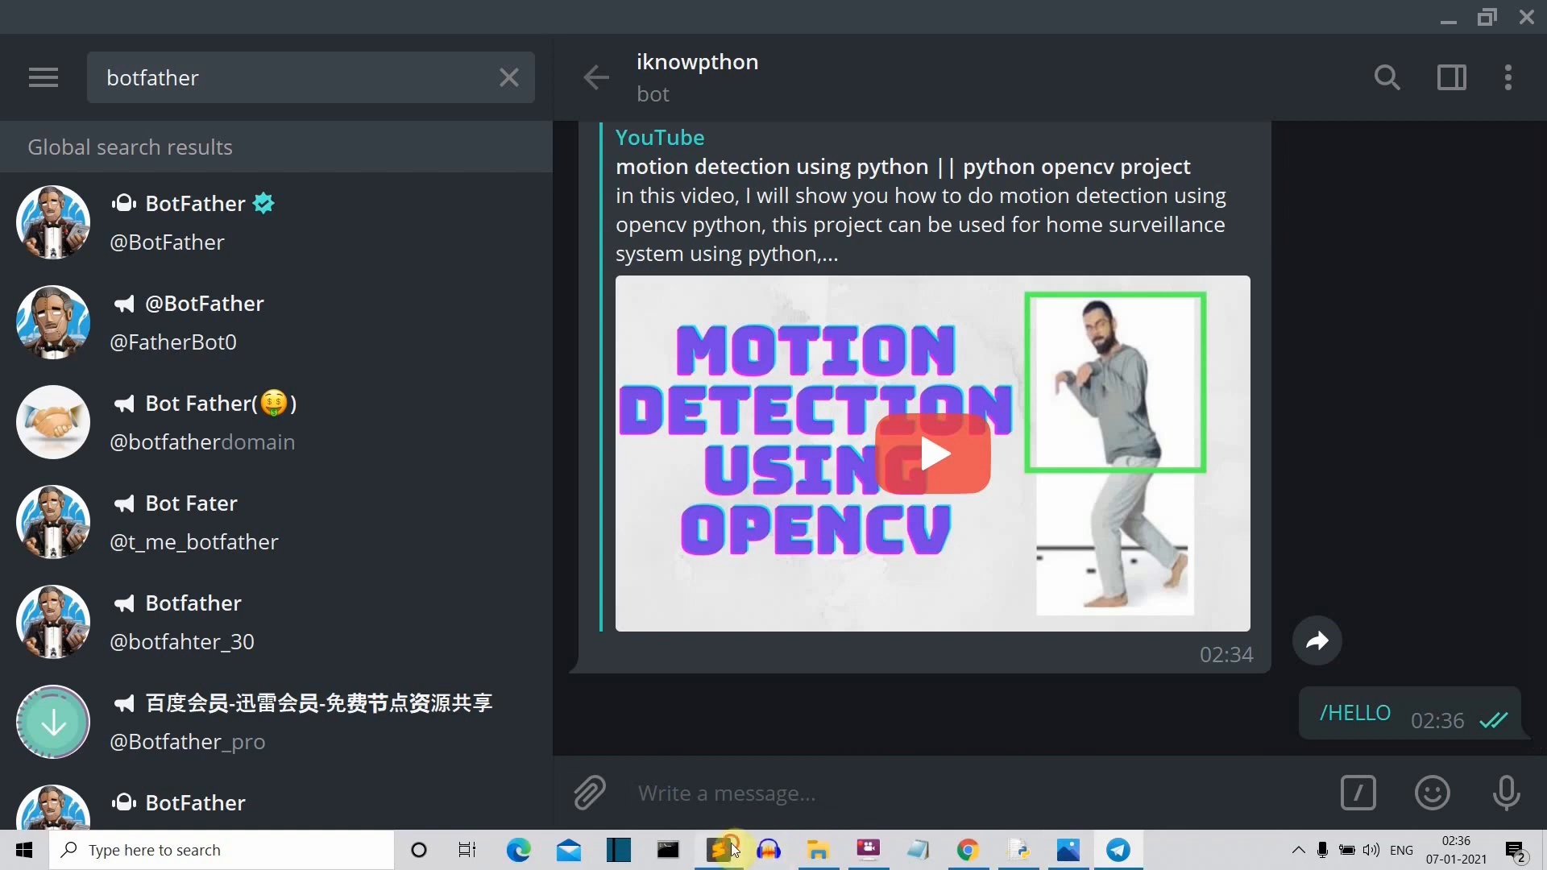
{"action": "left_click", "coordinate": [719, 849]}
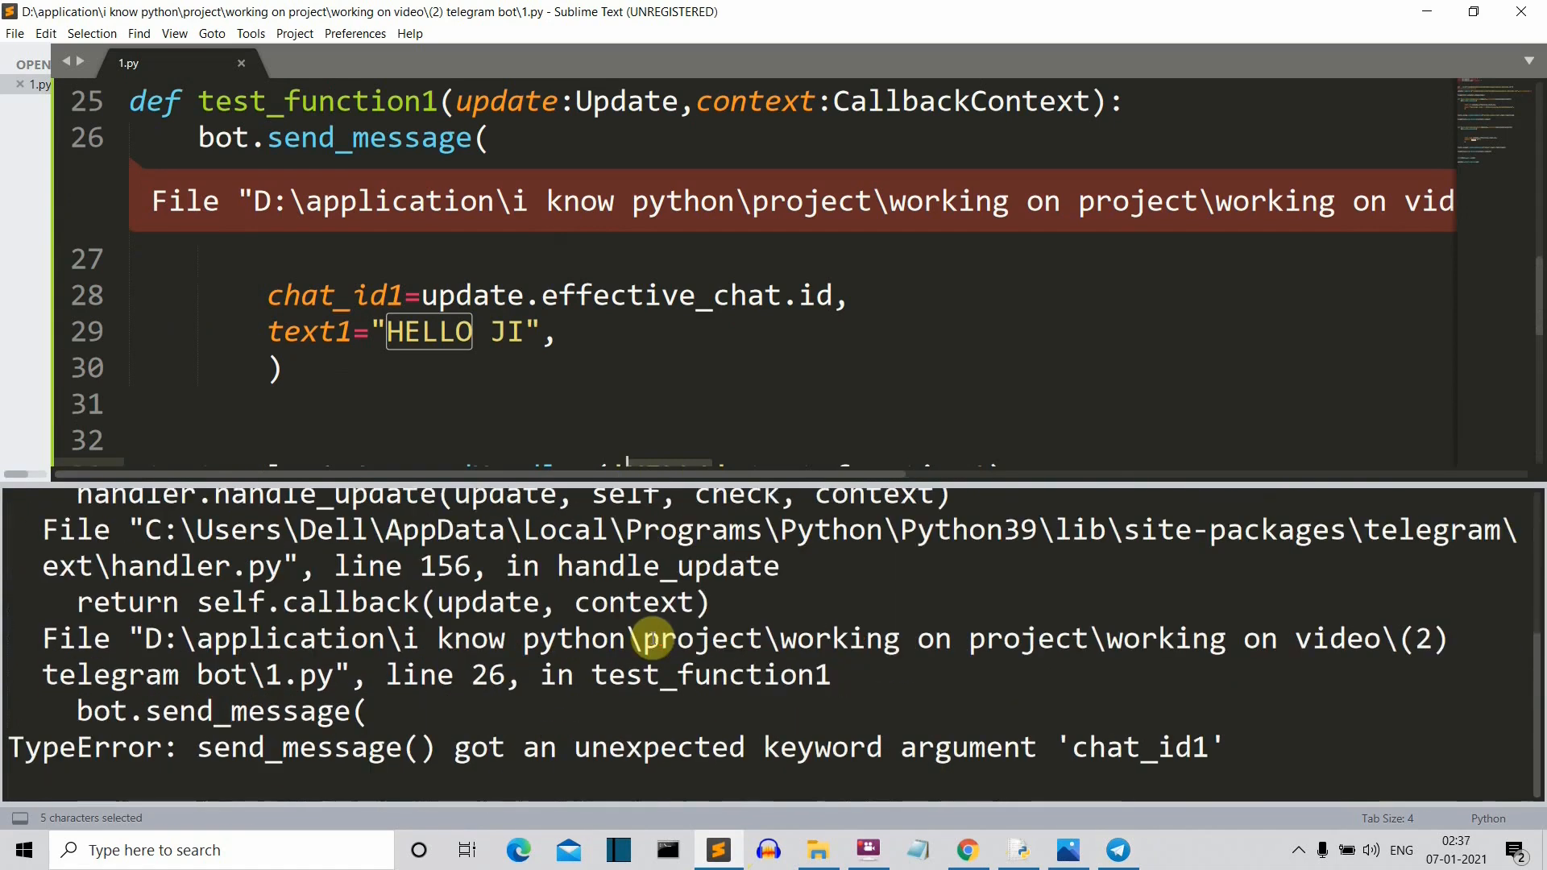
{"action": "mouse_move", "coordinate": [754, 673]}
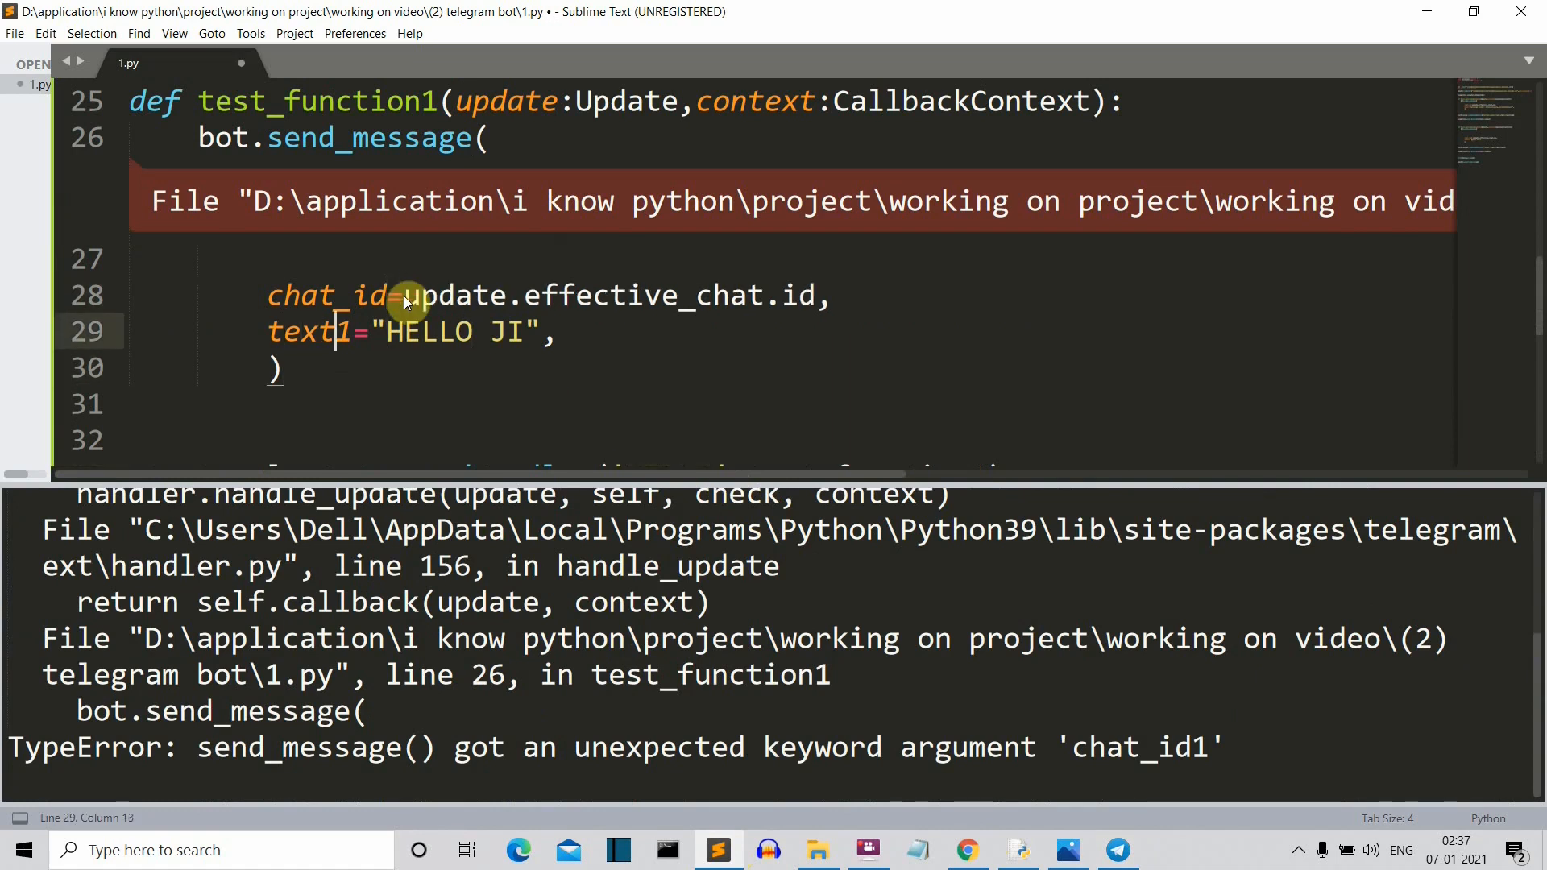
Remove the stray 1 so text1 becomes text in test_function1's send_message call
{"action": "key", "text": "Backspace"}
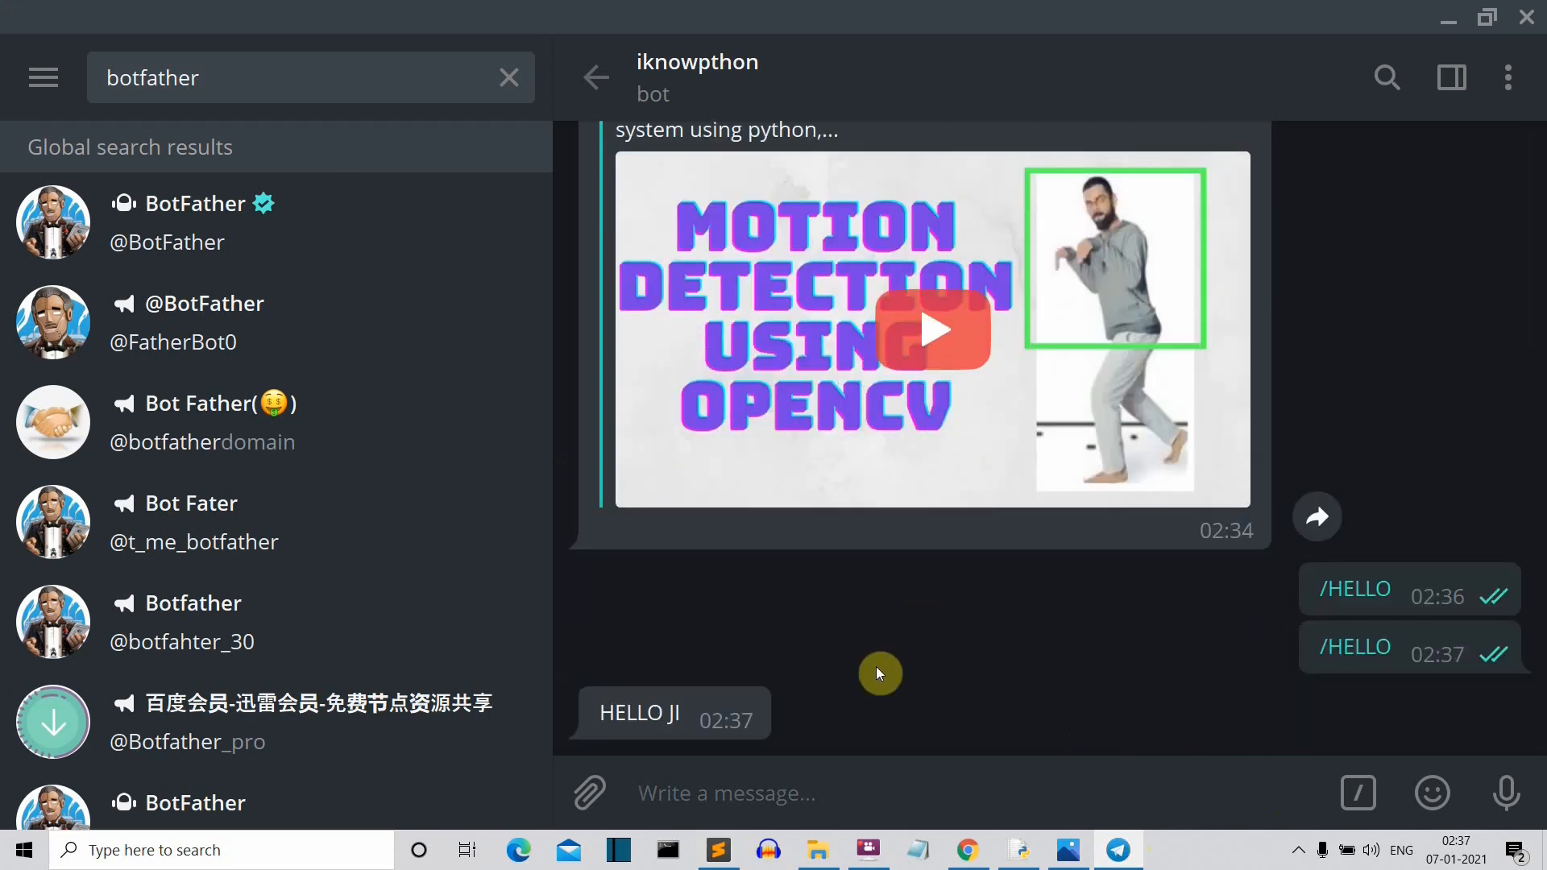
{"action": "mouse_move", "coordinate": [1357, 18]}
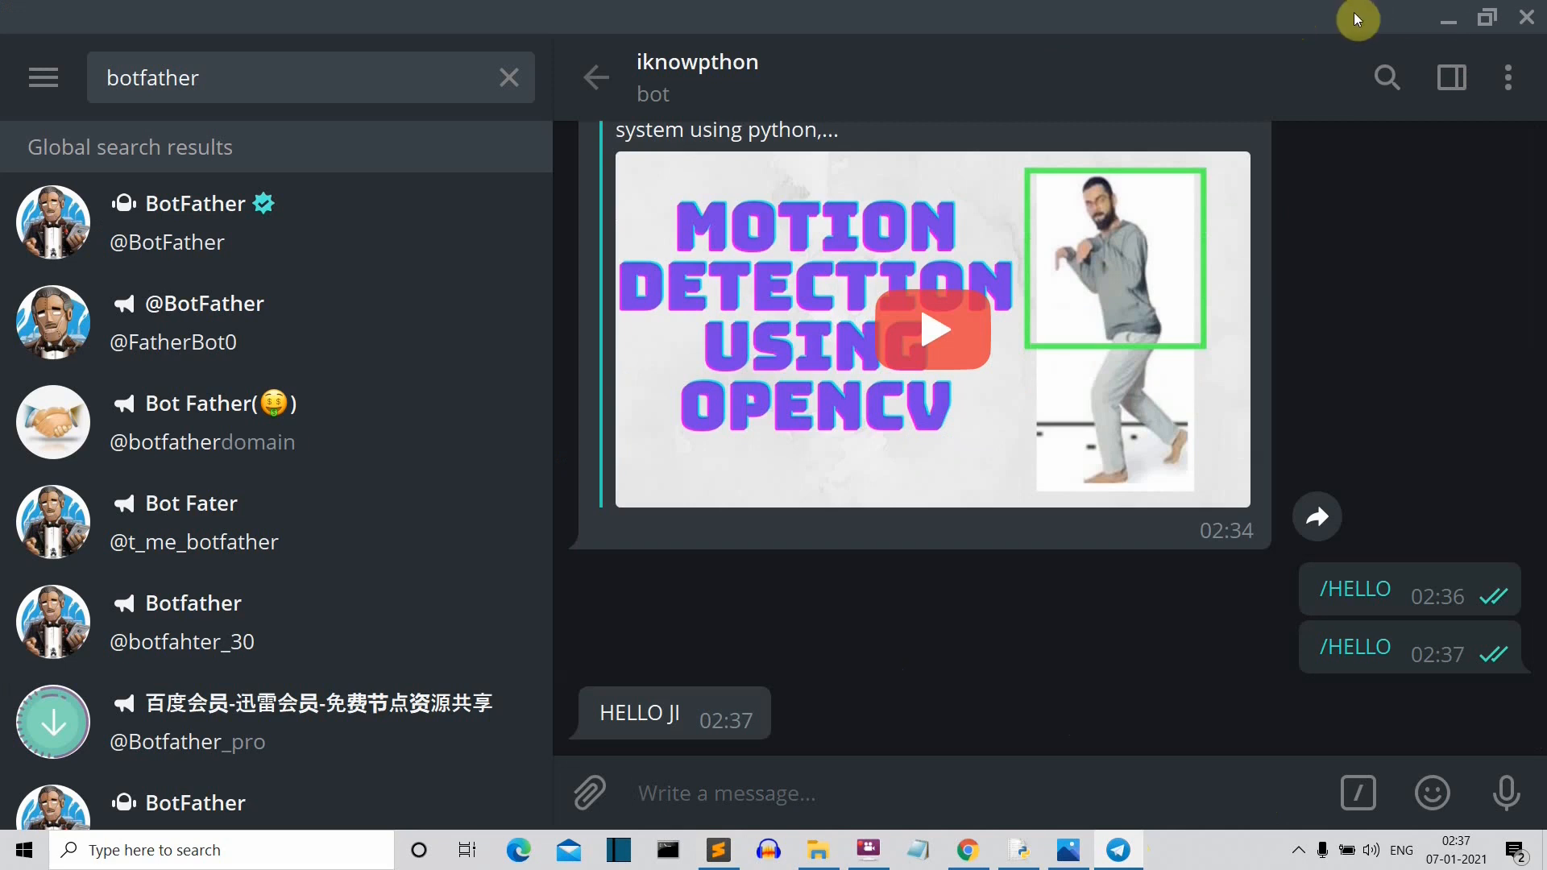
Hide Telegram after the HELLO JI reply and return to the script
{"action": "left_click", "coordinate": [719, 849]}
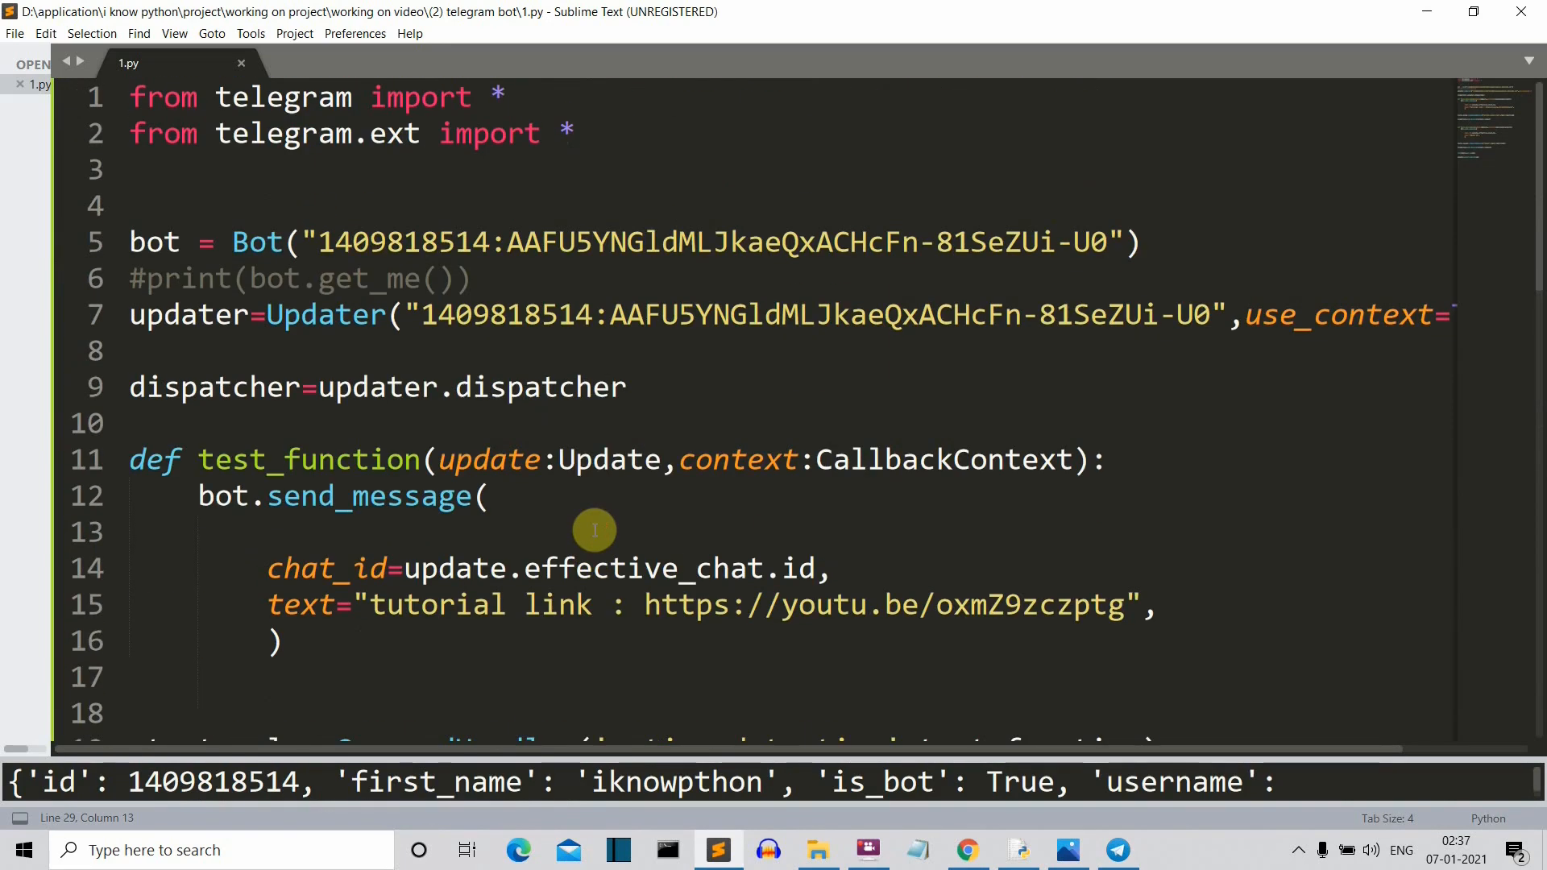
{"action": "mouse_move", "coordinate": [595, 522]}
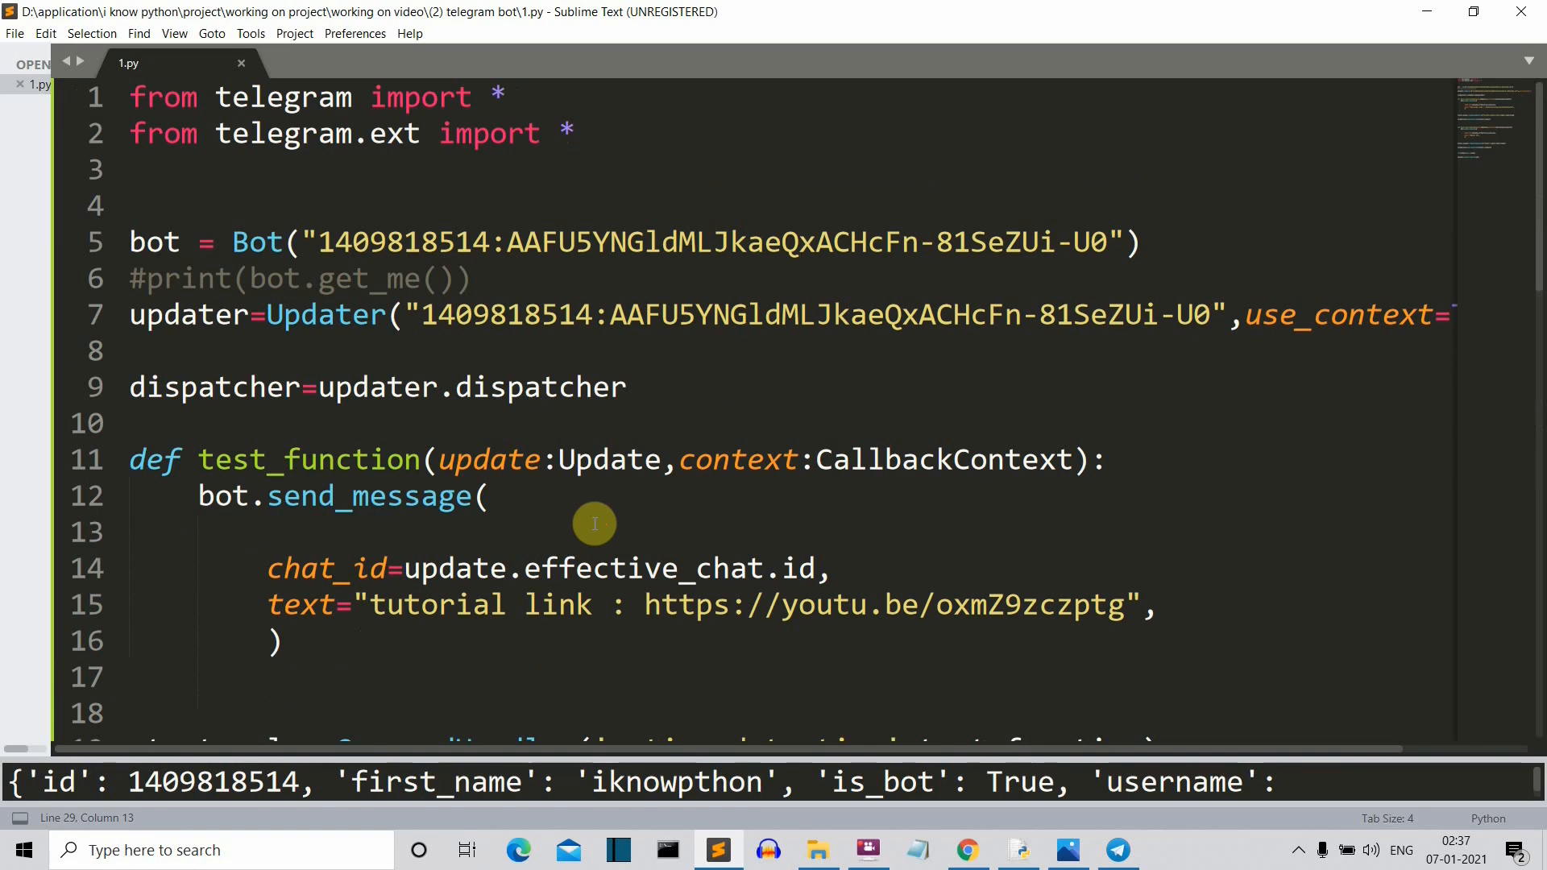
{"action": "mouse_move", "coordinate": [571, 503]}
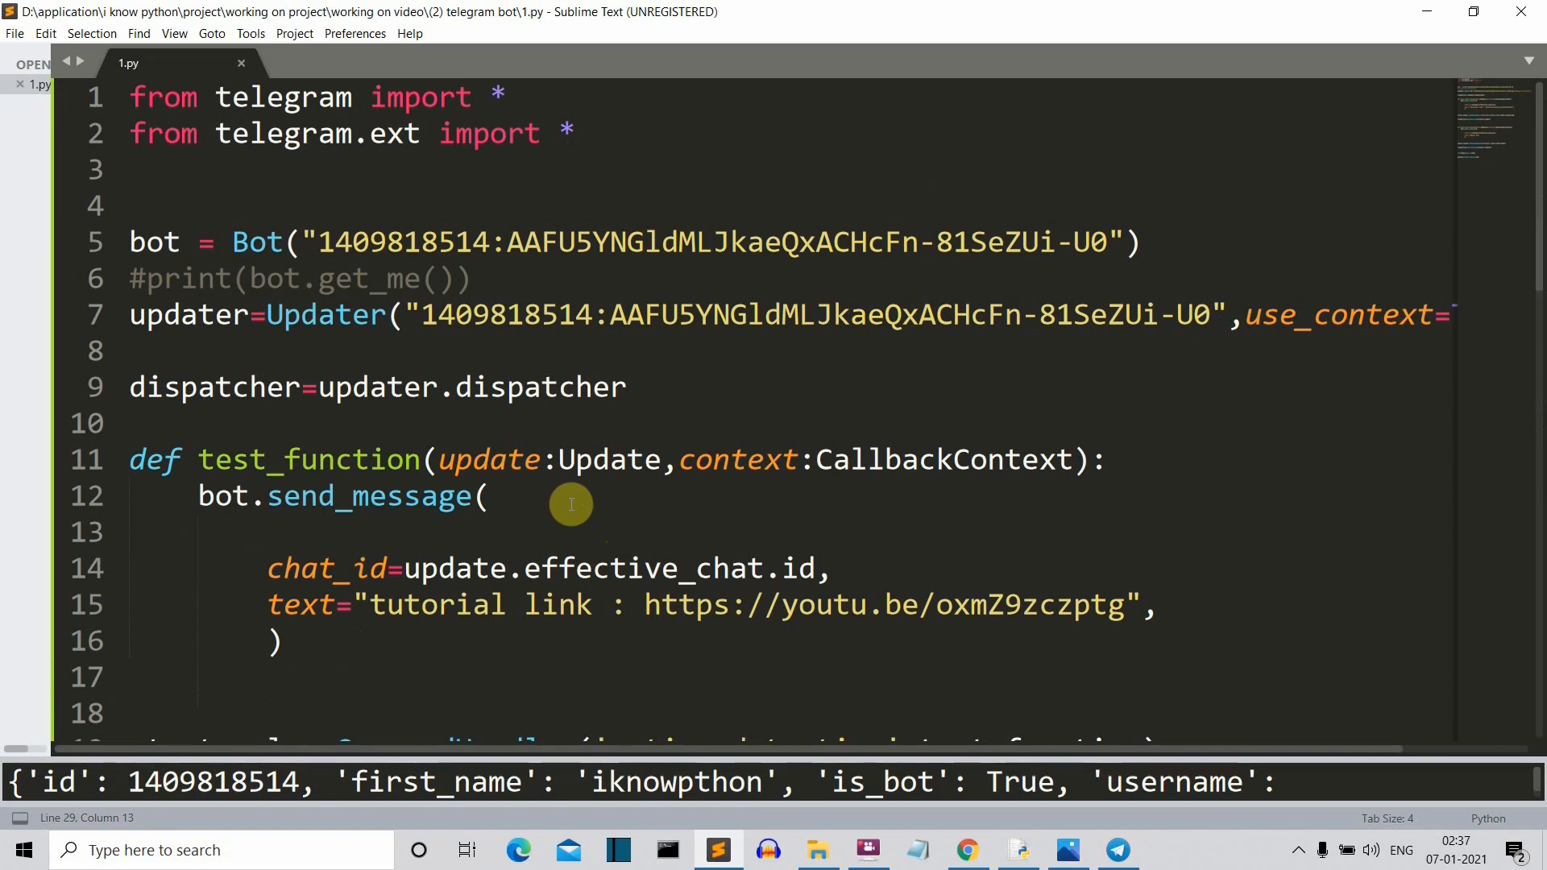
{"action": "scroll", "scroll_direction": "down", "scroll_amount": 3}
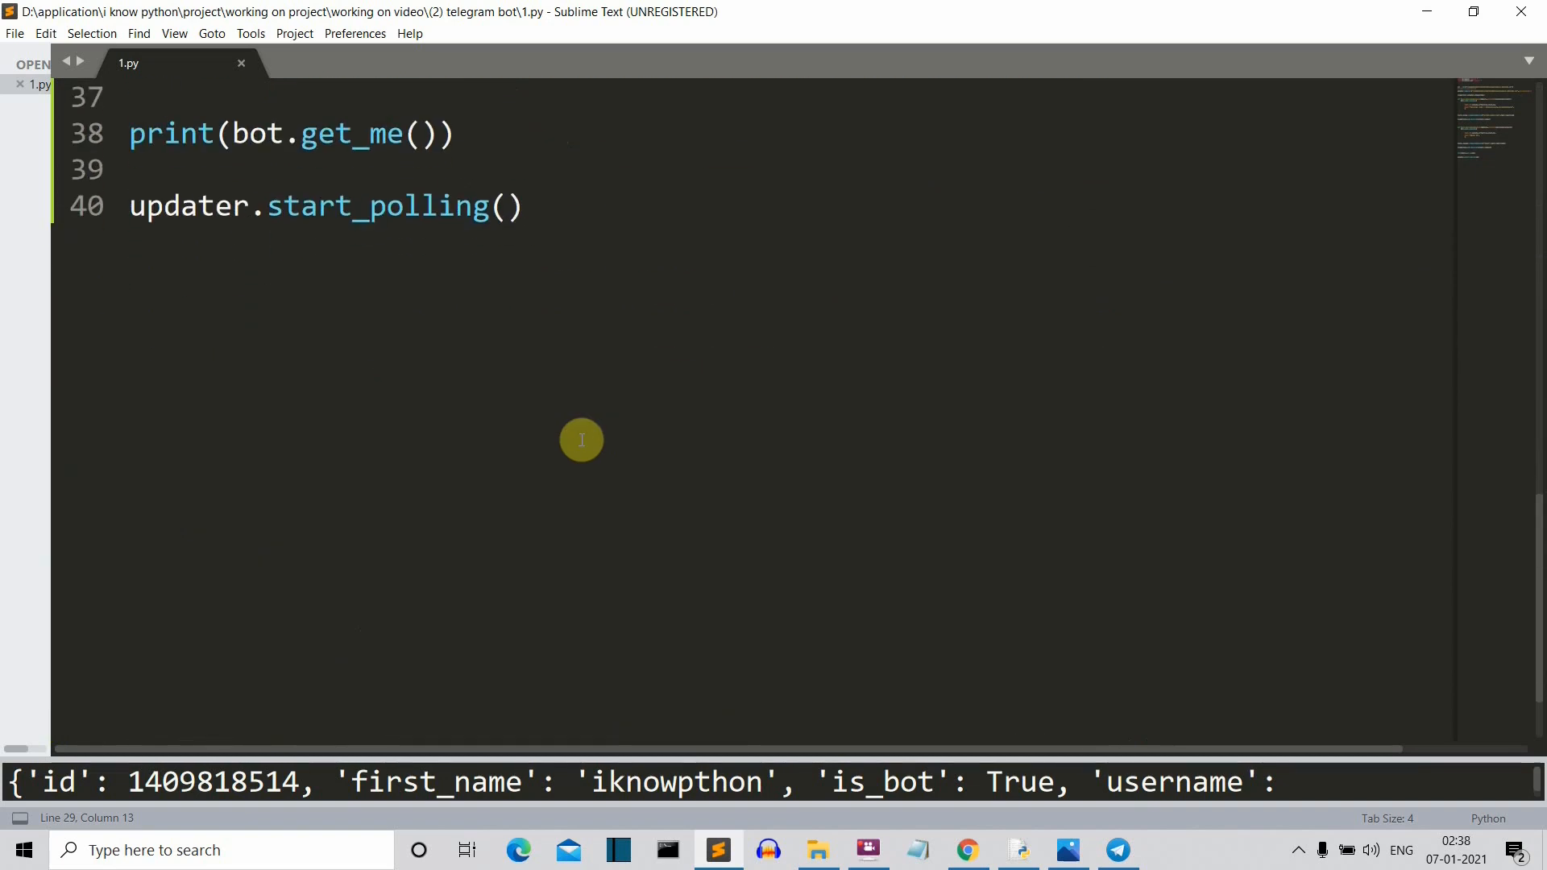